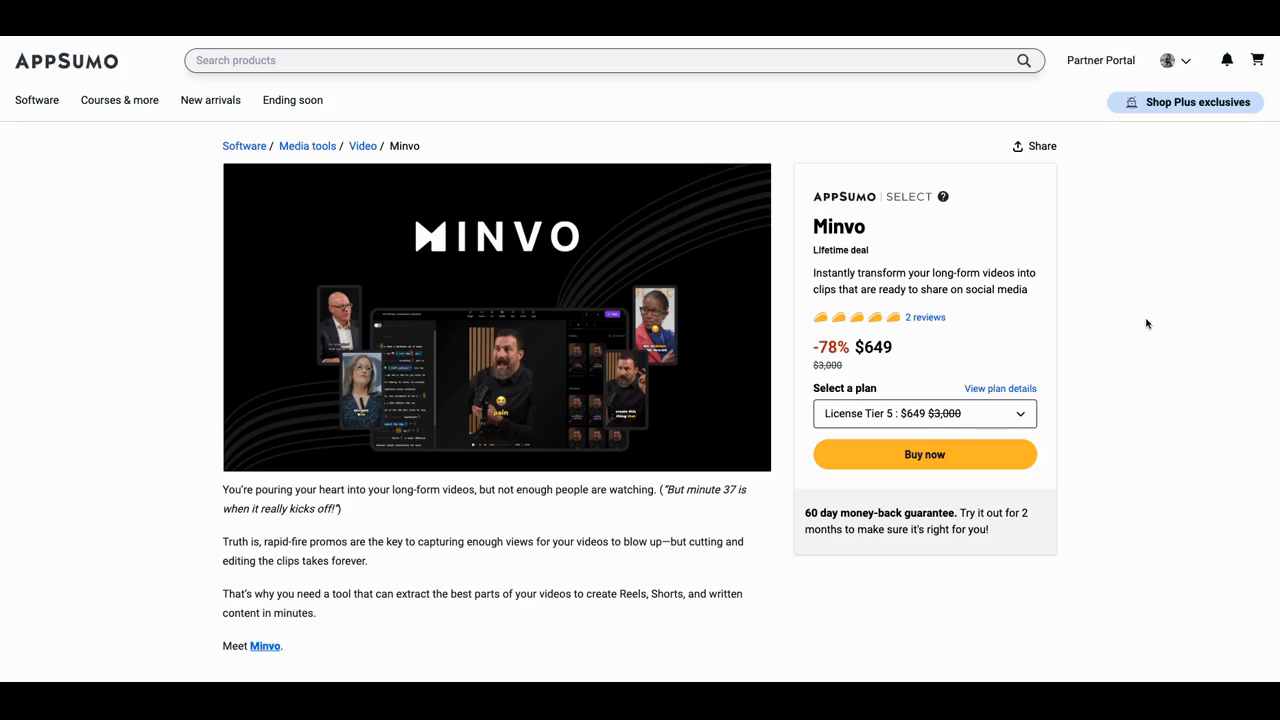
pyautogui.moveTo(1110, 321)
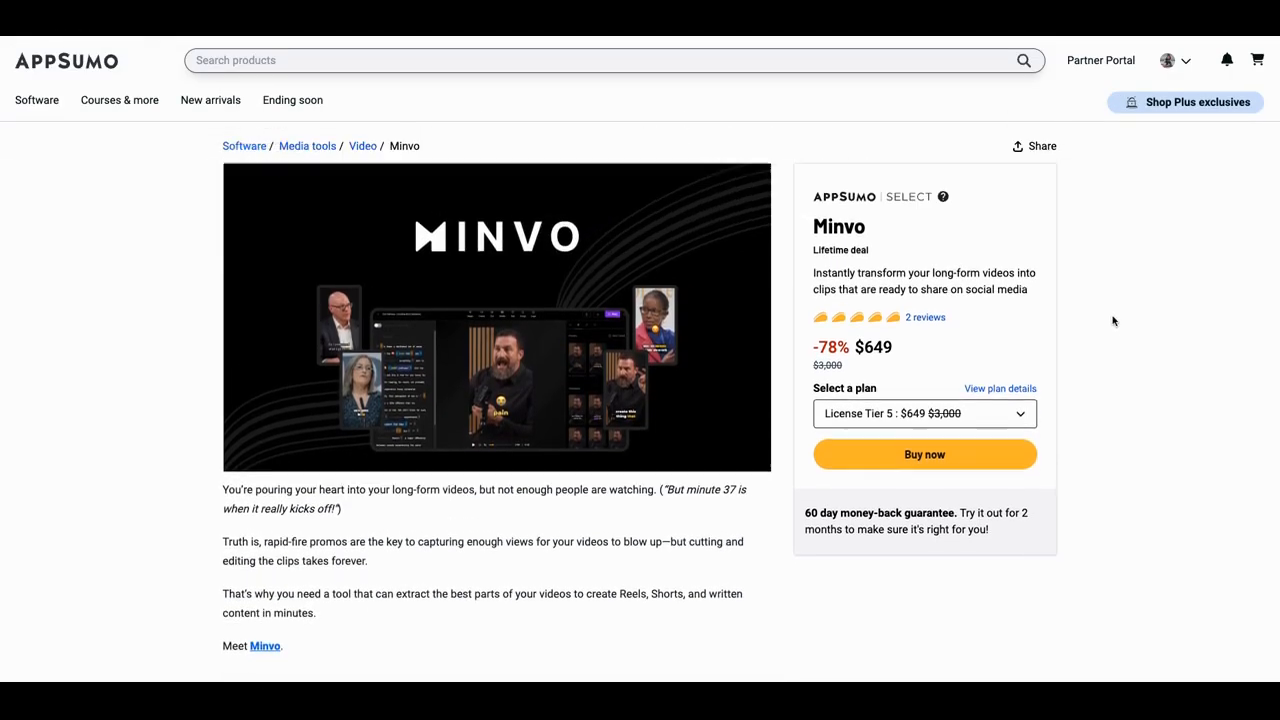
# Scroll the Minvo Overview past the clip and posting screenshots to the long-form-to-written-content features
pyautogui.scroll(-3)
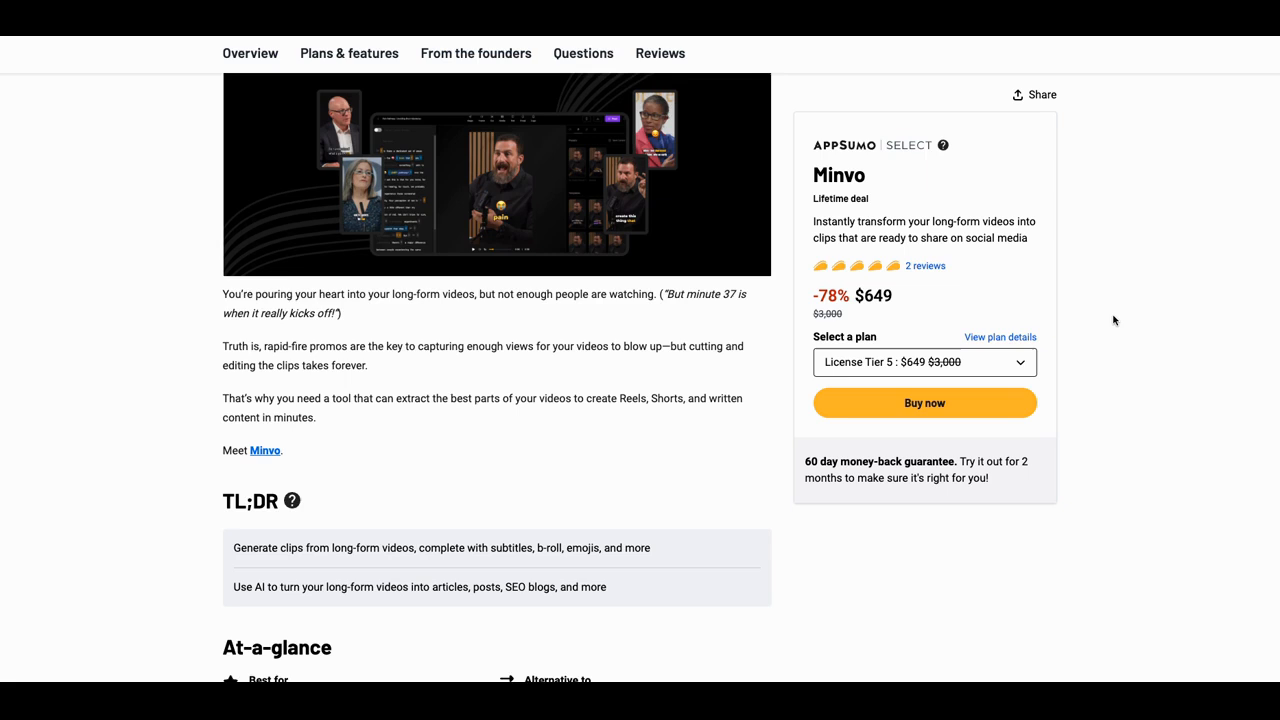
pyautogui.scroll(3)
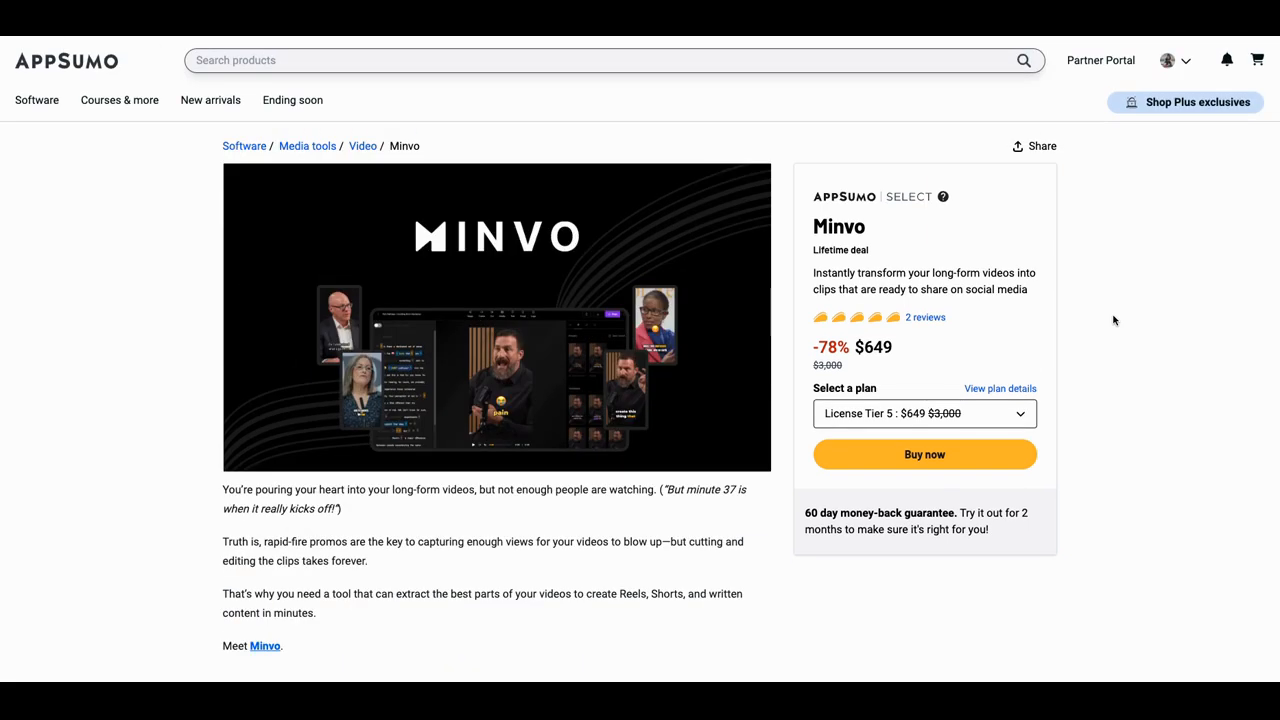
pyautogui.scroll(-3)
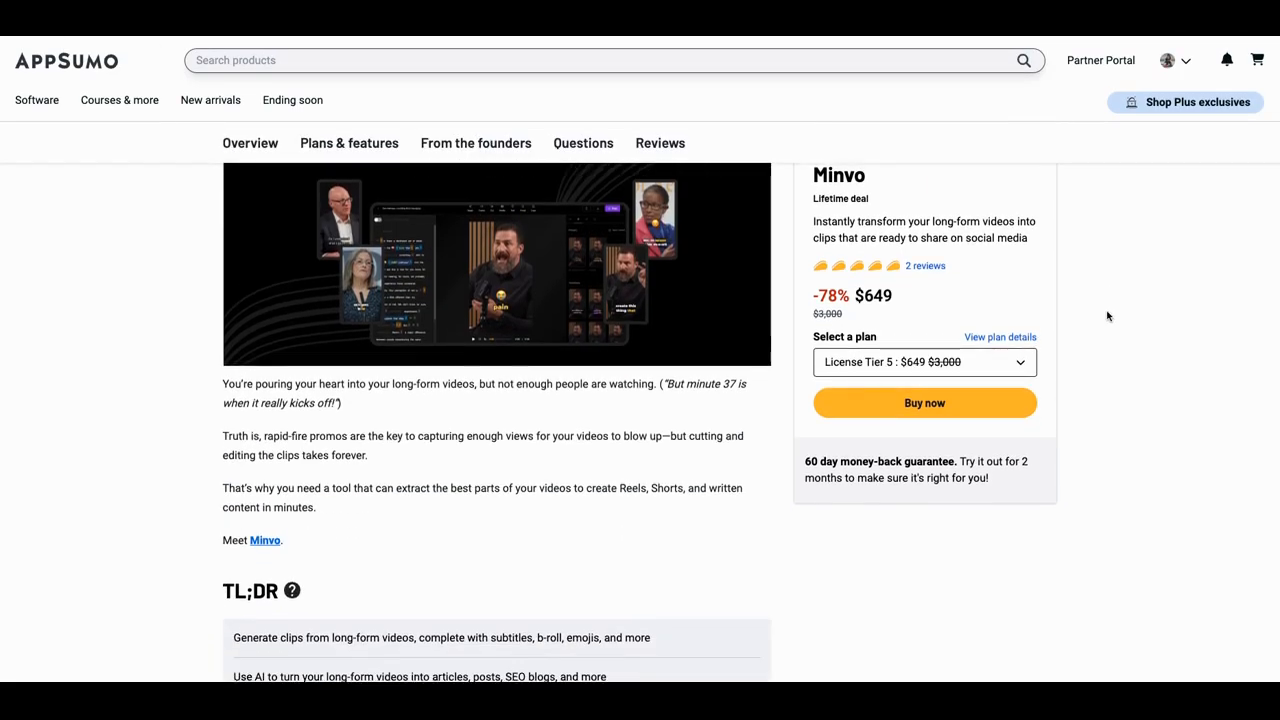
pyautogui.scroll(-3)
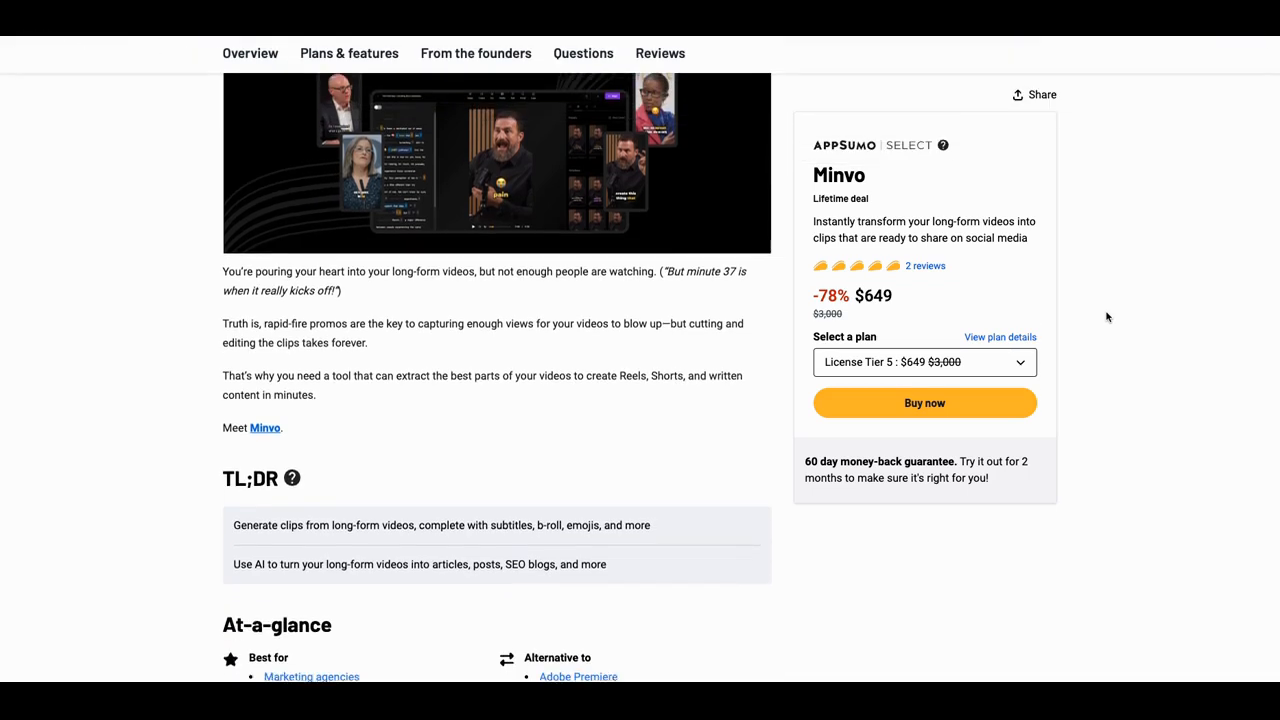
pyautogui.scroll(-3)
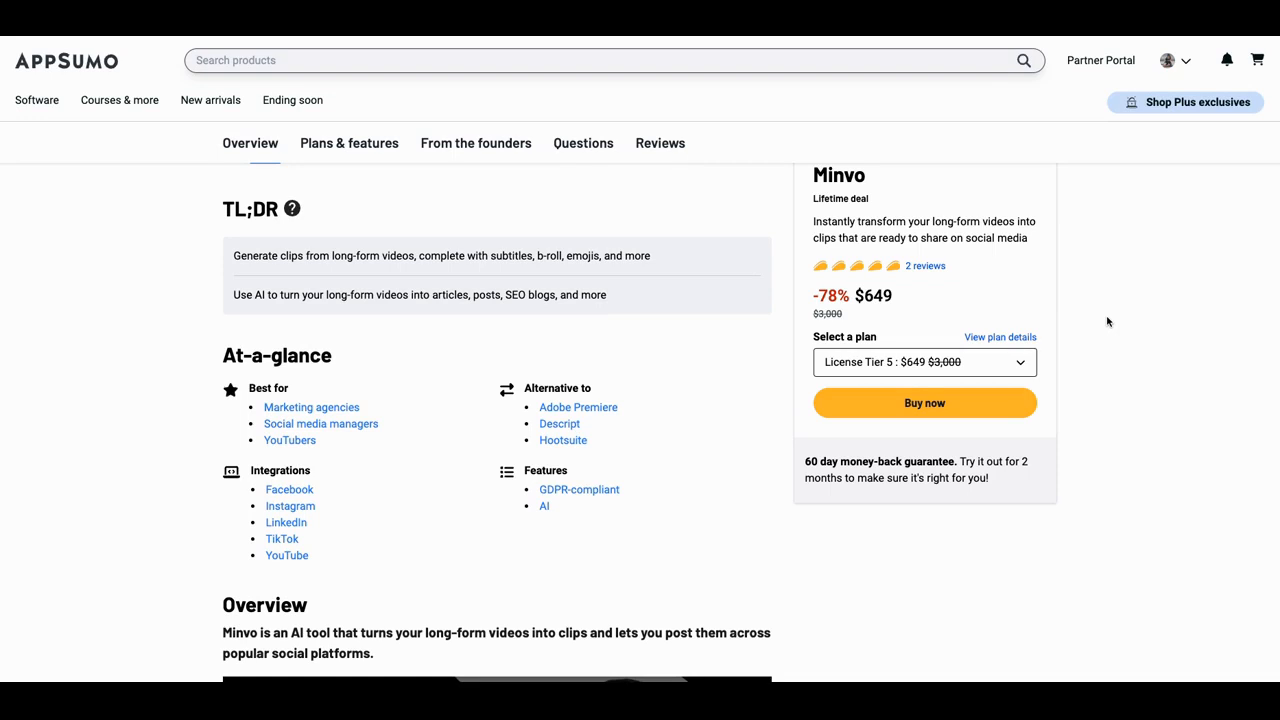
pyautogui.scroll(3)
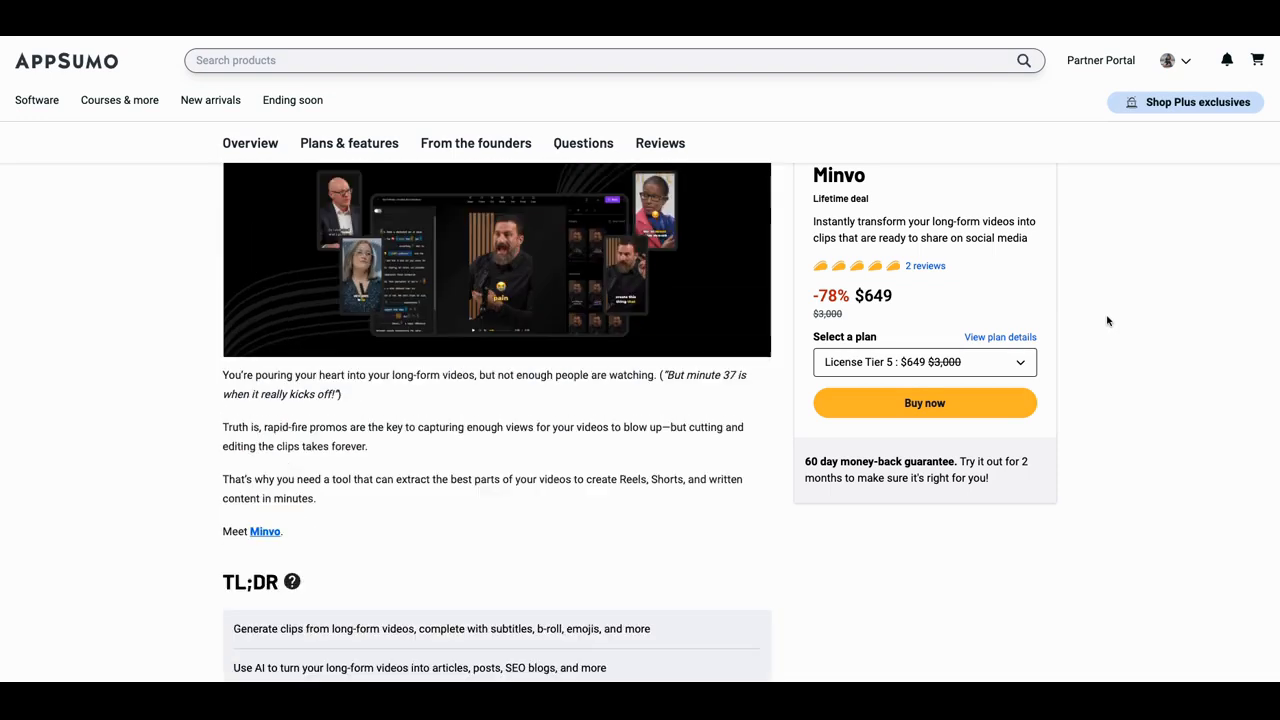
pyautogui.scroll(3)
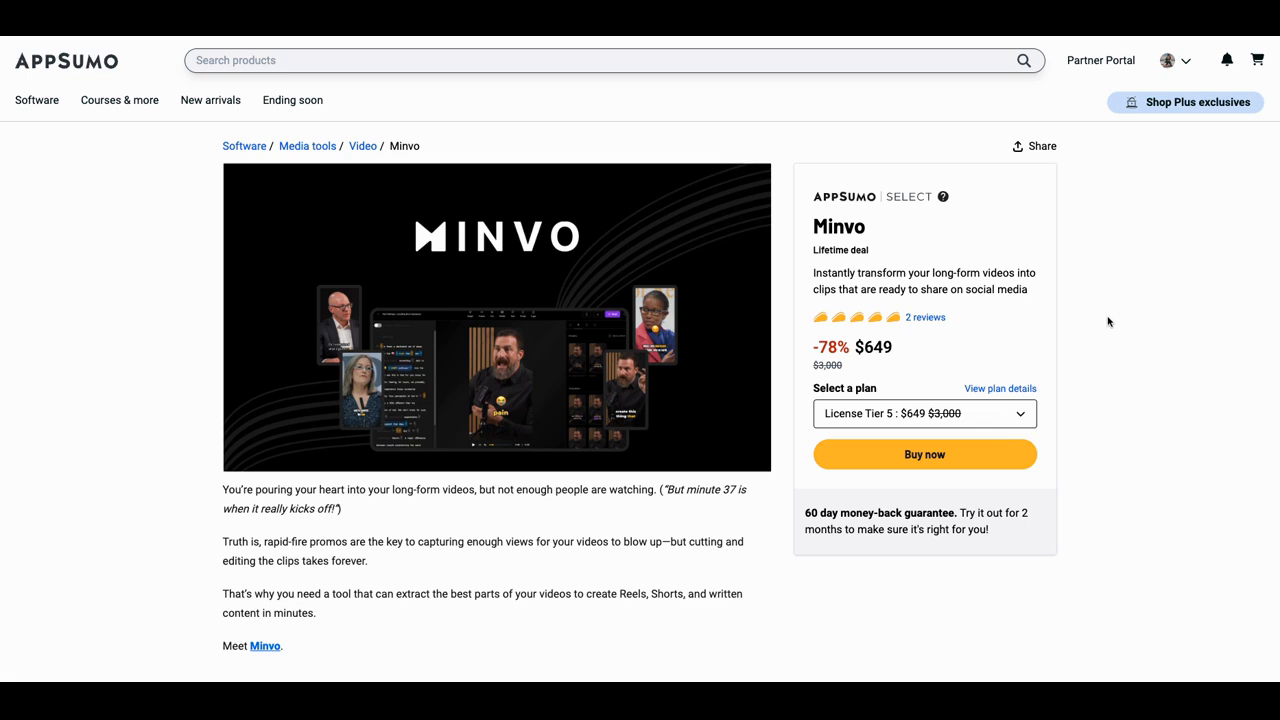
pyautogui.moveTo(1223, 338)
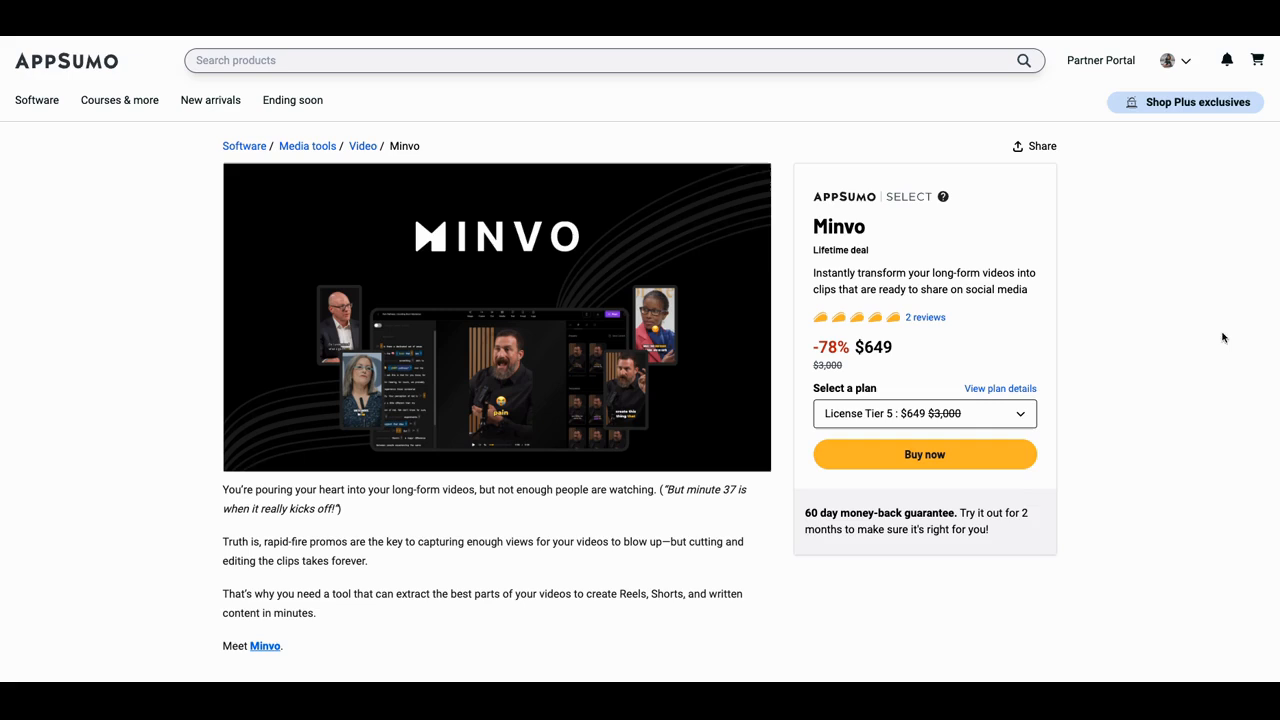
pyautogui.scroll(-3)
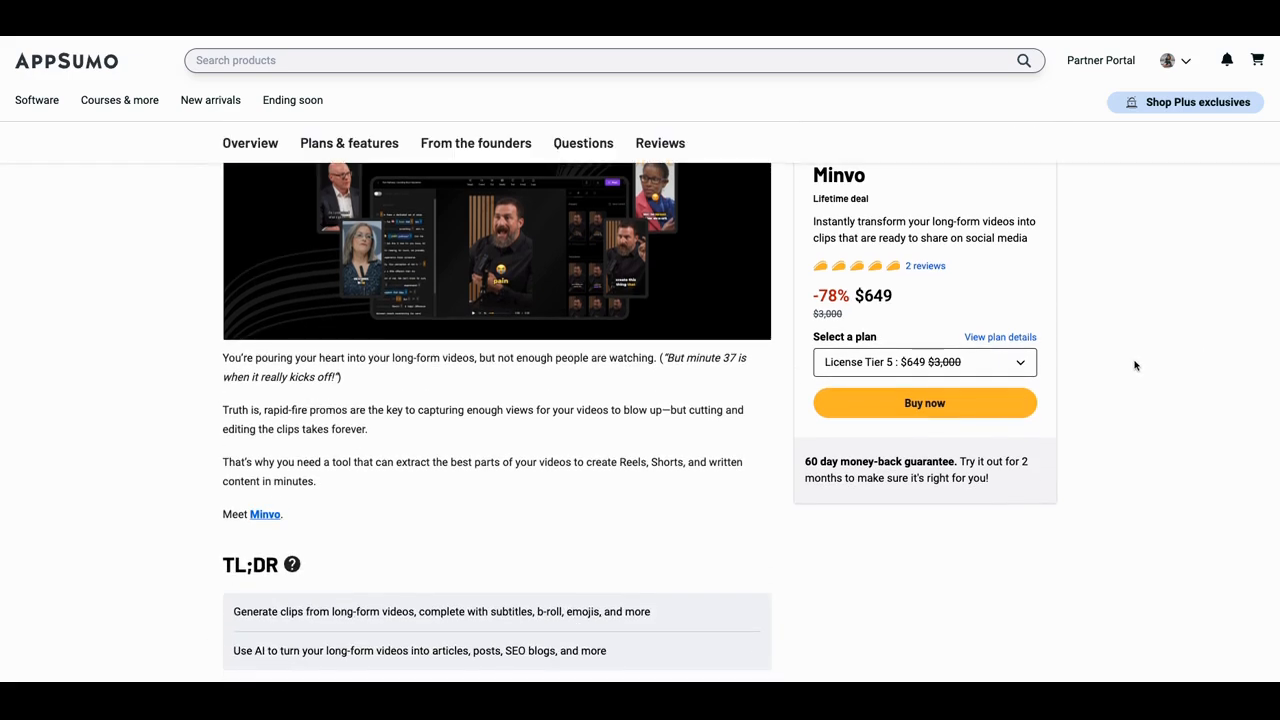
pyautogui.scroll(-3)
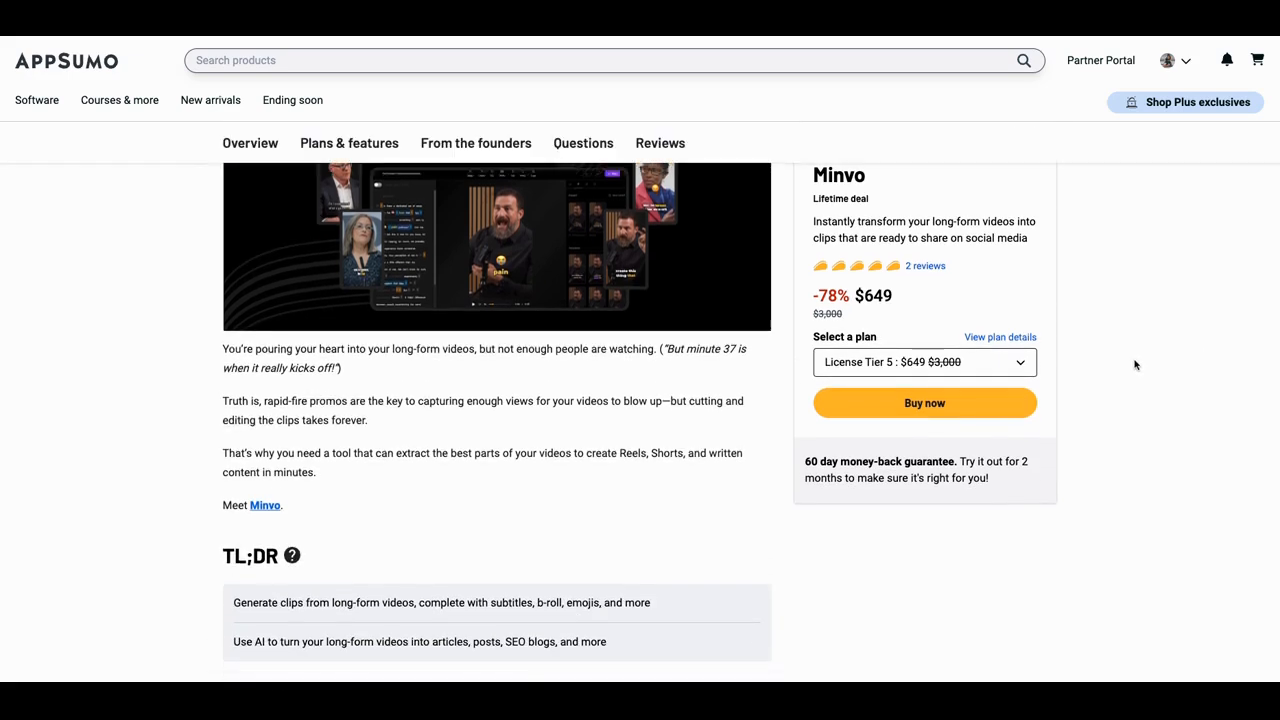
pyautogui.scroll(-3)
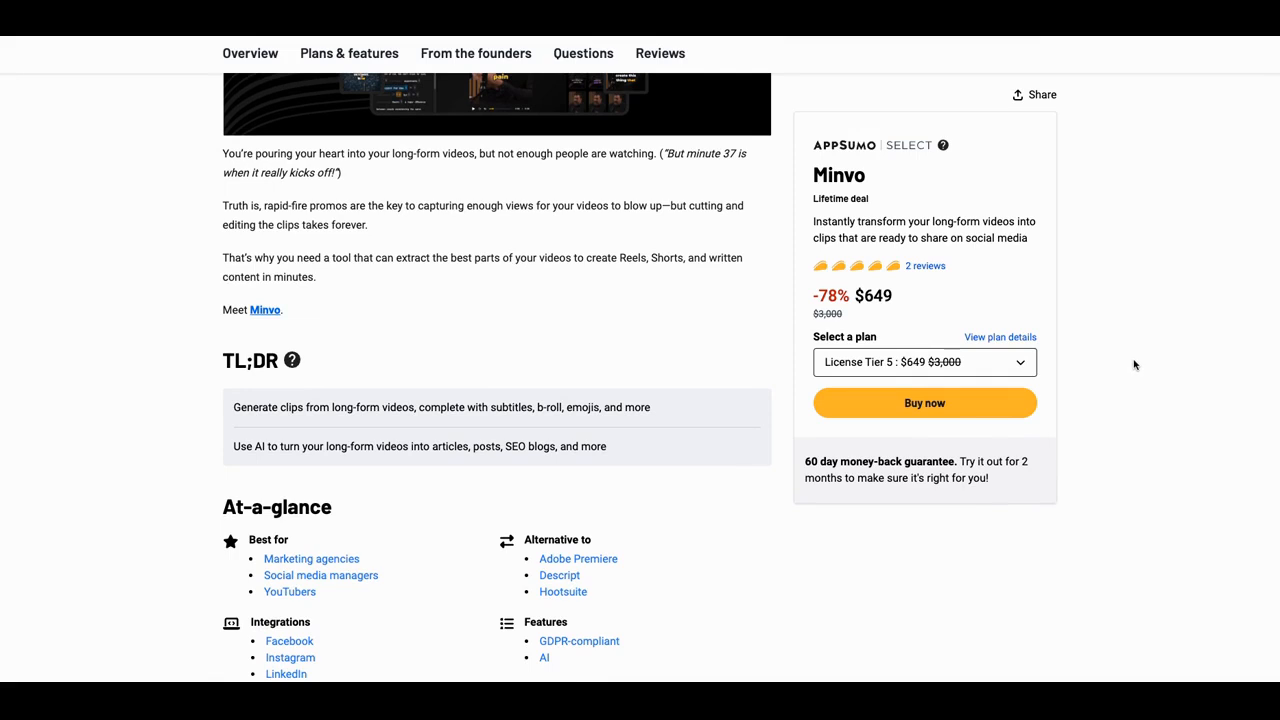
pyautogui.scroll(-3)
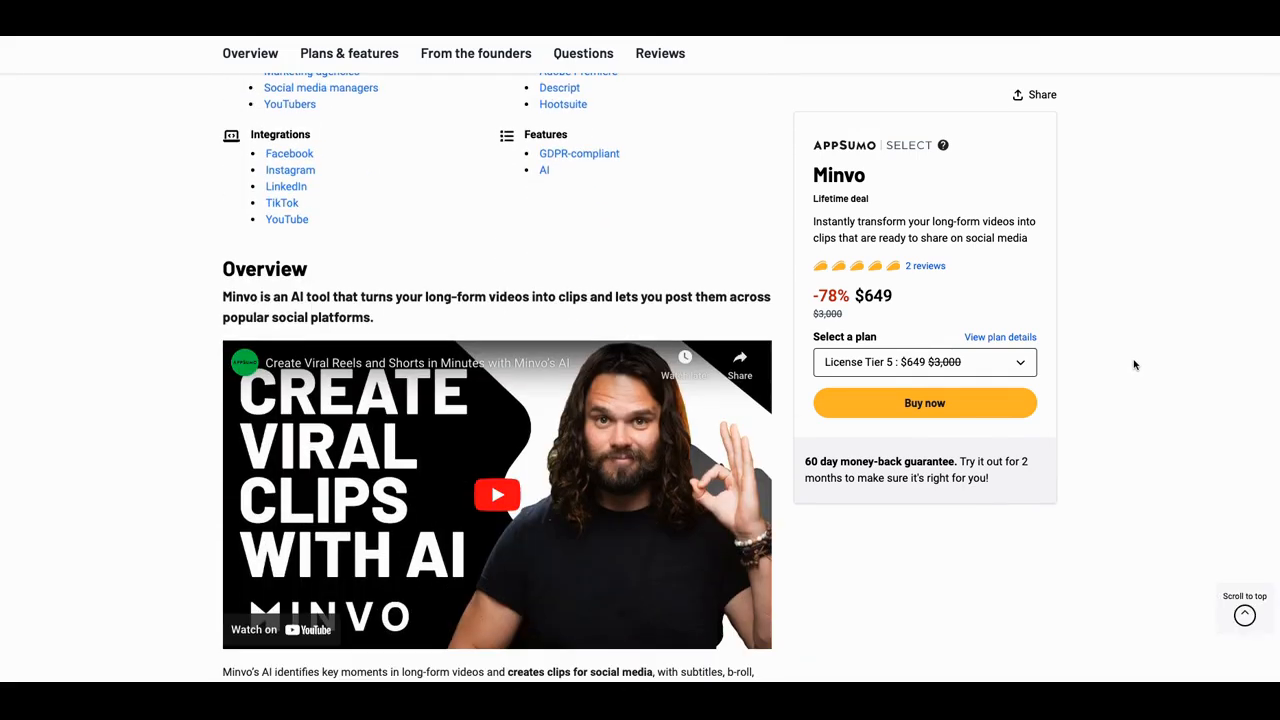
pyautogui.scroll(-3)
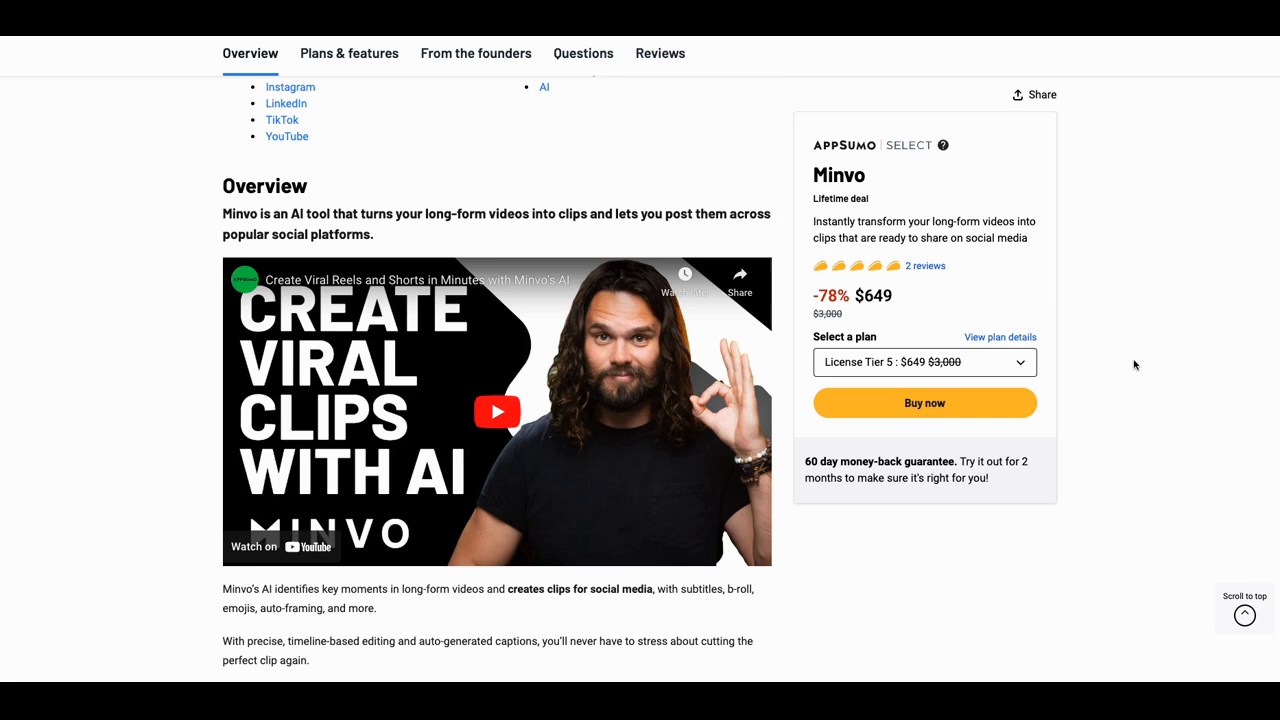
pyautogui.scroll(-3)
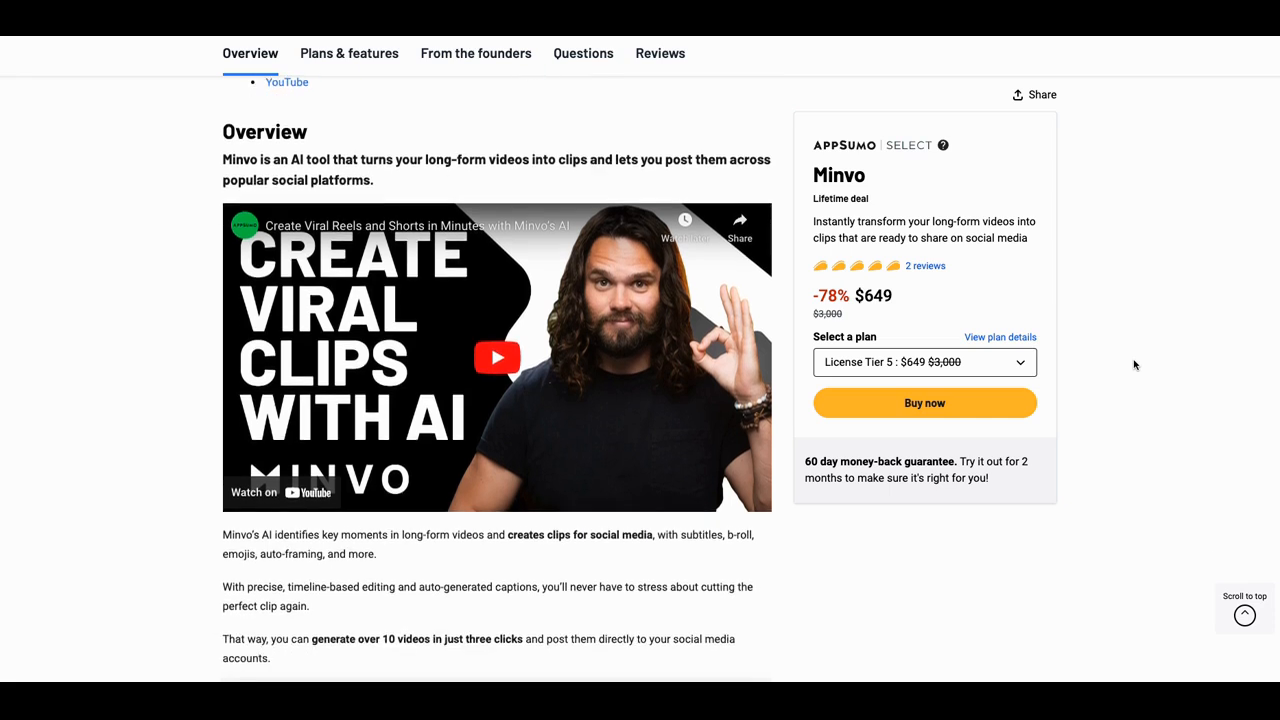
pyautogui.scroll(-3)
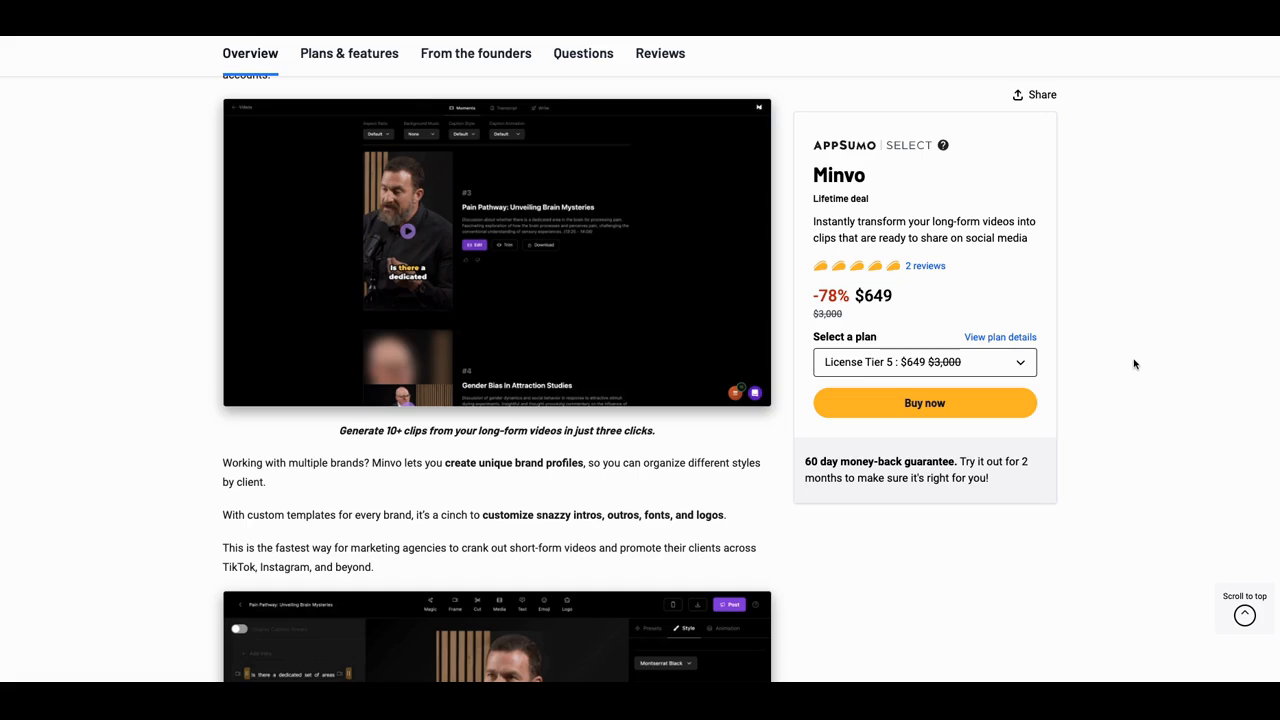
pyautogui.scroll(3)
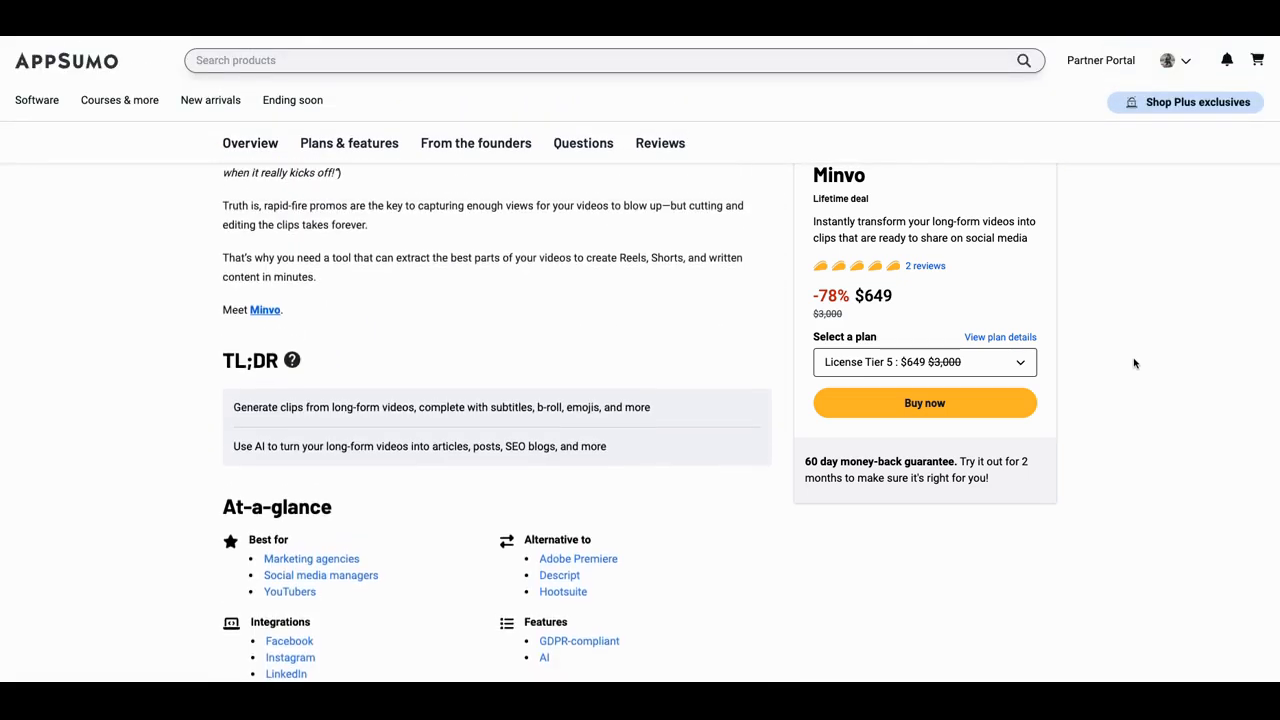
pyautogui.scroll(3)
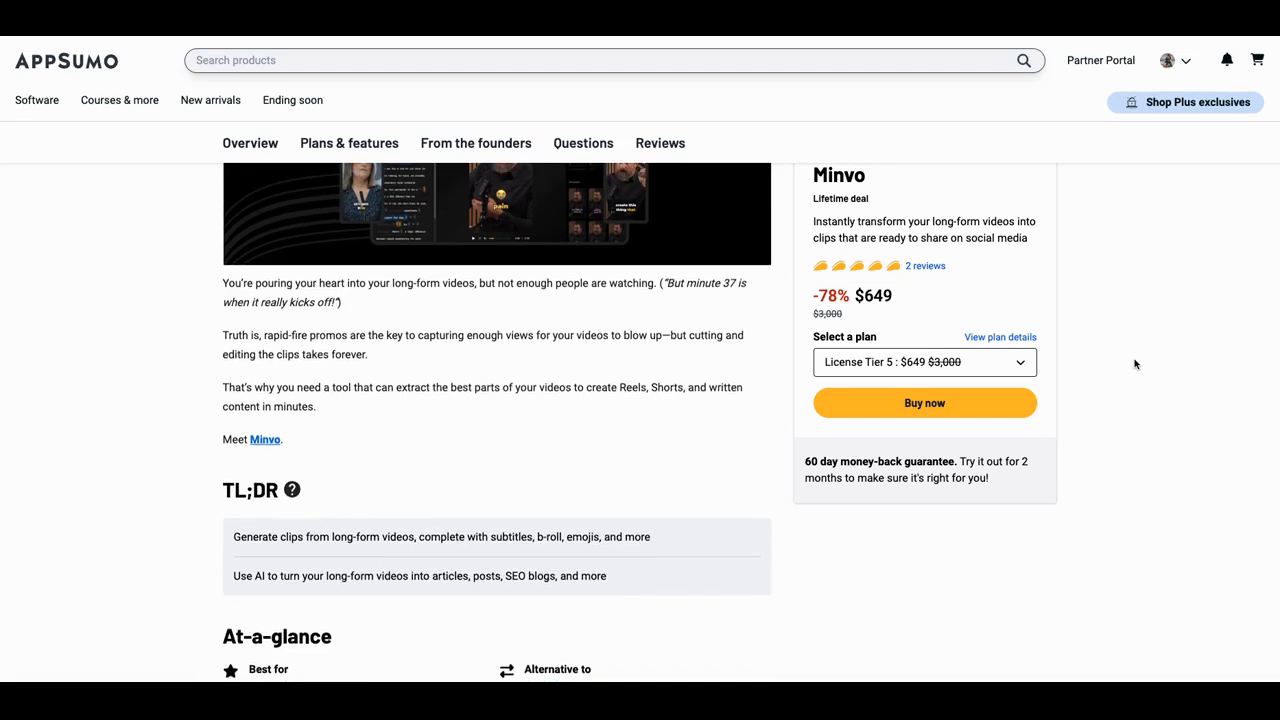
pyautogui.scroll(3)
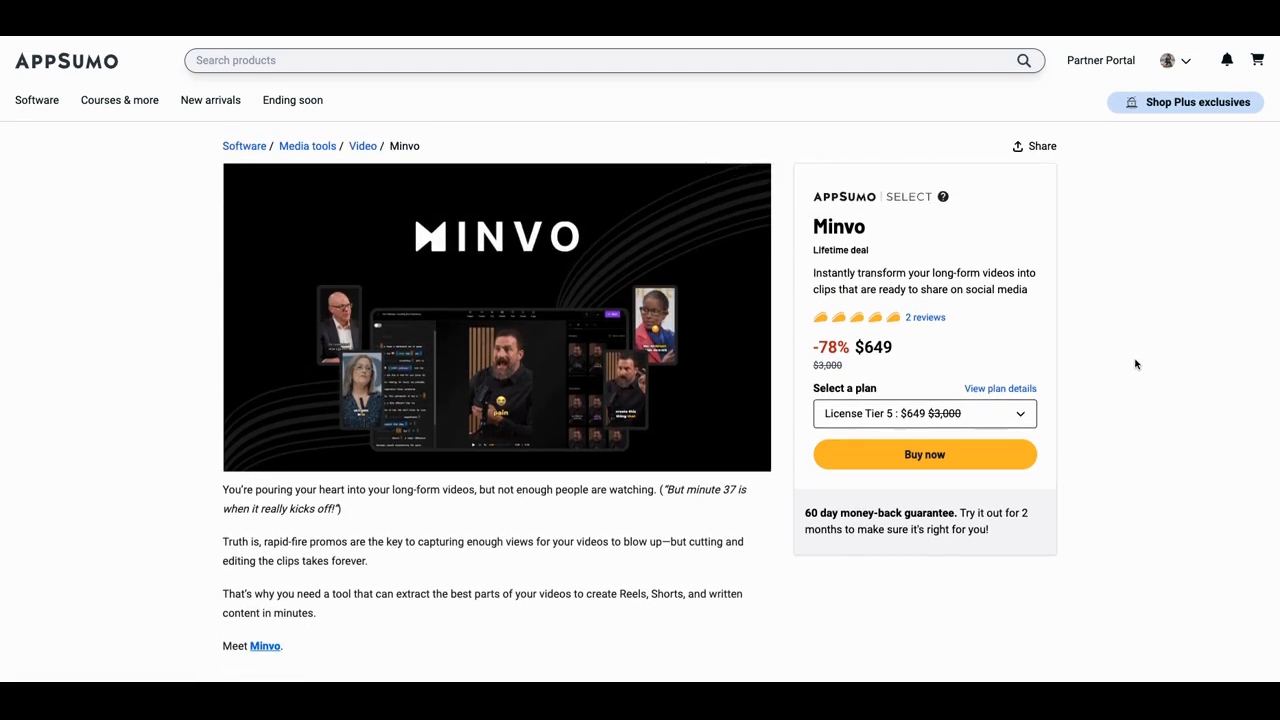
pyautogui.scroll(-3)
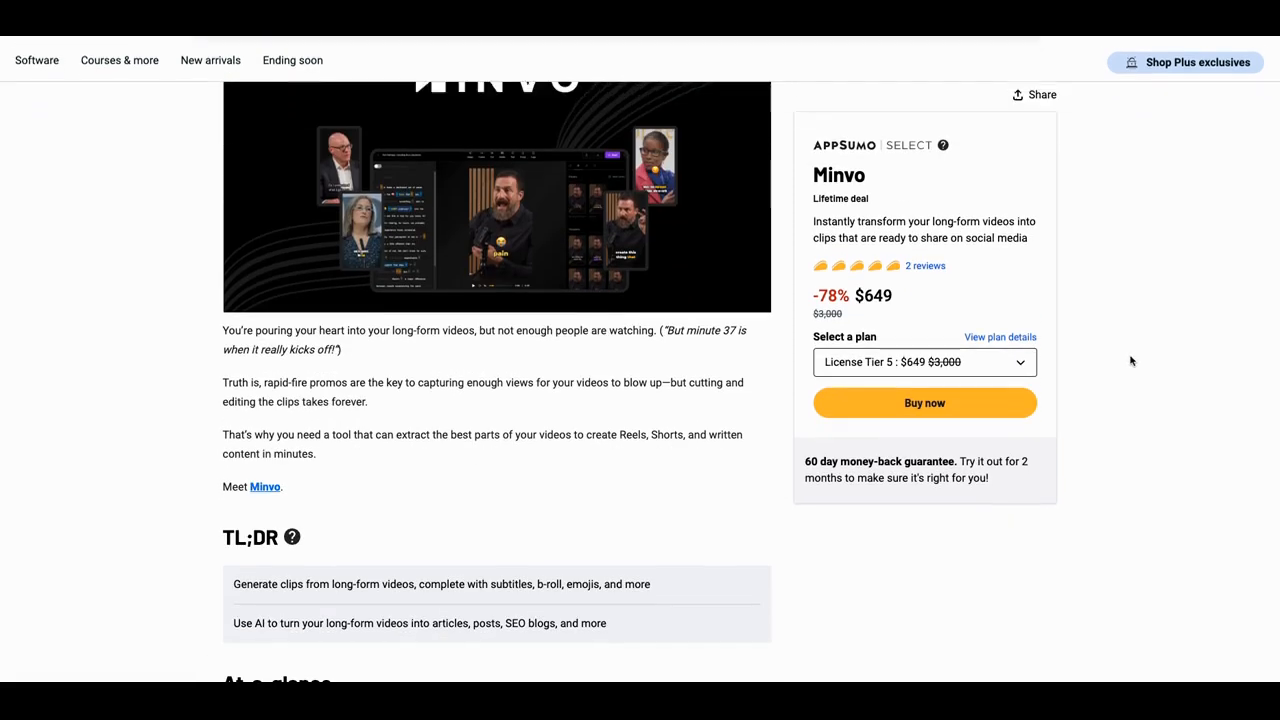
pyautogui.scroll(-3)
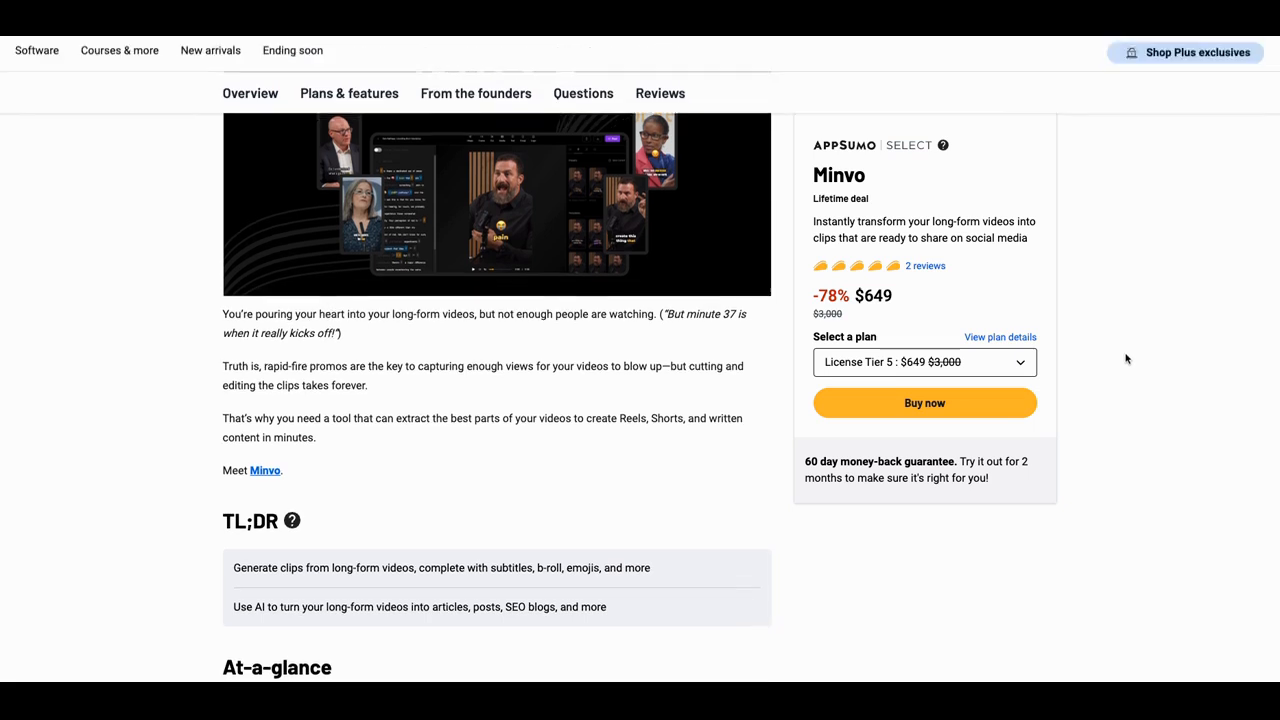
pyautogui.scroll(3)
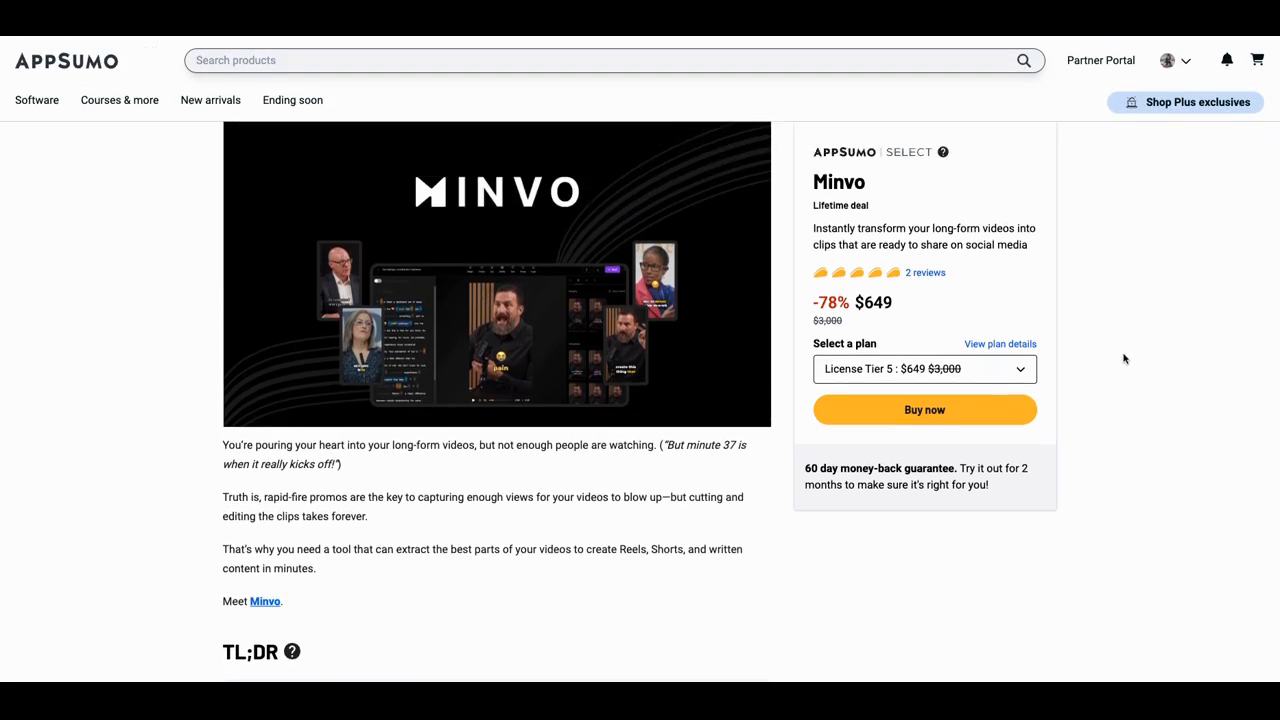
pyautogui.scroll(3)
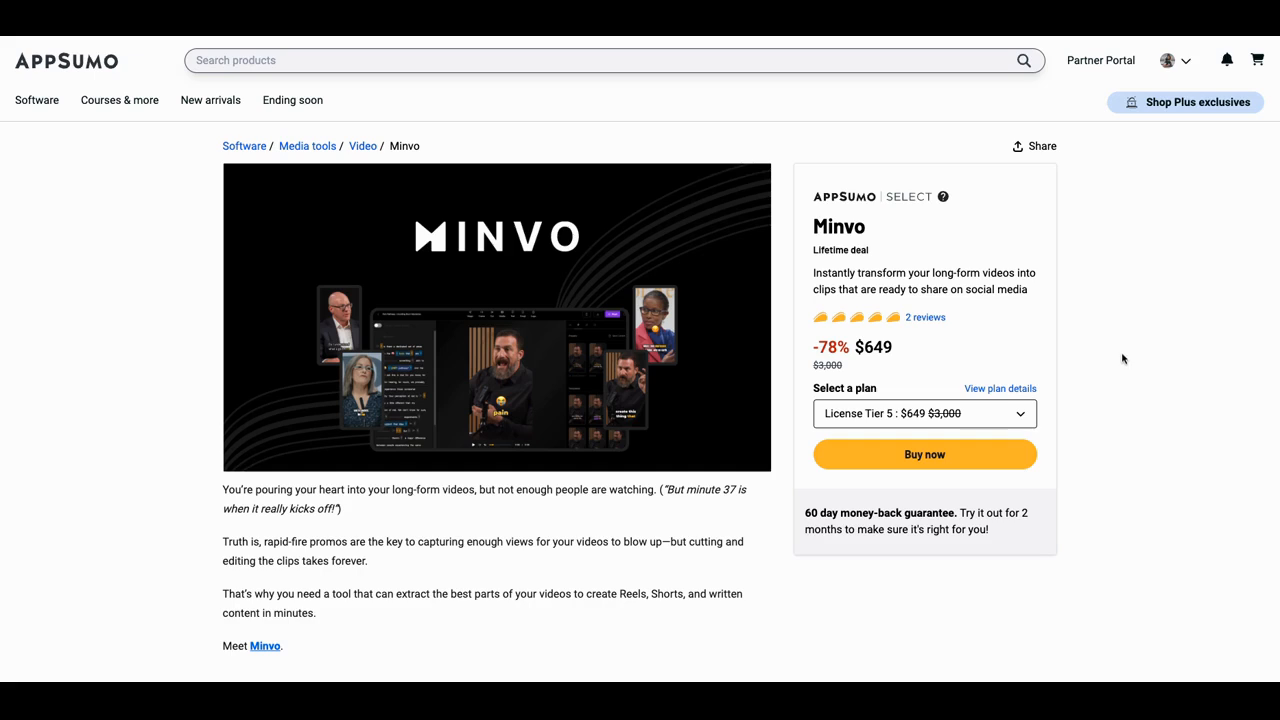
pyautogui.scroll(-3)
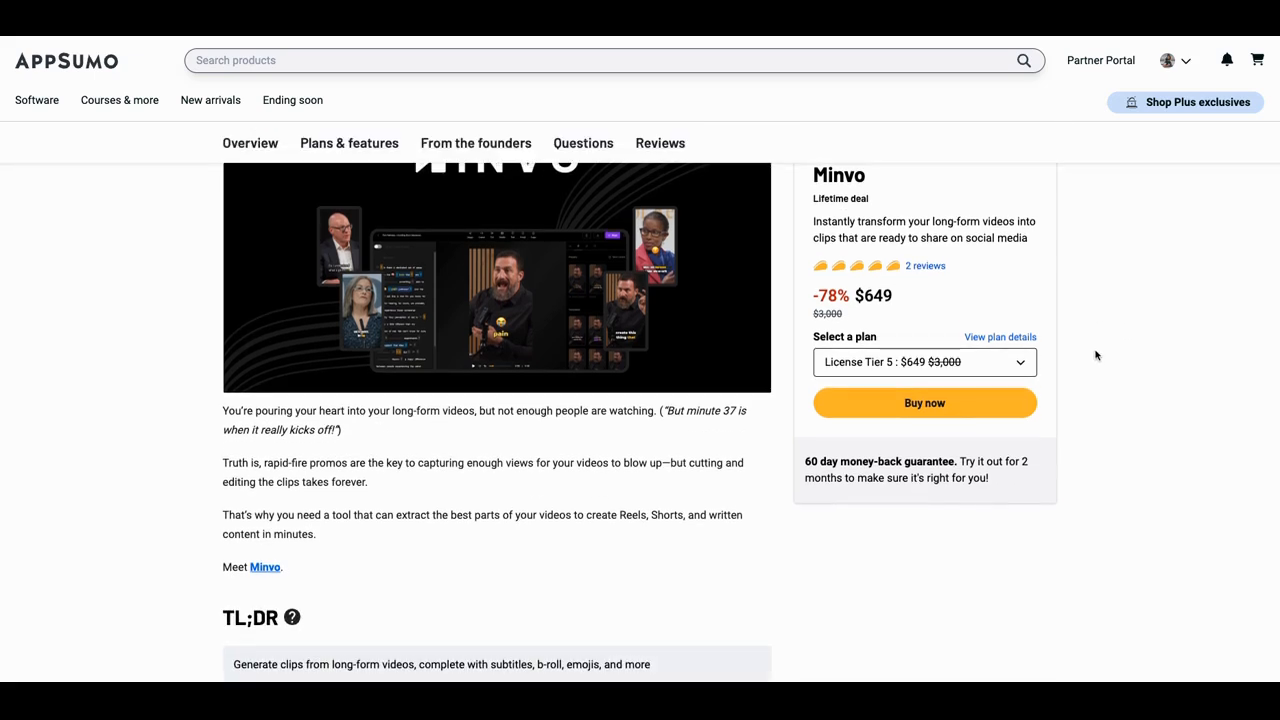
pyautogui.scroll(3)
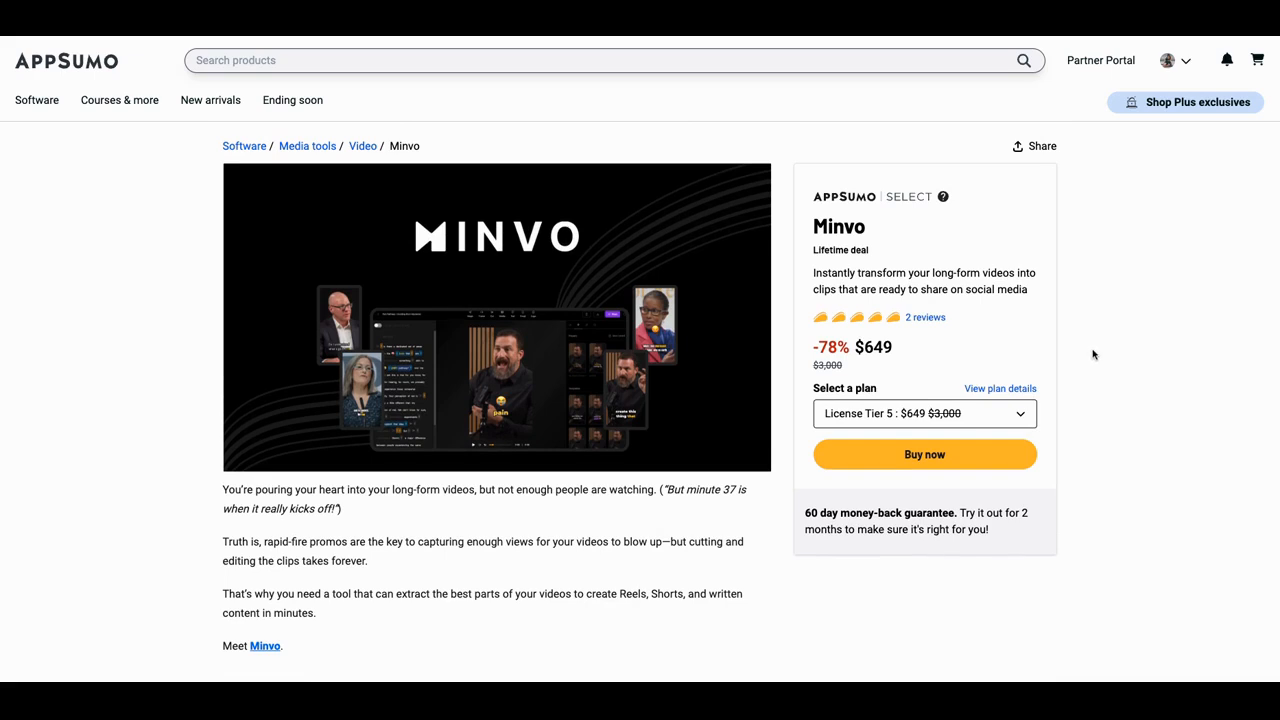
pyautogui.scroll(-3)
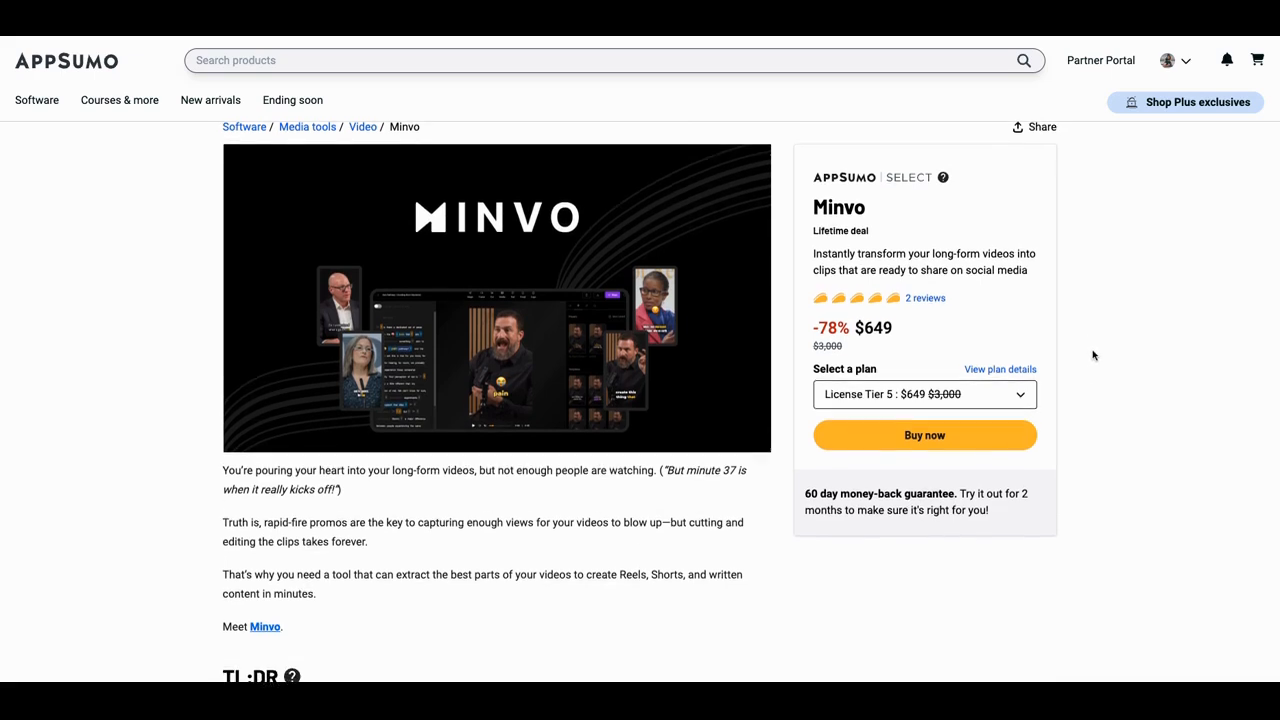
pyautogui.scroll(-3)
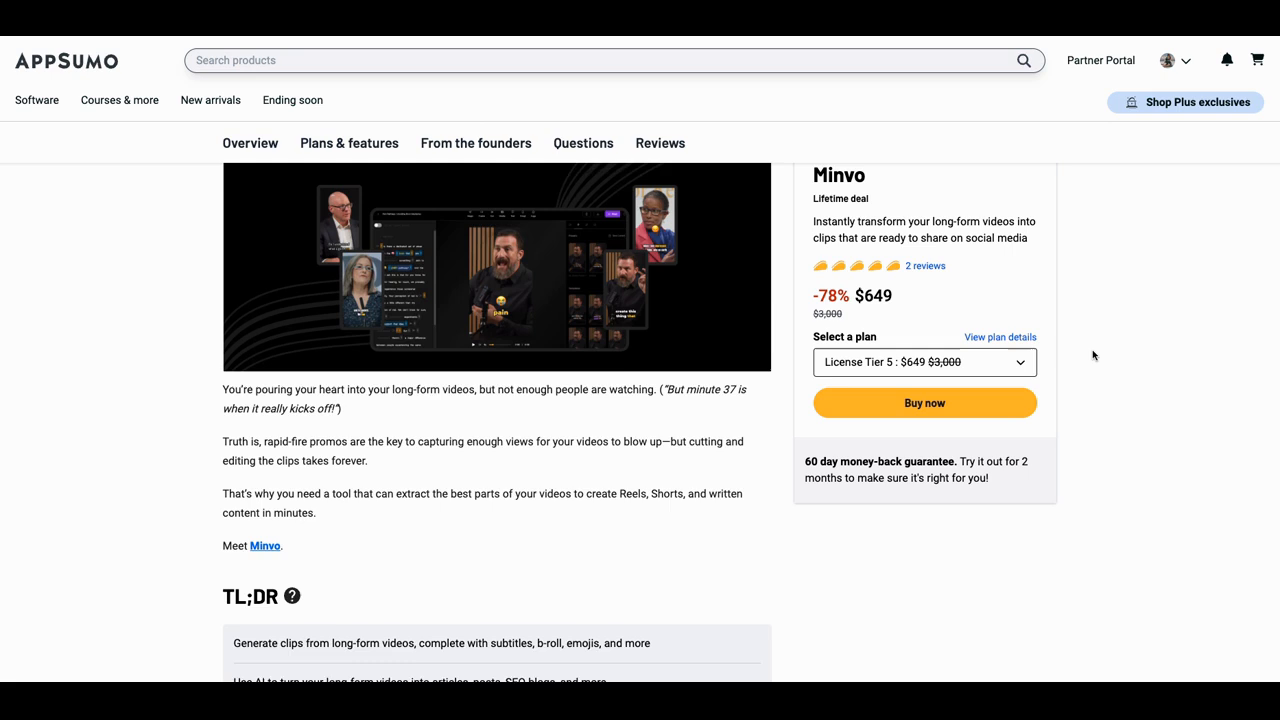
pyautogui.scroll(-3)
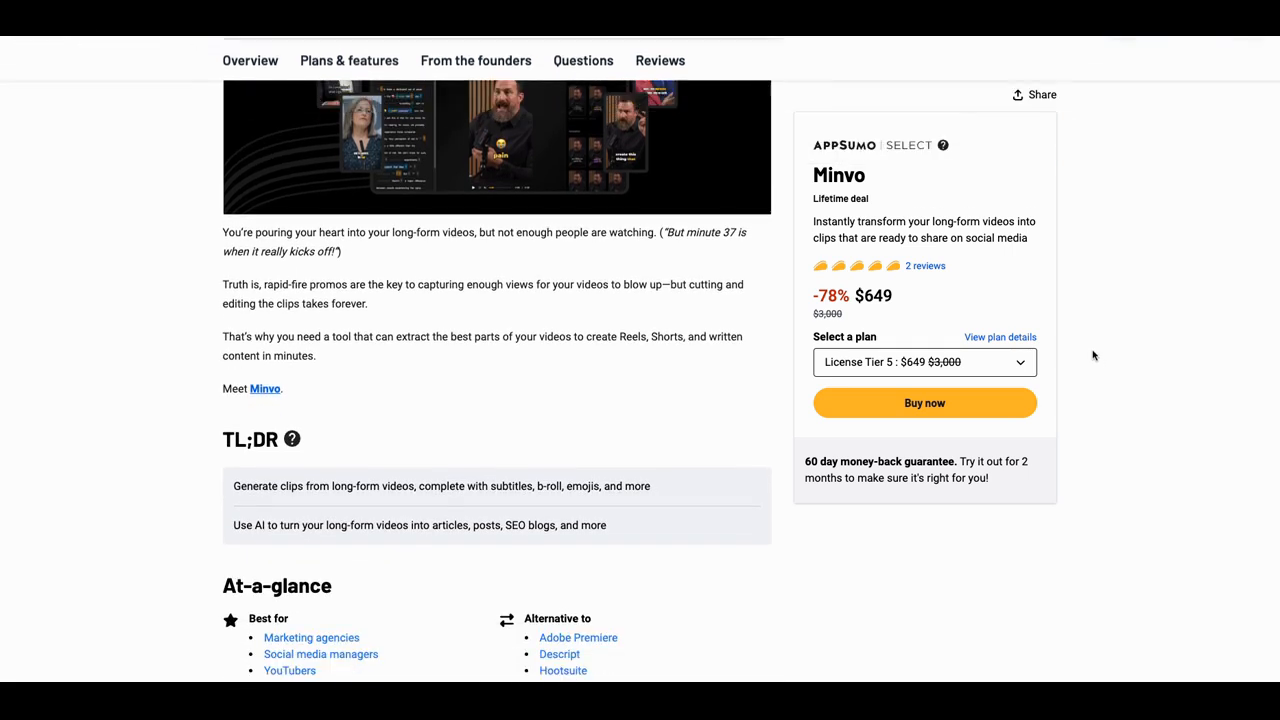
pyautogui.scroll(-3)
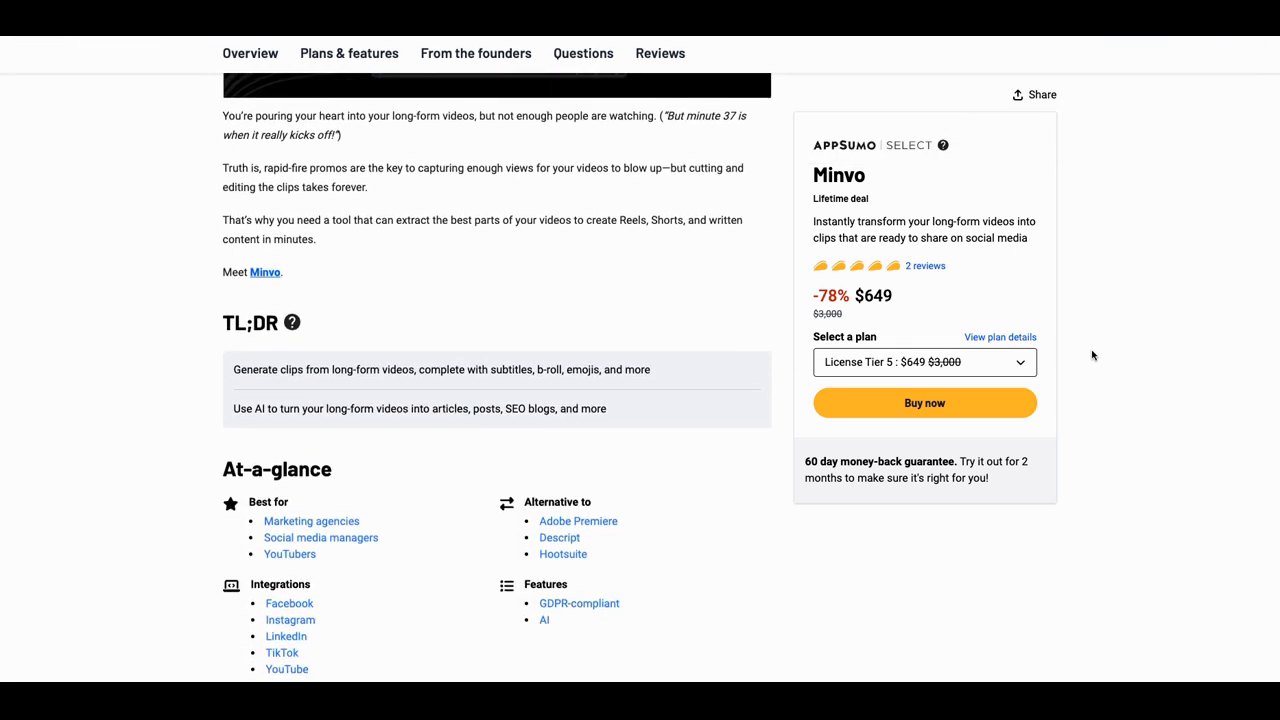
pyautogui.scroll(-3)
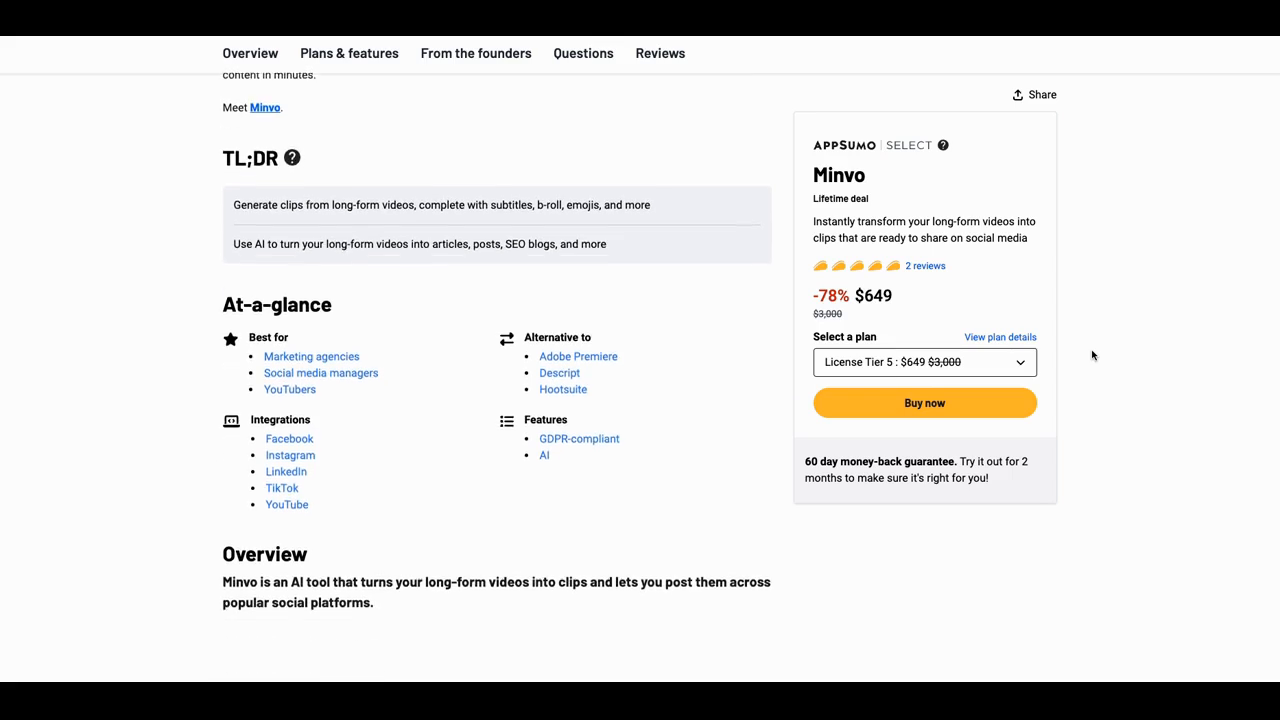
pyautogui.scroll(-3)
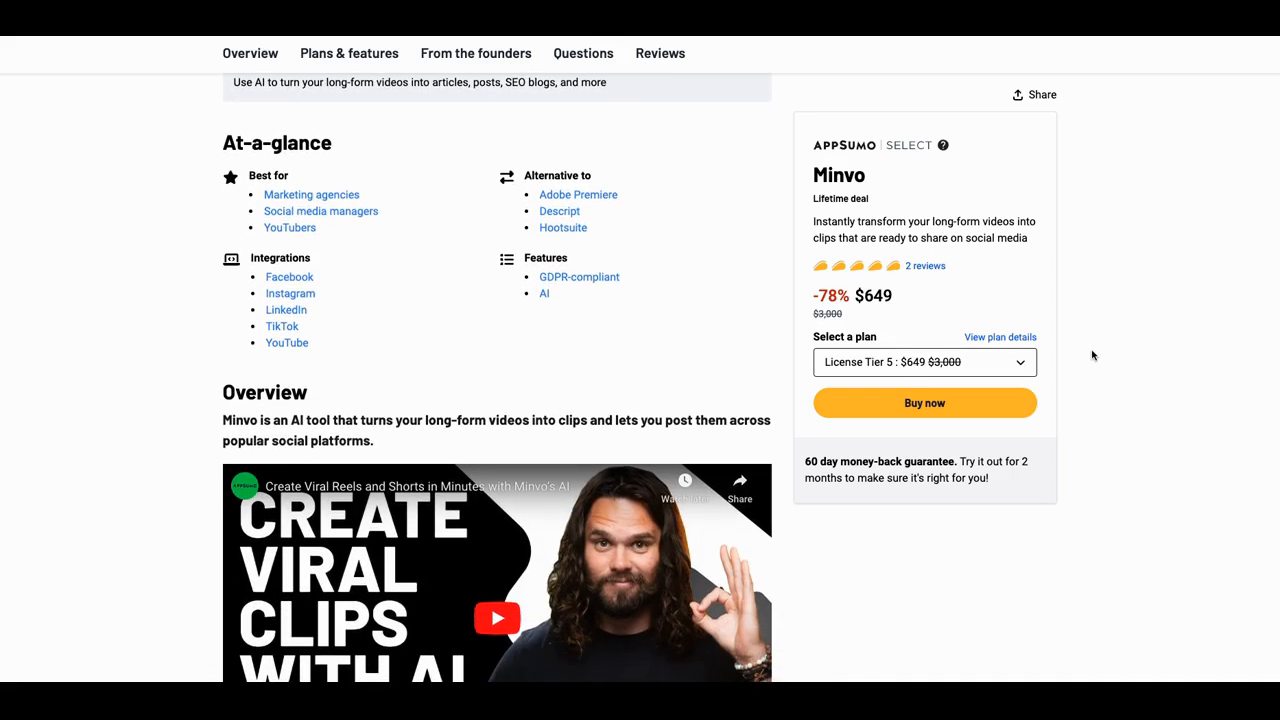
pyautogui.scroll(-3)
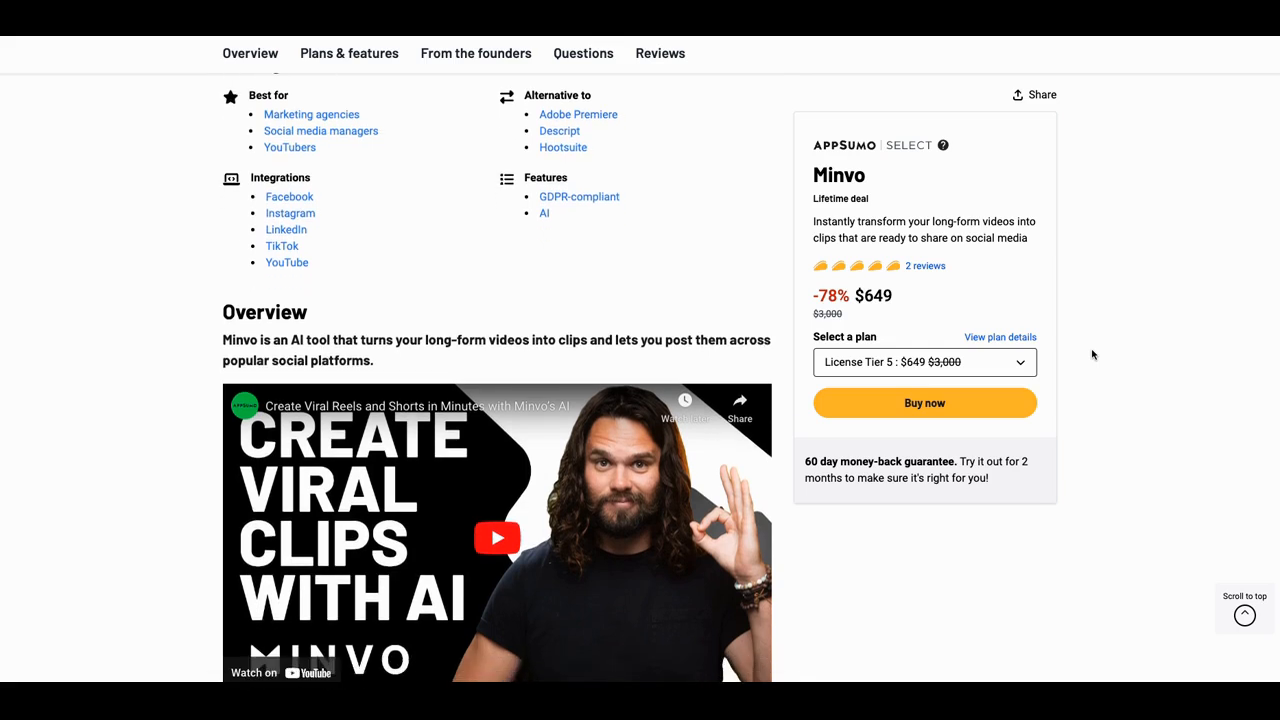
pyautogui.scroll(-3)
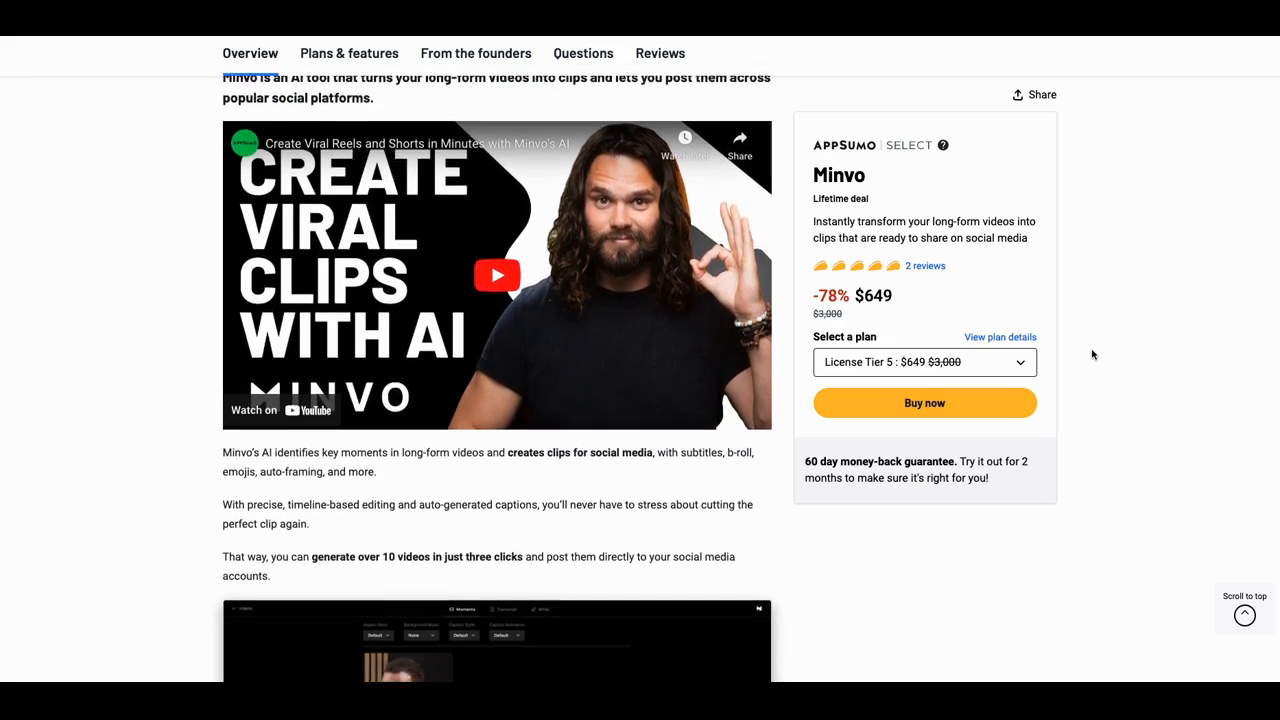
pyautogui.scroll(-3)
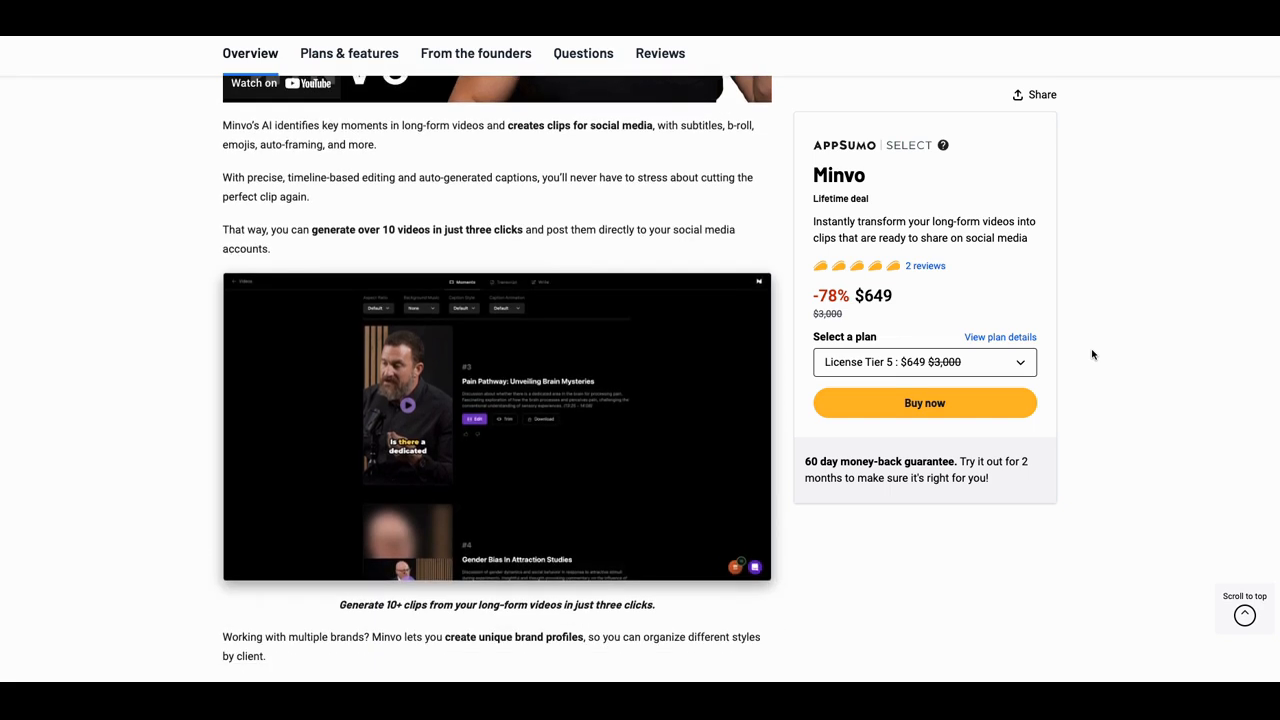
pyautogui.scroll(-3)
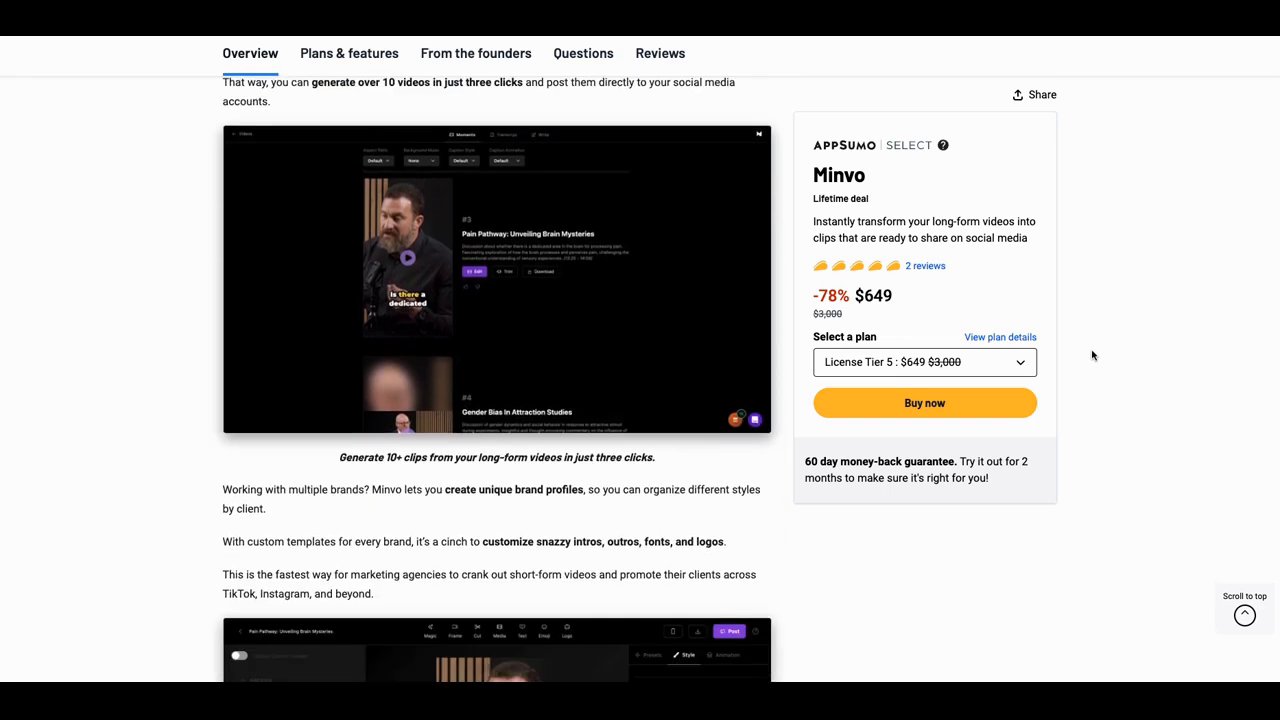
pyautogui.scroll(-3)
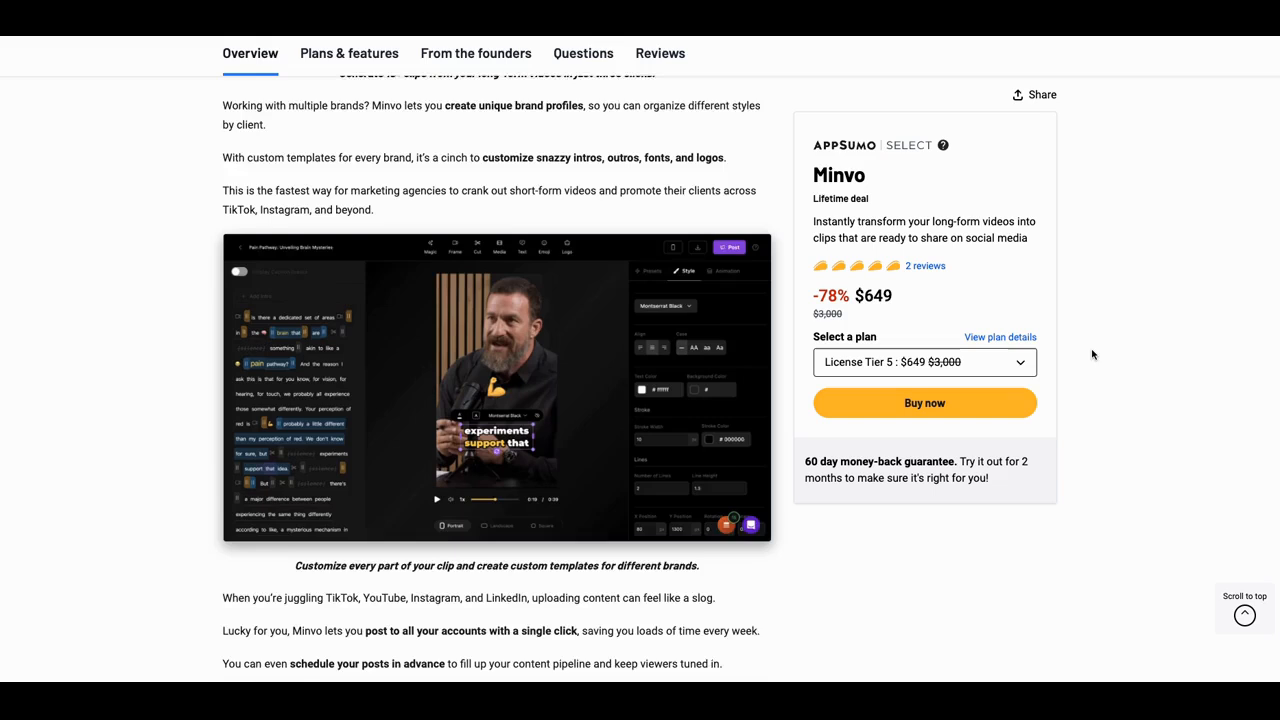
pyautogui.scroll(-3)
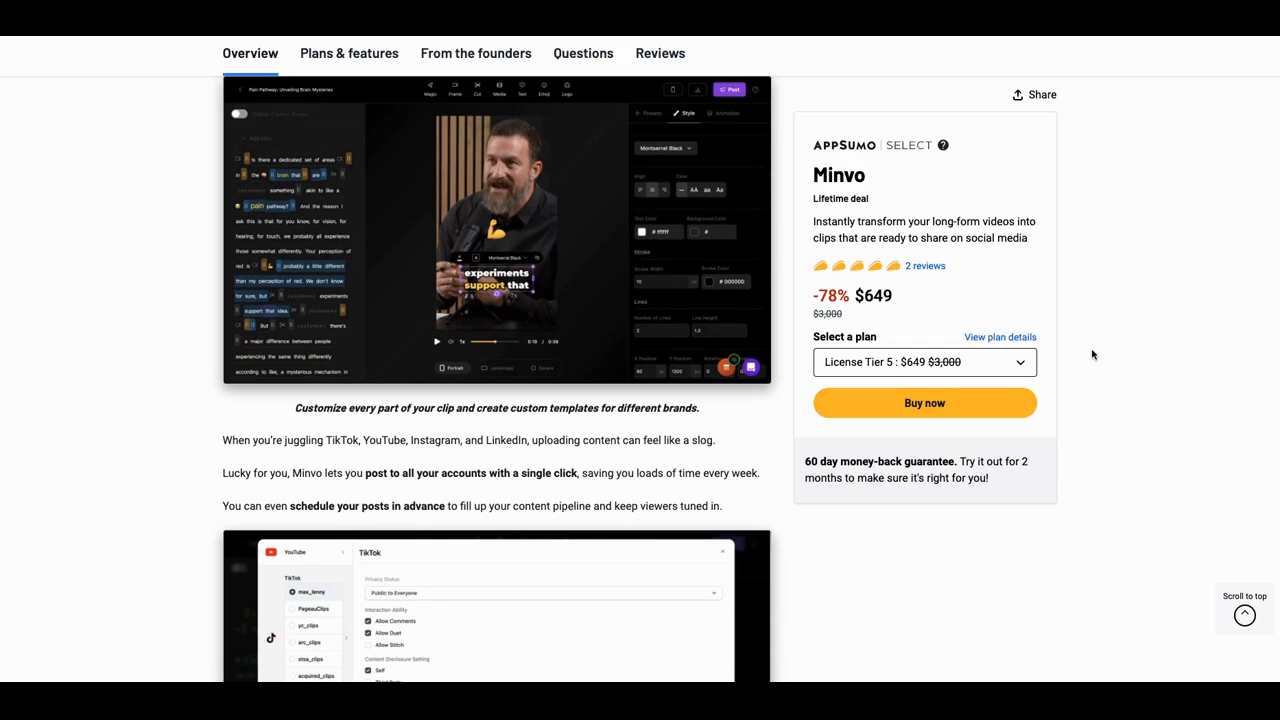
pyautogui.scroll(-3)
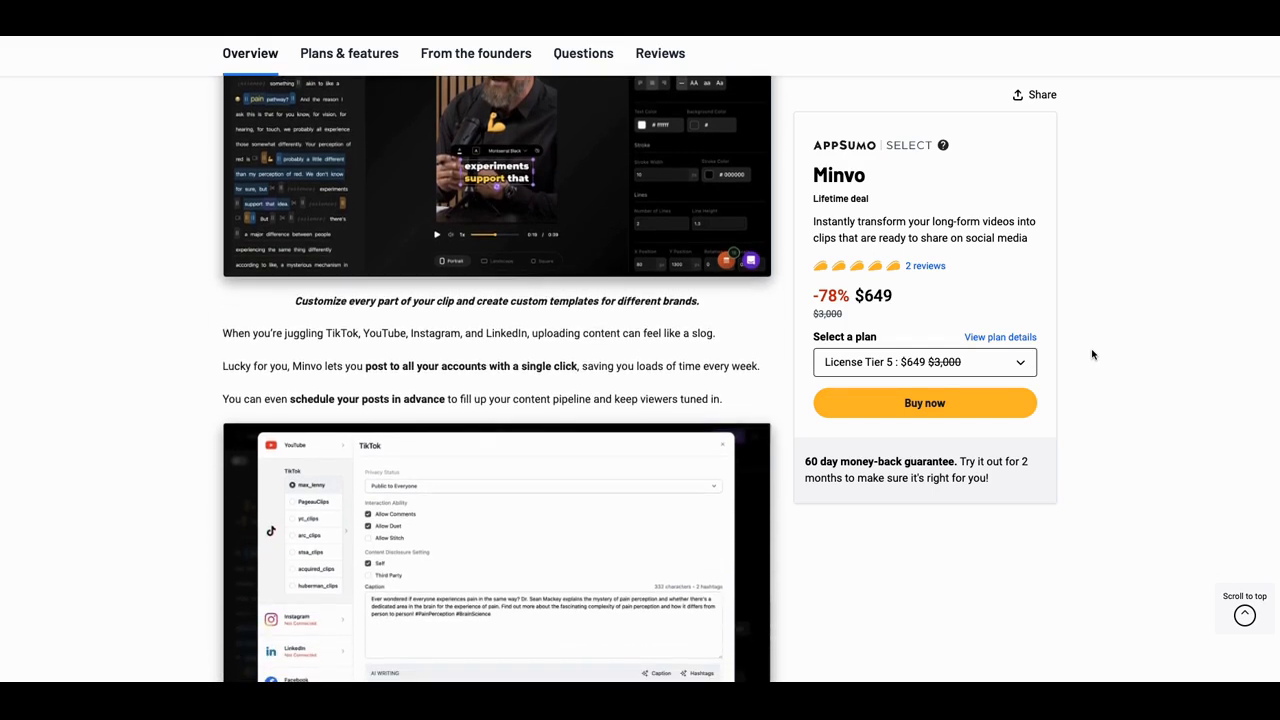
pyautogui.scroll(-3)
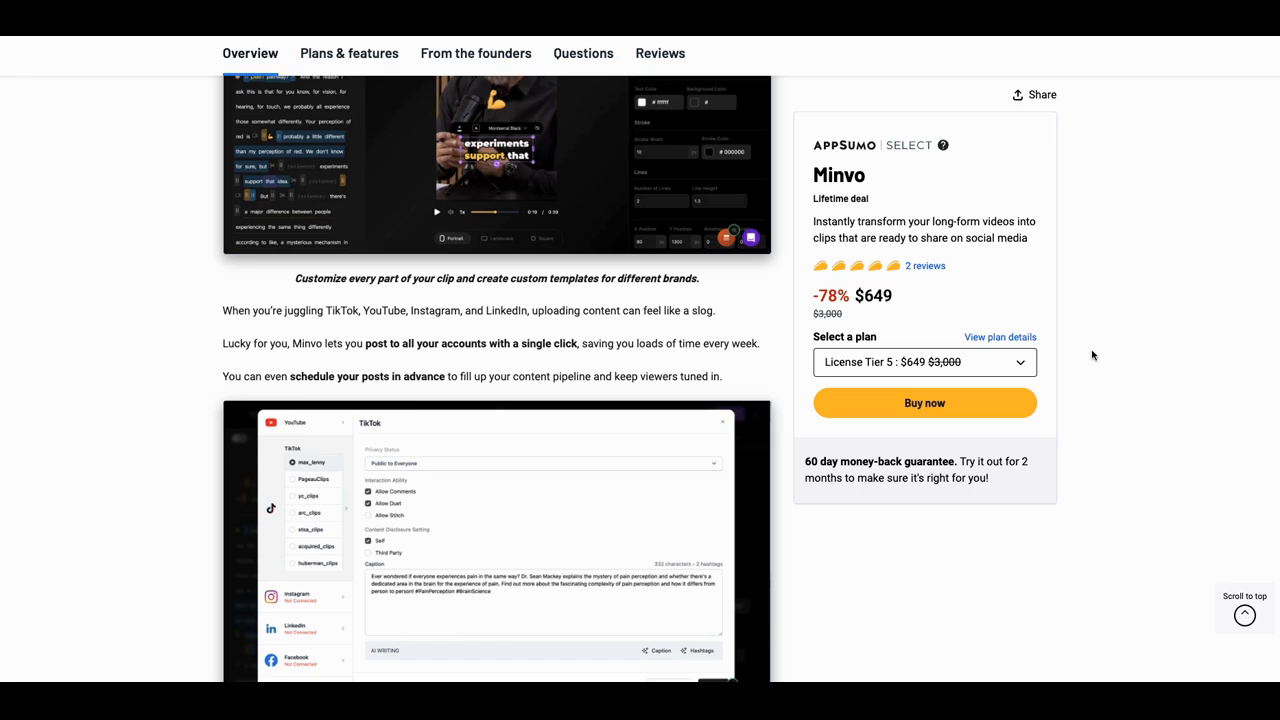
pyautogui.scroll(-3)
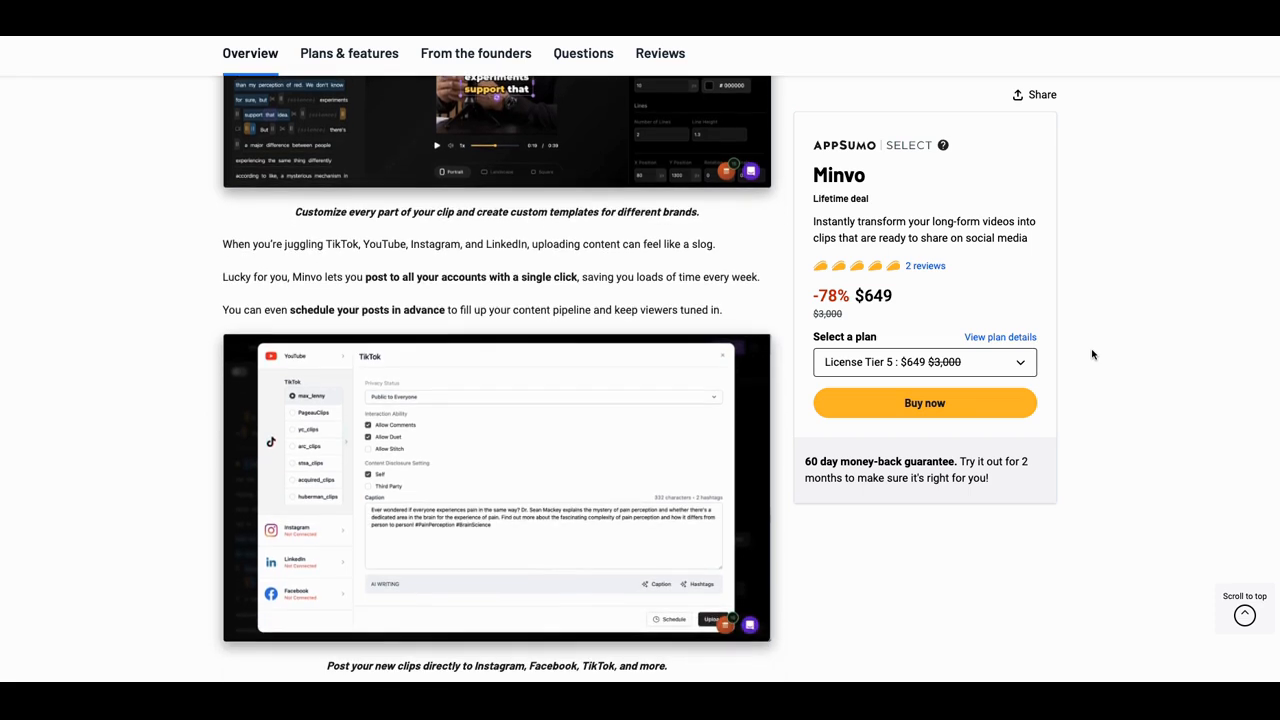
pyautogui.scroll(-3)
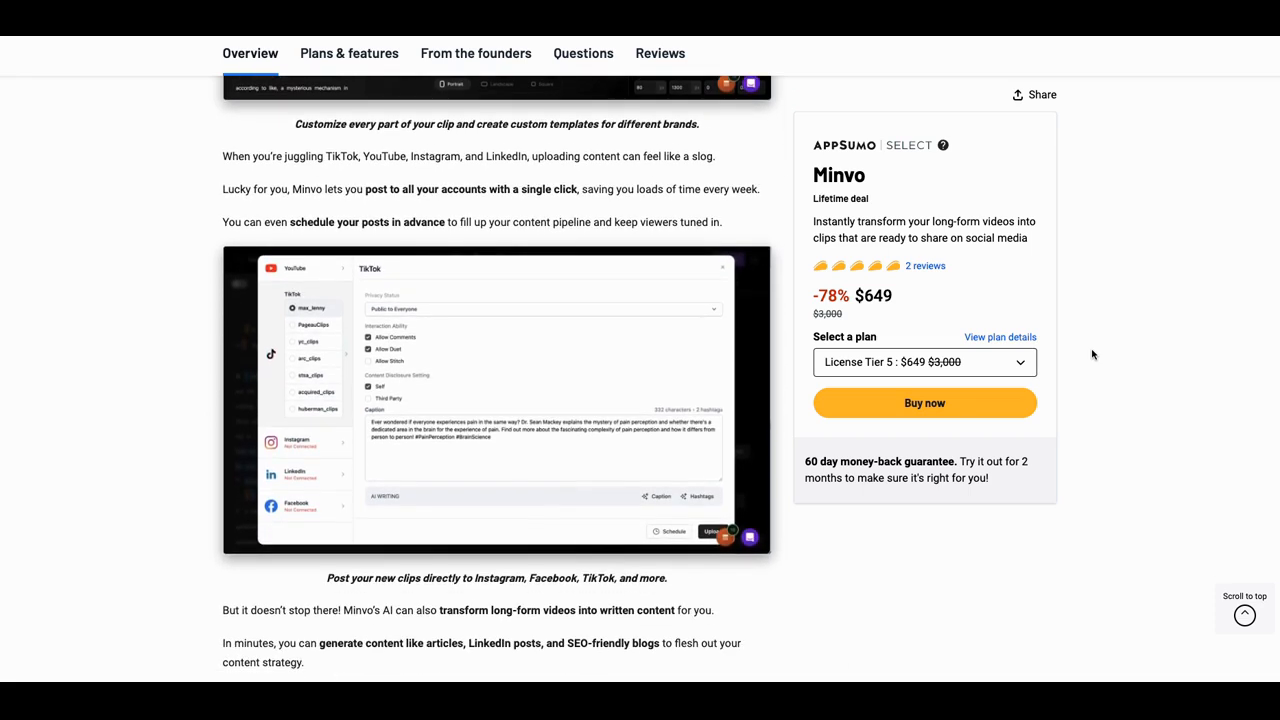
pyautogui.scroll(-3)
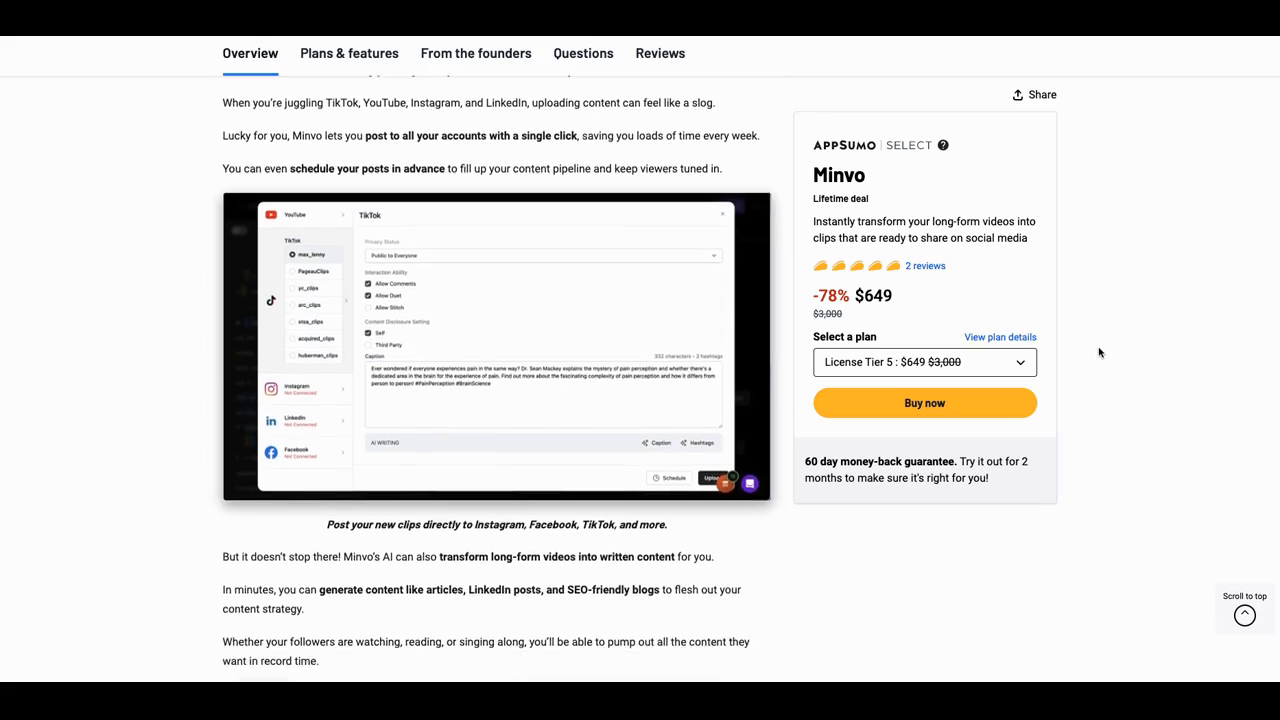
pyautogui.scroll(-3)
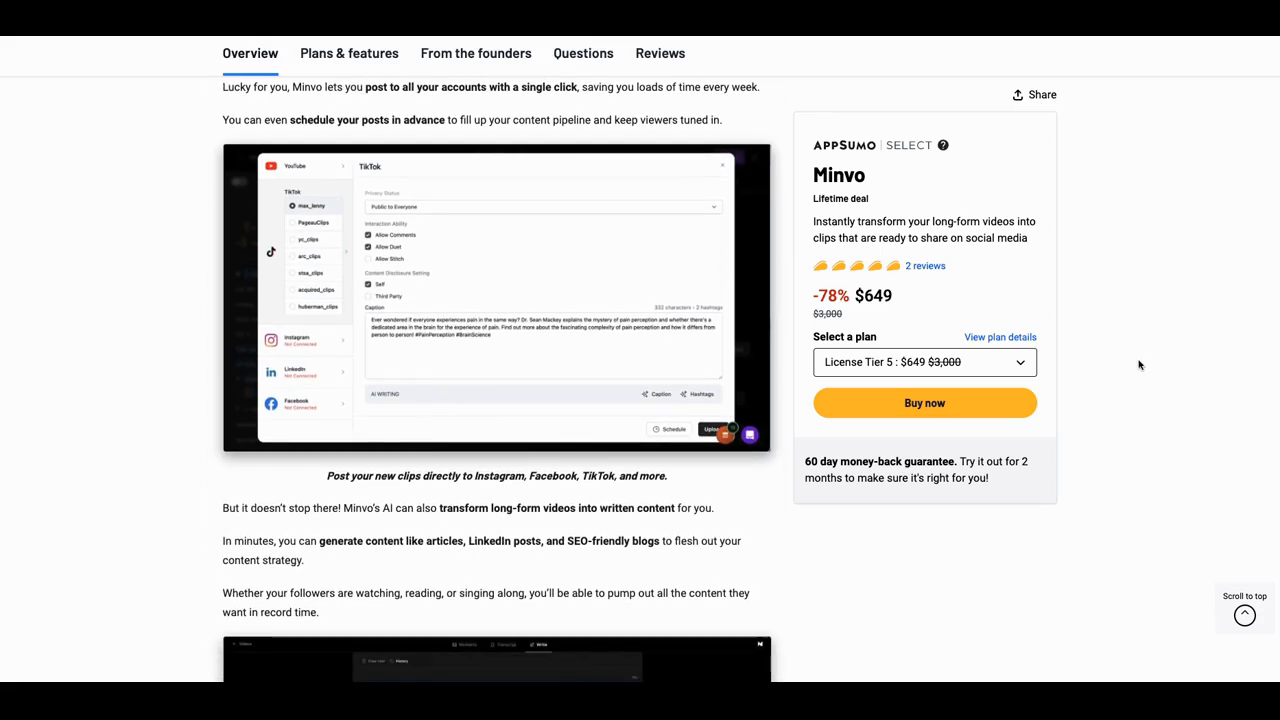
pyautogui.scroll(-3)
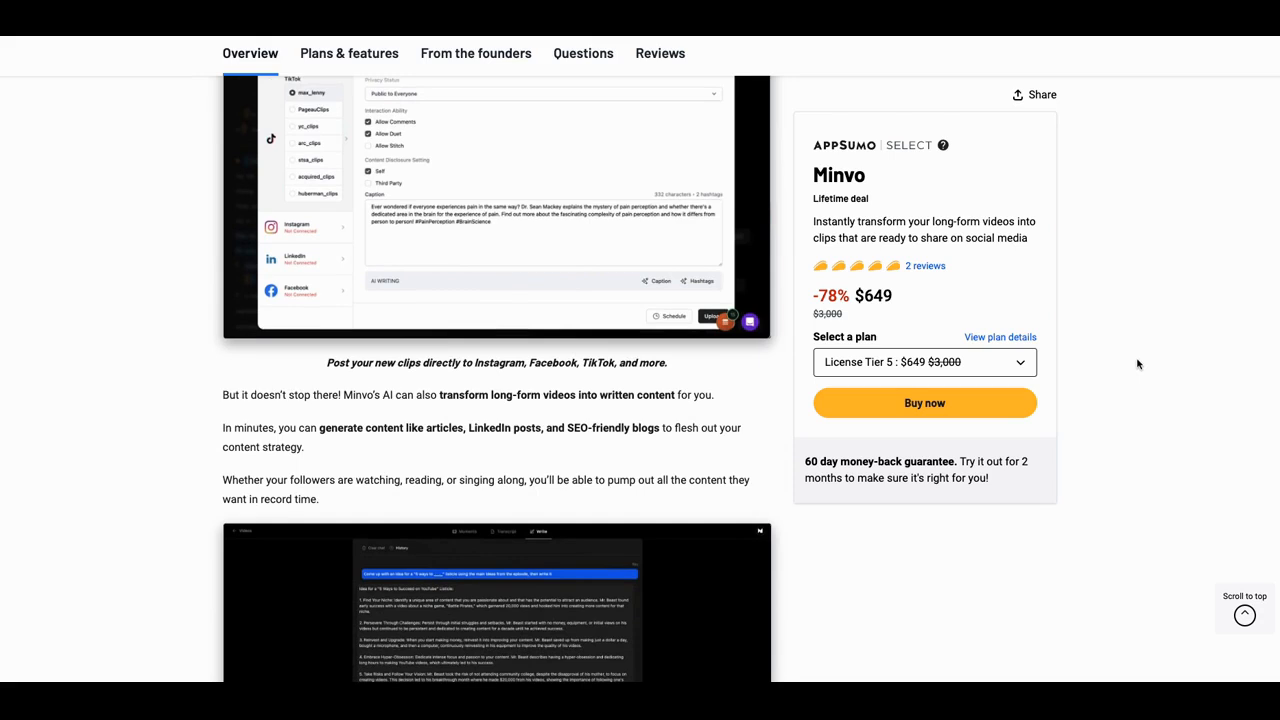
# Scroll into Plans & features to show the License Tier 1, 2 and 5 cards
pyautogui.scroll(-3)
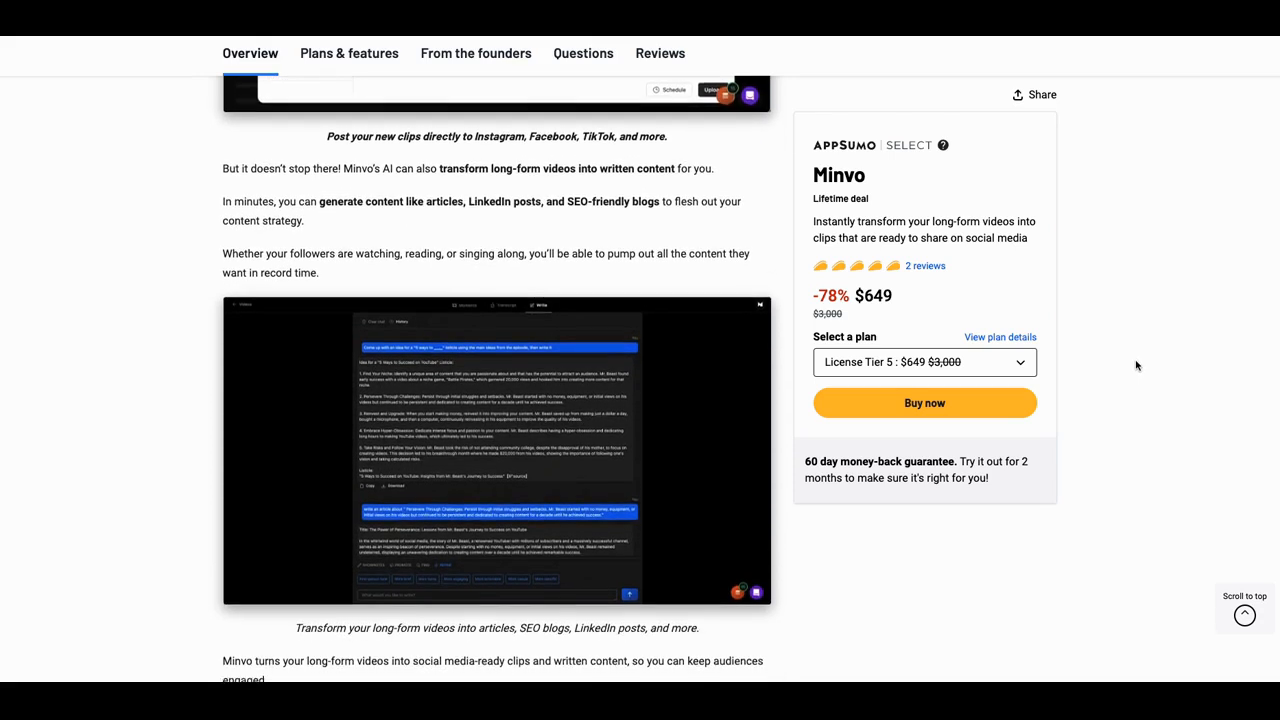
pyautogui.scroll(-3)
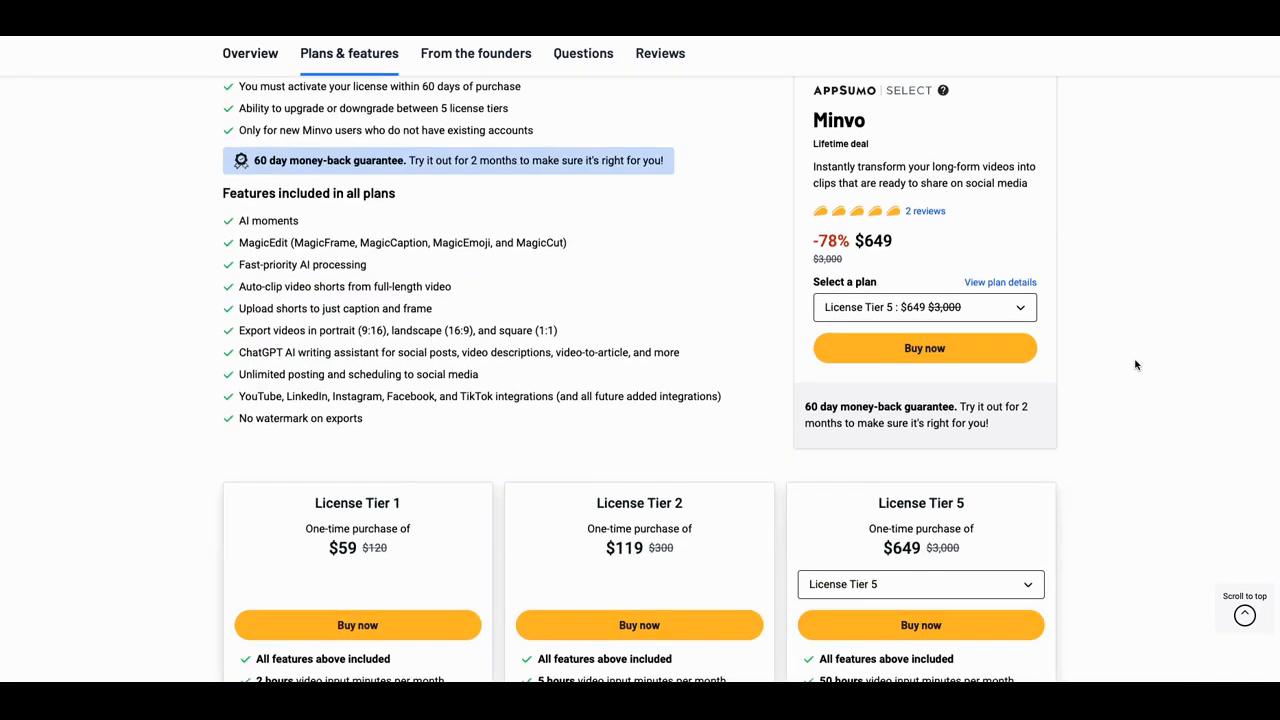
pyautogui.scroll(-3)
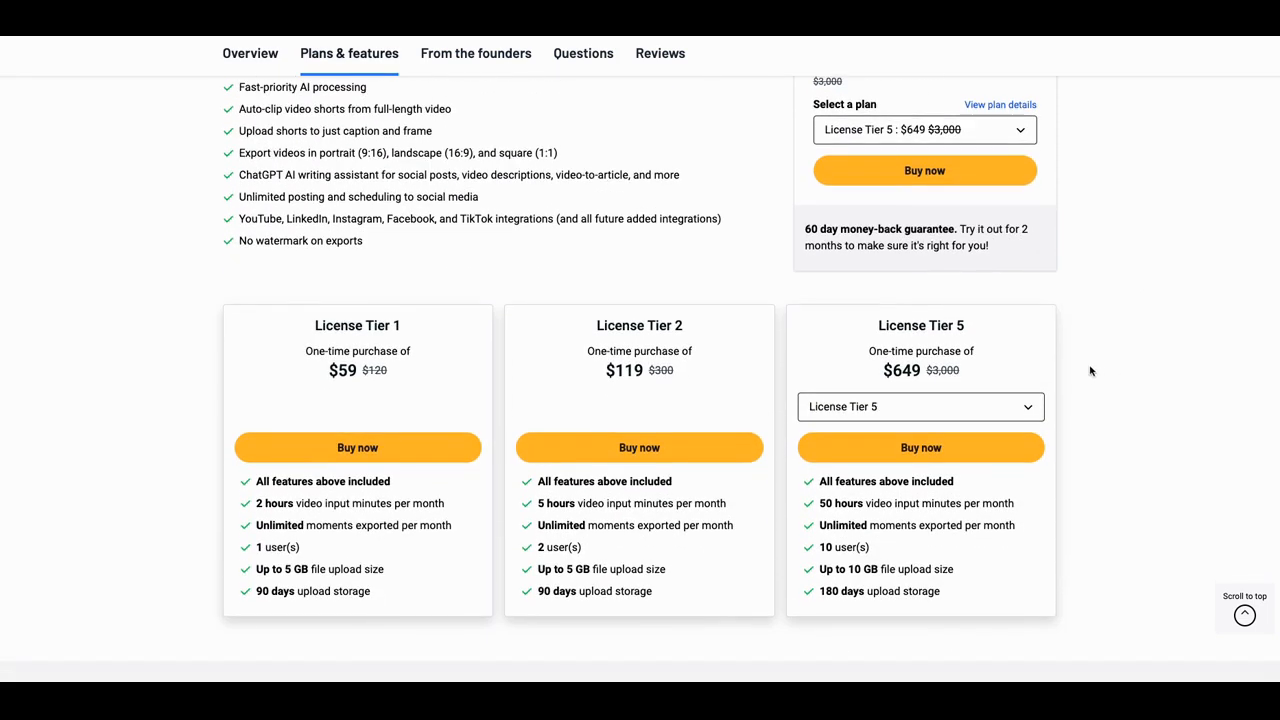
pyautogui.moveTo(1075, 398)
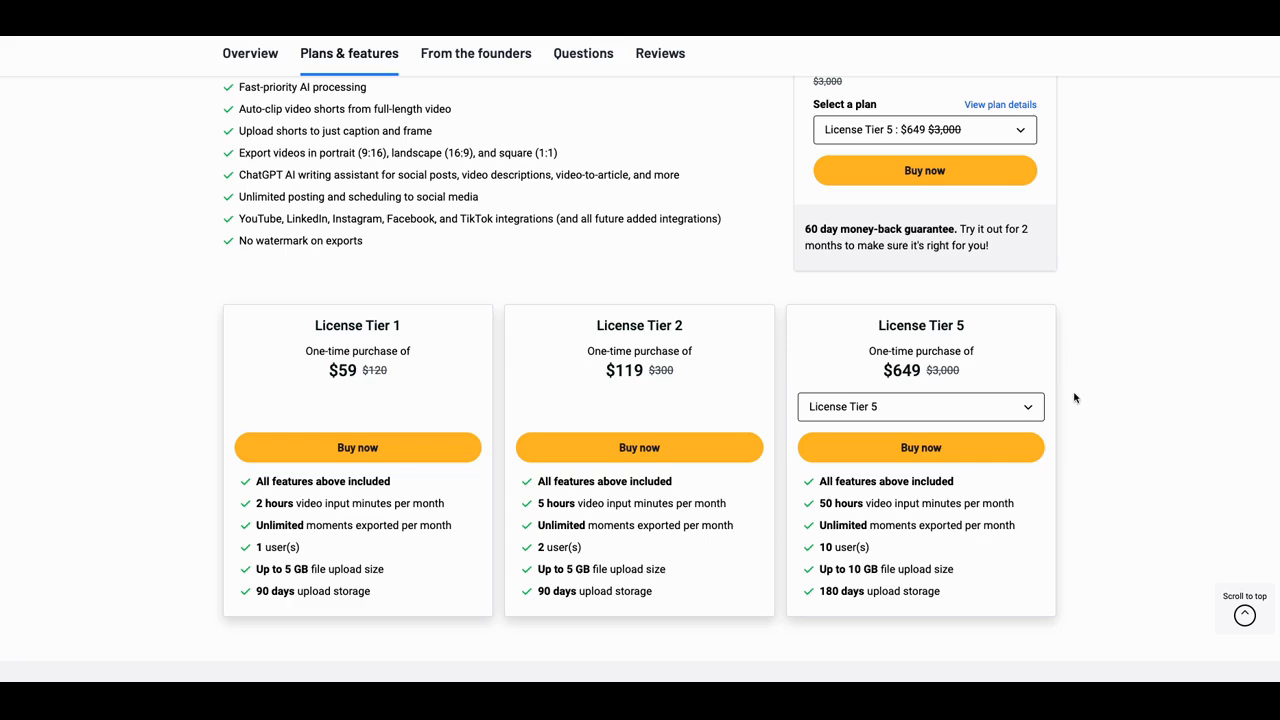
pyautogui.moveTo(1084, 397)
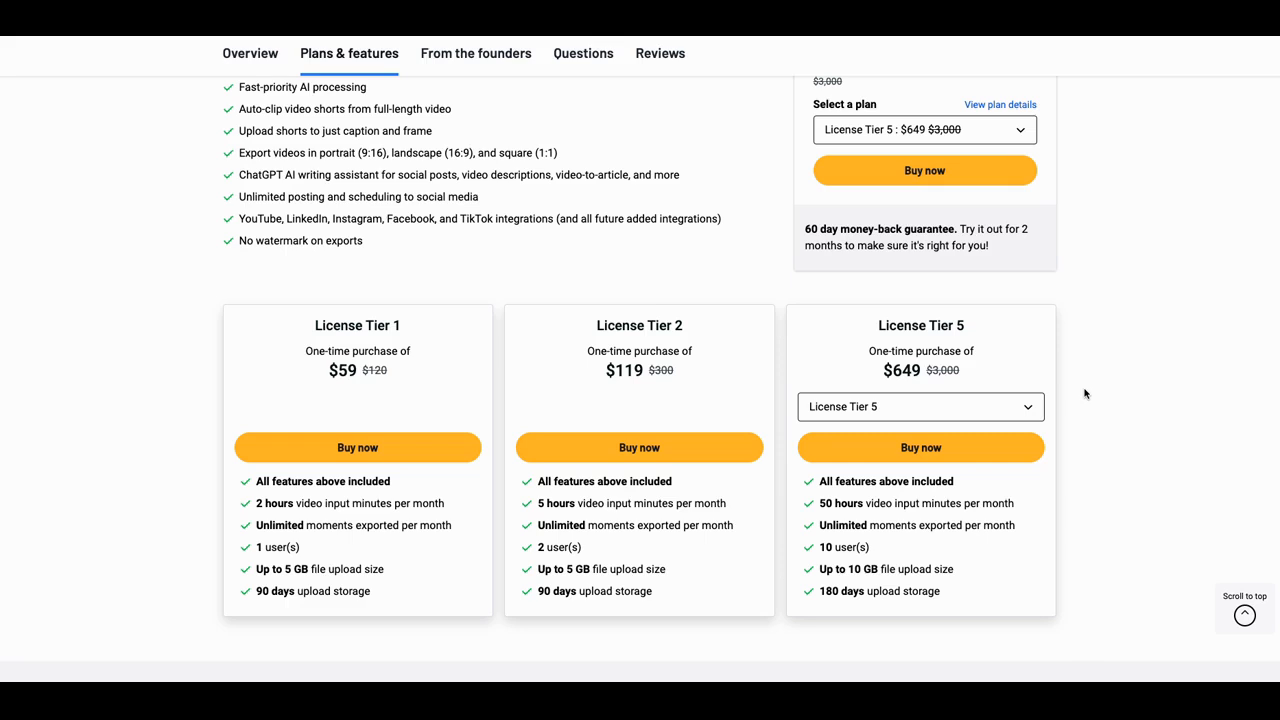
pyautogui.moveTo(1047, 361)
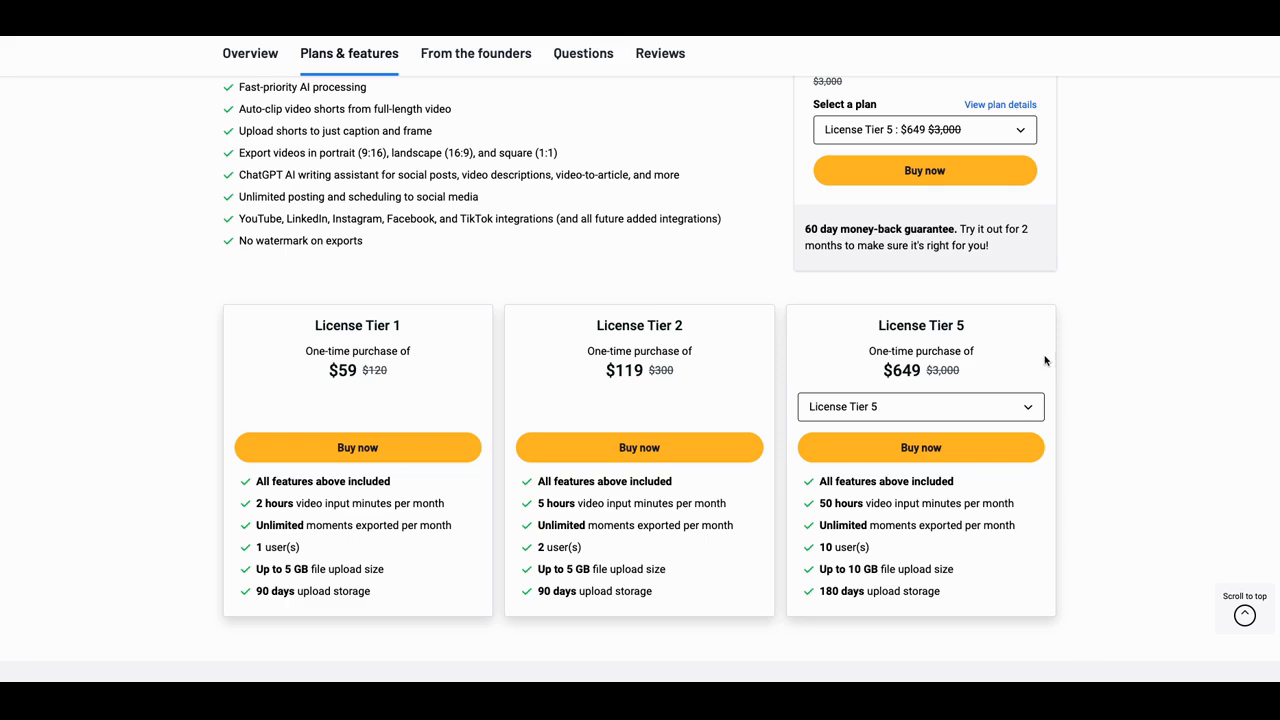
pyautogui.moveTo(658, 336)
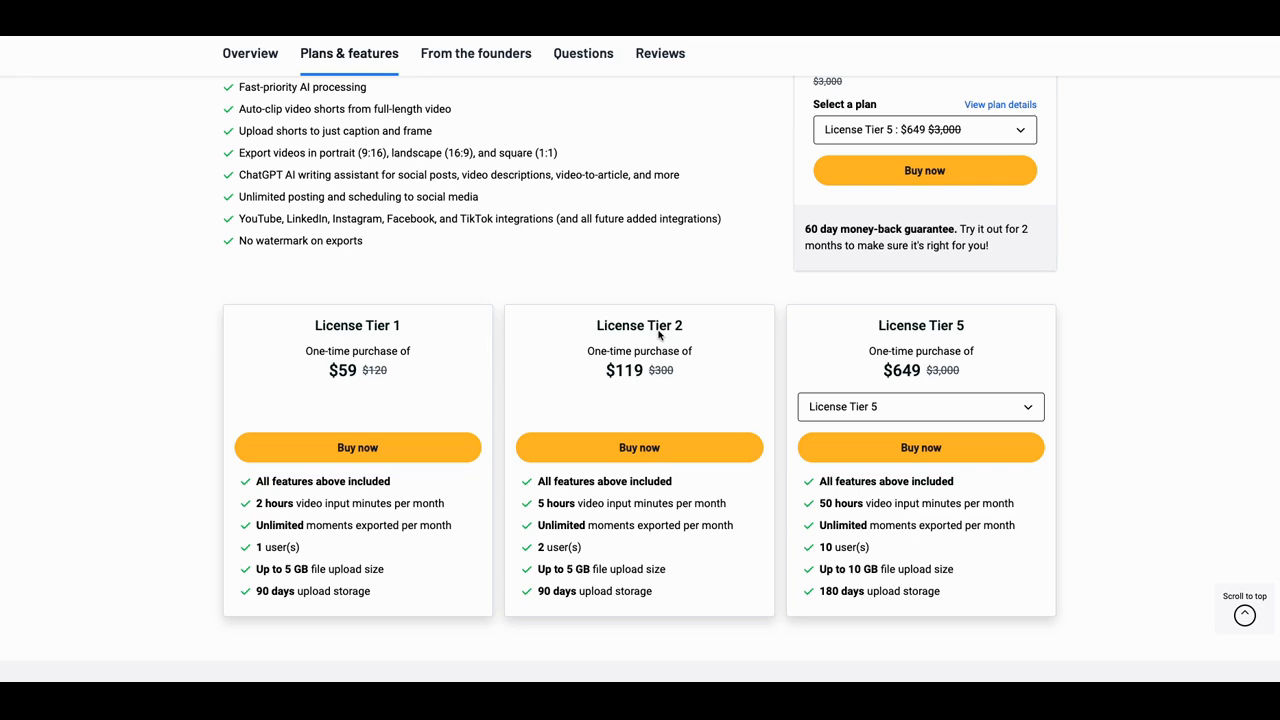
pyautogui.moveTo(648, 347)
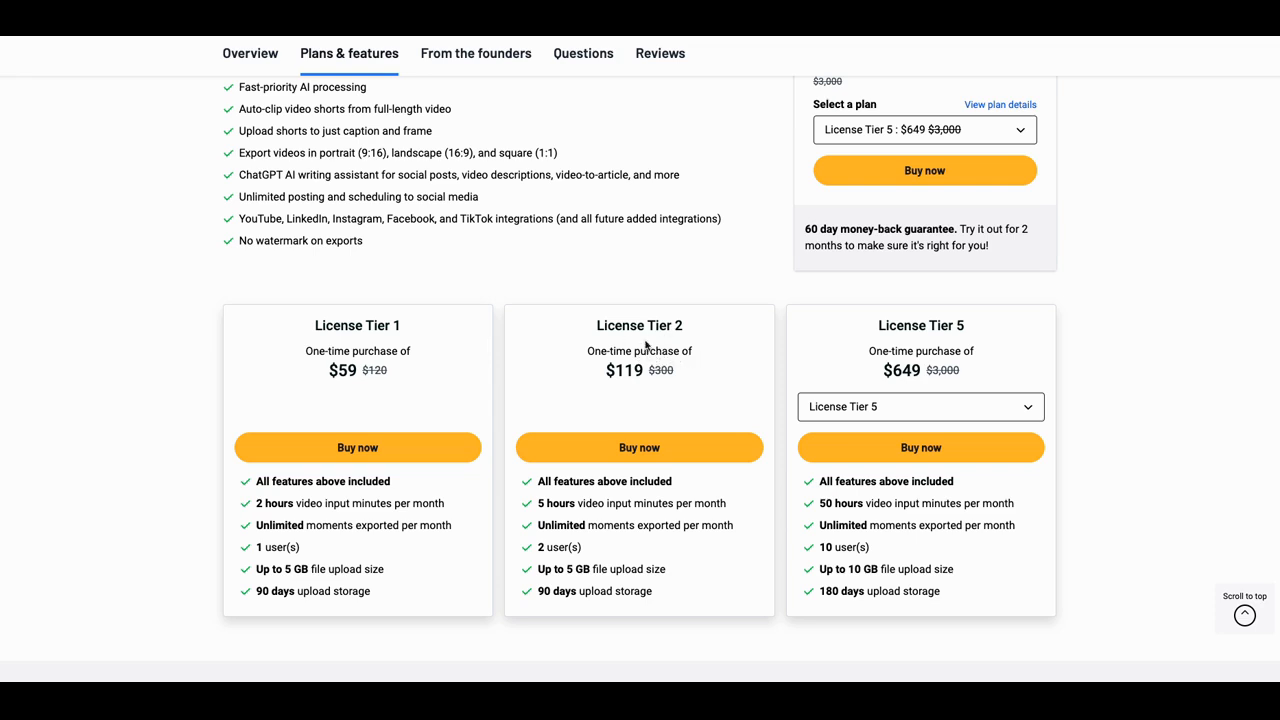
pyautogui.moveTo(637, 334)
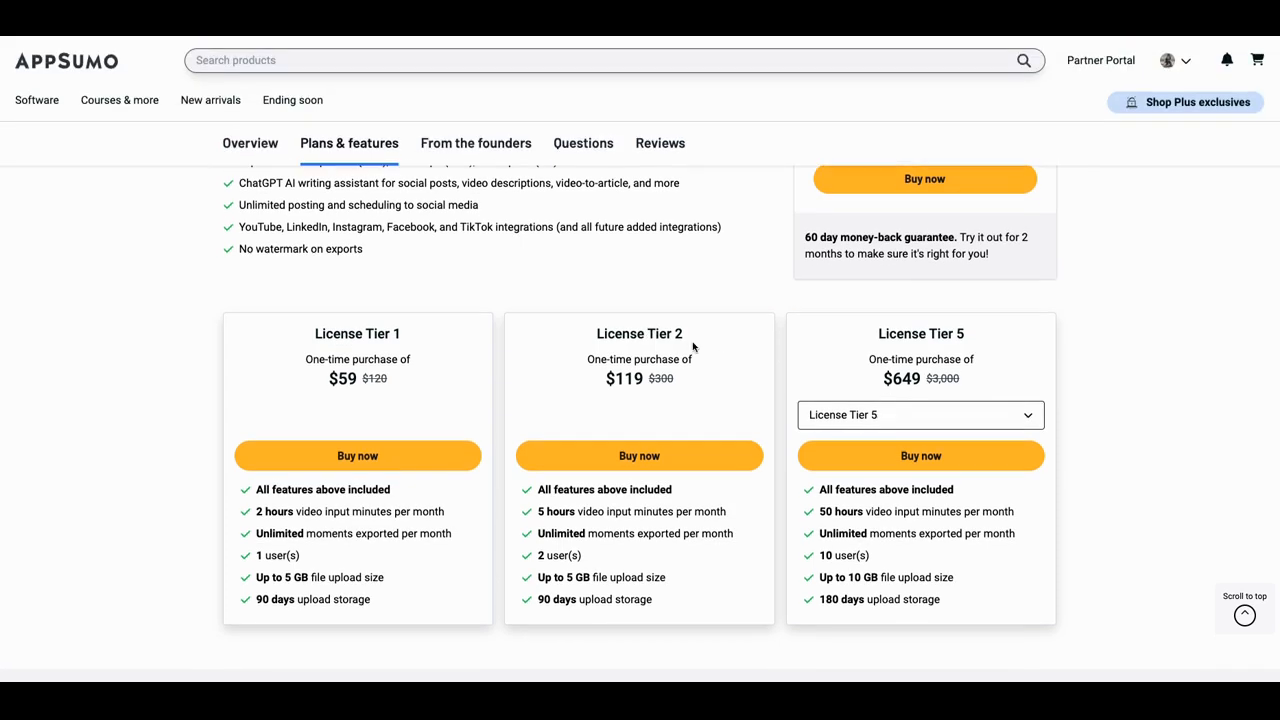
pyautogui.moveTo(690, 402)
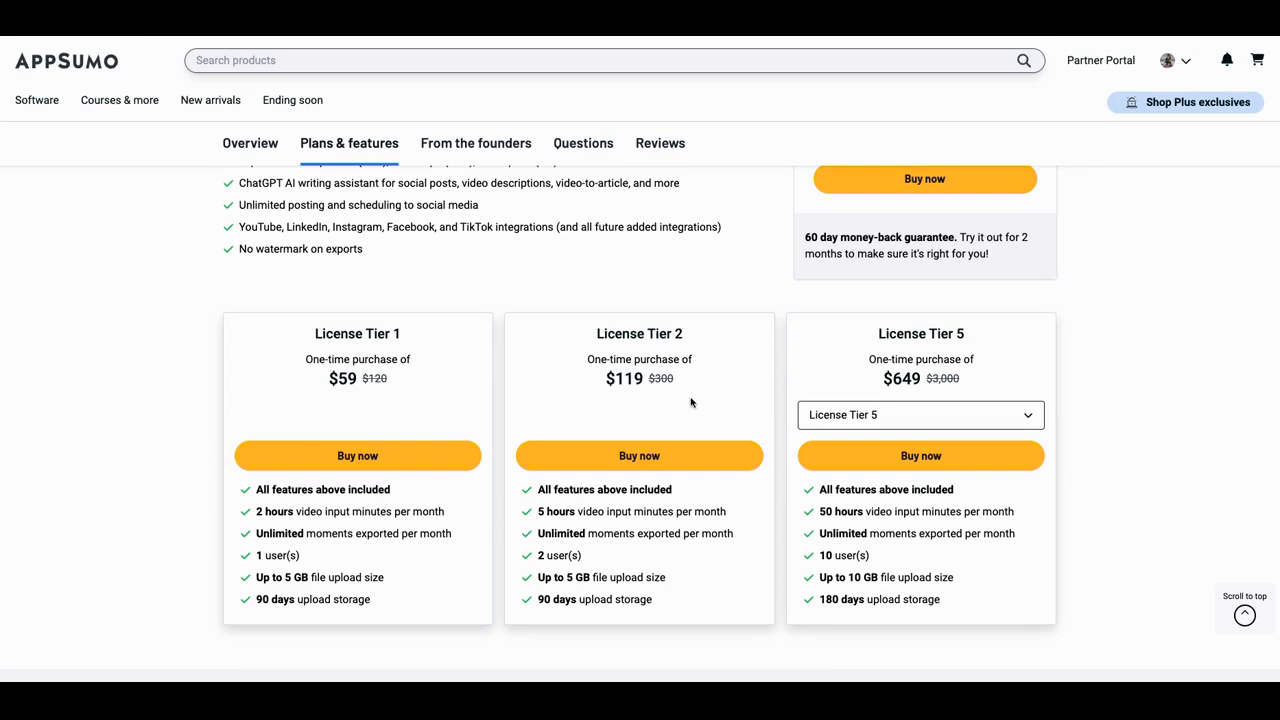
pyautogui.moveTo(607, 504)
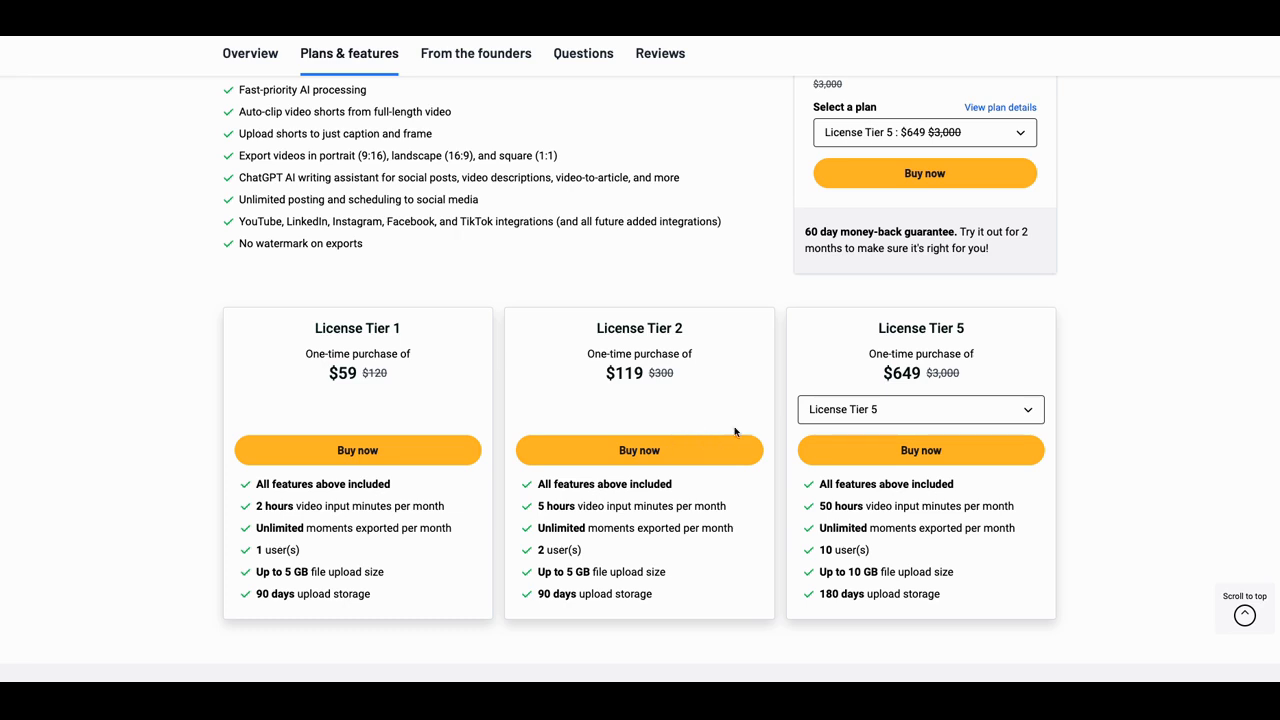
pyautogui.moveTo(841, 416)
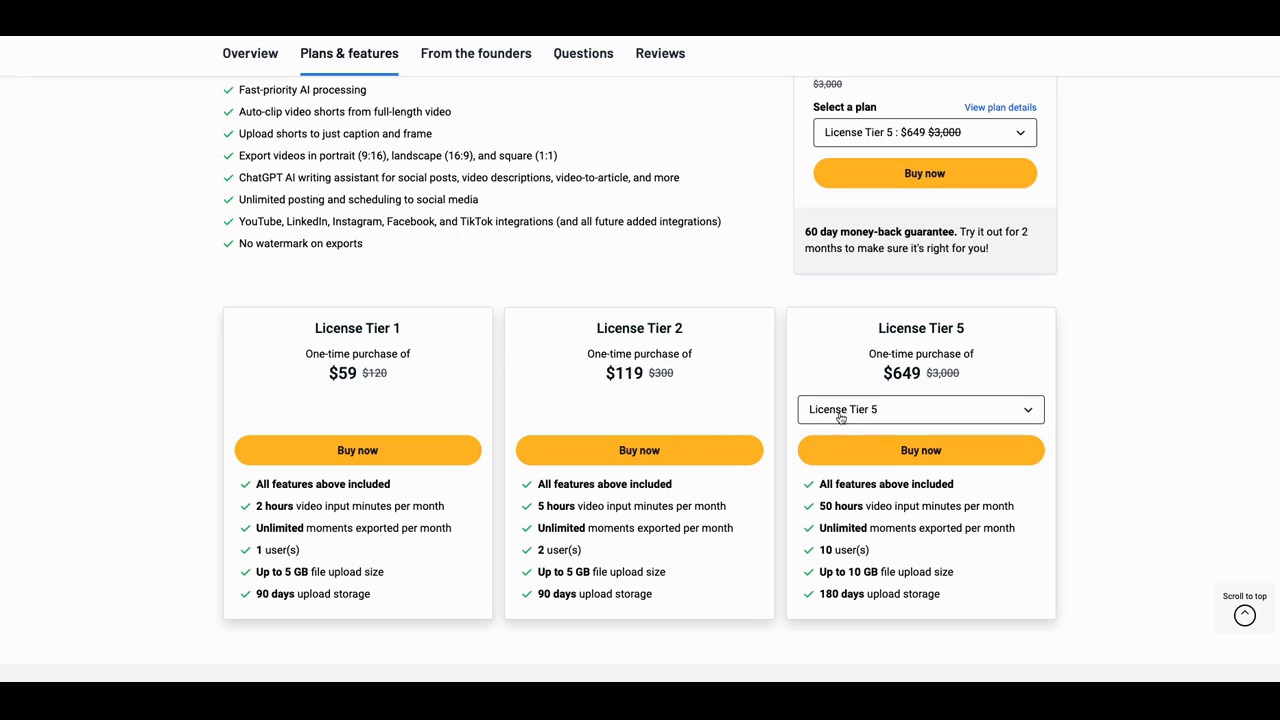
# Switch the third pricing card from License Tier 5 to License Tier 3 ($239)
pyautogui.click(920, 409)
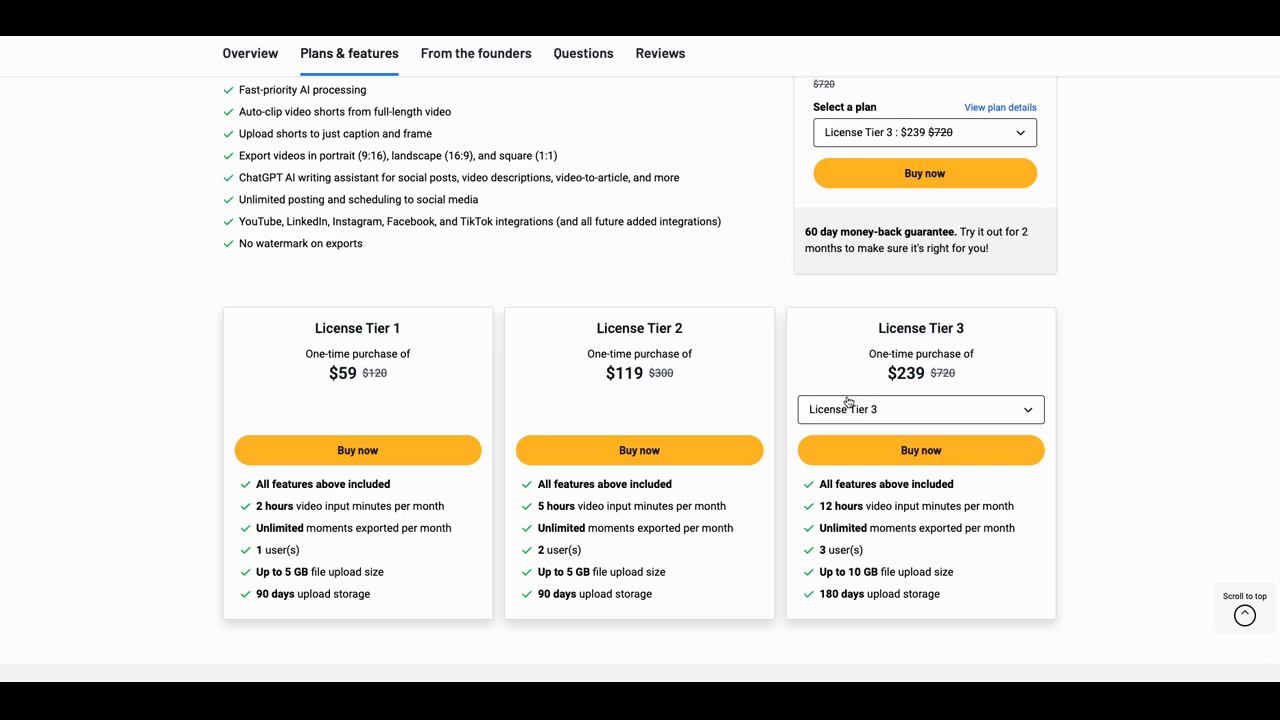
pyautogui.moveTo(808, 400)
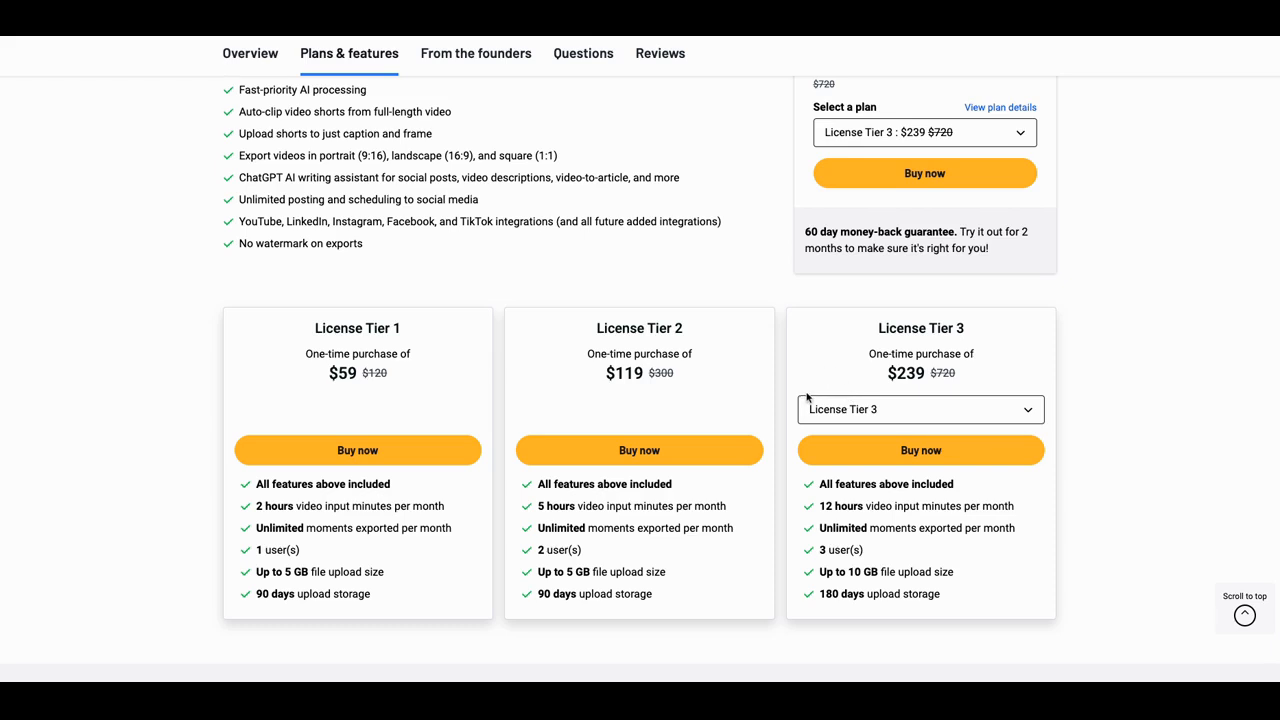
pyautogui.scroll(-3)
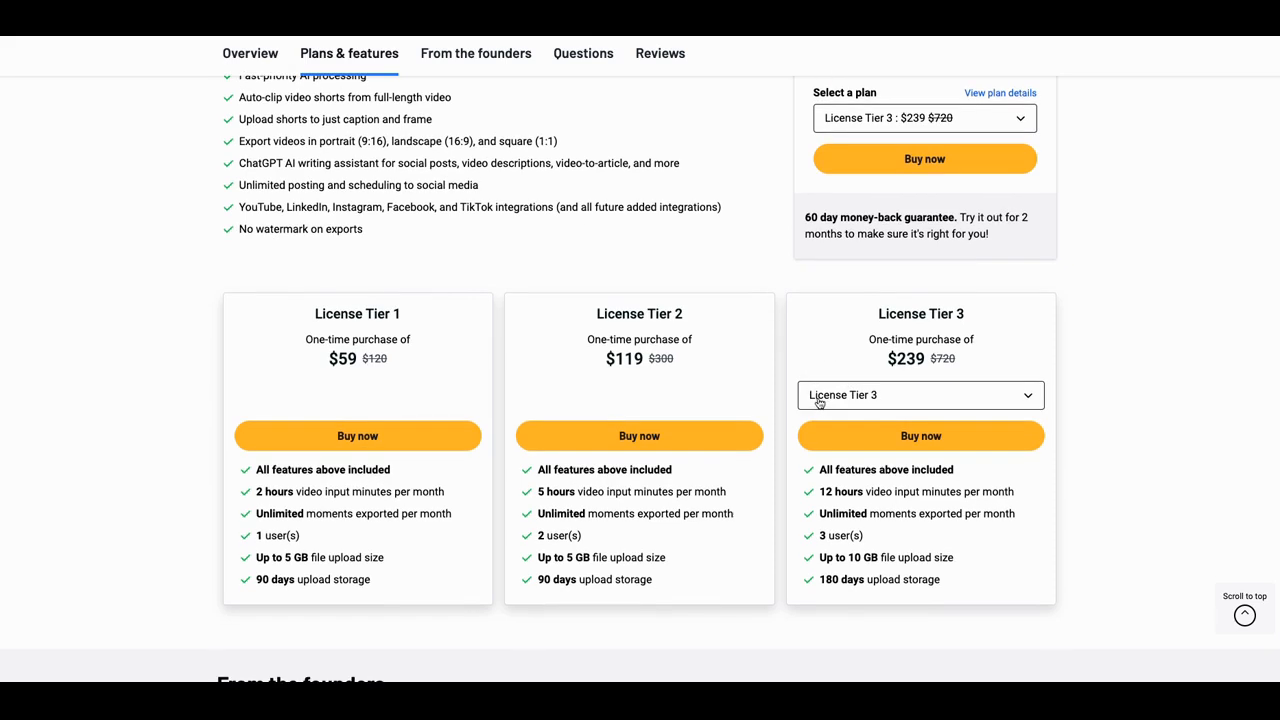
pyautogui.moveTo(785, 390)
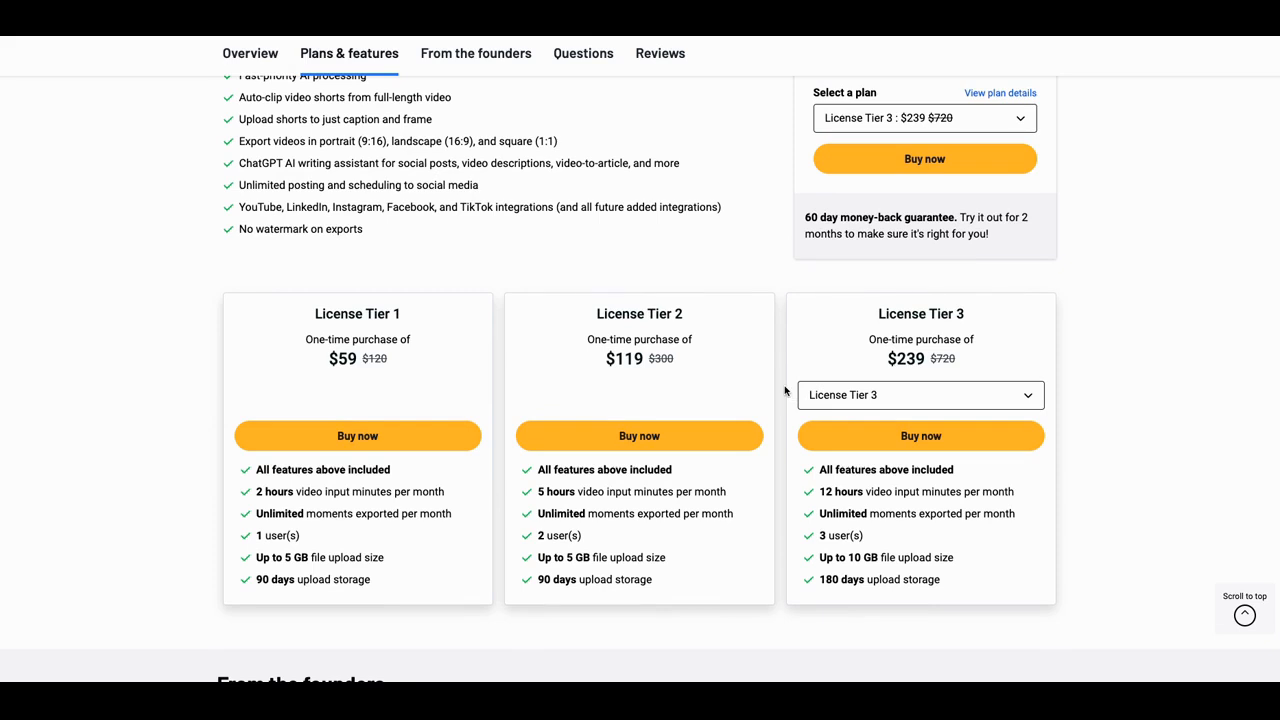
# Scroll to From the founders and open David Salib's LinkedIn profile from Helpful links
pyautogui.scroll(-3)
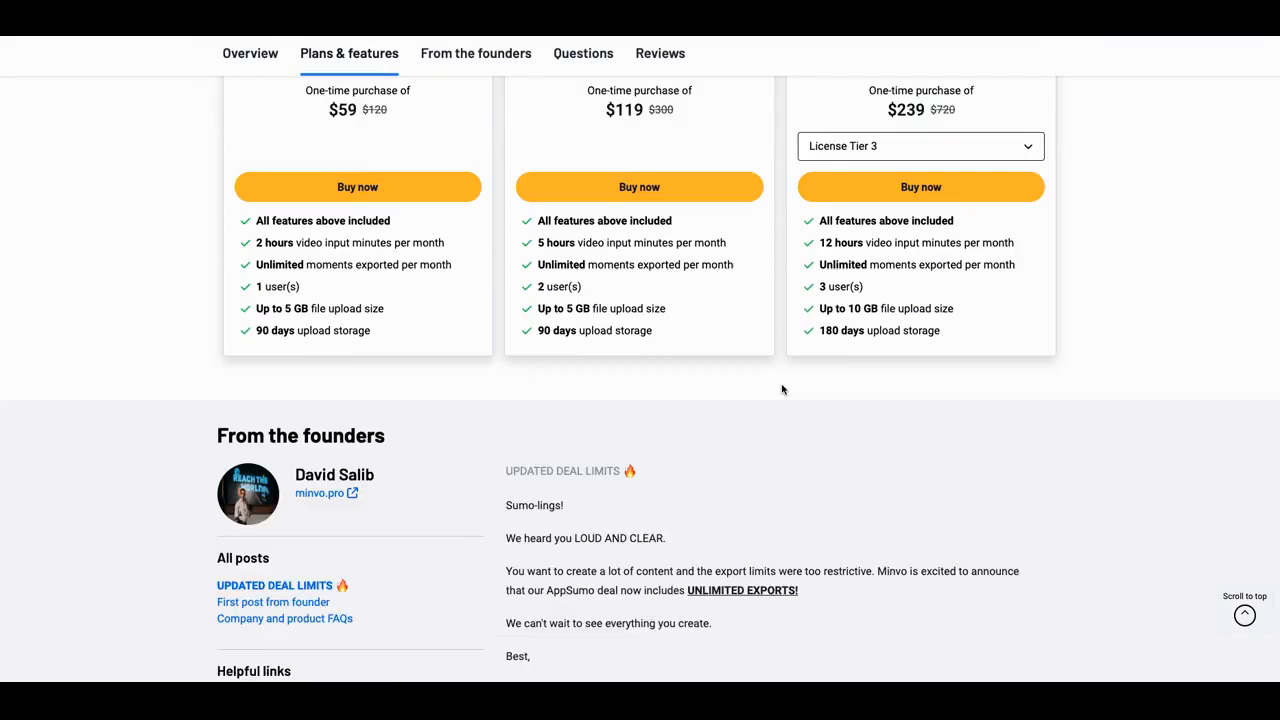
pyautogui.scroll(-3)
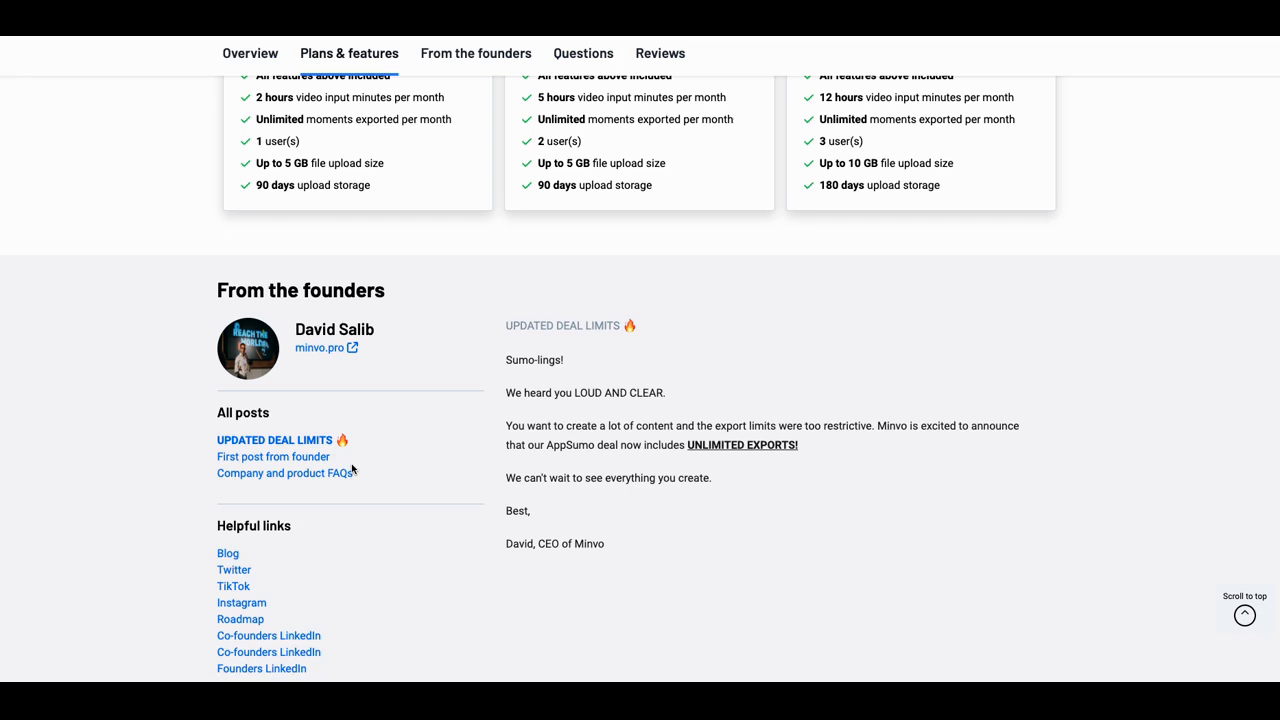
pyautogui.scroll(-3)
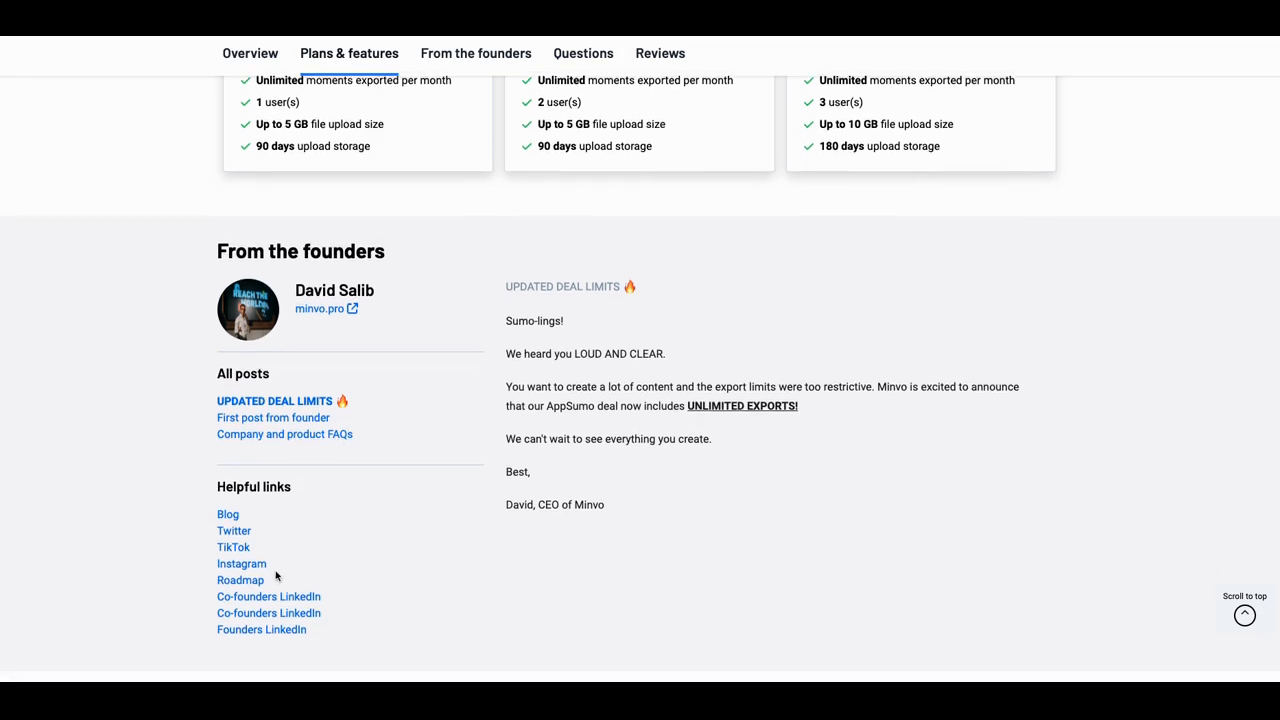
pyautogui.scroll(-3)
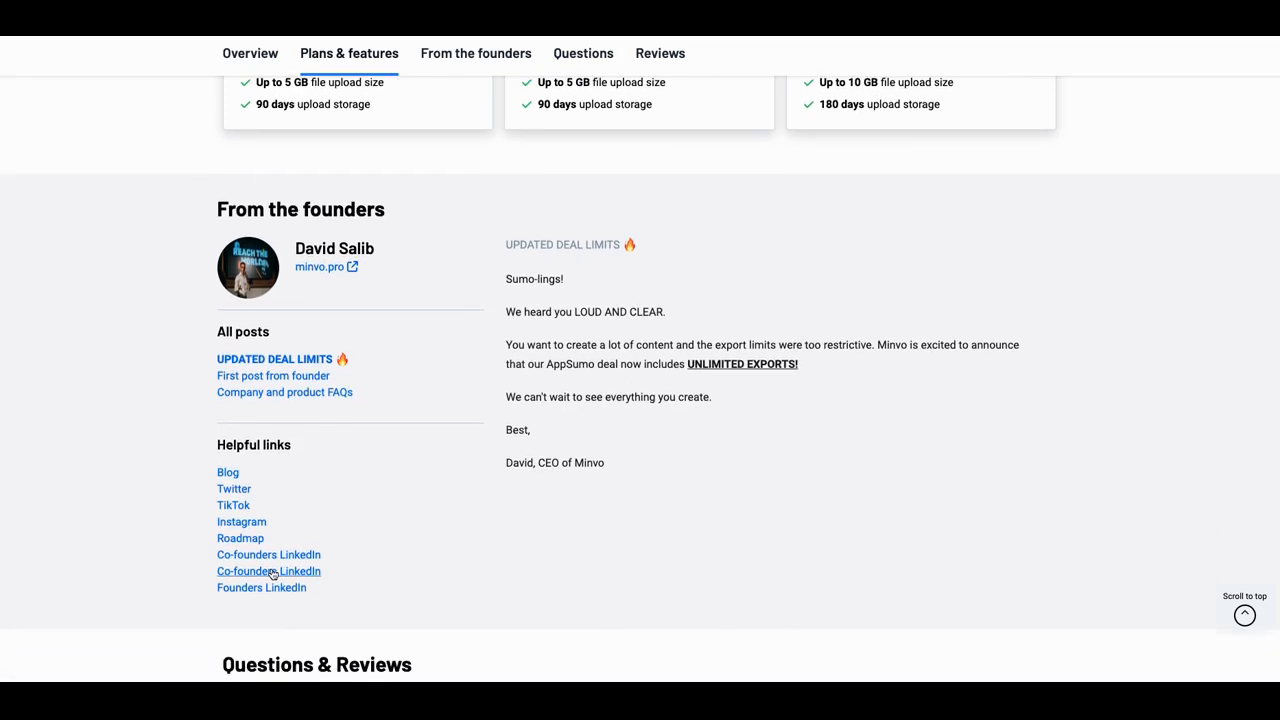
pyautogui.moveTo(261, 587)
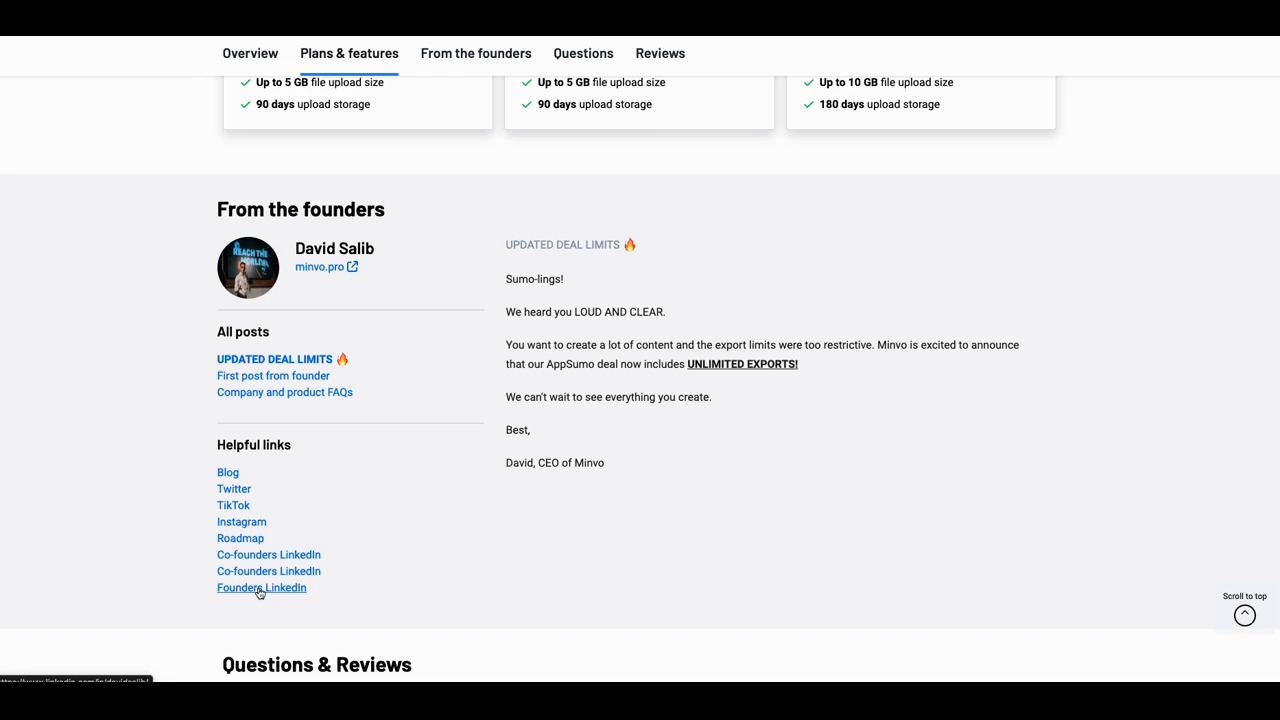
pyautogui.click(261, 587)
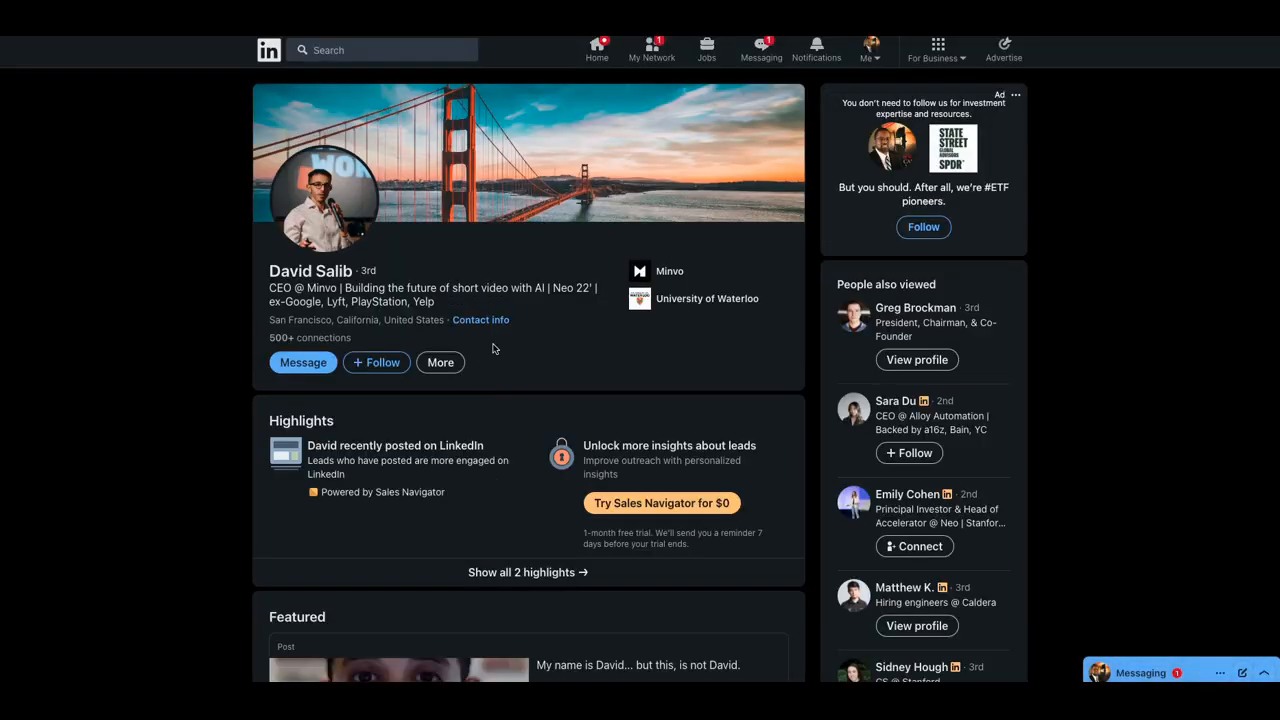
pyautogui.moveTo(544, 310)
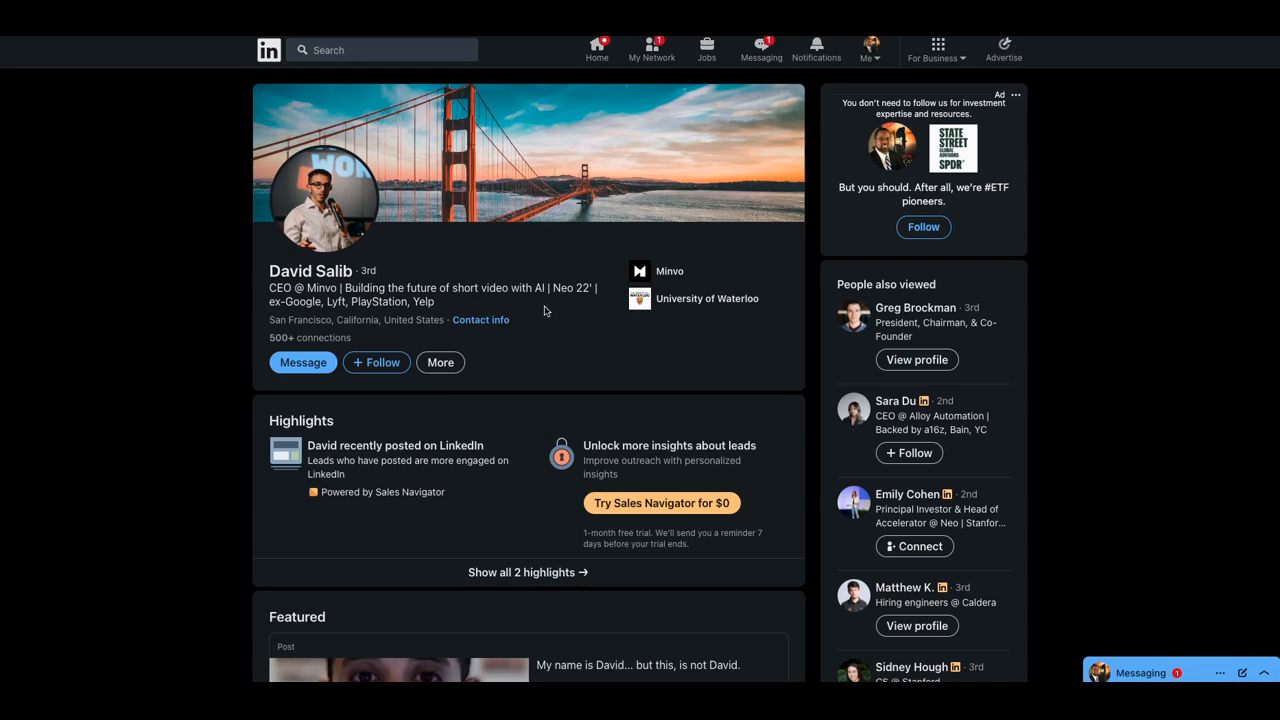
pyautogui.moveTo(568, 303)
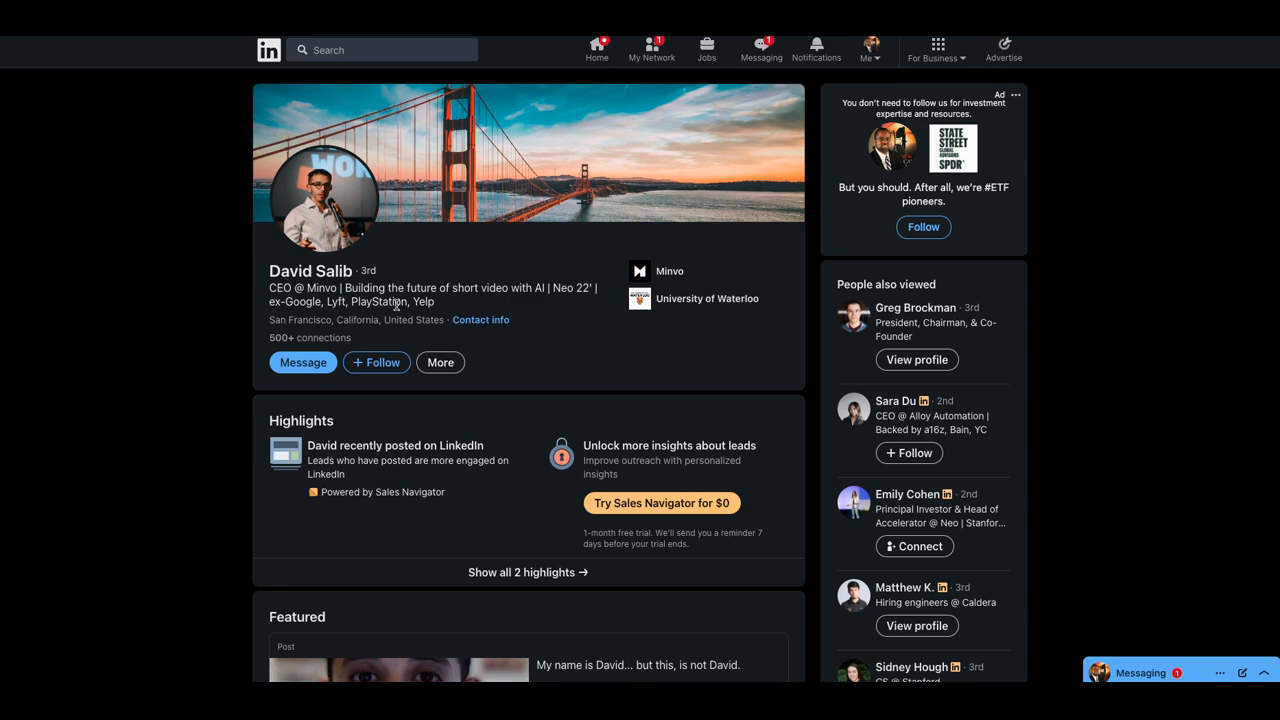
pyautogui.moveTo(555, 276)
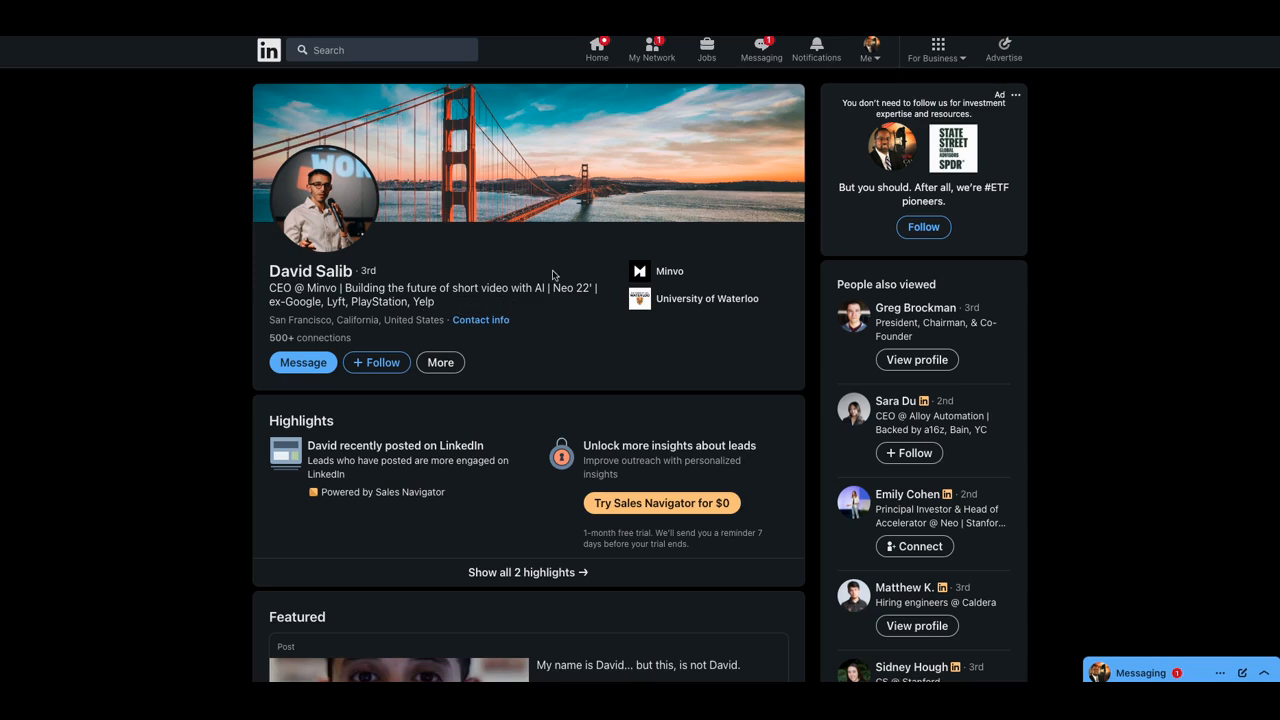
pyautogui.scroll(-3)
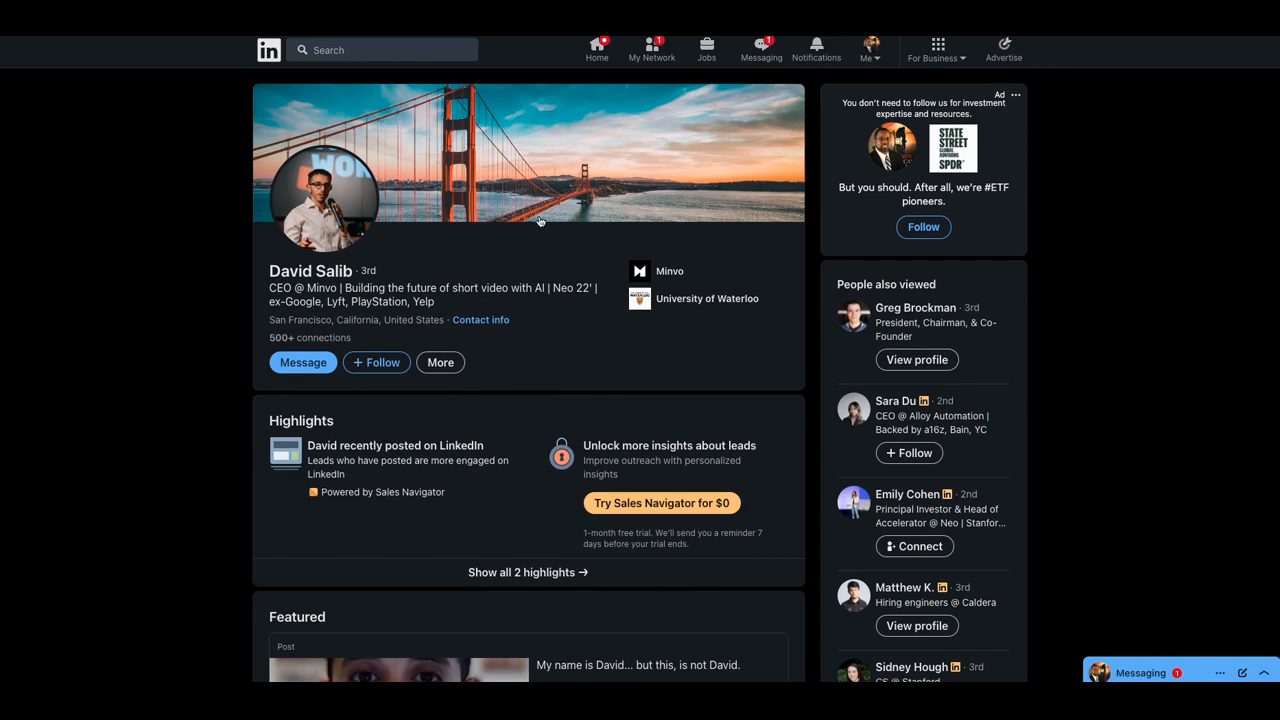
pyautogui.moveTo(443, 198)
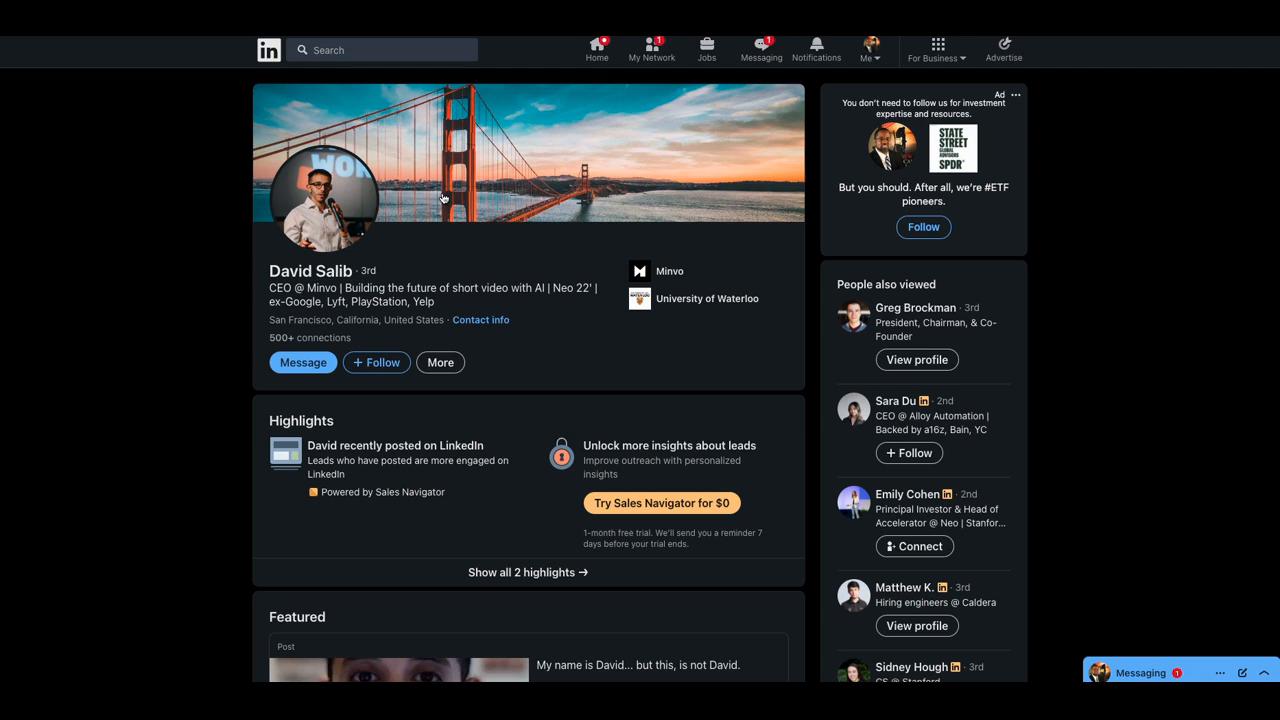
pyautogui.moveTo(493, 110)
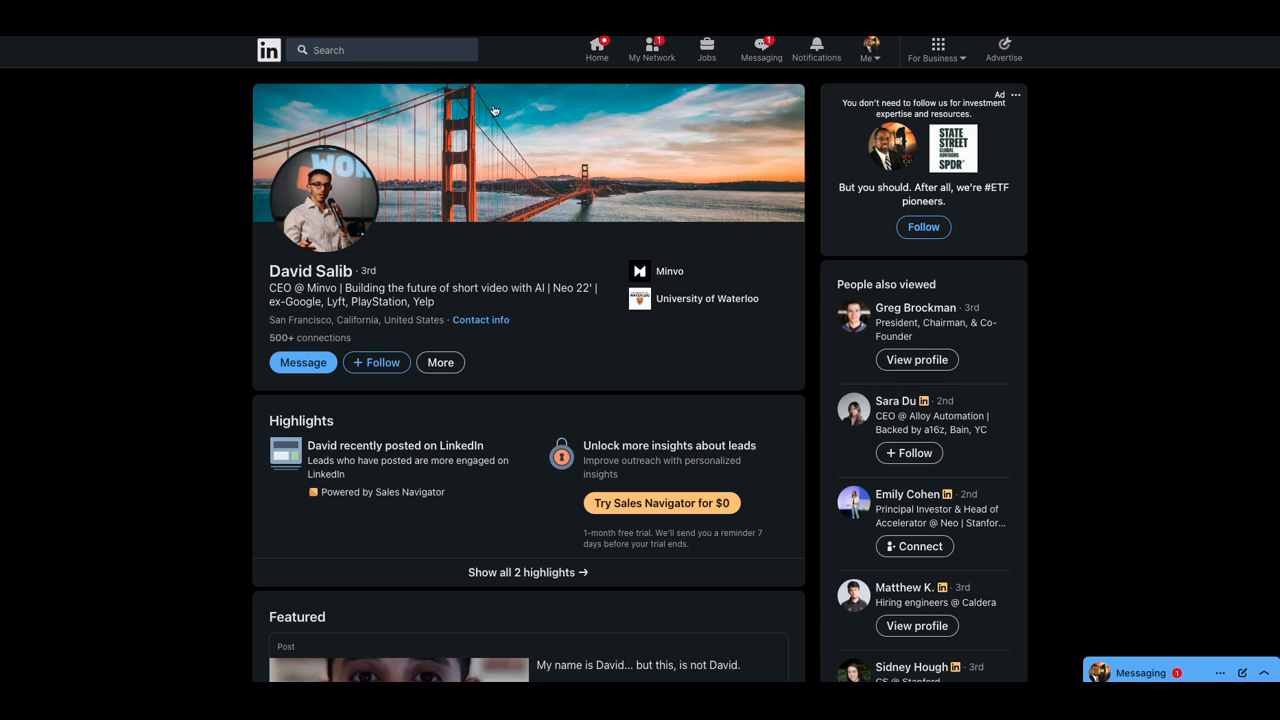
pyautogui.moveTo(489, 92)
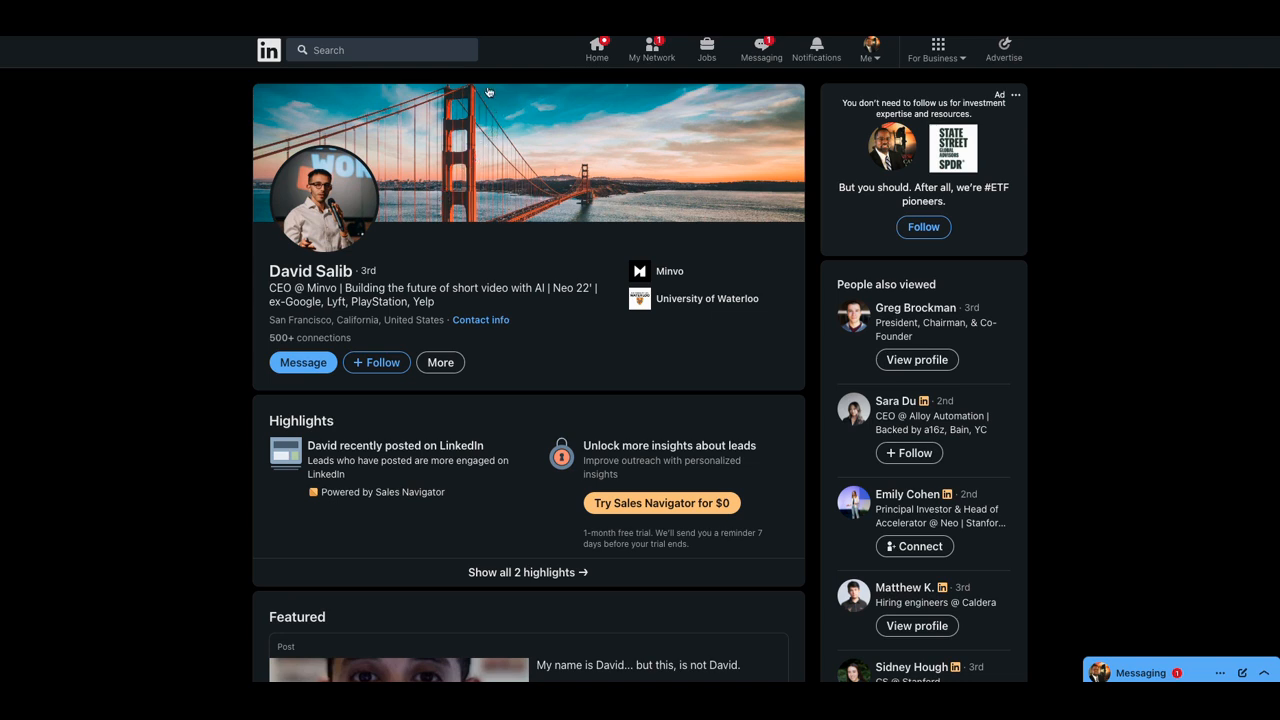
pyautogui.moveTo(480, 154)
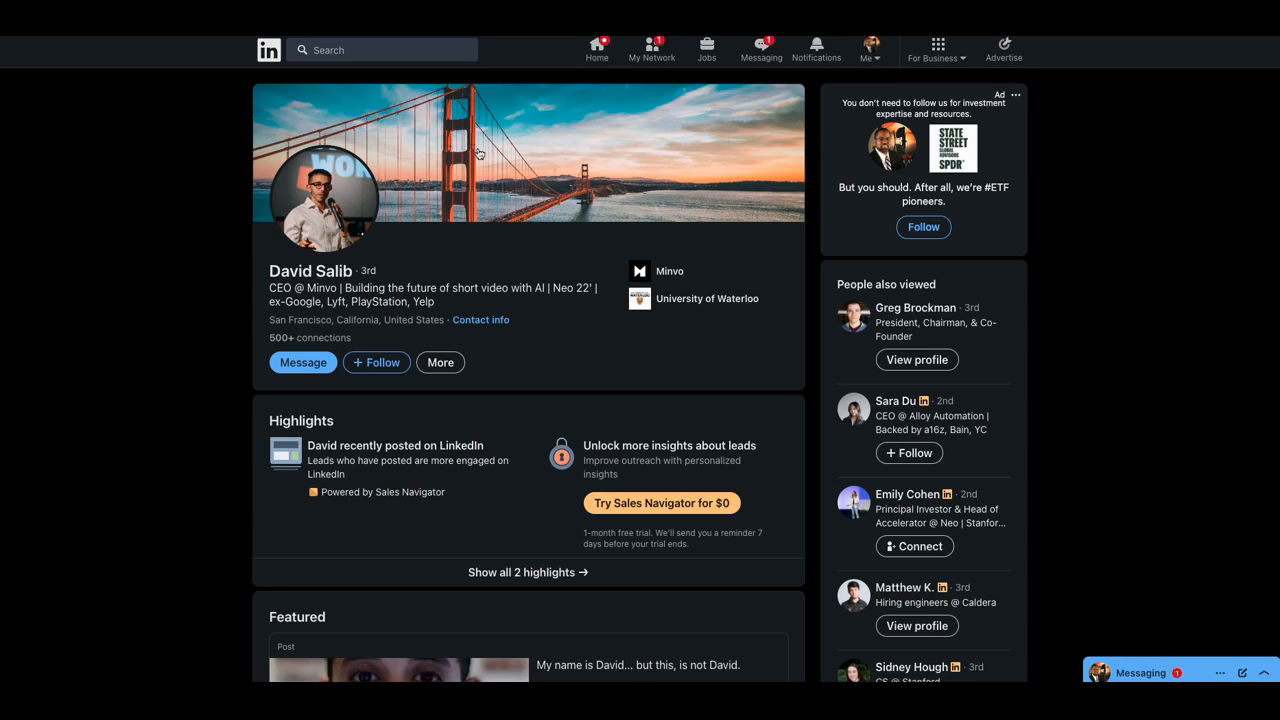
pyautogui.moveTo(481, 105)
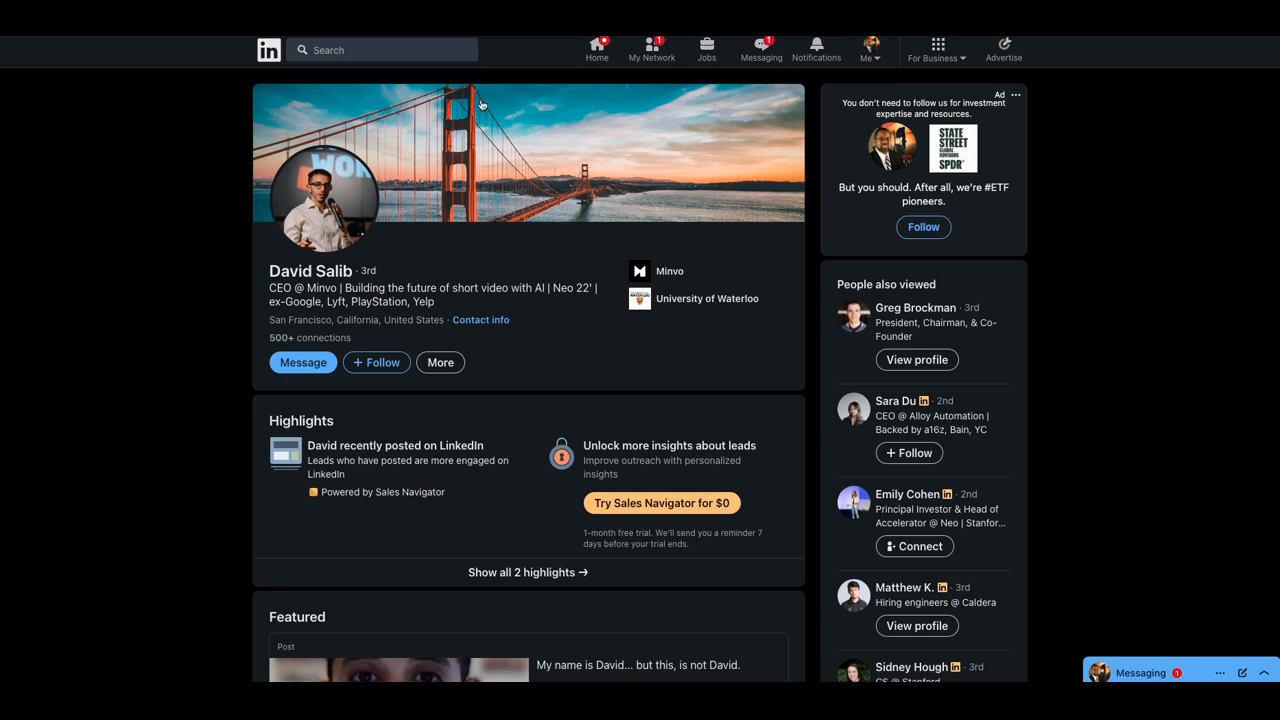
pyautogui.moveTo(500, 48)
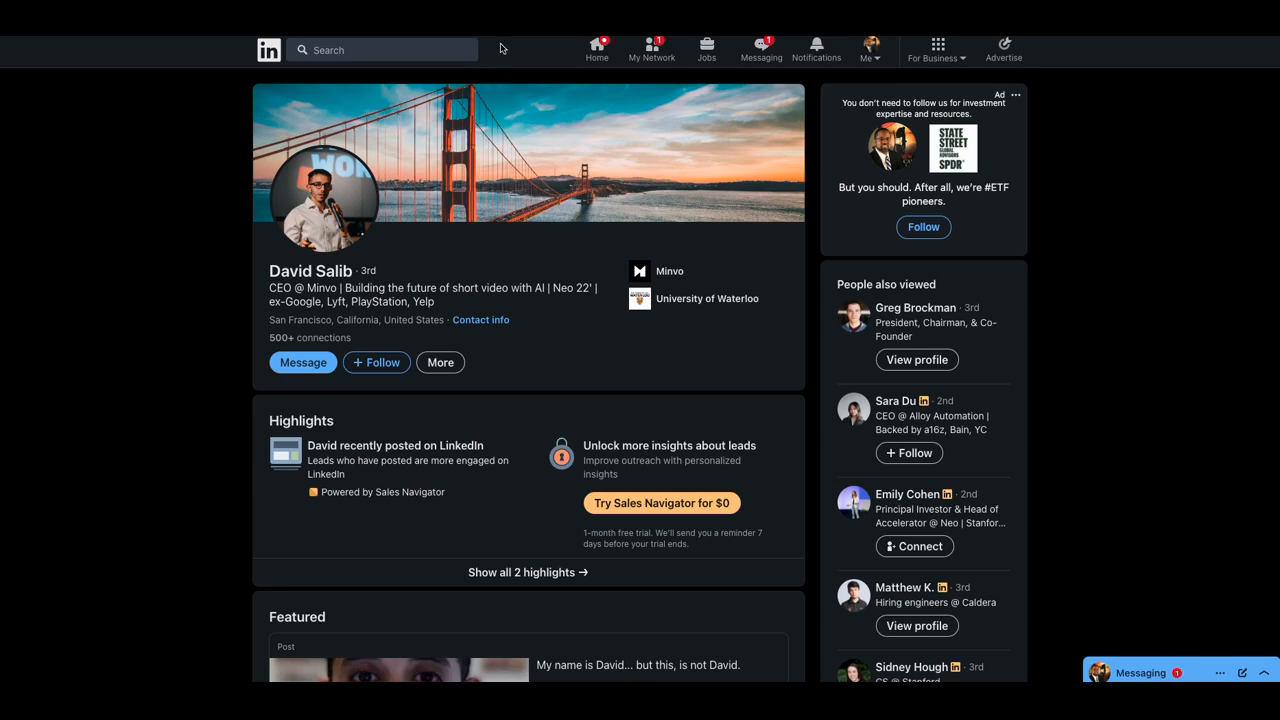
pyautogui.moveTo(515, 98)
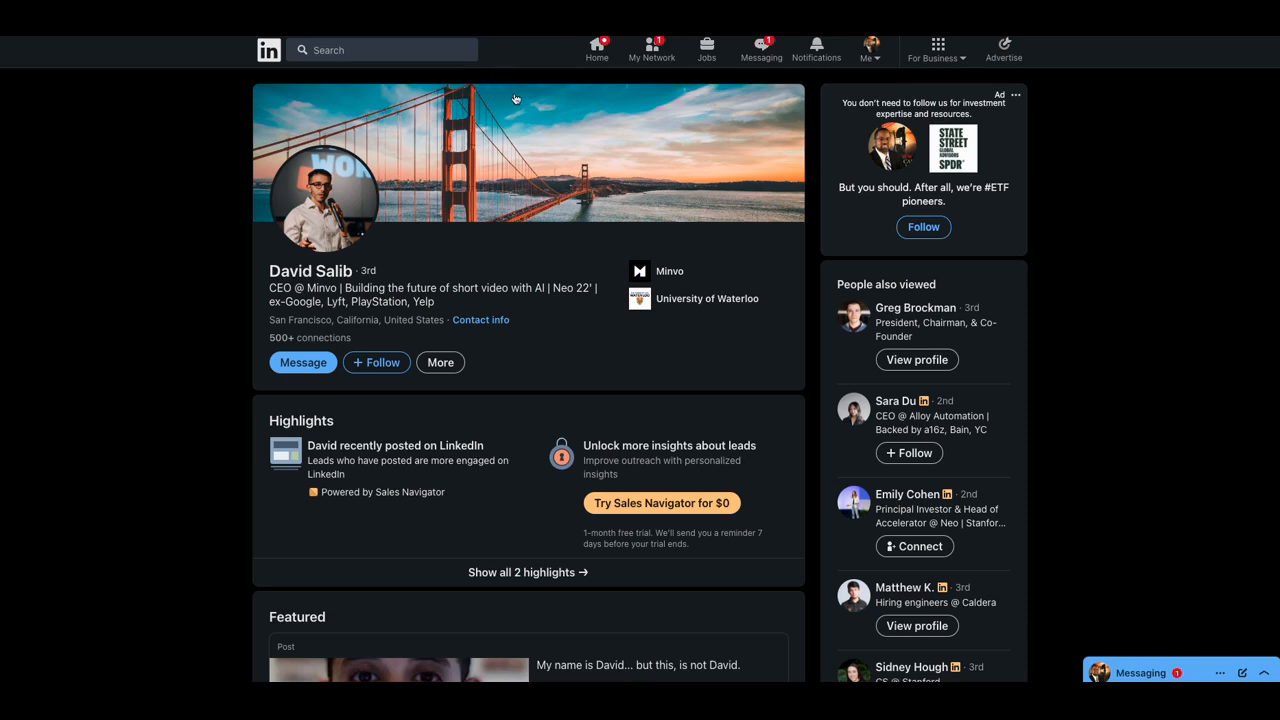
pyautogui.moveTo(604, 84)
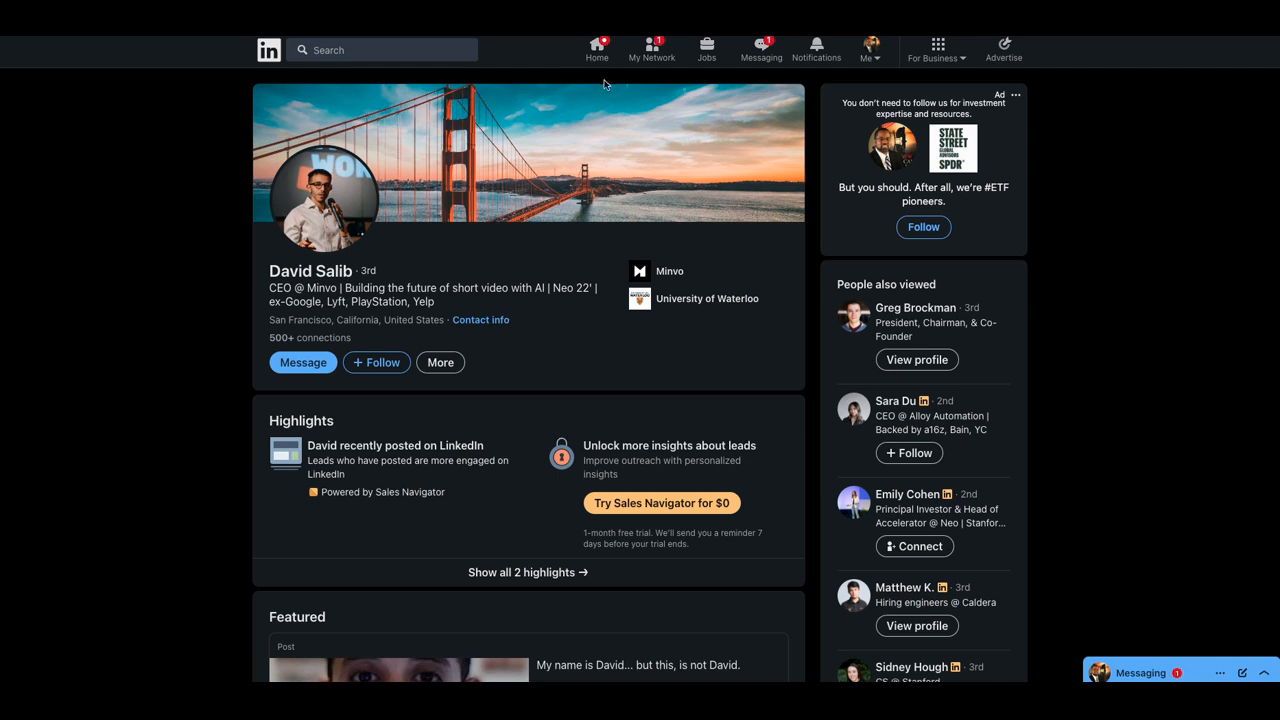
pyautogui.moveTo(490, 47)
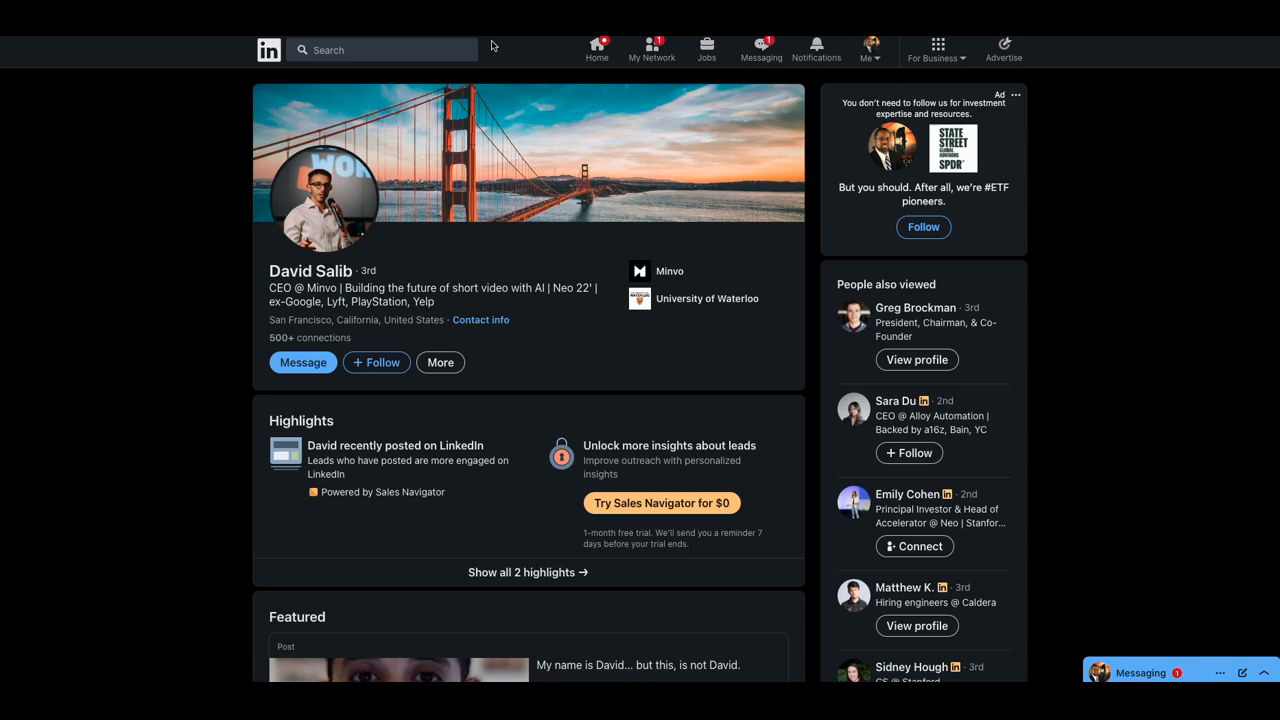
pyautogui.moveTo(497, 43)
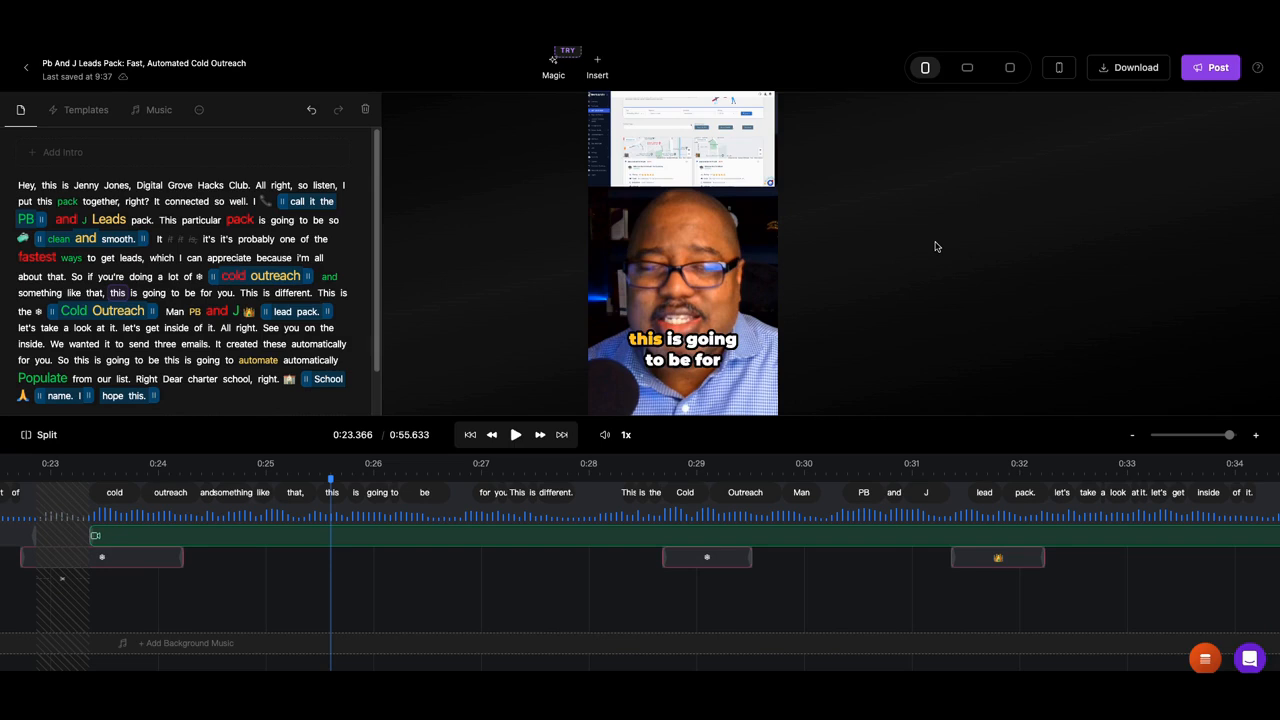
pyautogui.moveTo(462, 566)
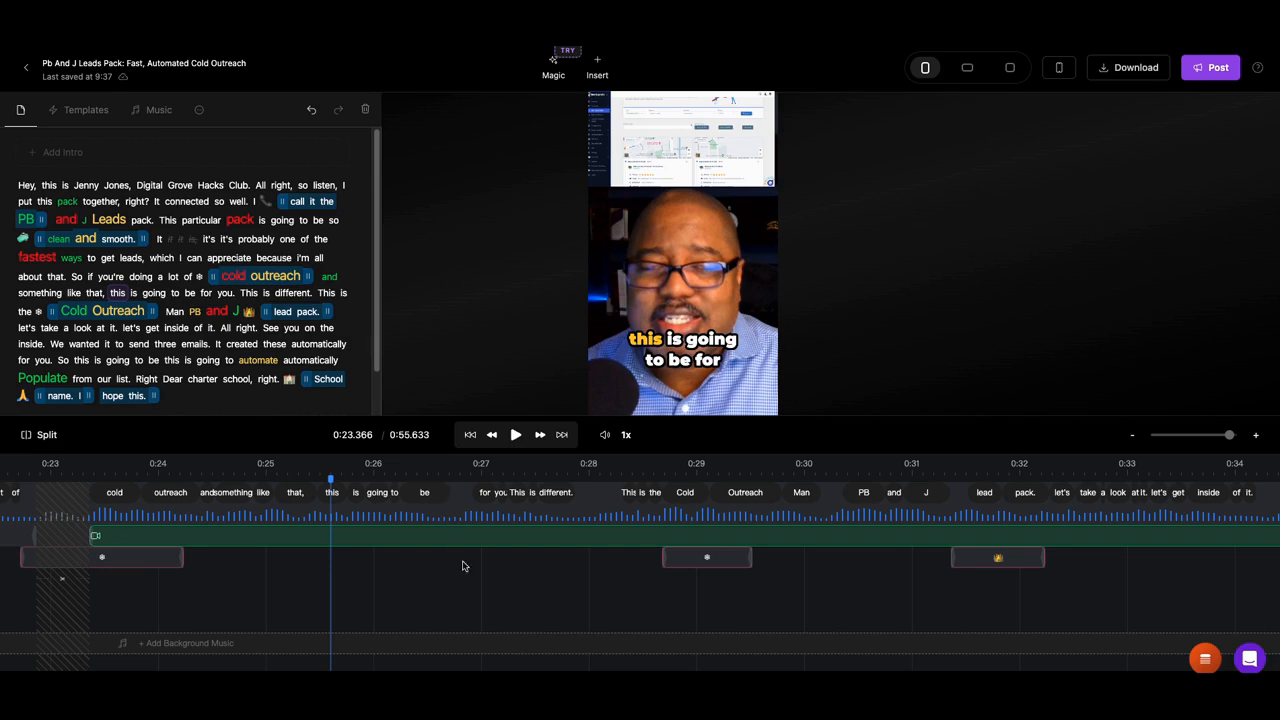
pyautogui.moveTo(478, 508)
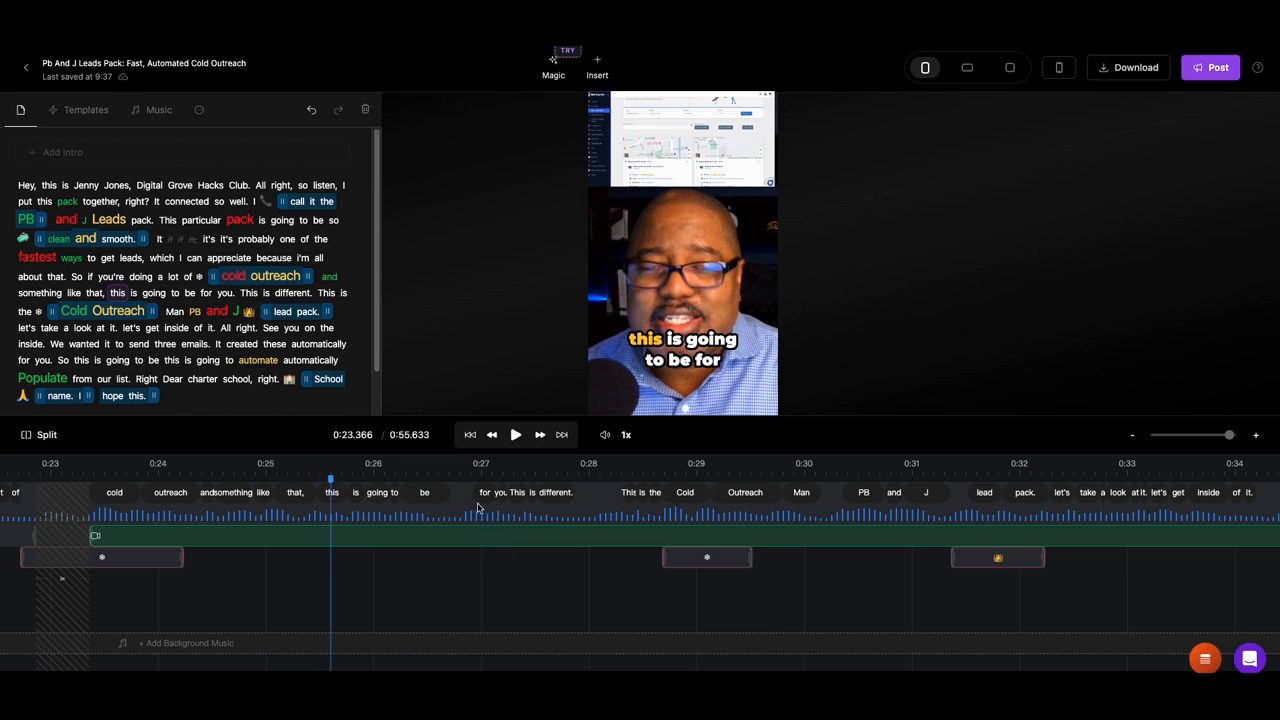
pyautogui.moveTo(353, 506)
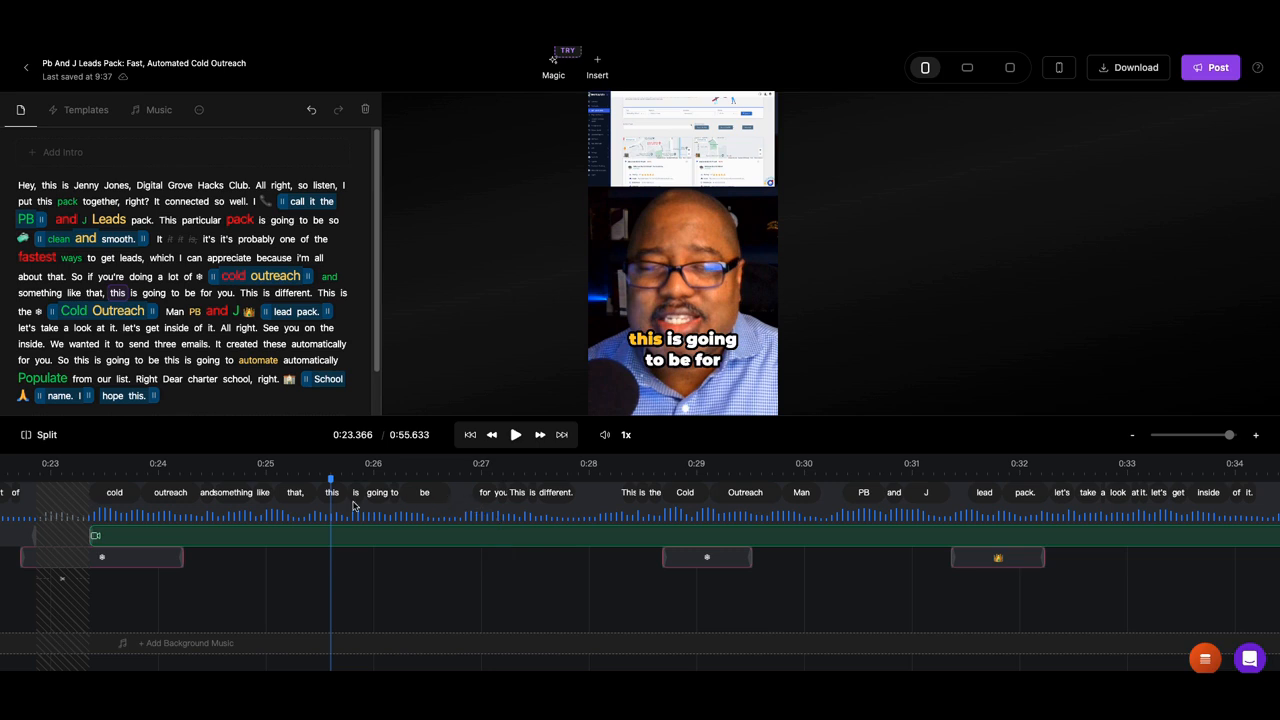
pyautogui.moveTo(332, 511)
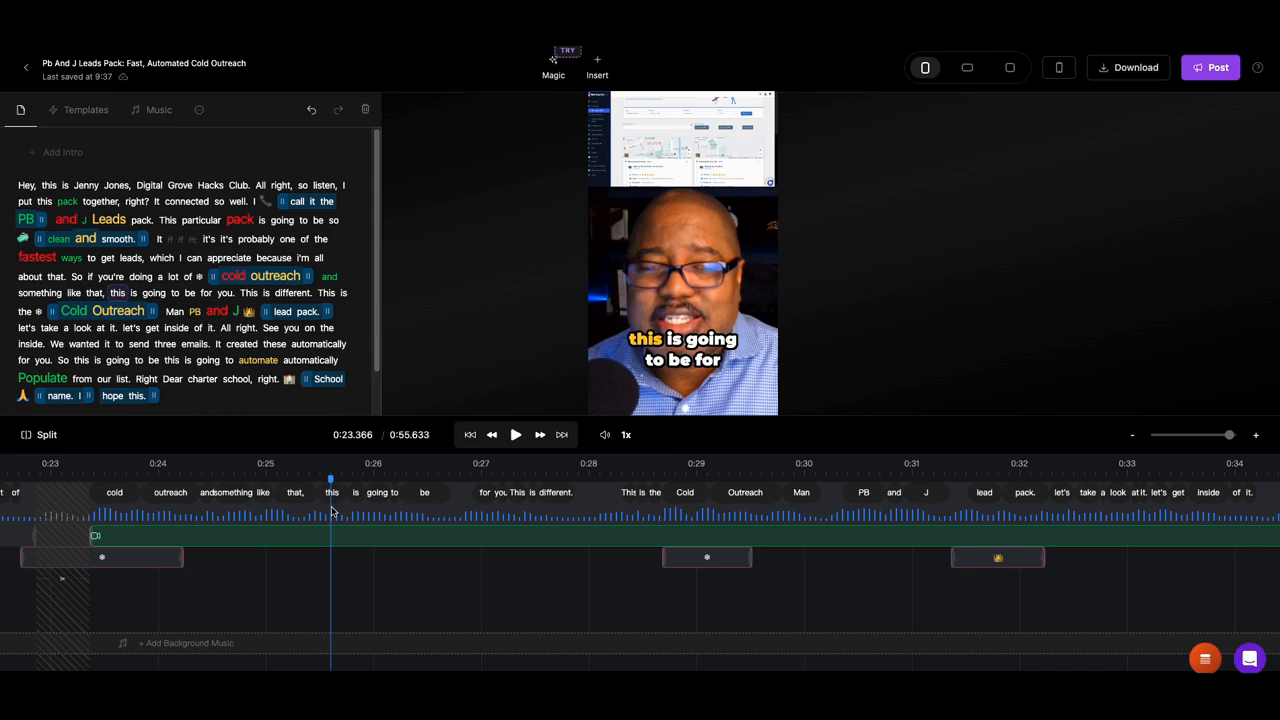
pyautogui.moveTo(362, 475)
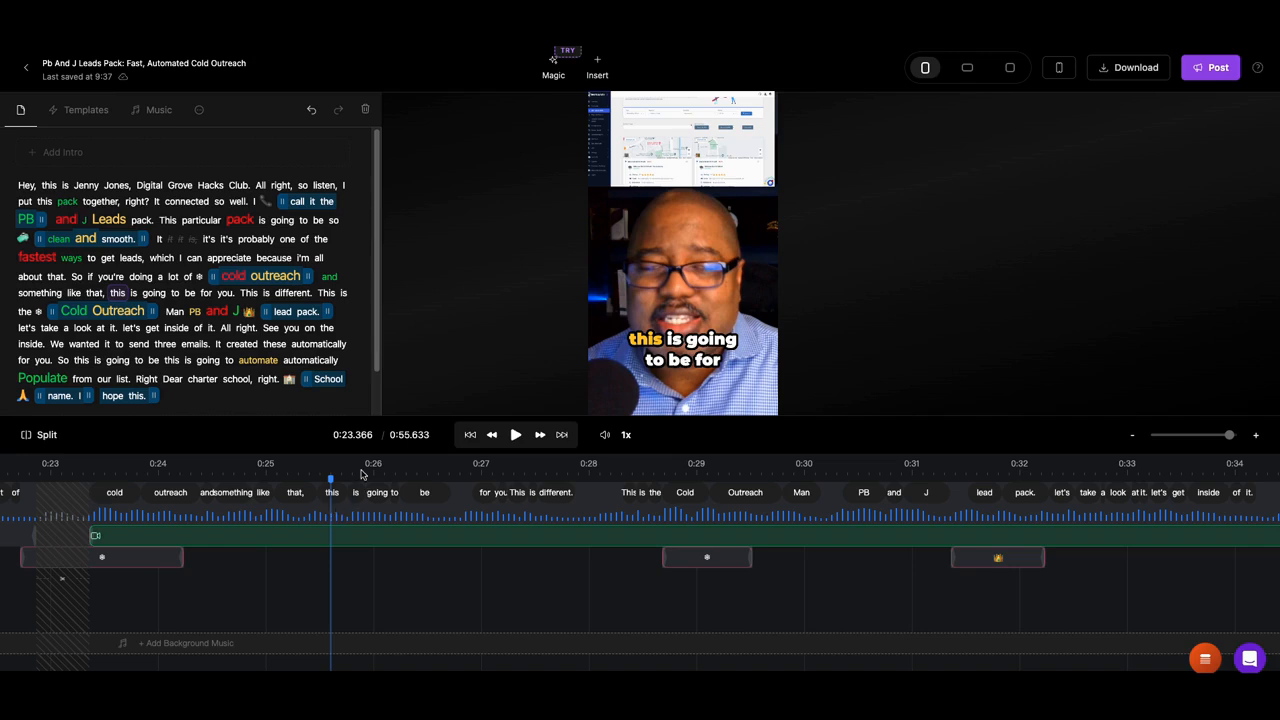
pyautogui.moveTo(437, 395)
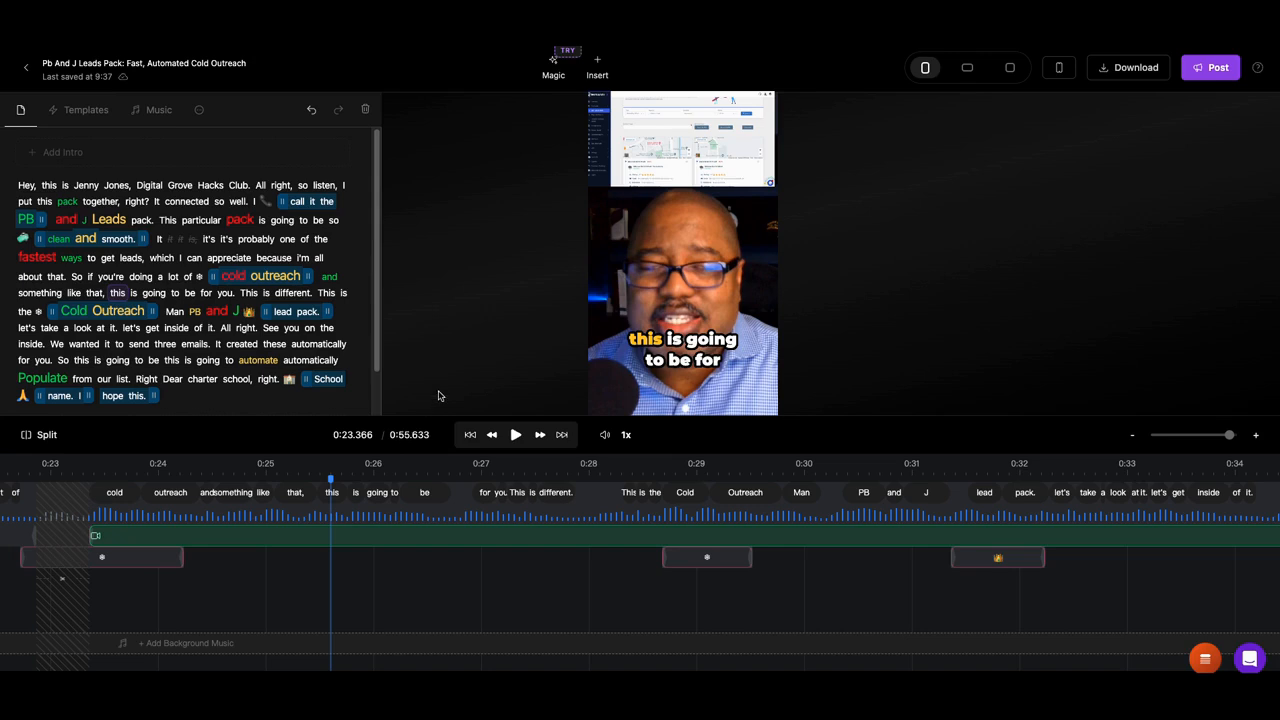
pyautogui.moveTo(377, 314)
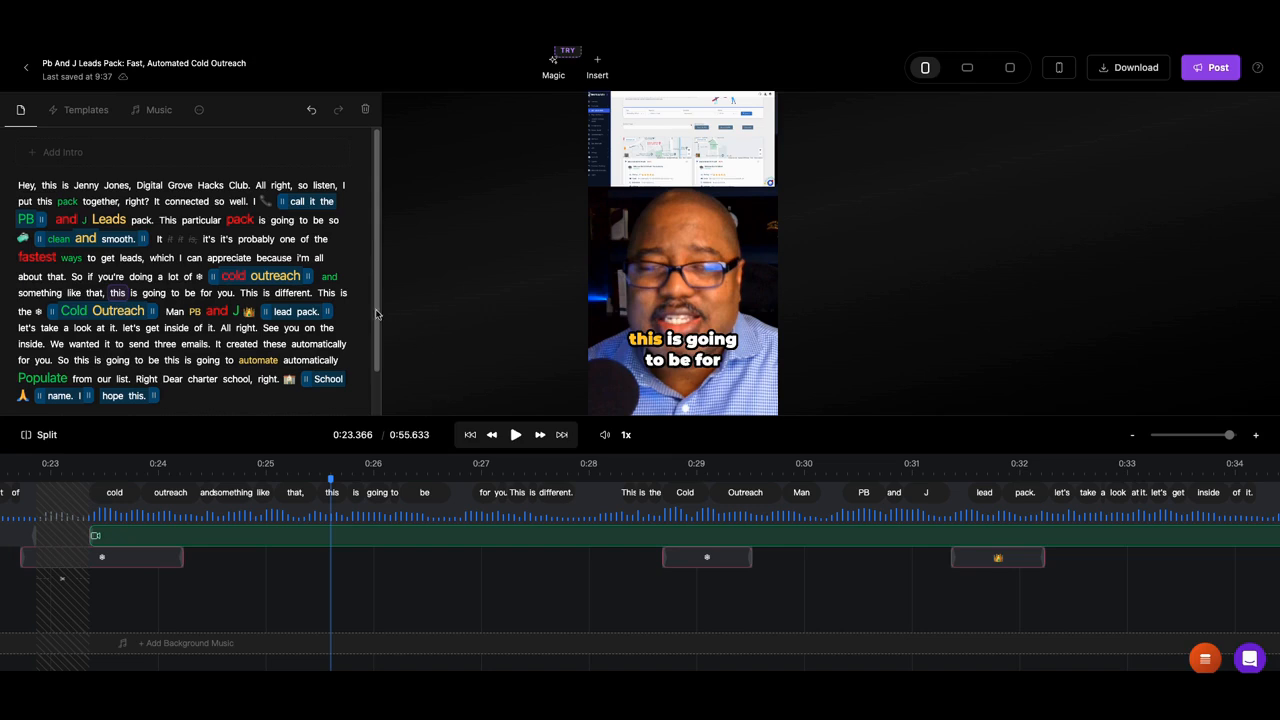
pyautogui.moveTo(339, 285)
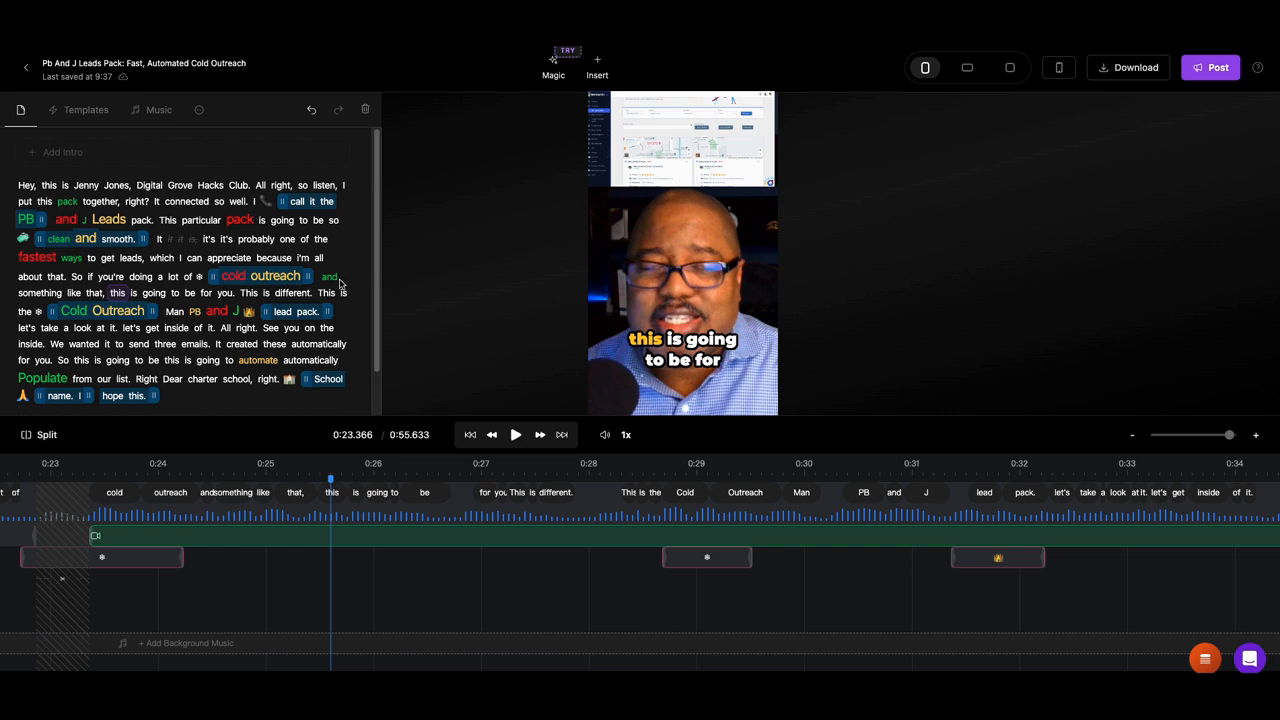
pyautogui.moveTo(673, 293)
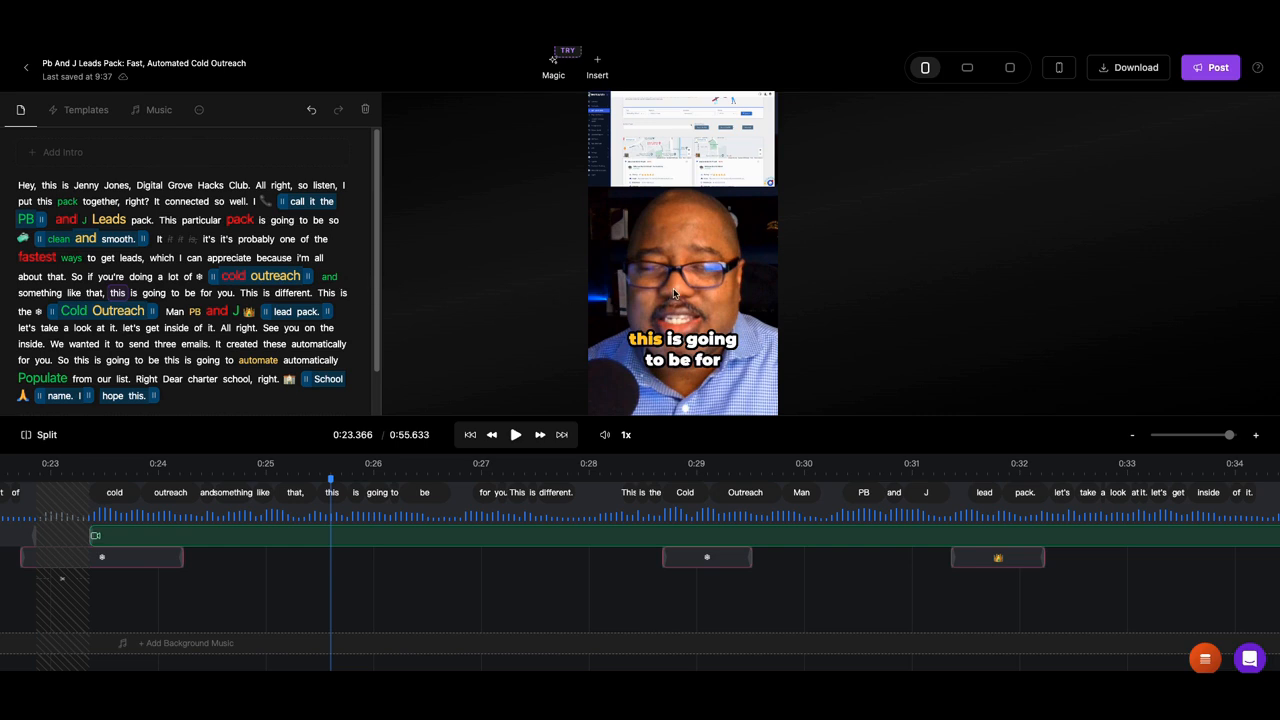
pyautogui.moveTo(632, 301)
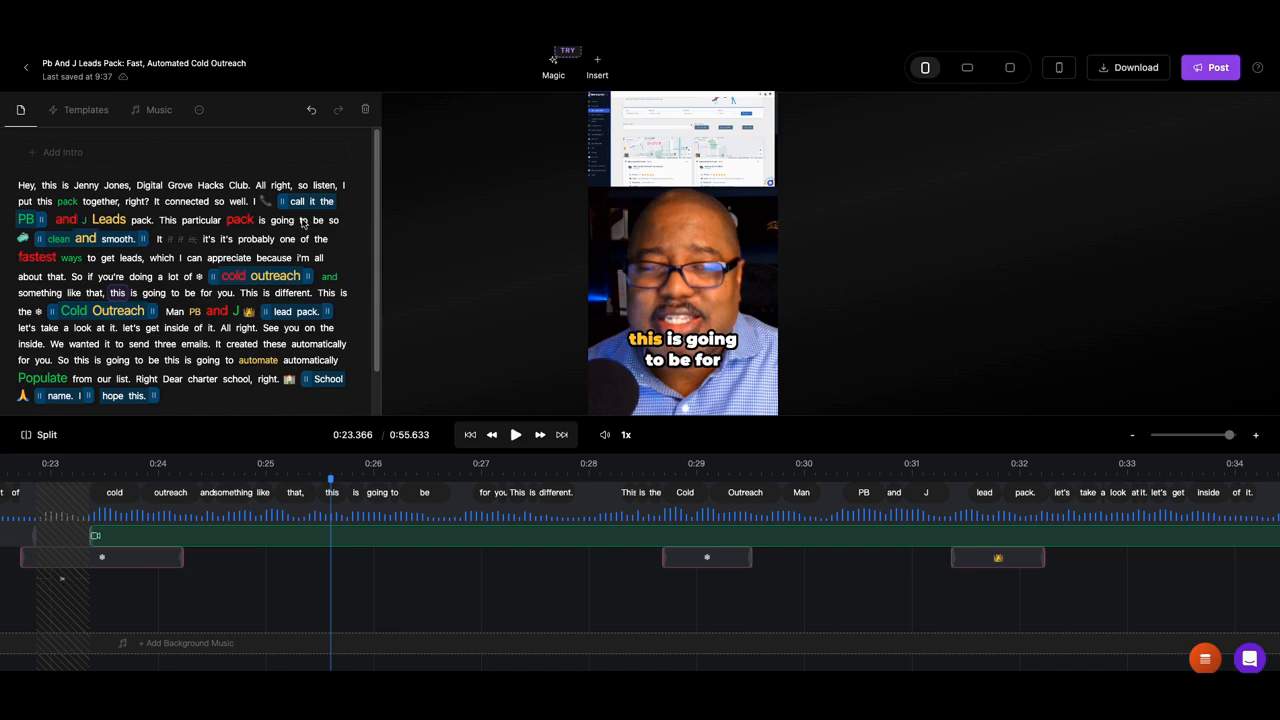
pyautogui.moveTo(224, 217)
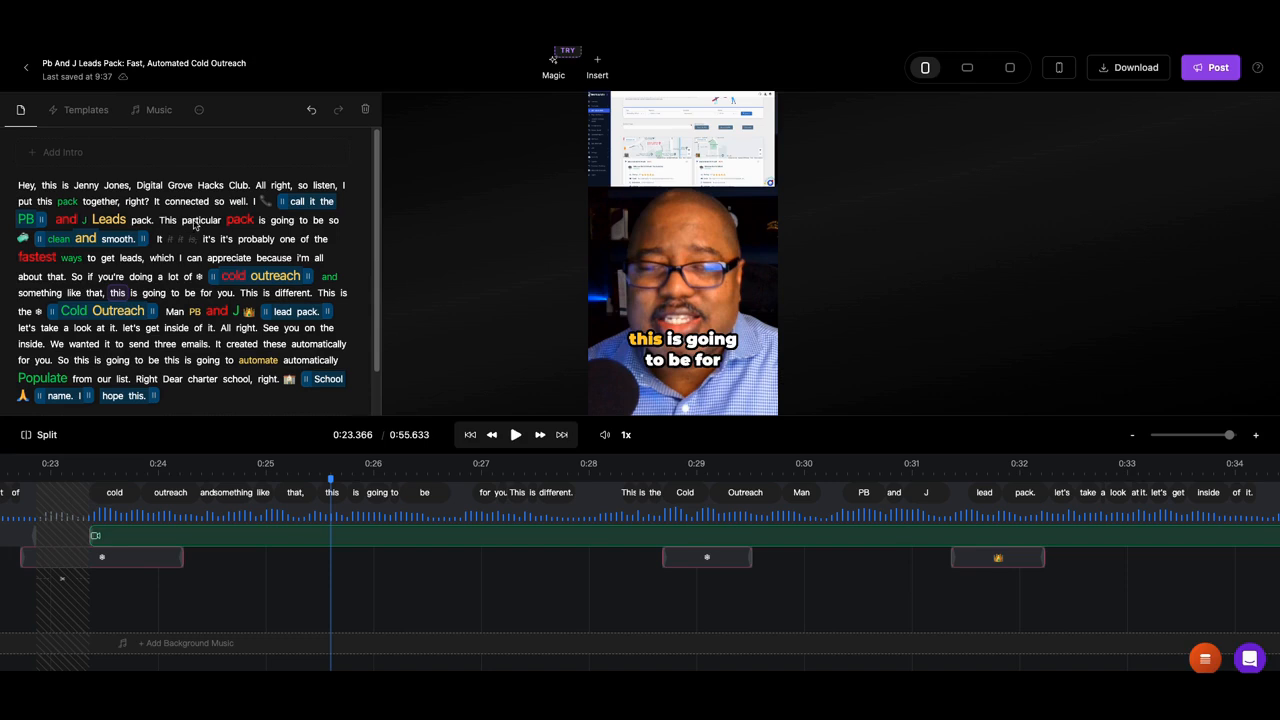
pyautogui.moveTo(290, 328)
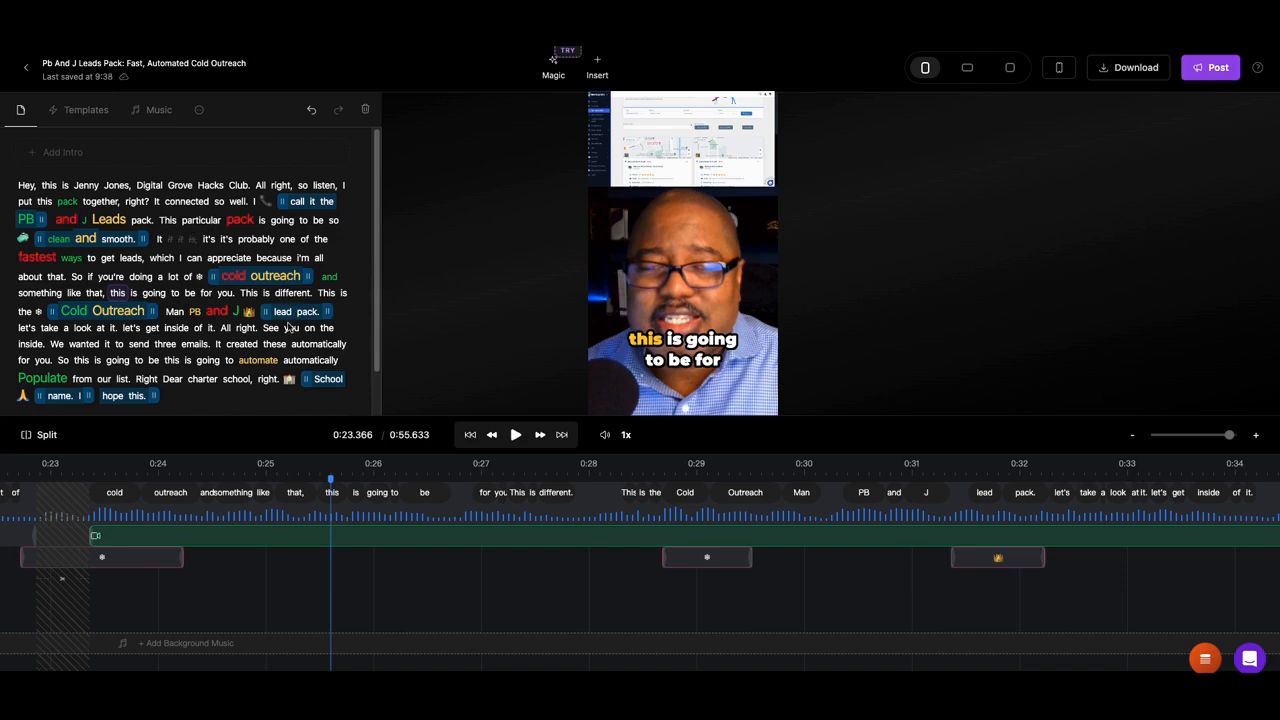
pyautogui.moveTo(210, 303)
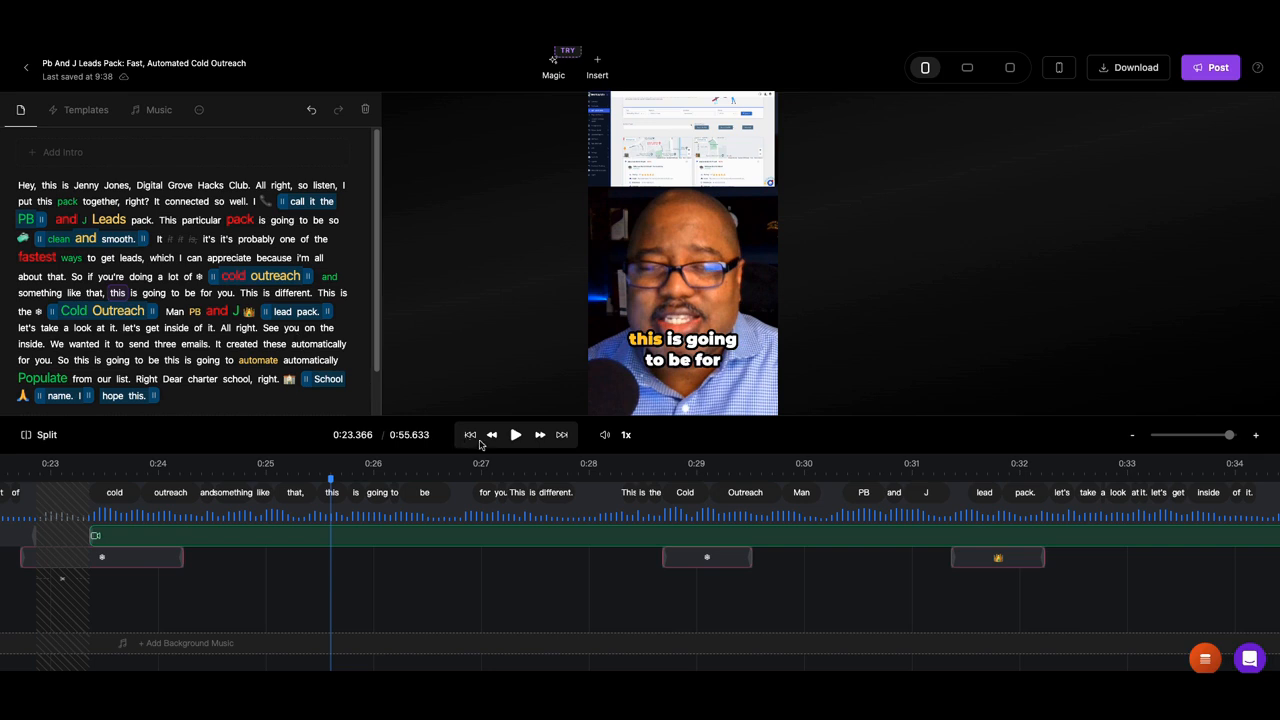
pyautogui.moveTo(489, 444)
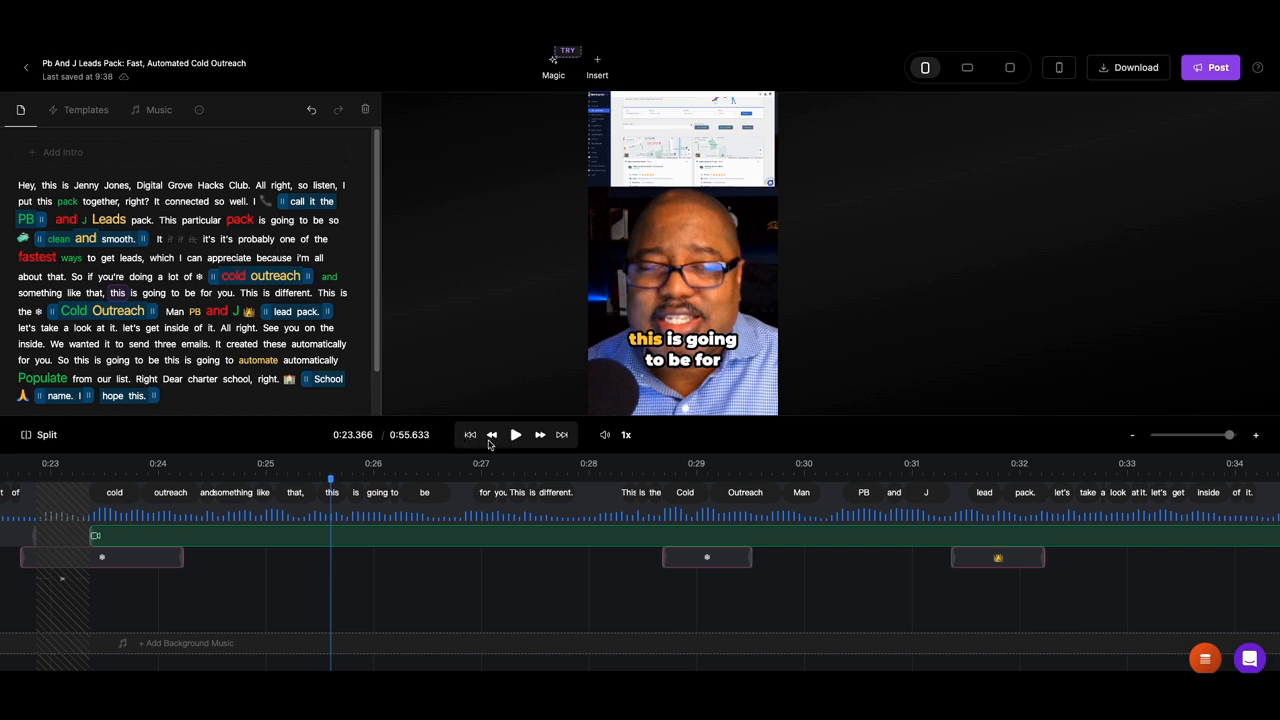
pyautogui.moveTo(476, 413)
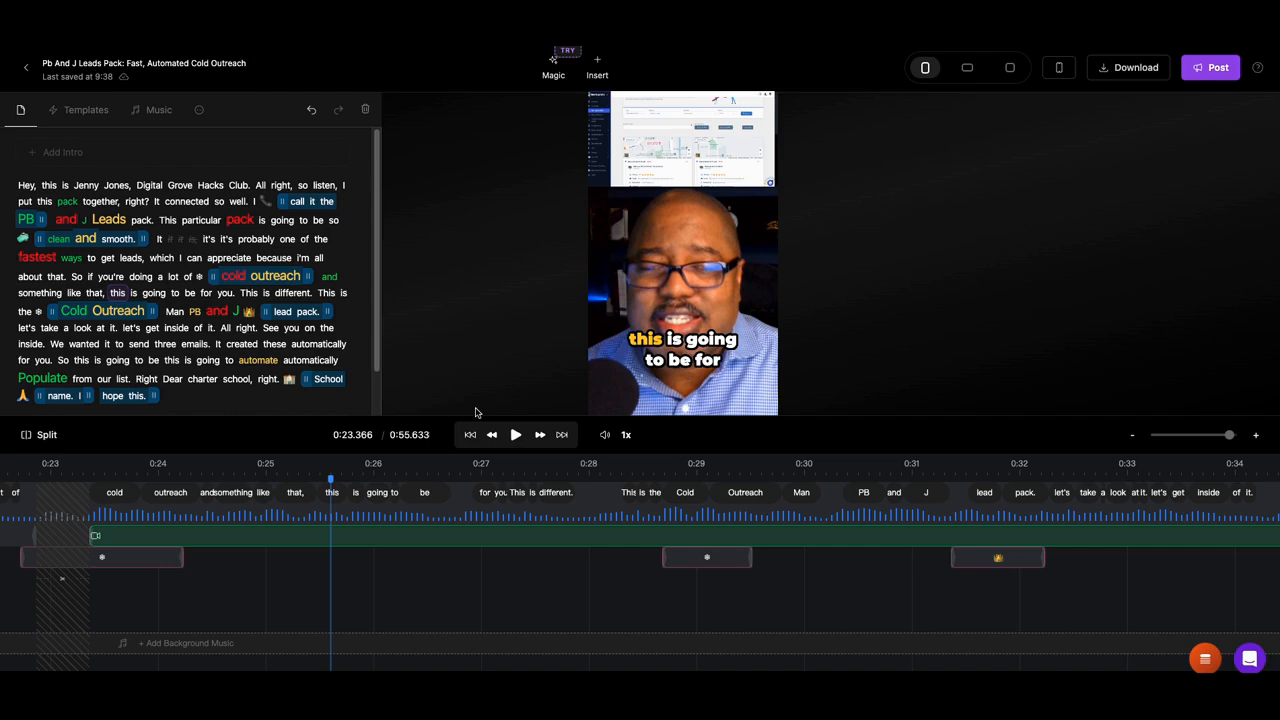
pyautogui.moveTo(476, 370)
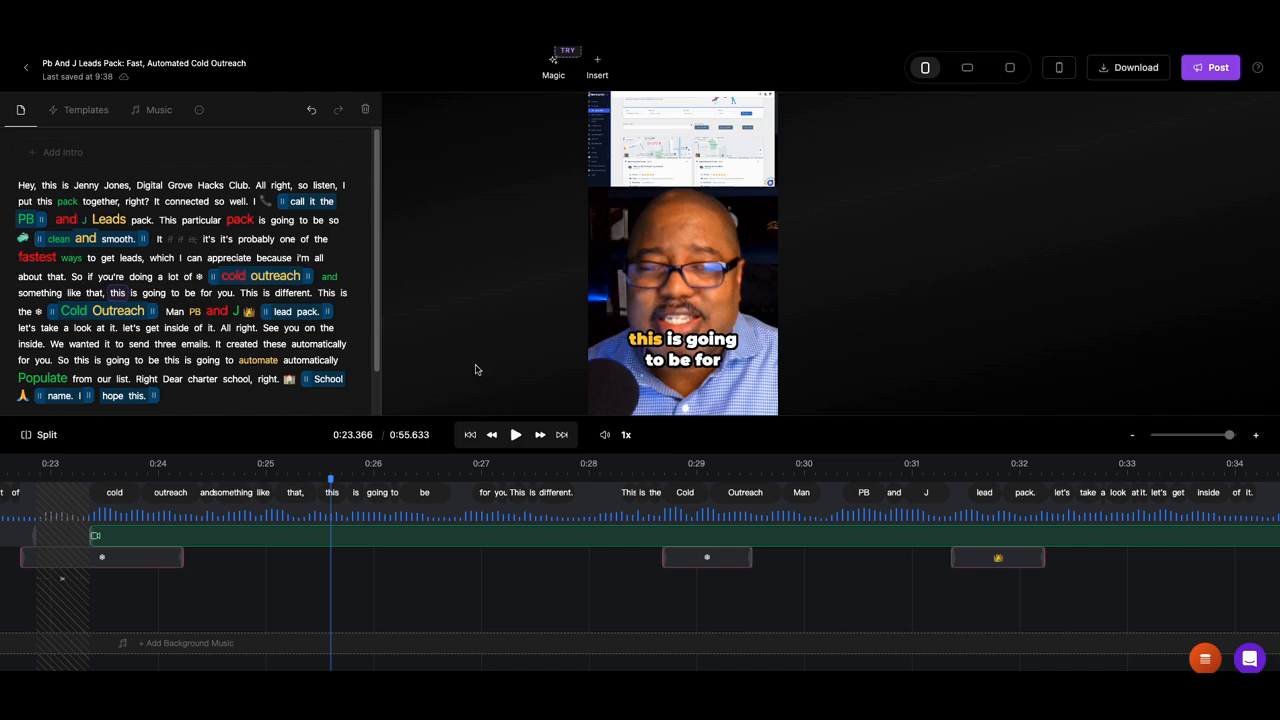
pyautogui.moveTo(438, 296)
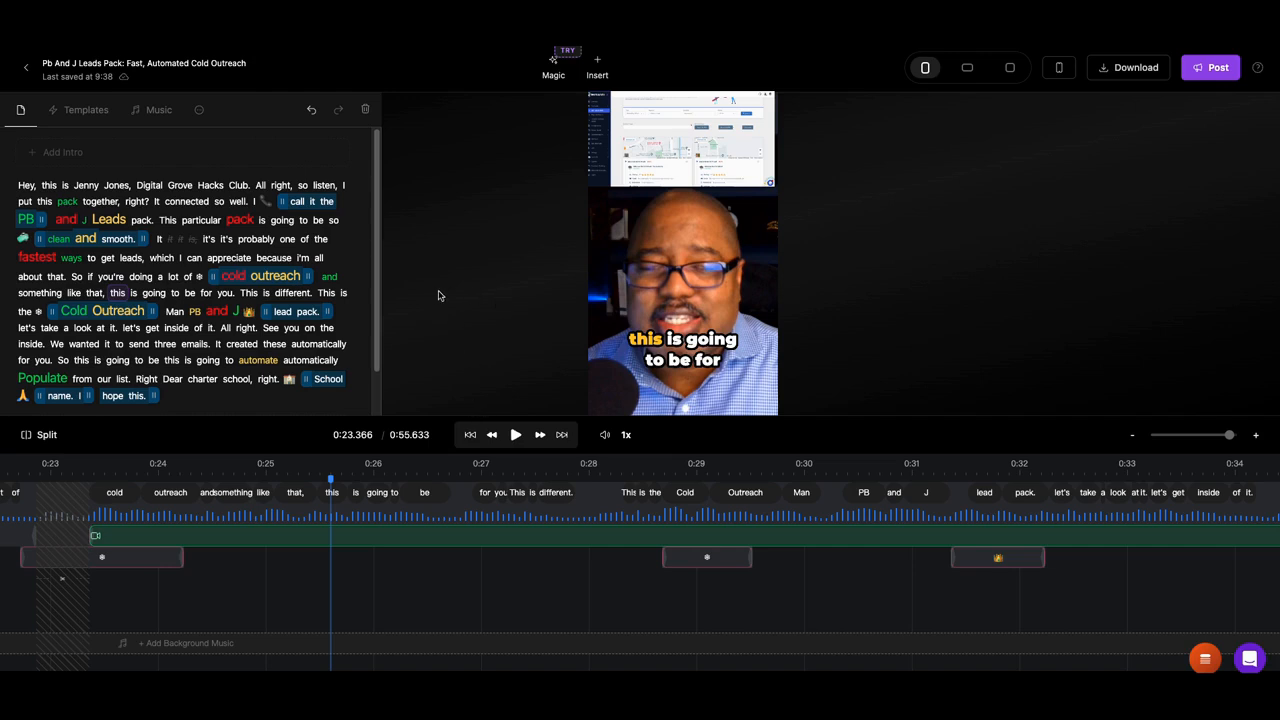
pyautogui.moveTo(378, 278)
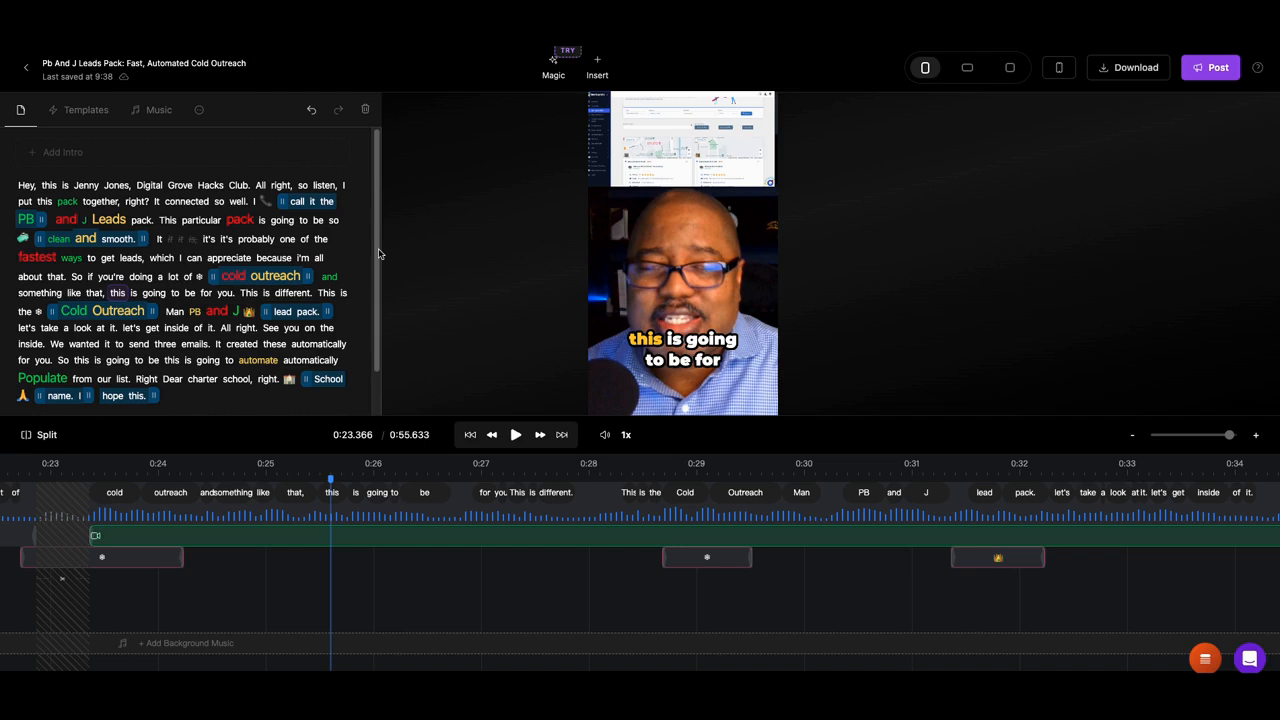
pyautogui.moveTo(387, 243)
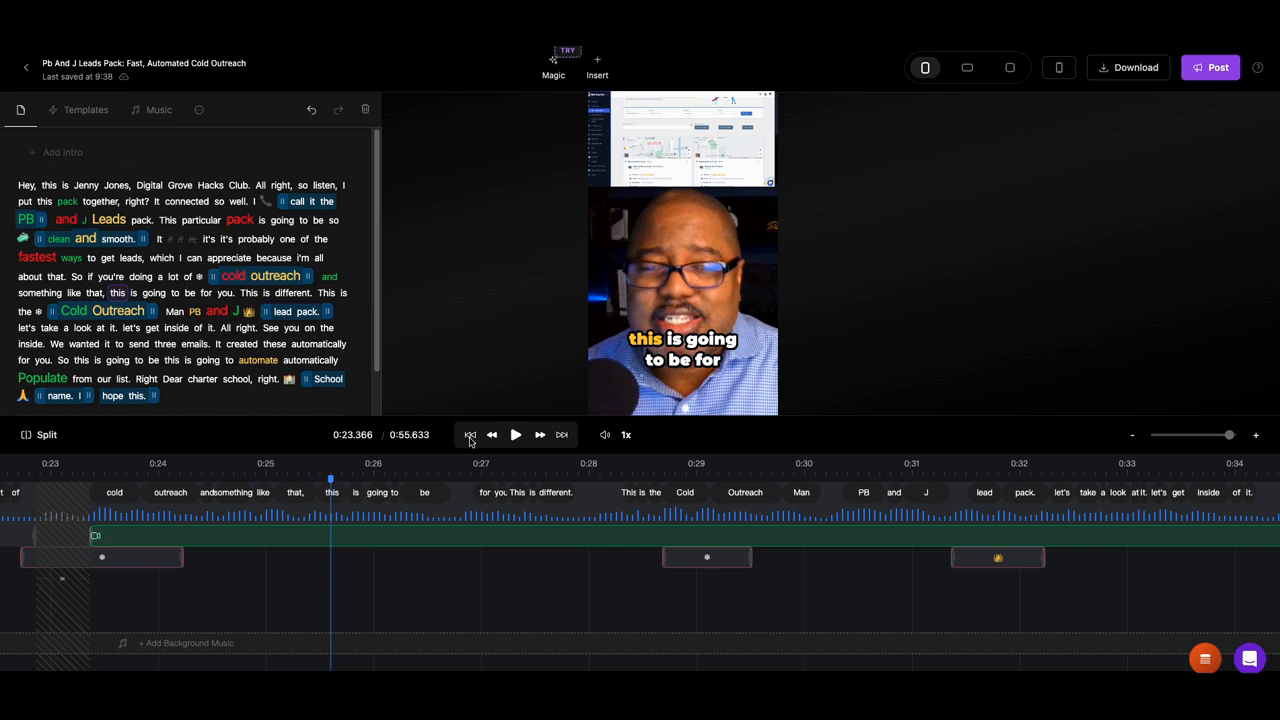
pyautogui.click(470, 434)
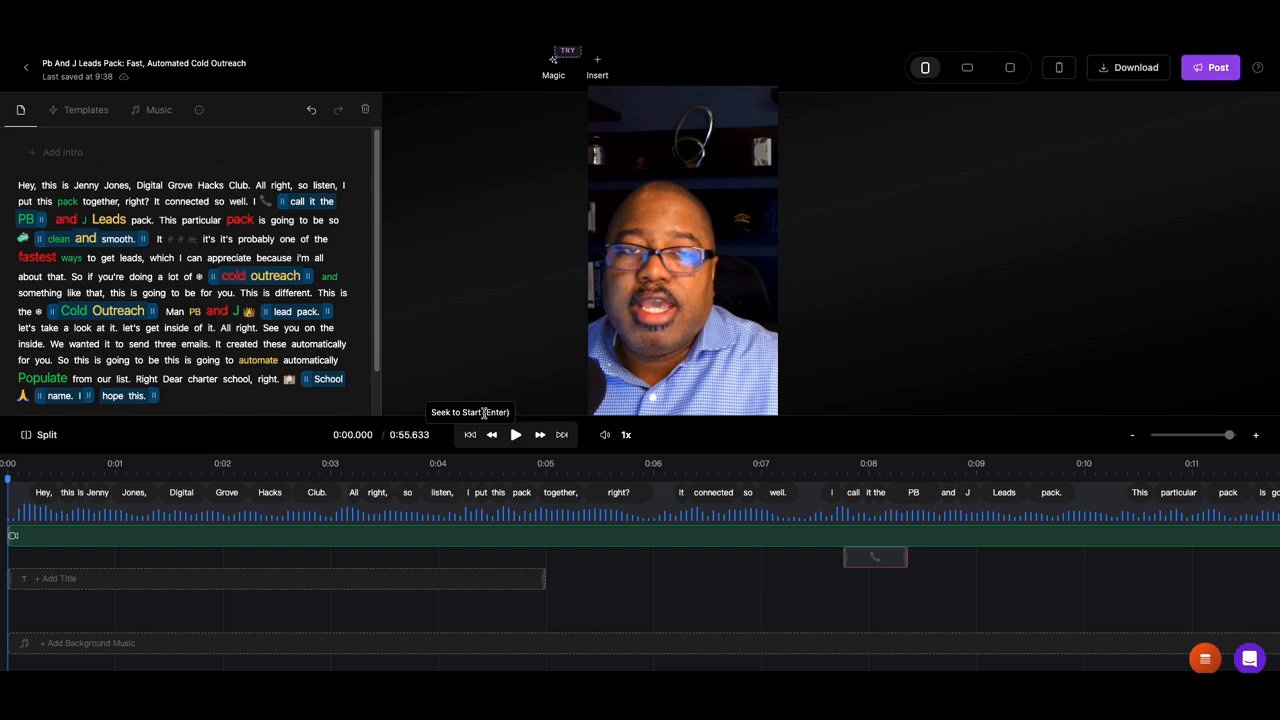
pyautogui.moveTo(570, 146)
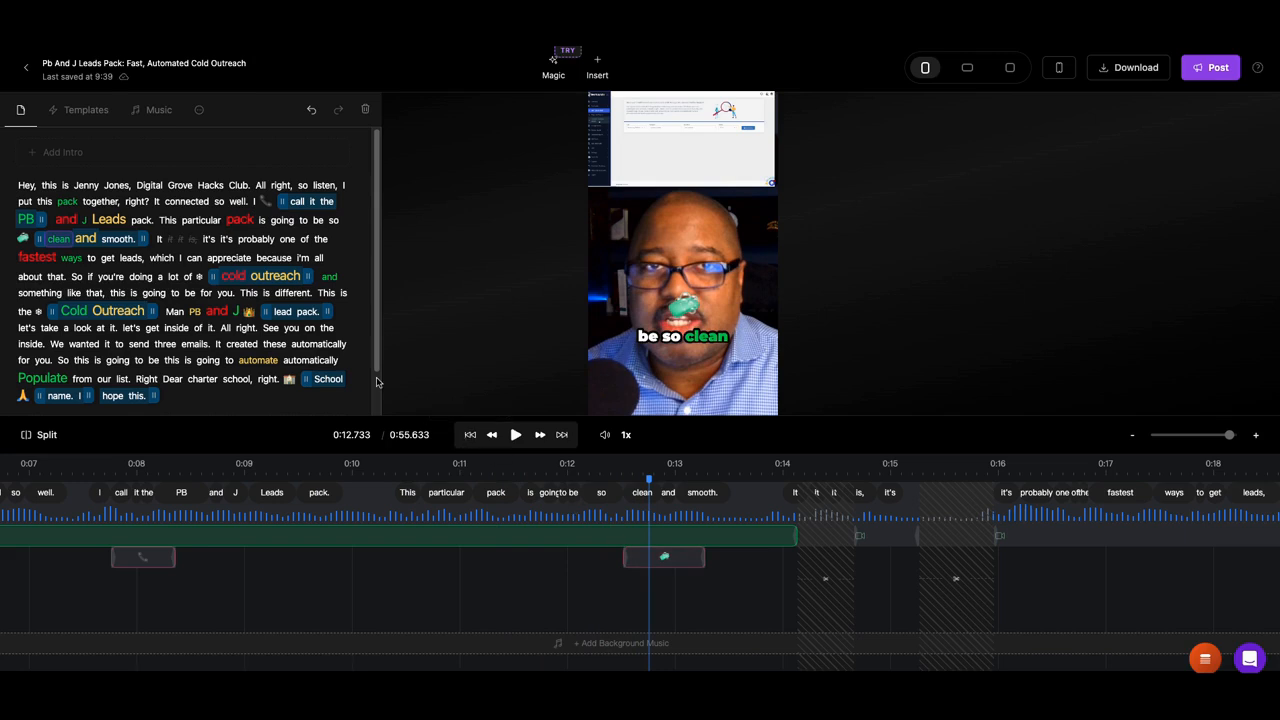
pyautogui.moveTo(550, 461)
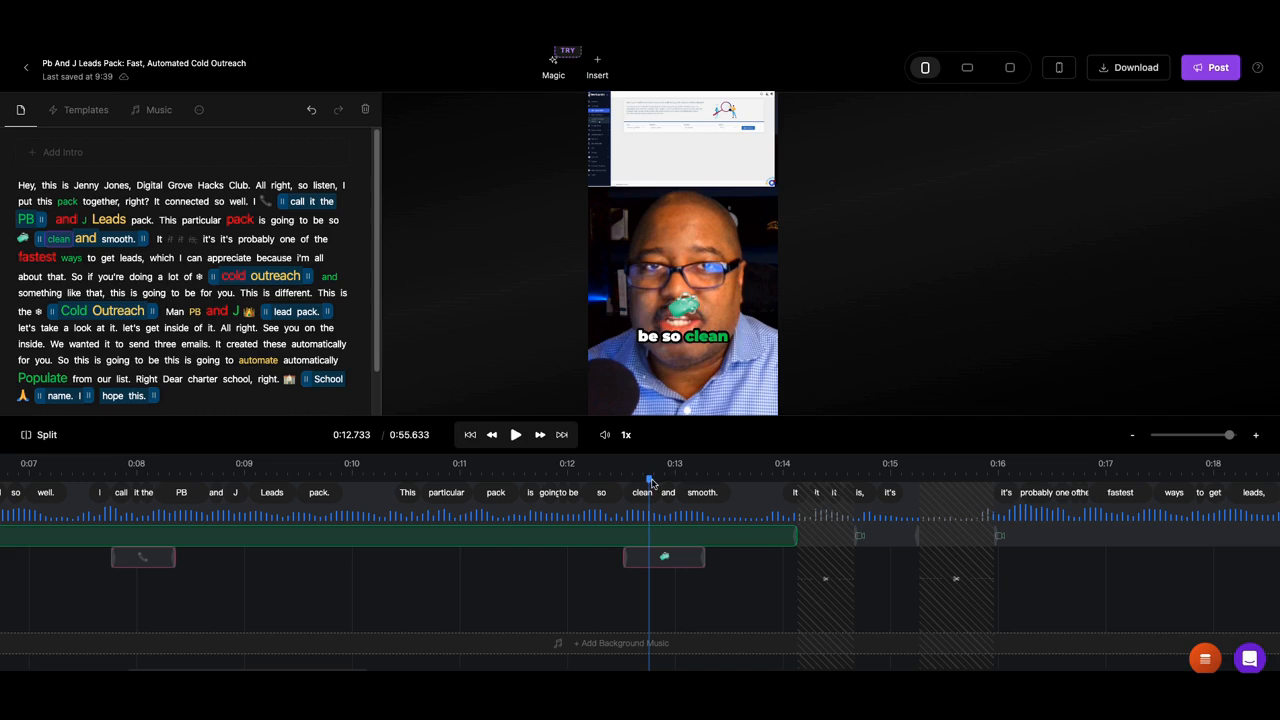
pyautogui.moveTo(650, 483)
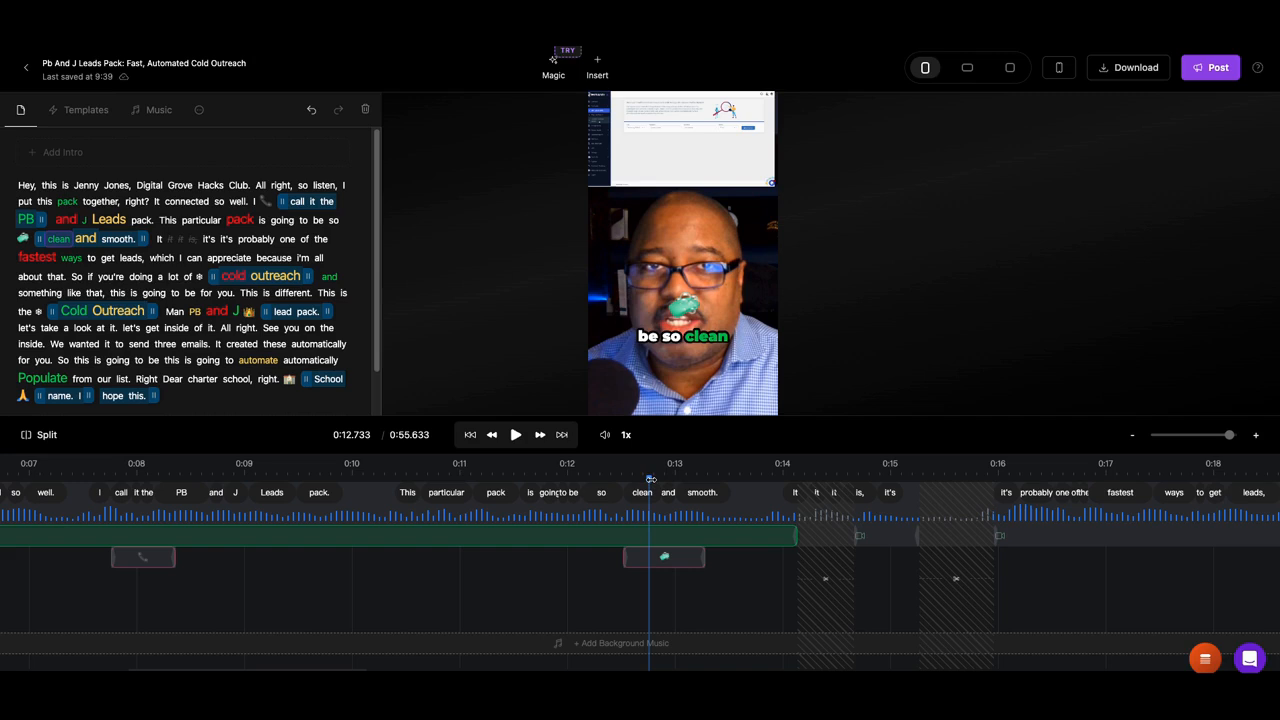
pyautogui.moveTo(707, 414)
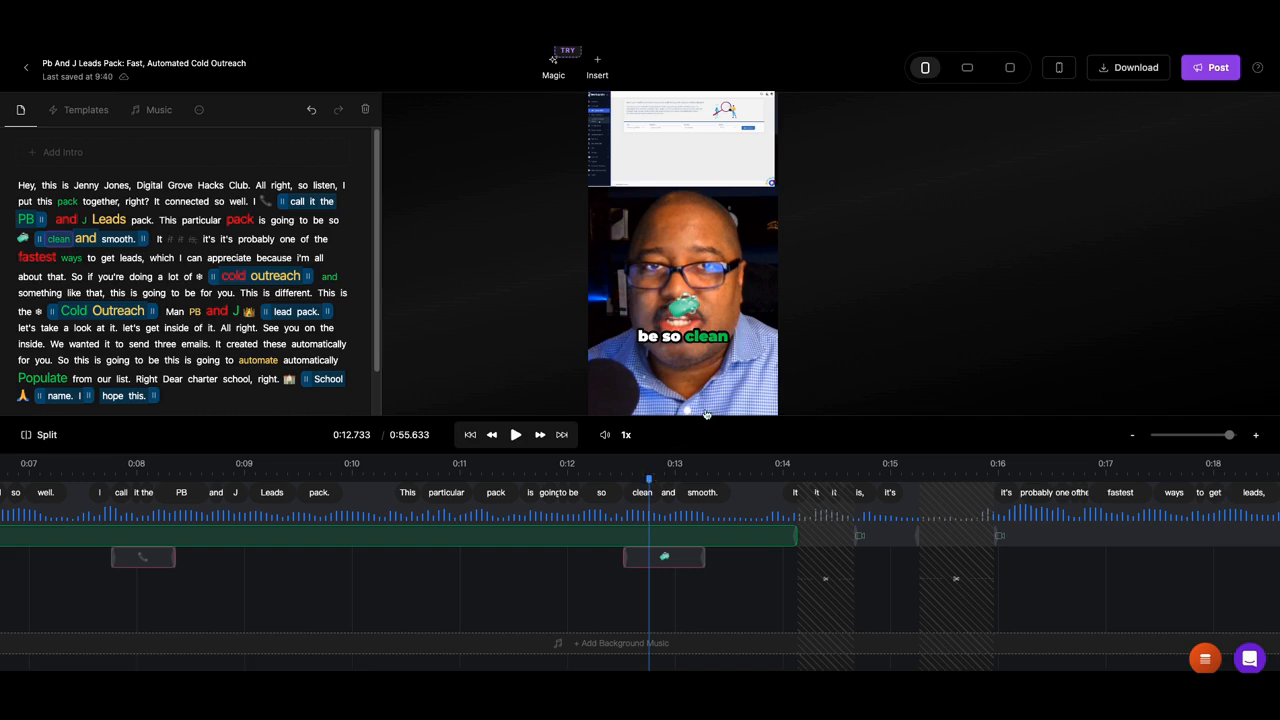
pyautogui.moveTo(688, 418)
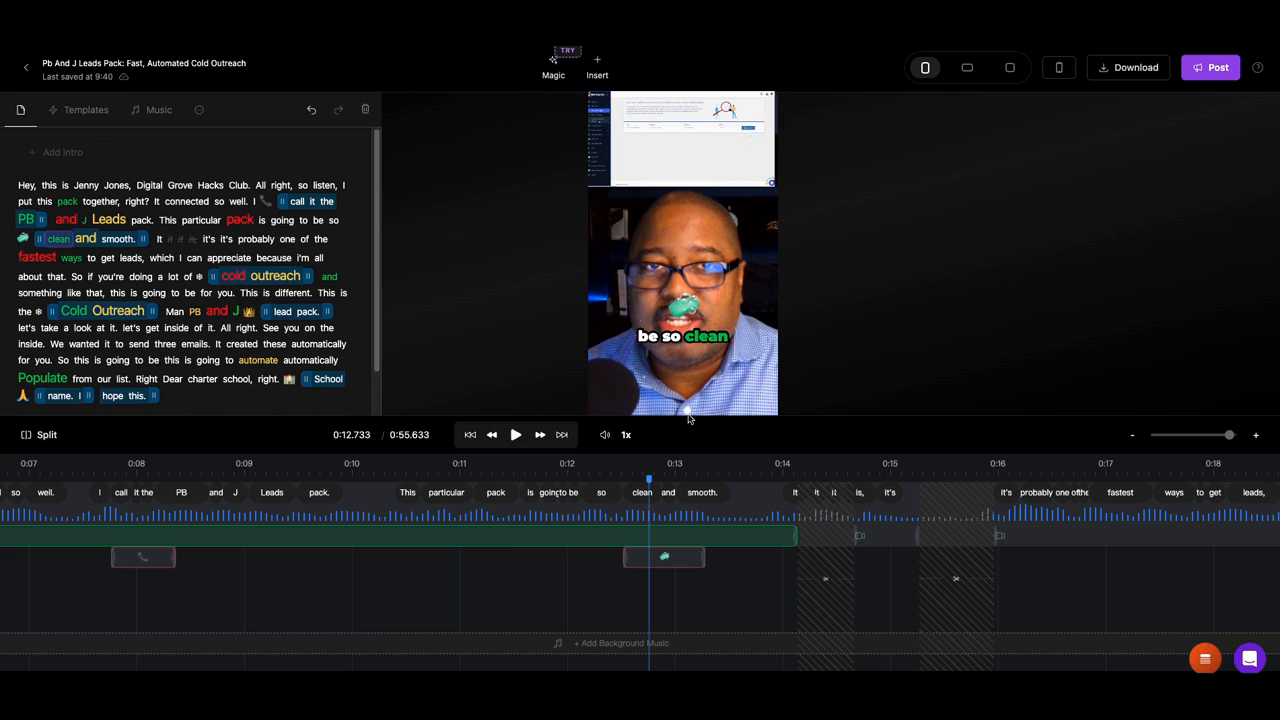
pyautogui.moveTo(571, 645)
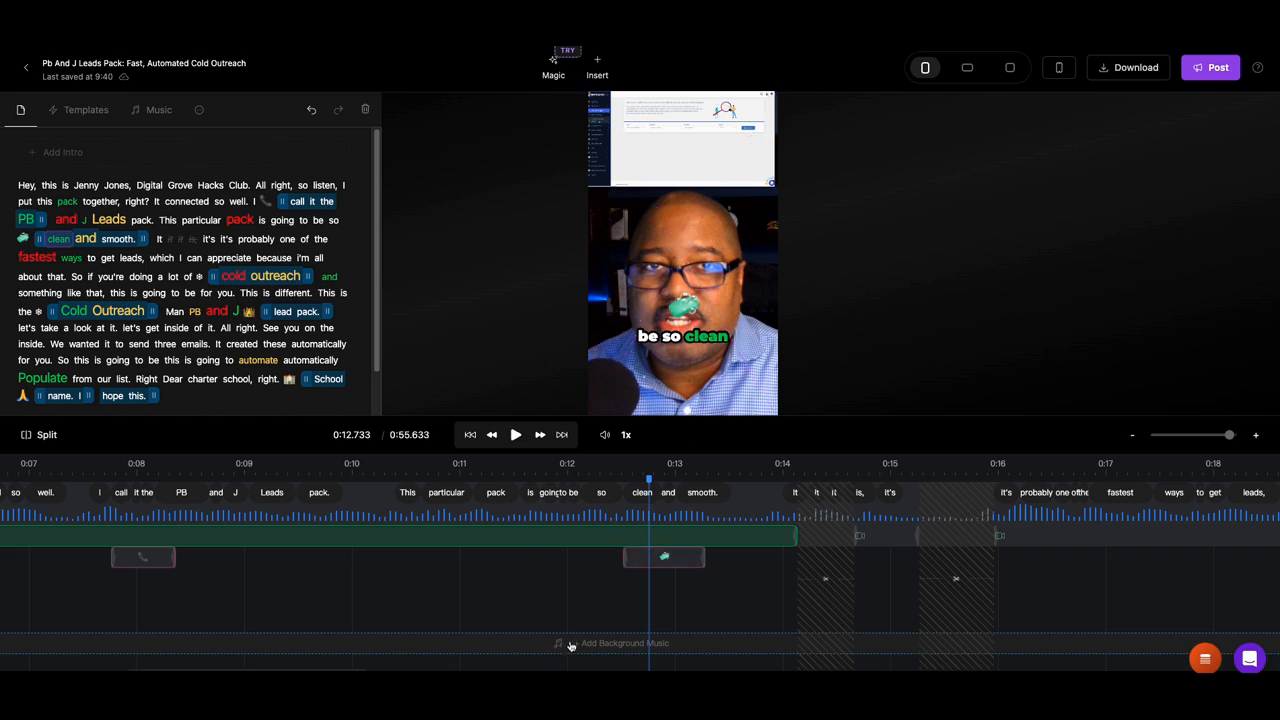
pyautogui.moveTo(578, 650)
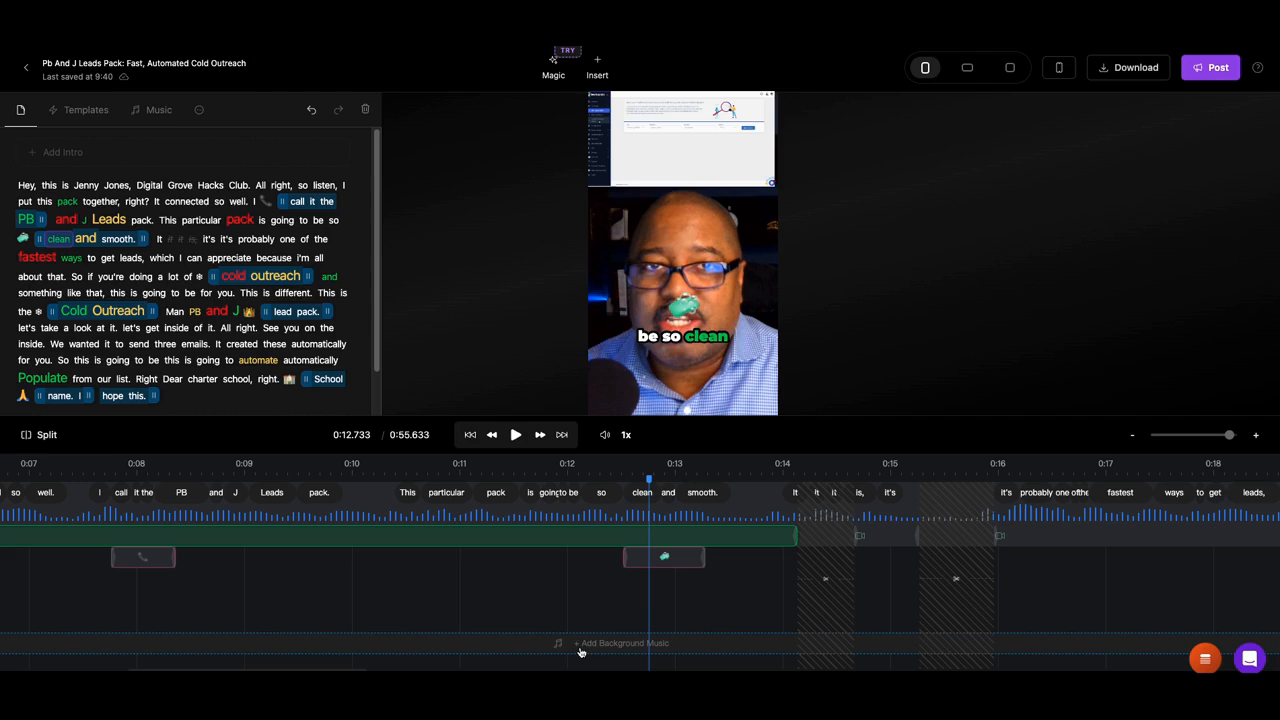
pyautogui.moveTo(682, 418)
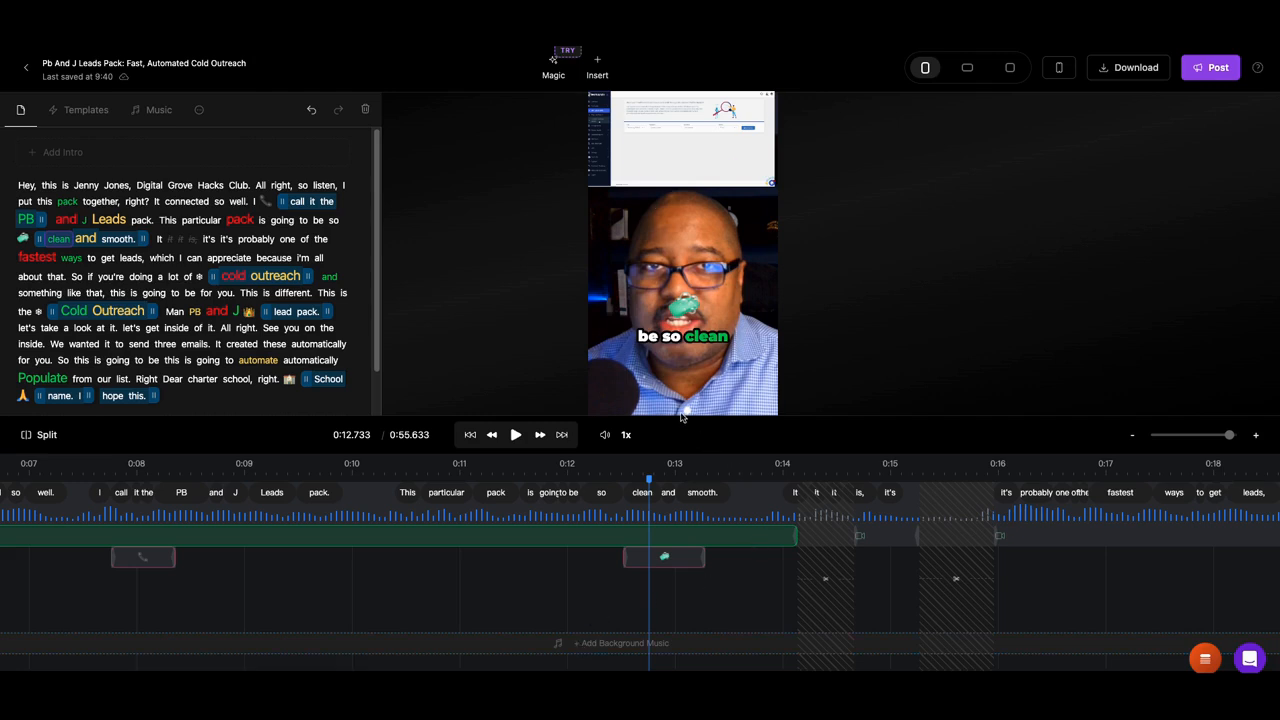
pyautogui.moveTo(387, 257)
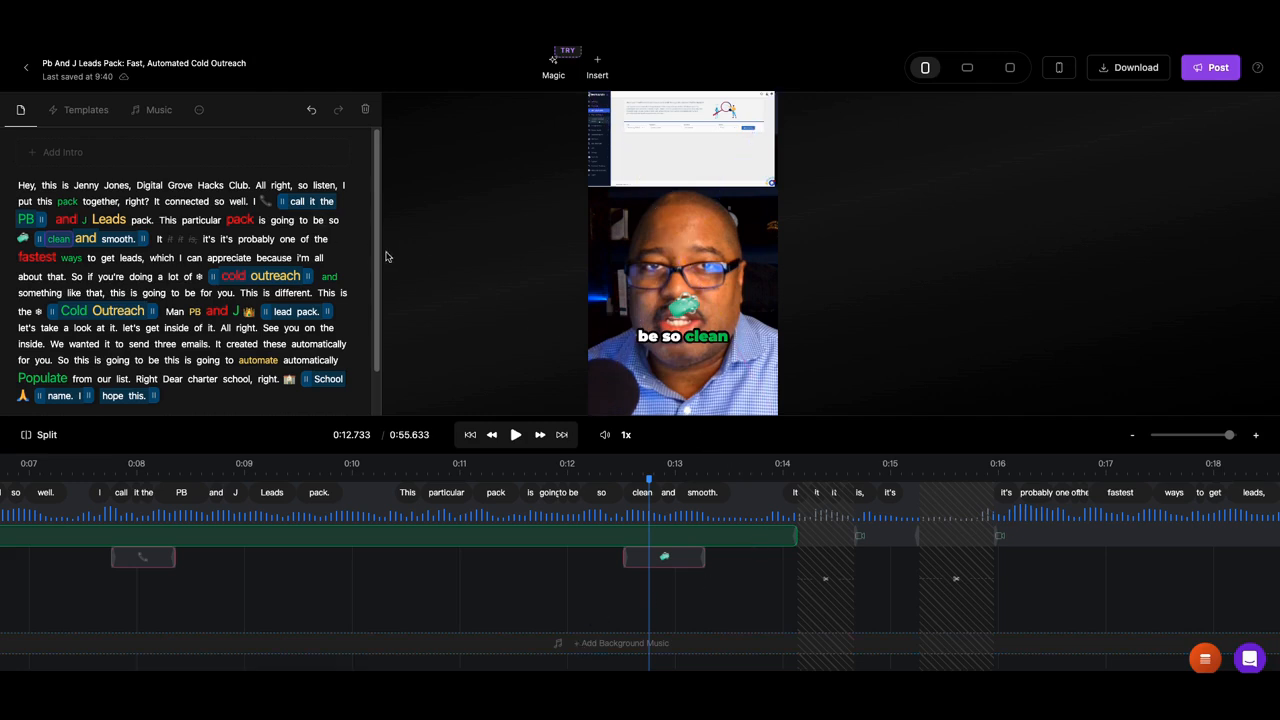
pyautogui.moveTo(38, 79)
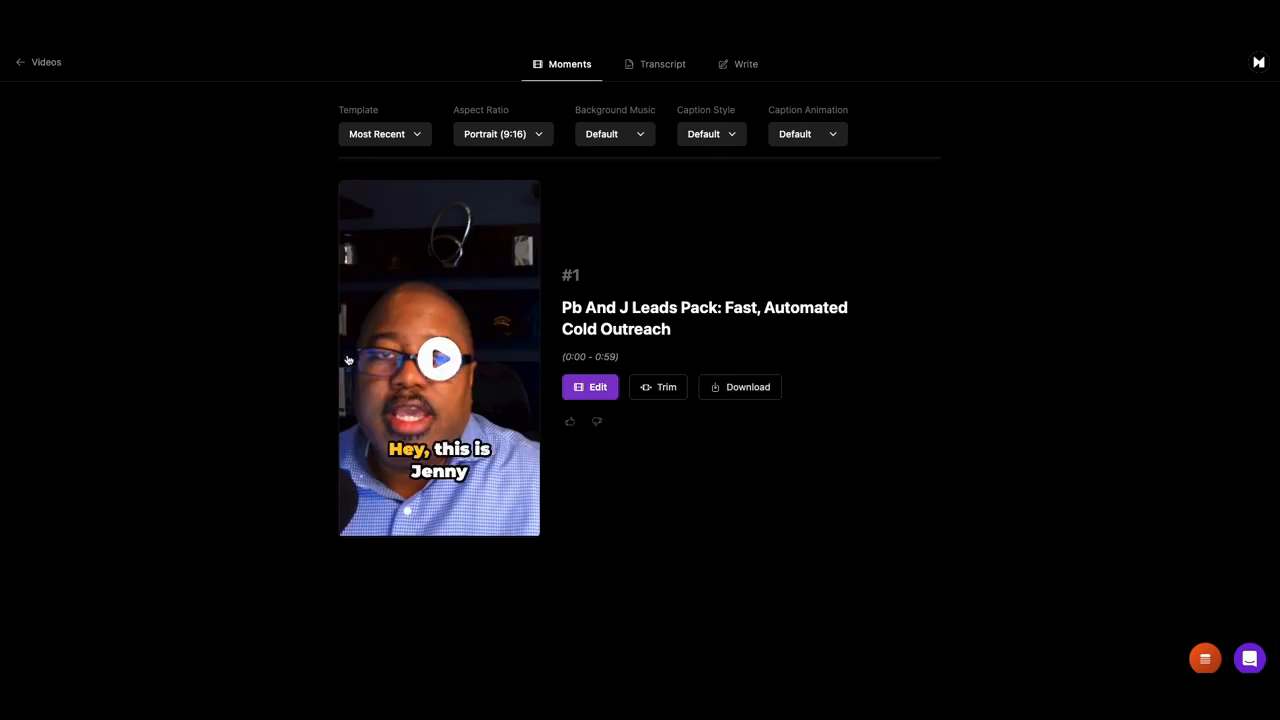
pyautogui.moveTo(531, 192)
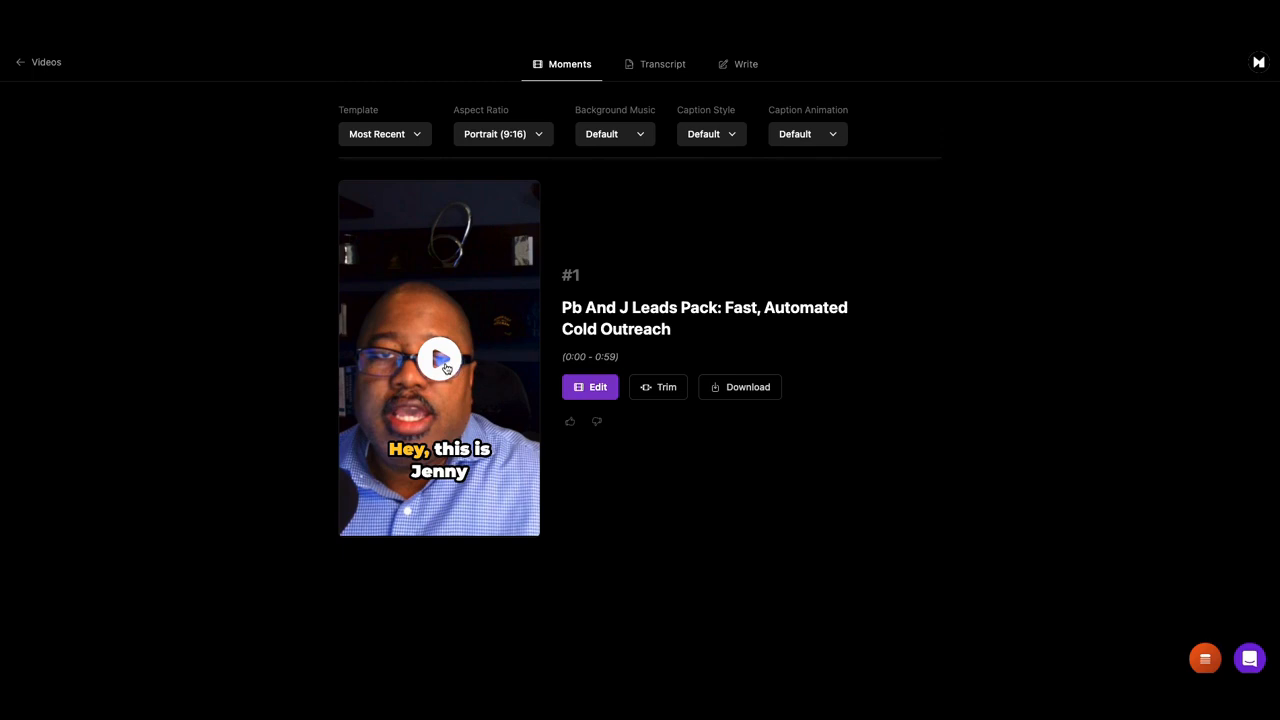
# Play the Pb And J Leads Pack moment preview on the Moments page
pyautogui.click(439, 358)
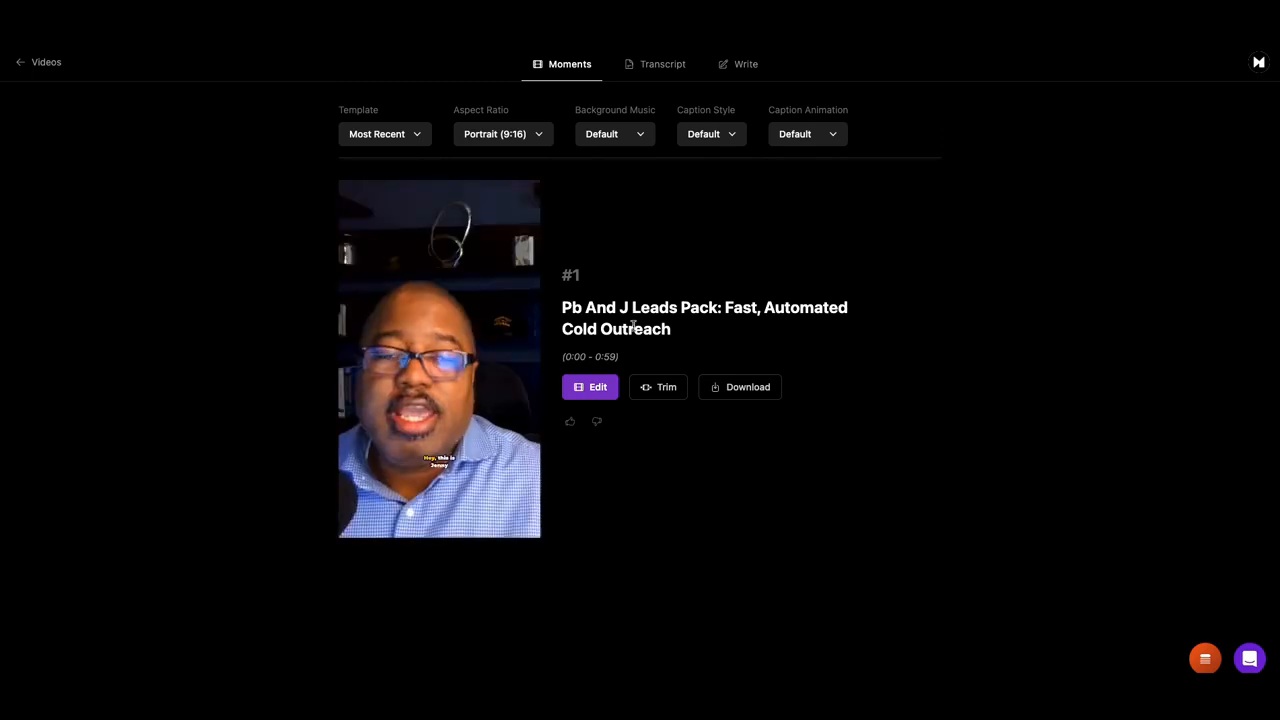
pyautogui.click(439, 360)
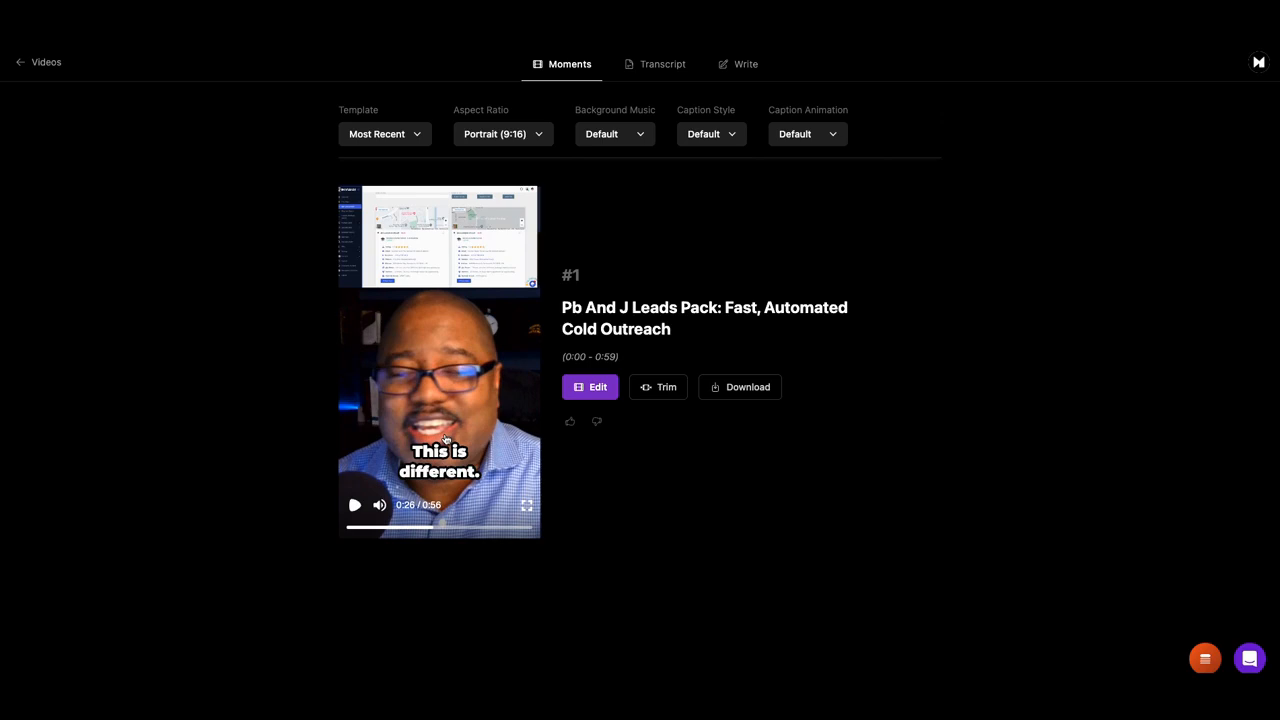
pyautogui.moveTo(471, 488)
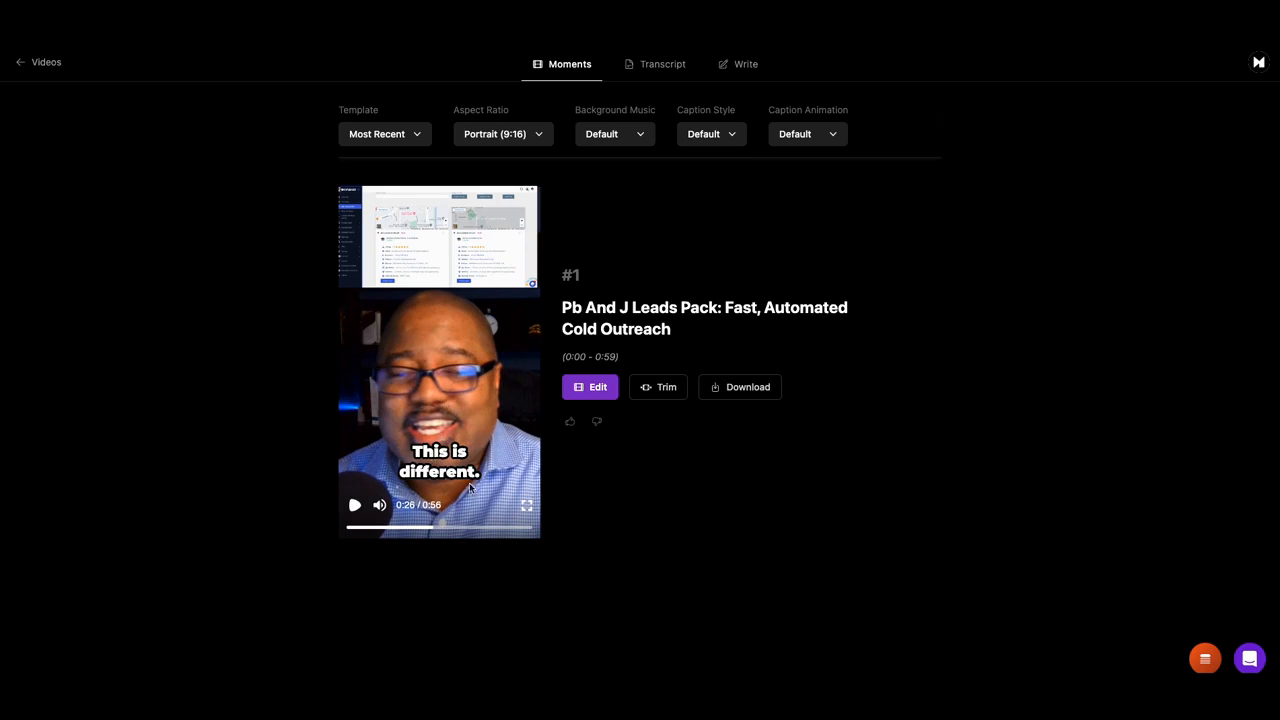
pyautogui.moveTo(458, 433)
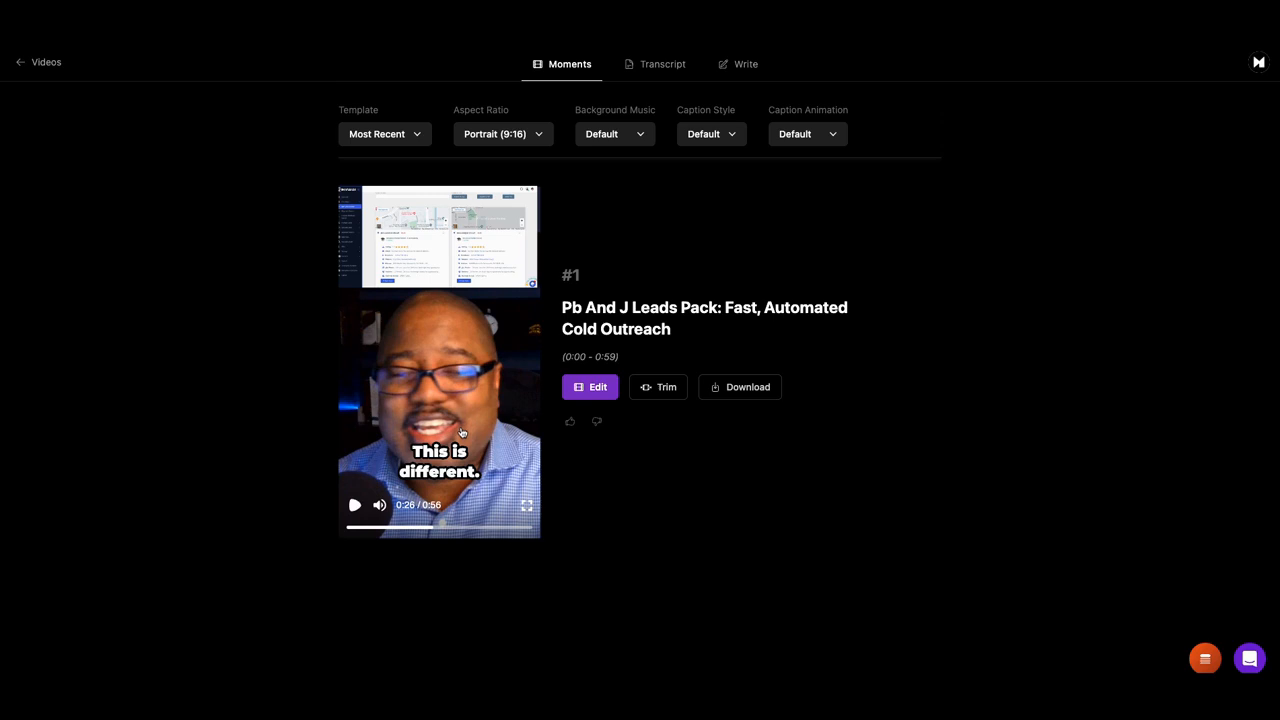
pyautogui.moveTo(607, 278)
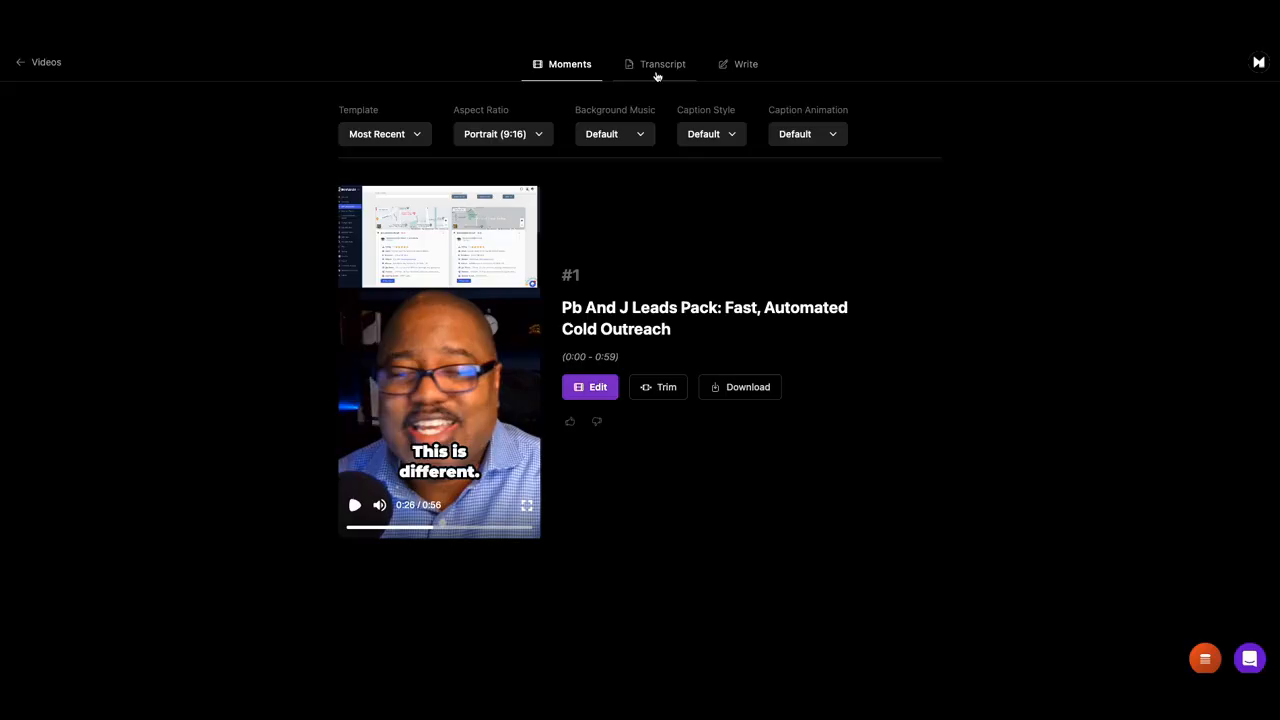
# View the Transcript and Write tabs, then return to the Videos library
pyautogui.click(662, 64)
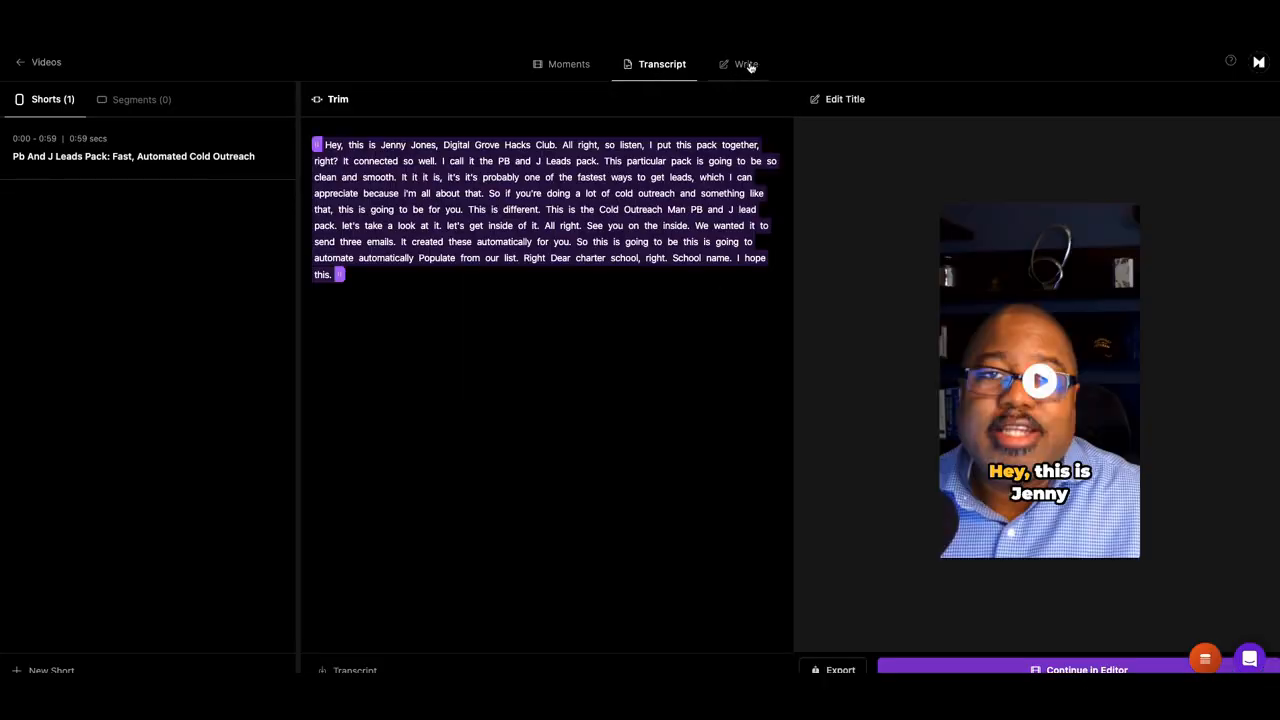
pyautogui.click(744, 64)
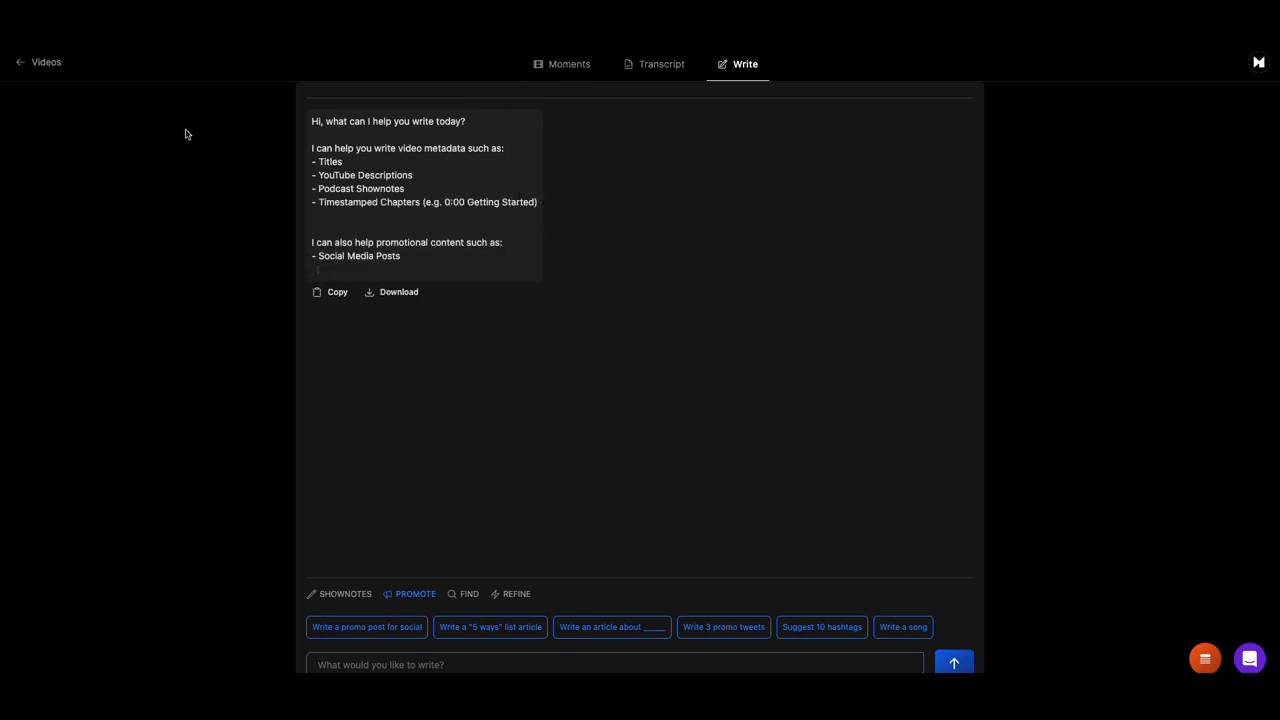
pyautogui.click(40, 62)
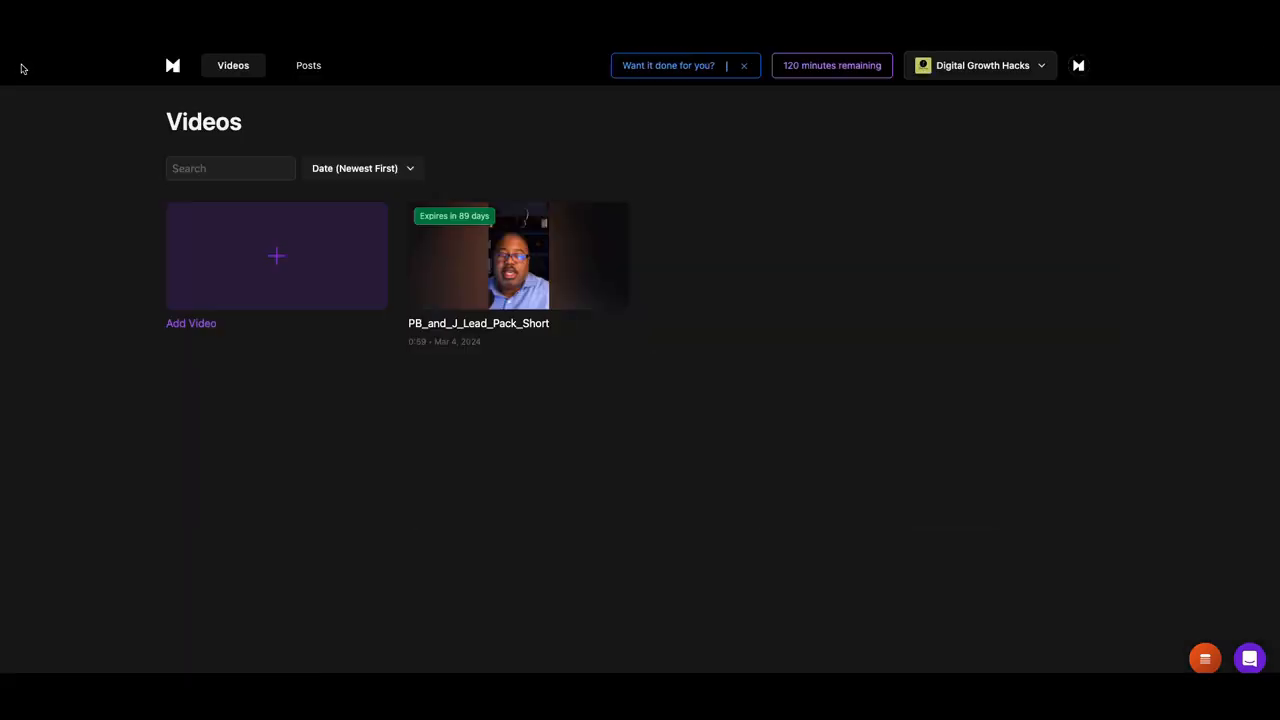
pyautogui.moveTo(285, 119)
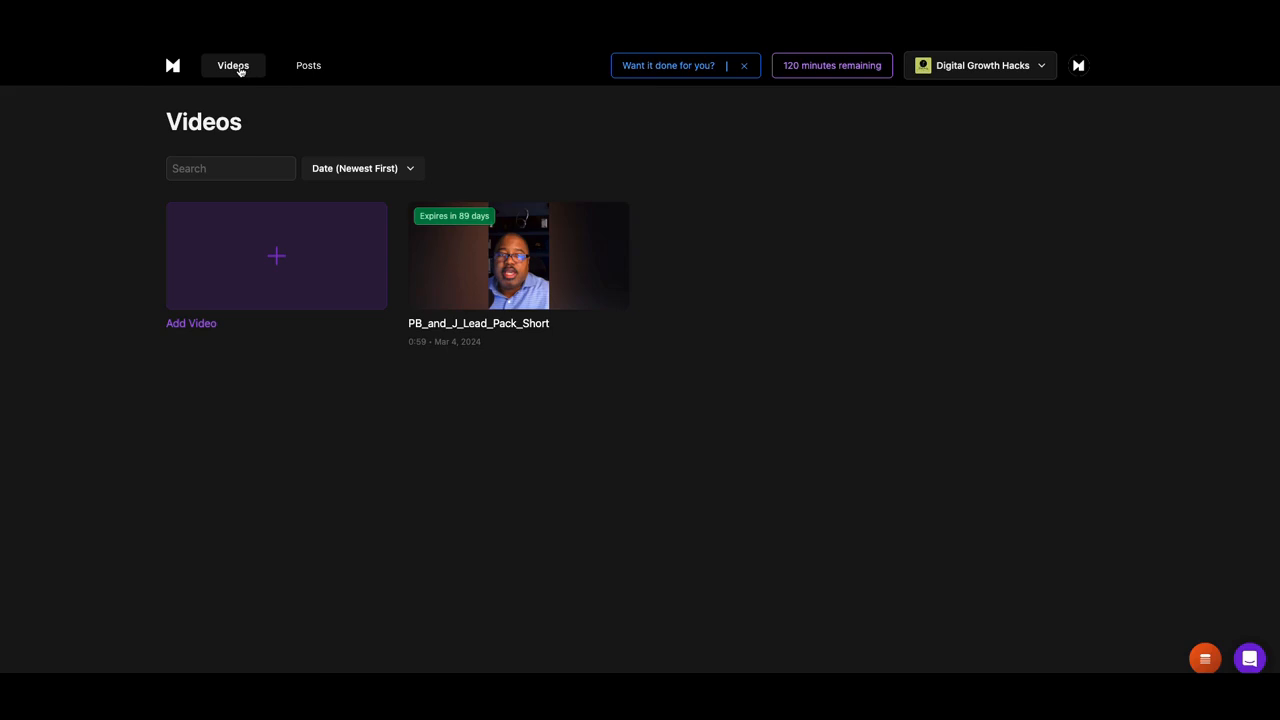
# Reopen the Pb And J Leads Pack clip in the editor to view its caption style
pyautogui.click(308, 65)
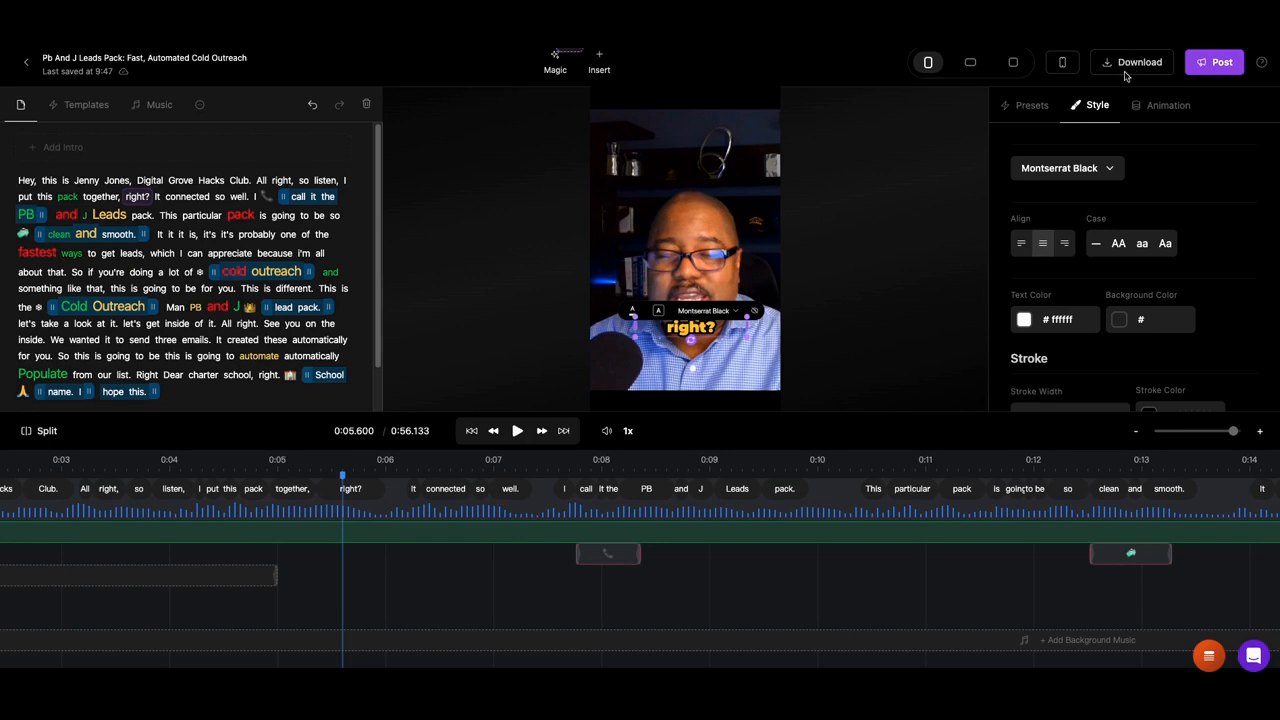
pyautogui.moveTo(1210, 62)
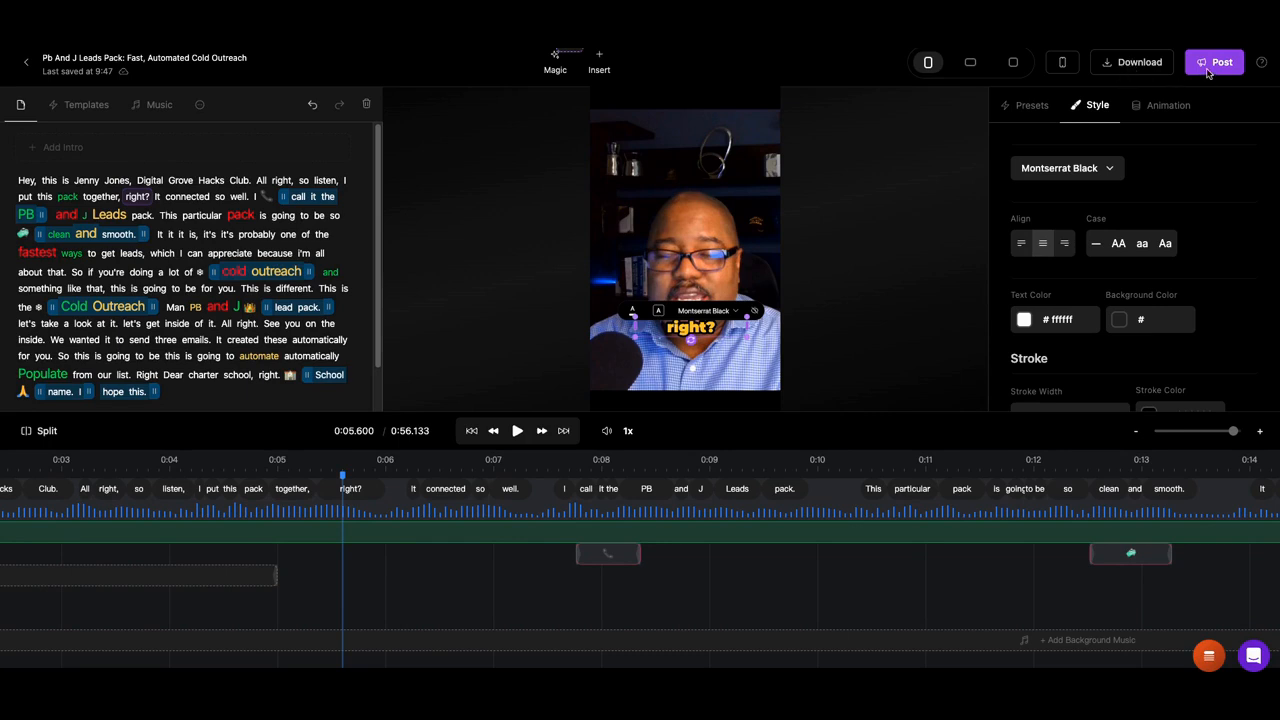
pyautogui.moveTo(1221, 62)
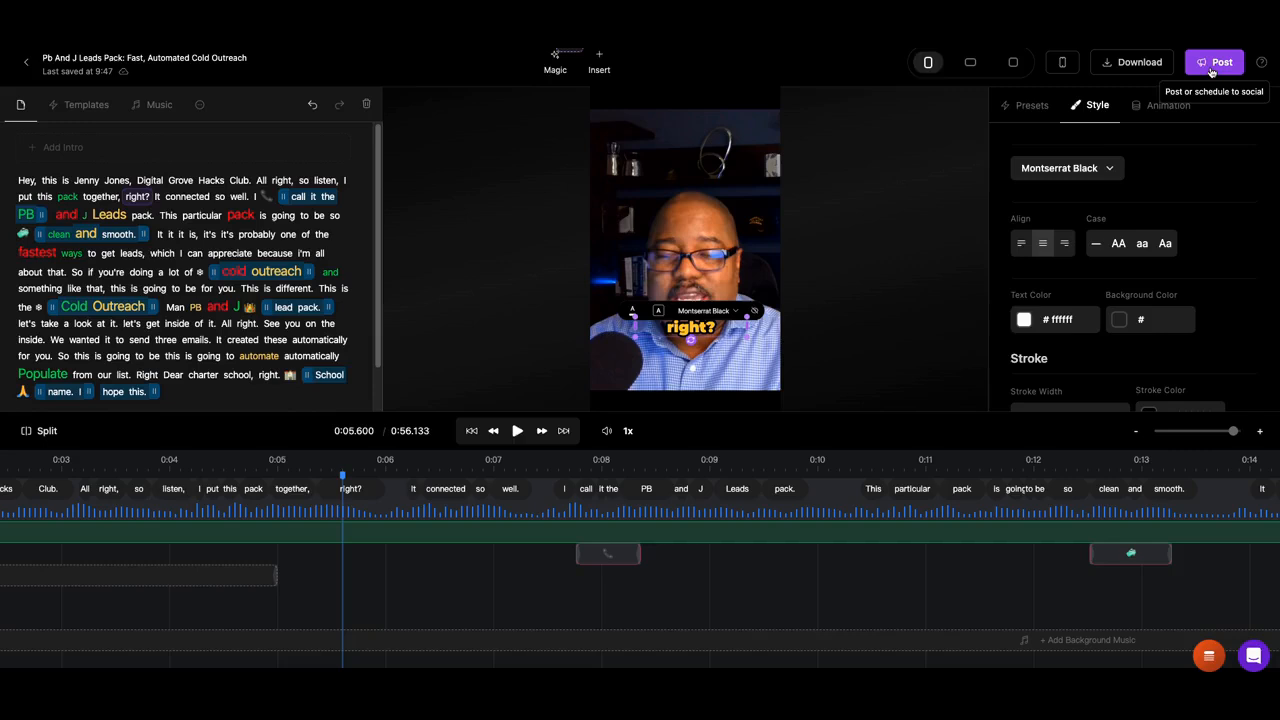
# Check the Post options, pick YouTube, and dismiss the 'YouTube account not connected' prompt
pyautogui.click(1214, 62)
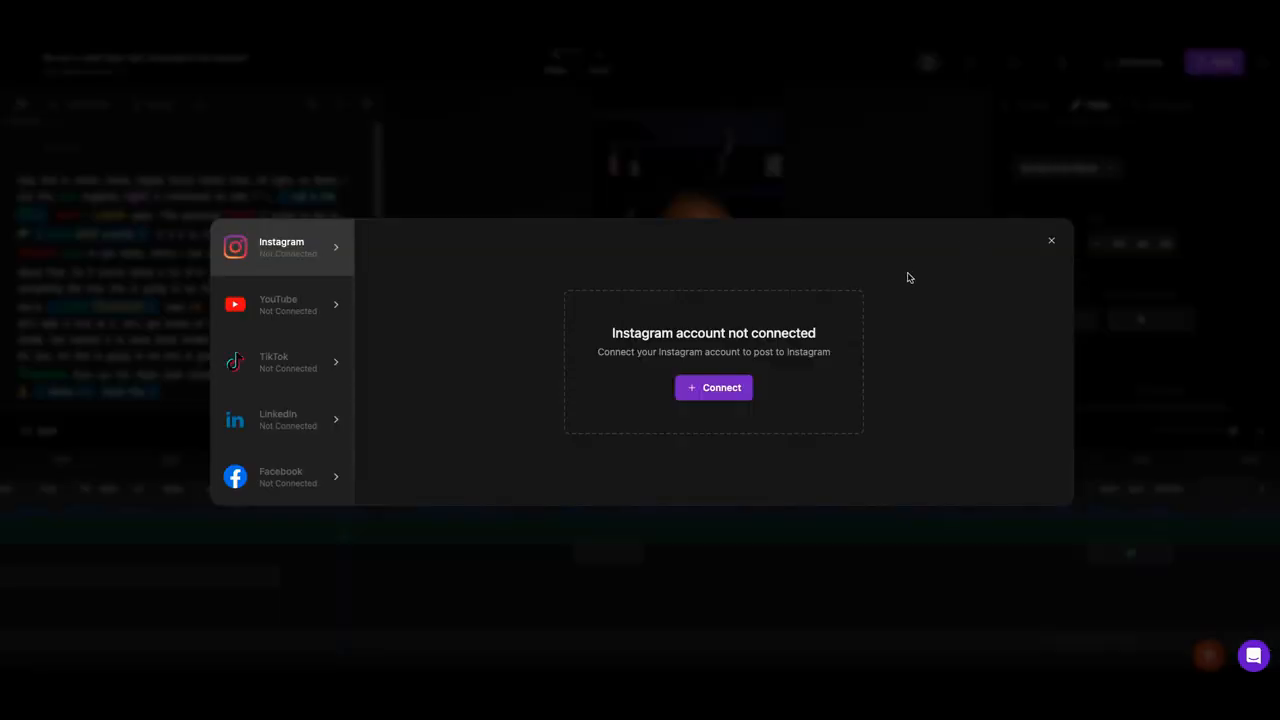
pyautogui.moveTo(851, 312)
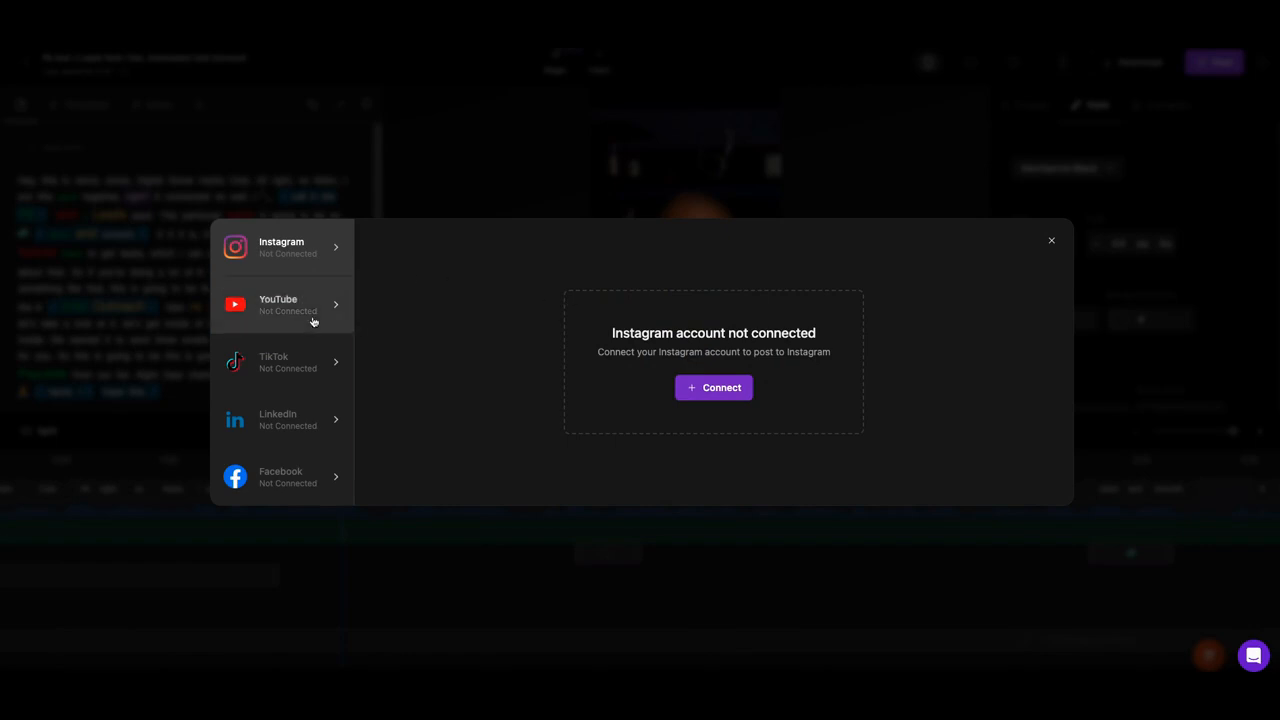
pyautogui.moveTo(310, 316)
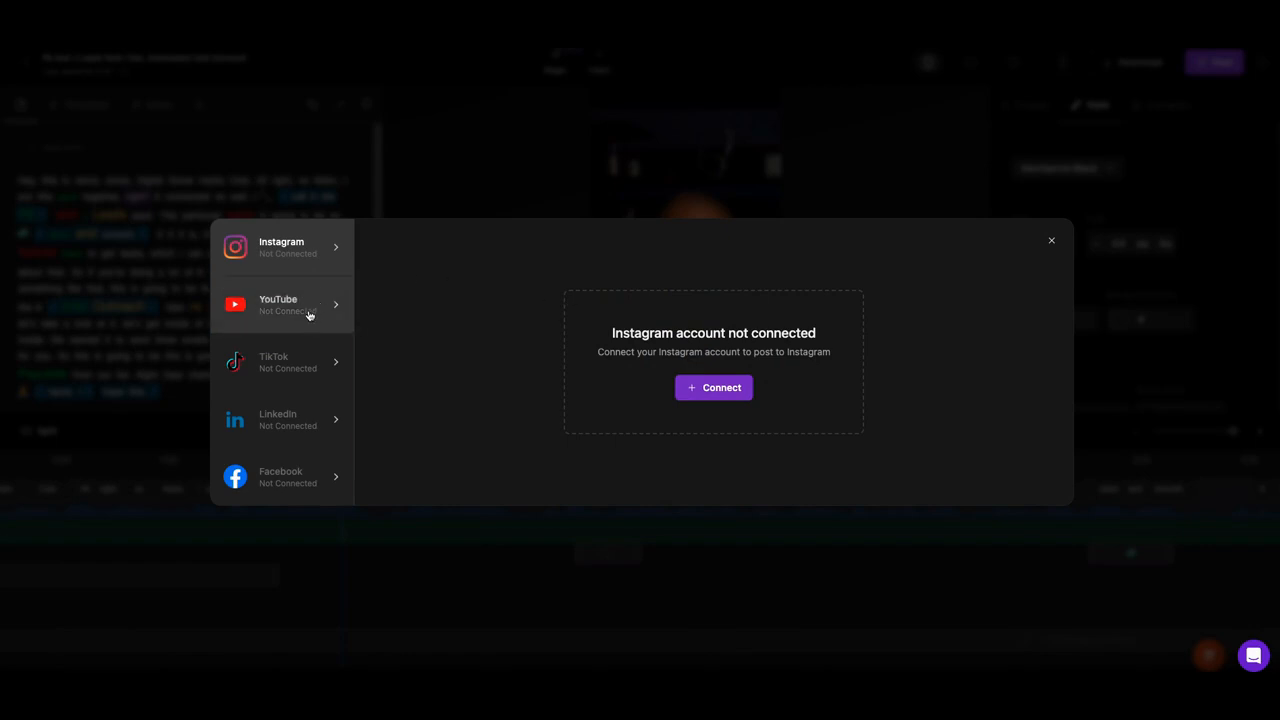
pyautogui.click(282, 304)
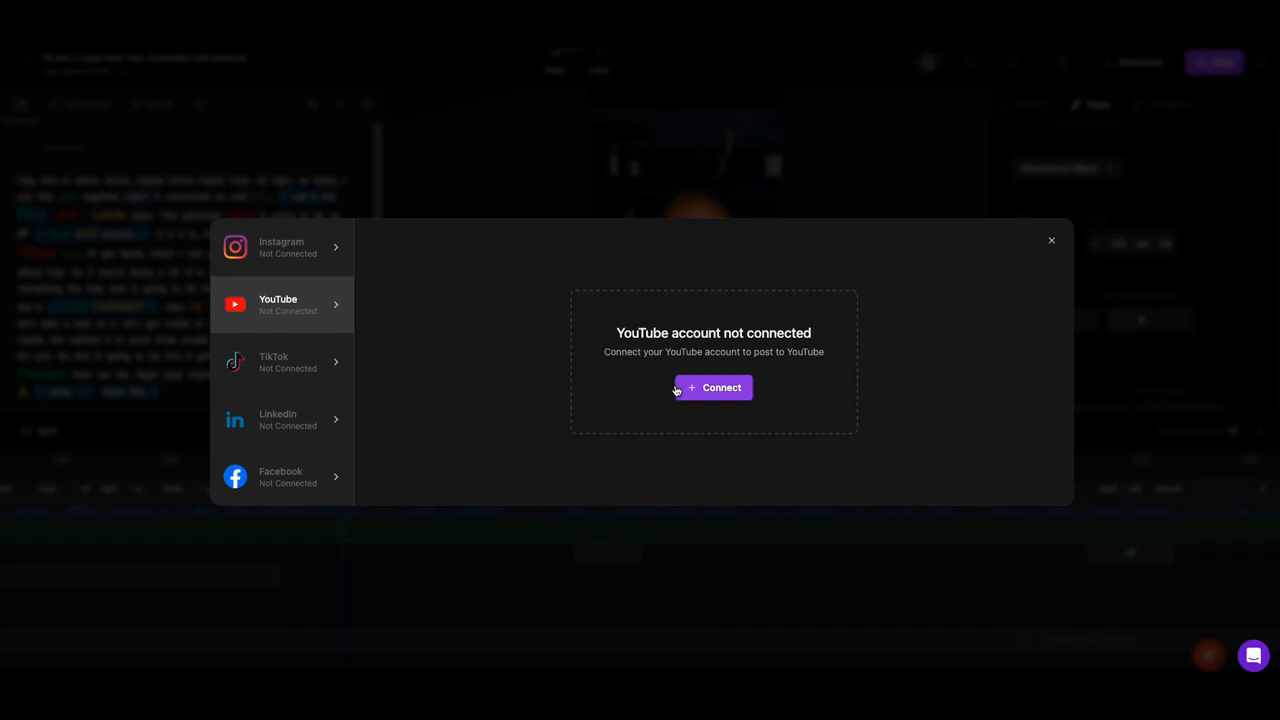
pyautogui.moveTo(500, 356)
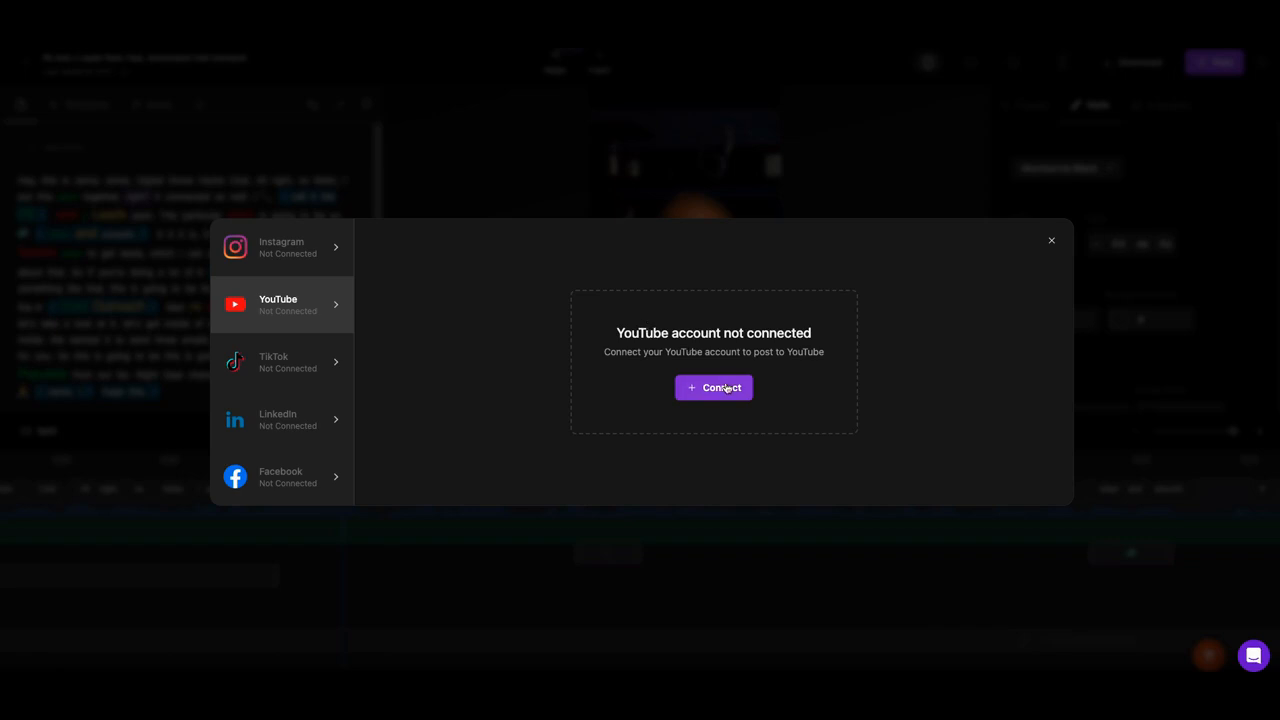
pyautogui.moveTo(620, 192)
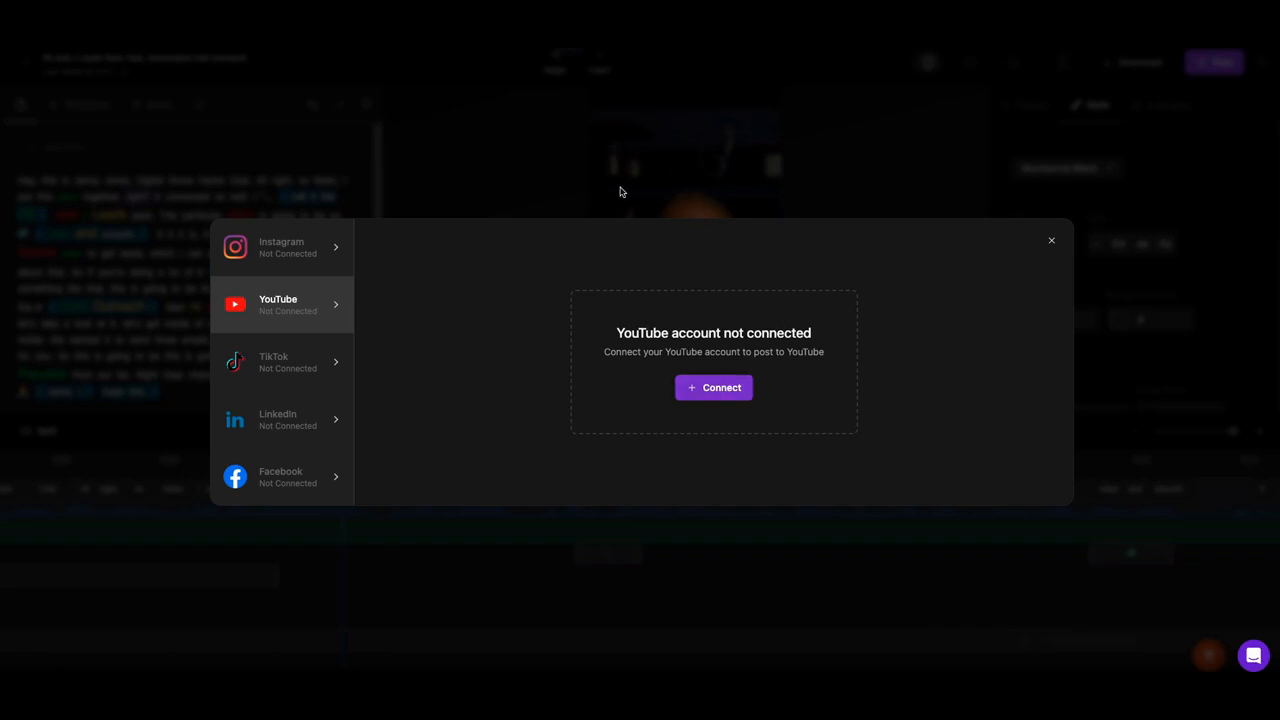
pyautogui.moveTo(513, 50)
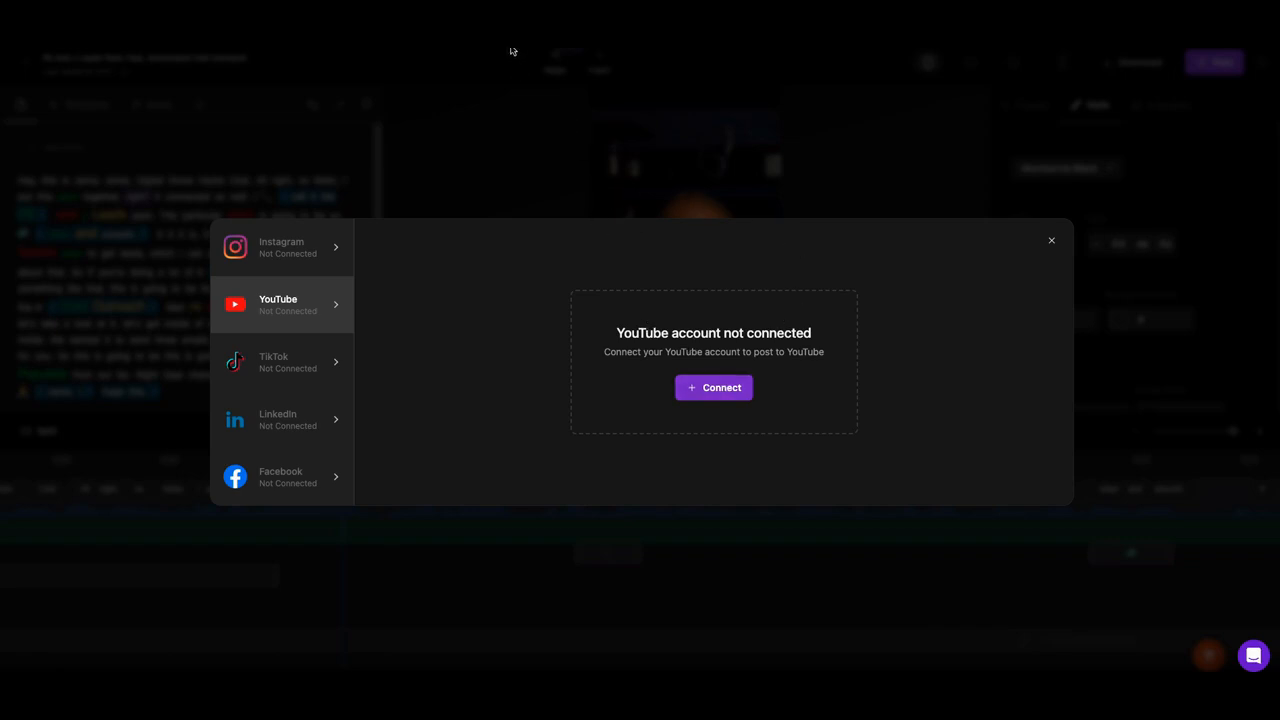
pyautogui.click(1051, 240)
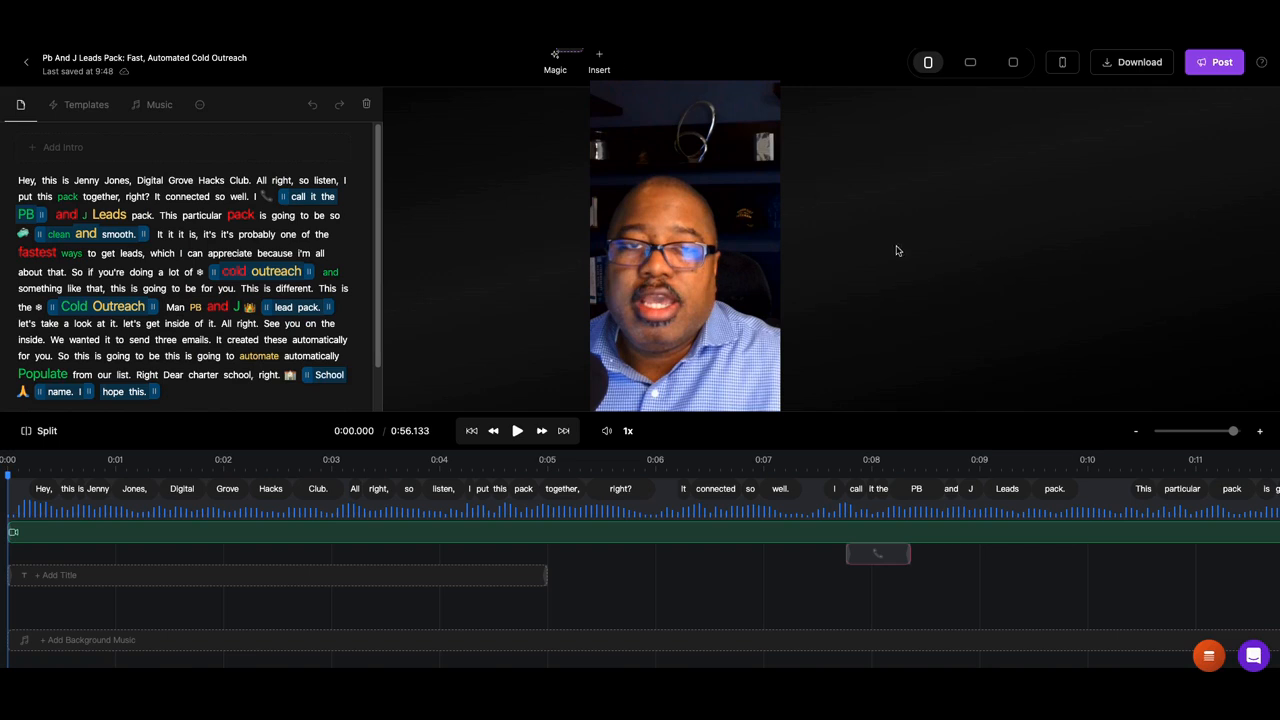
pyautogui.moveTo(1189, 151)
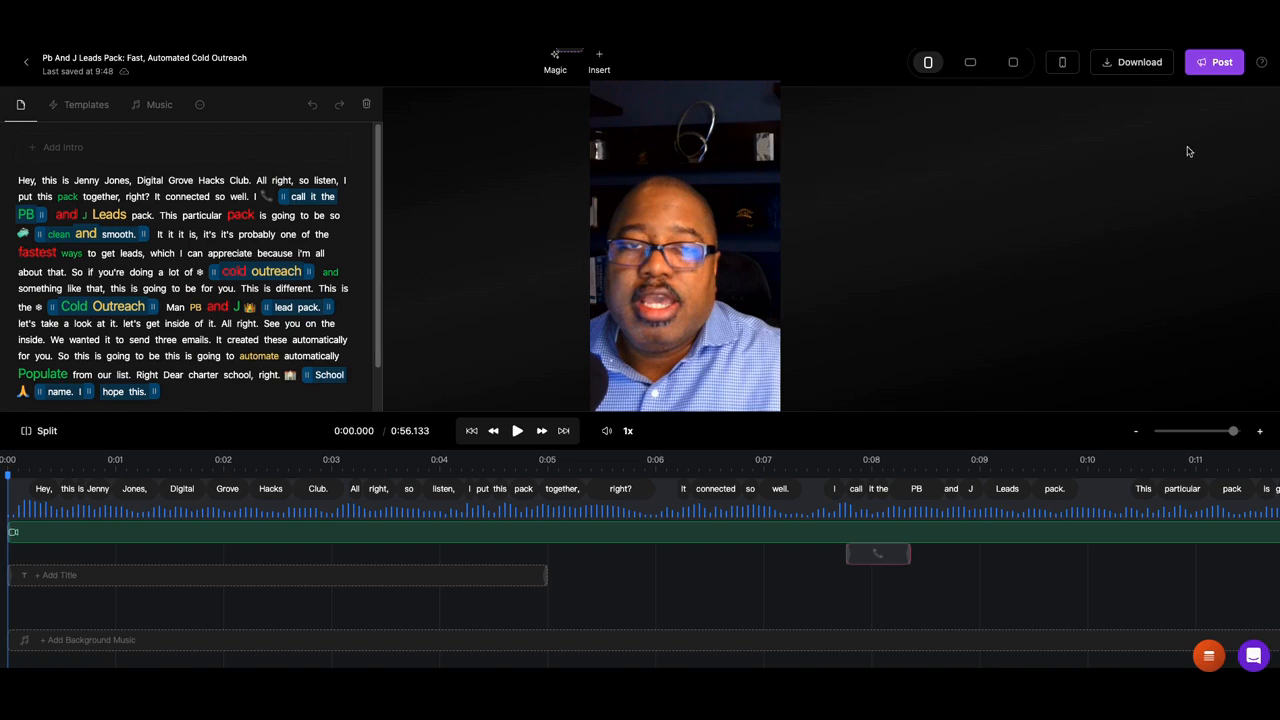
pyautogui.moveTo(1215, 84)
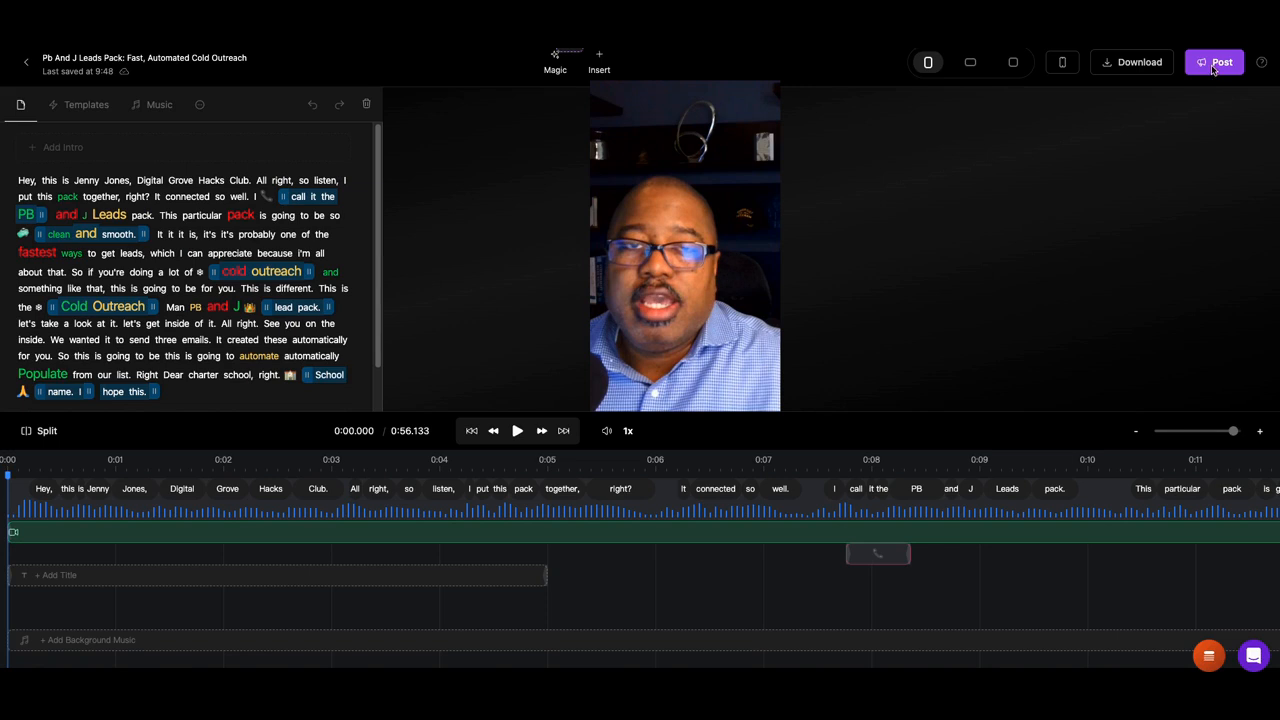
# Open the posting form for The Digital Growth Hacks Club YouTube channel
pyautogui.click(1214, 62)
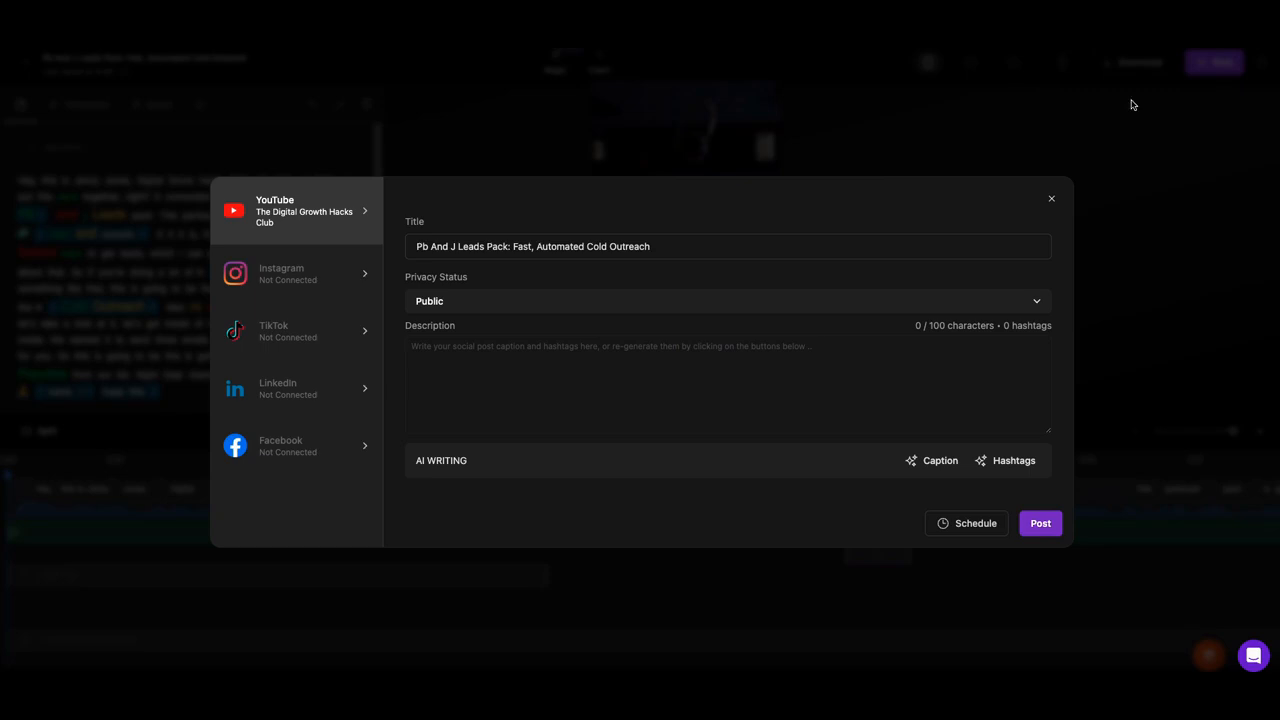
pyautogui.moveTo(391, 246)
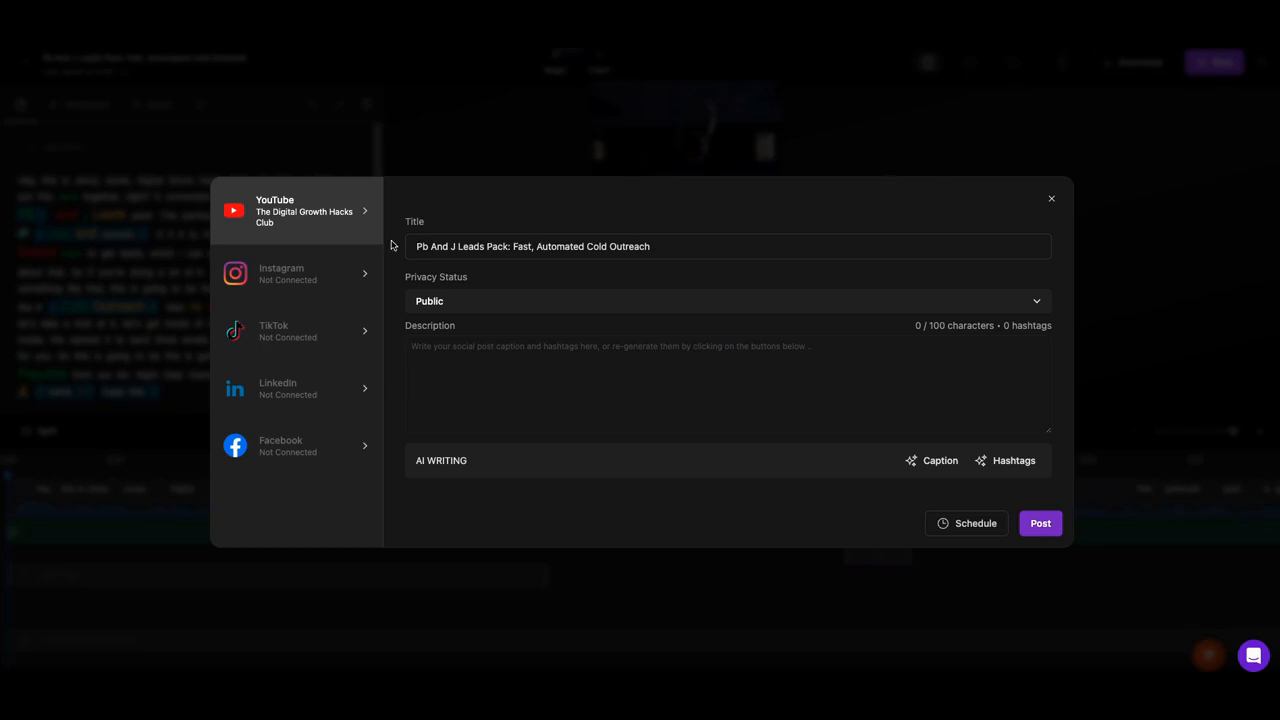
pyautogui.moveTo(468, 310)
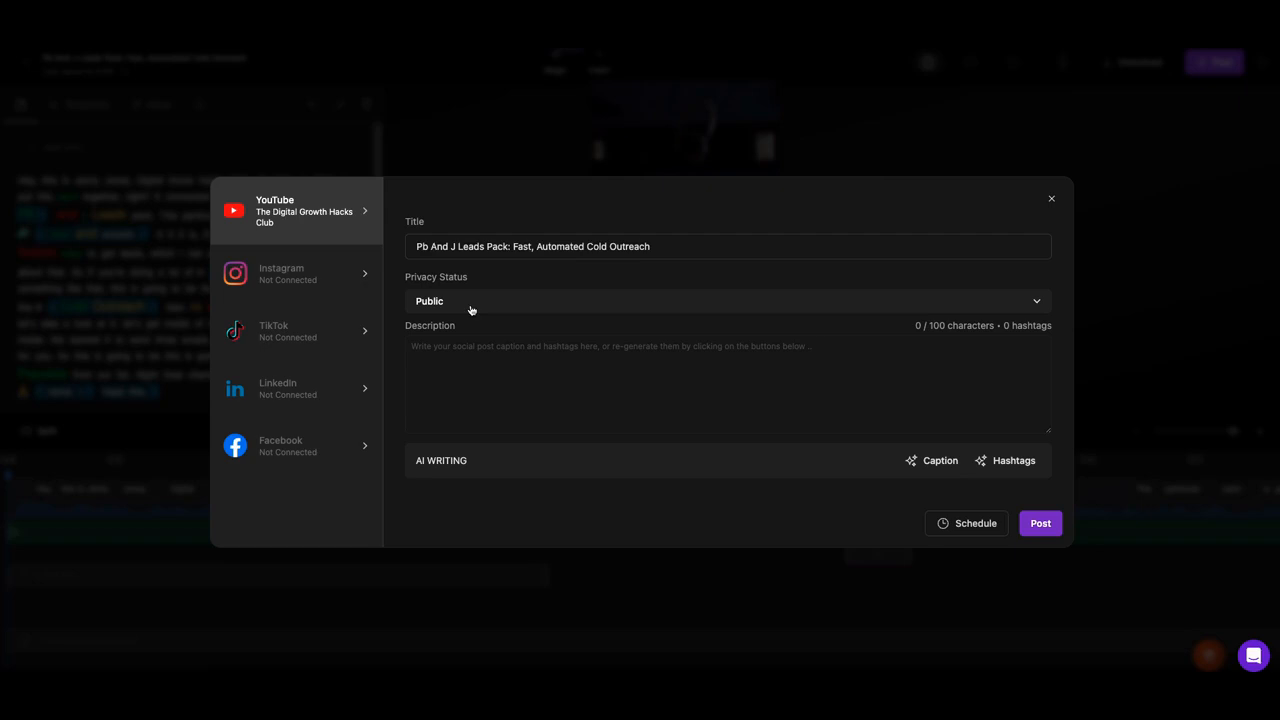
pyautogui.moveTo(503, 311)
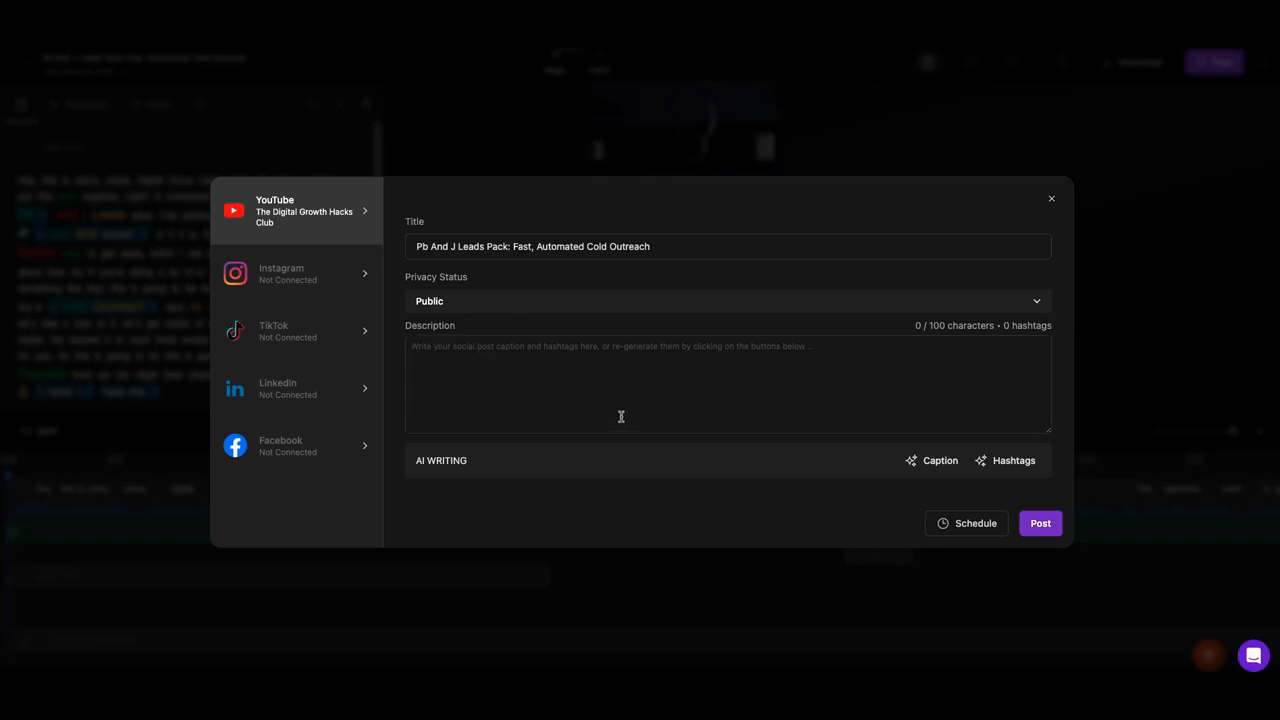
pyautogui.moveTo(965, 523)
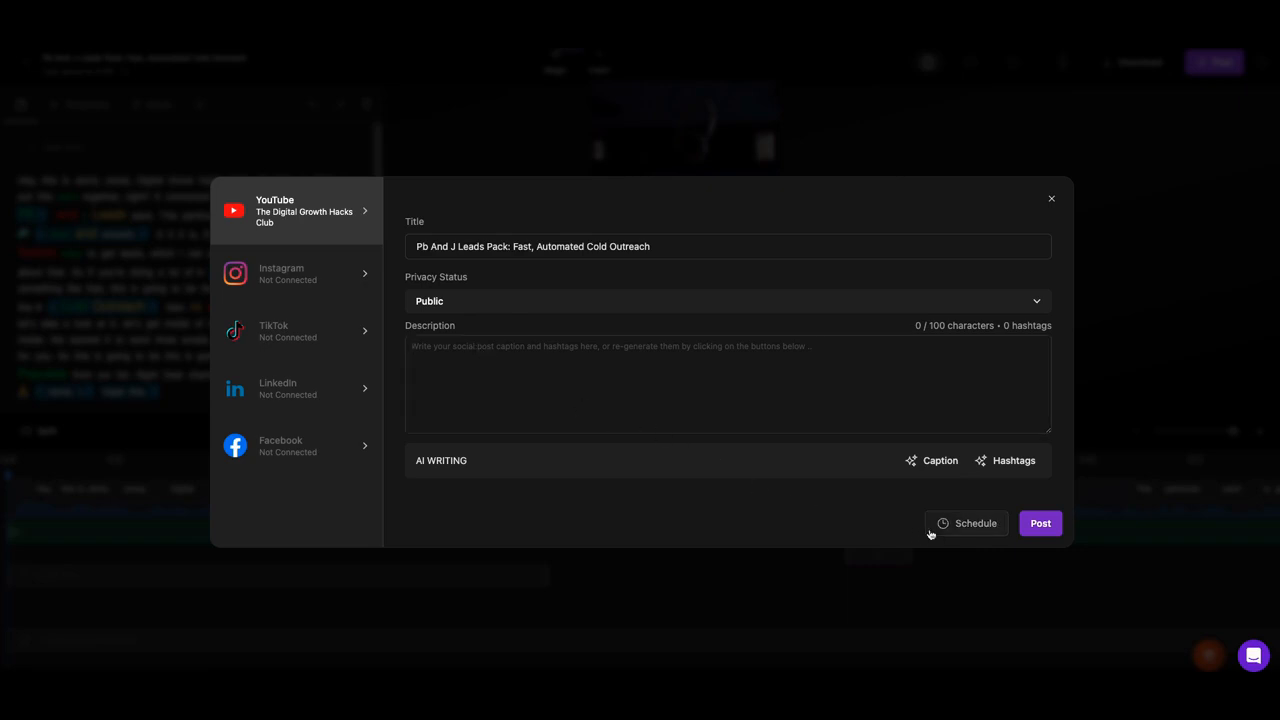
pyautogui.click(966, 523)
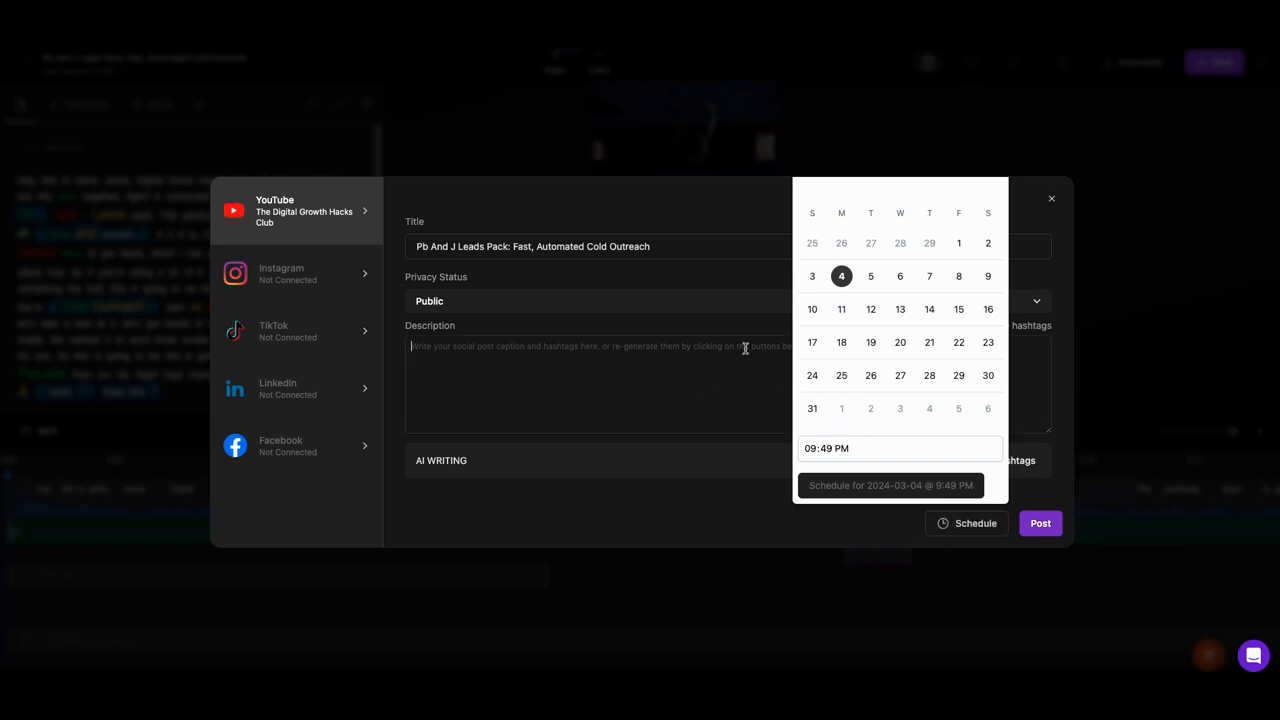
pyautogui.moveTo(725, 320)
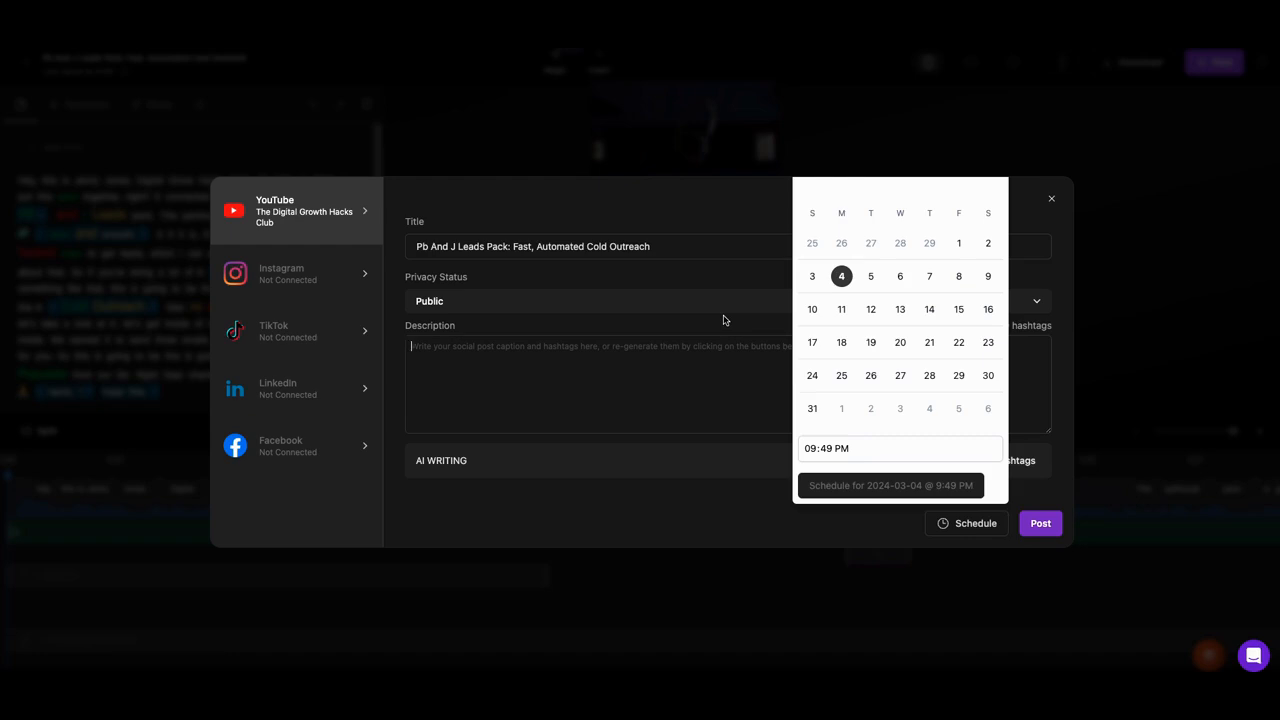
pyautogui.moveTo(612, 217)
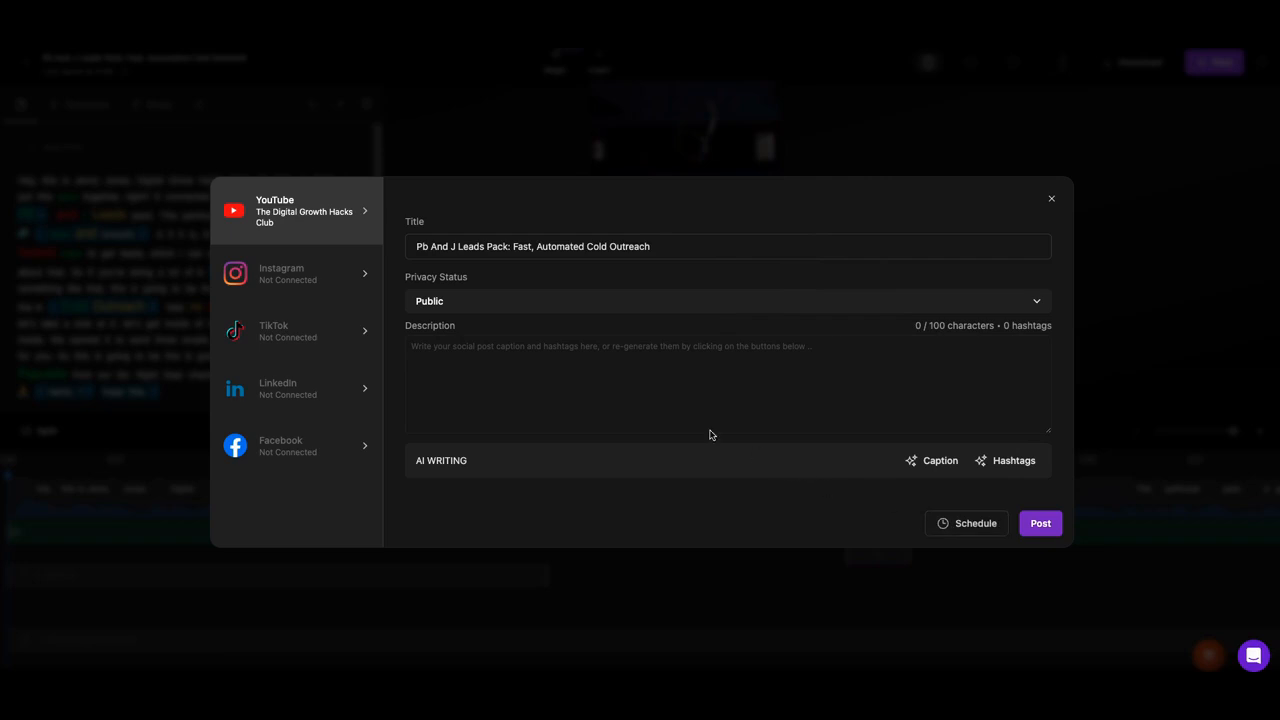
pyautogui.moveTo(630, 382)
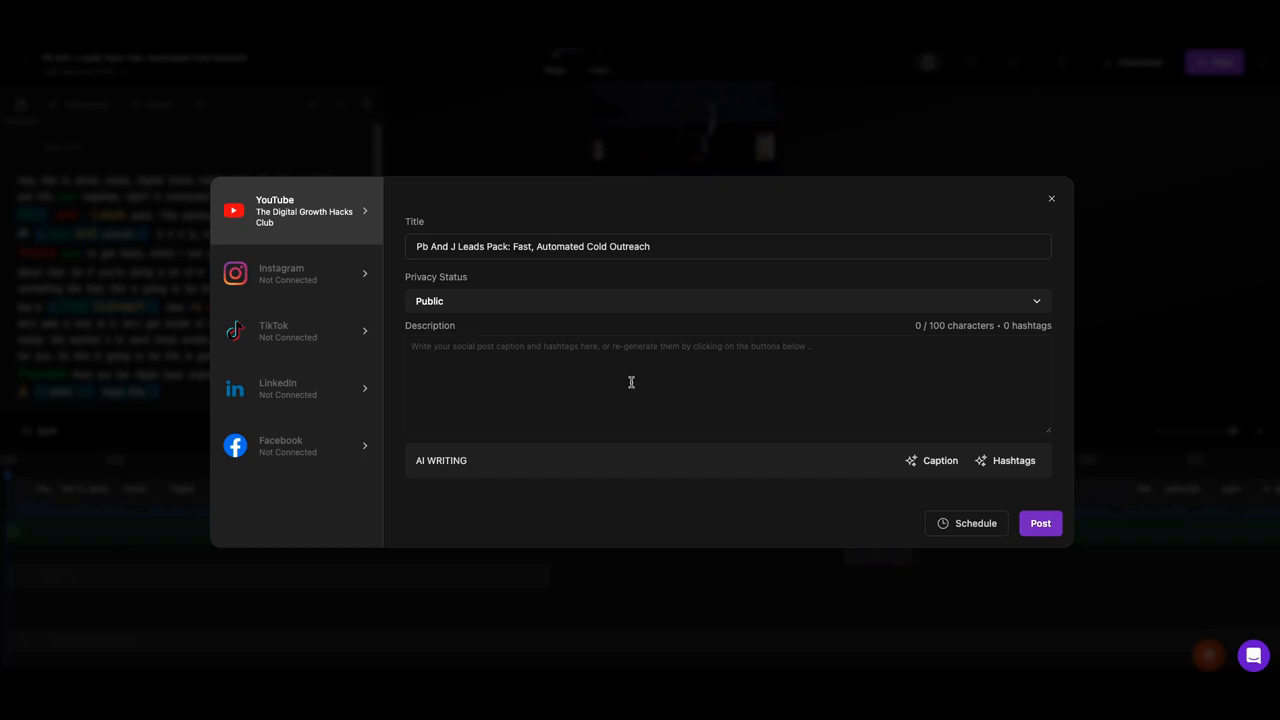
pyautogui.moveTo(623, 359)
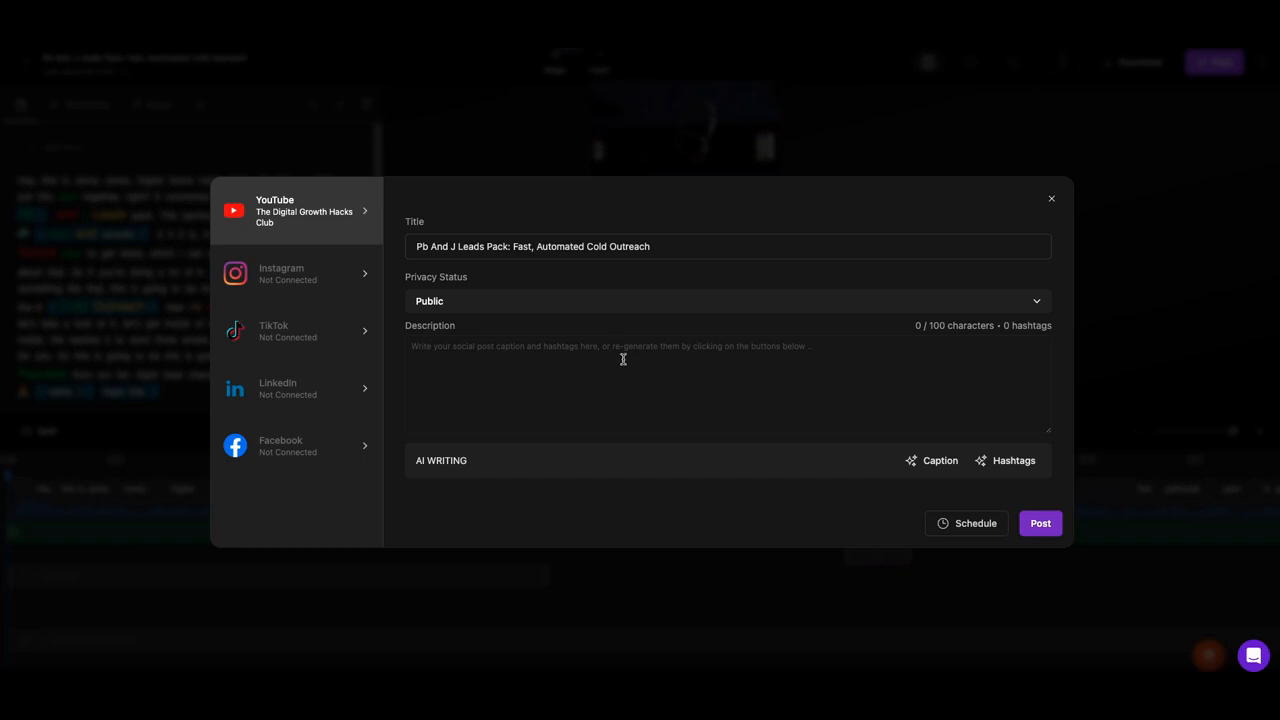
pyautogui.moveTo(709, 250)
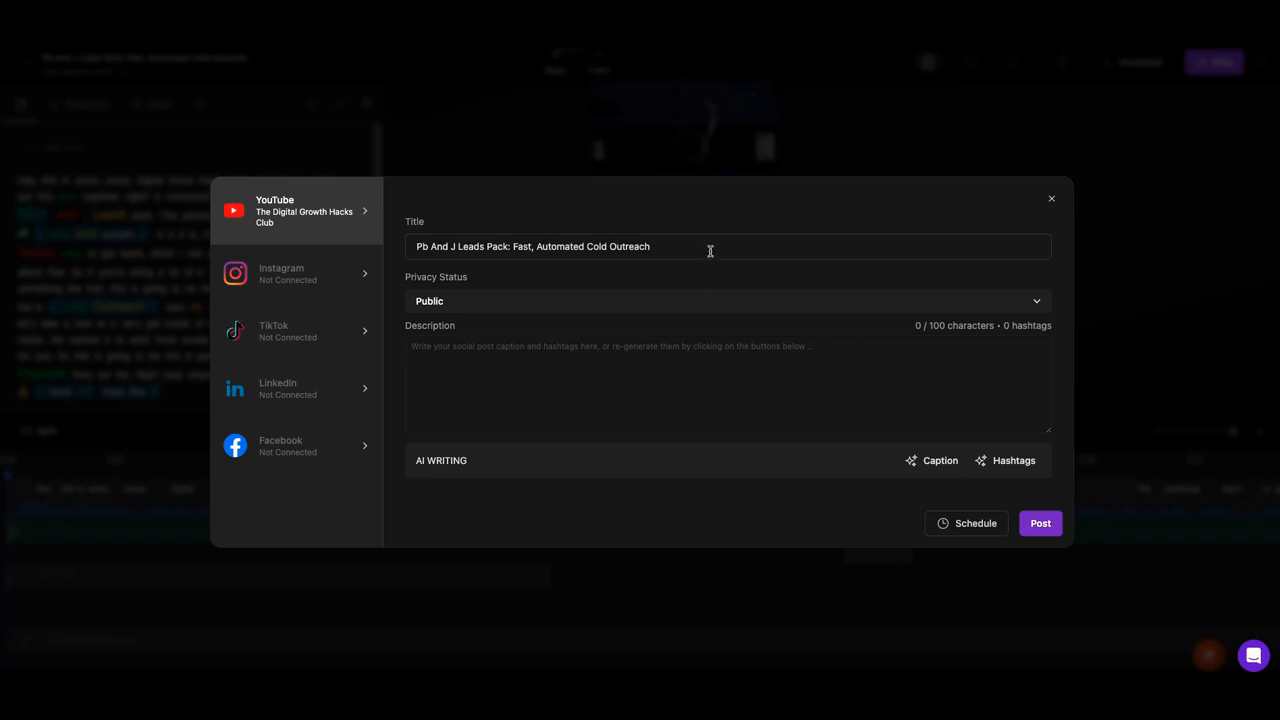
pyautogui.moveTo(740, 222)
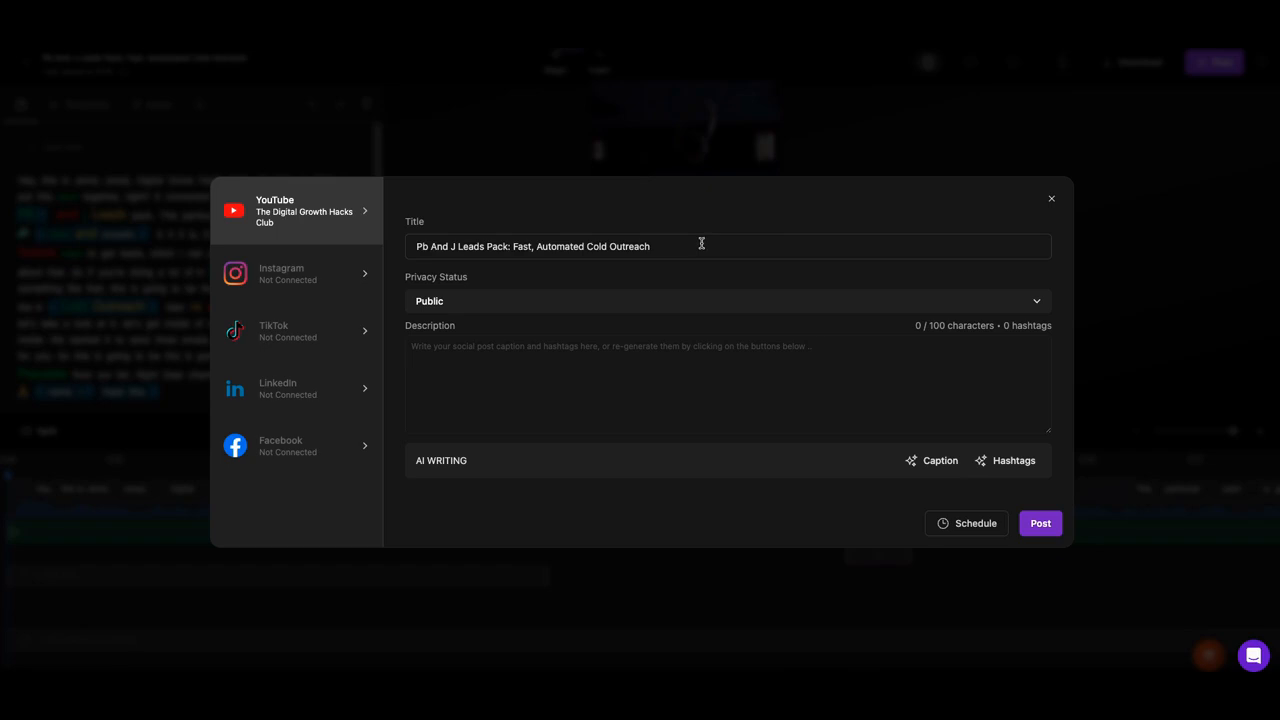
pyautogui.moveTo(728, 217)
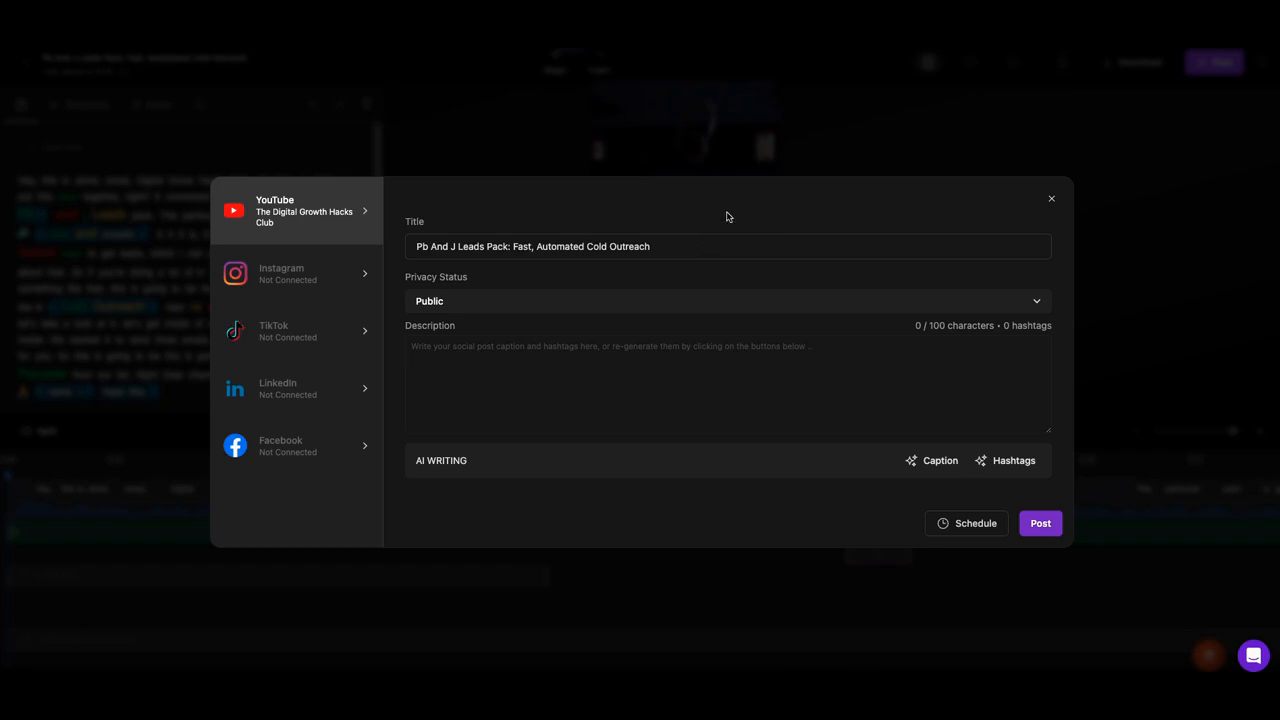
pyautogui.moveTo(730, 221)
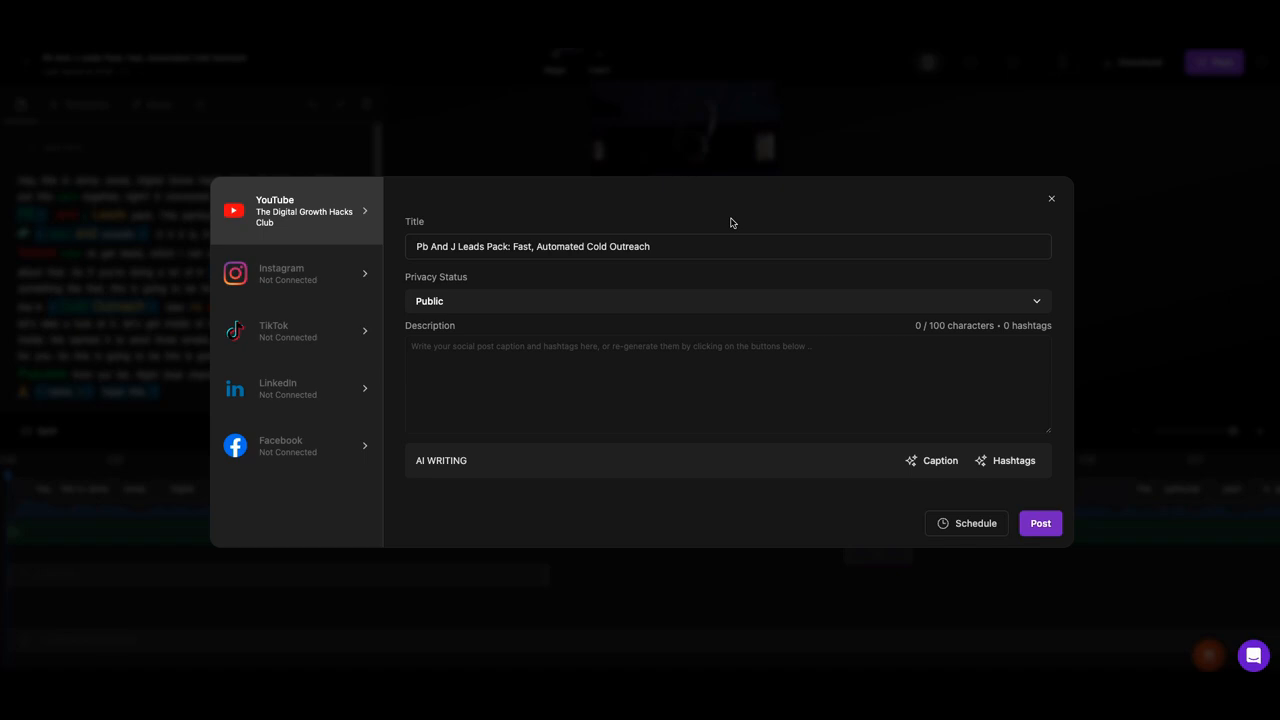
pyautogui.moveTo(685, 234)
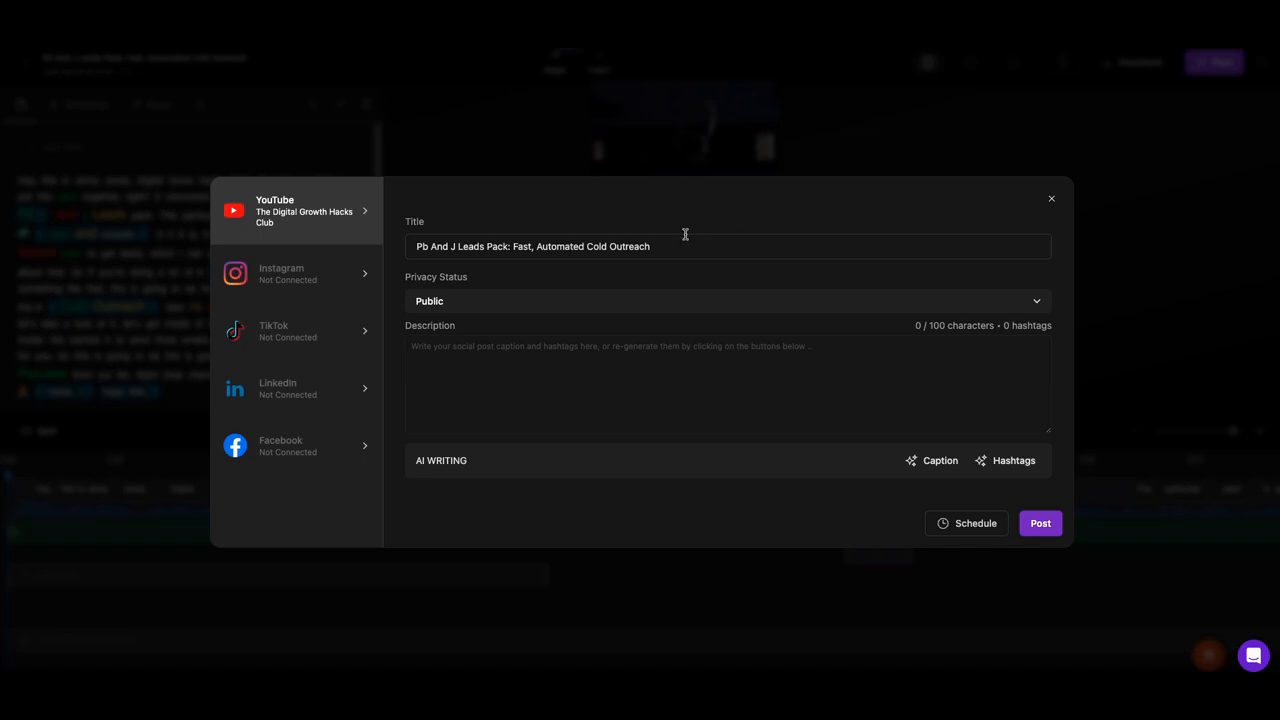
pyautogui.moveTo(611, 351)
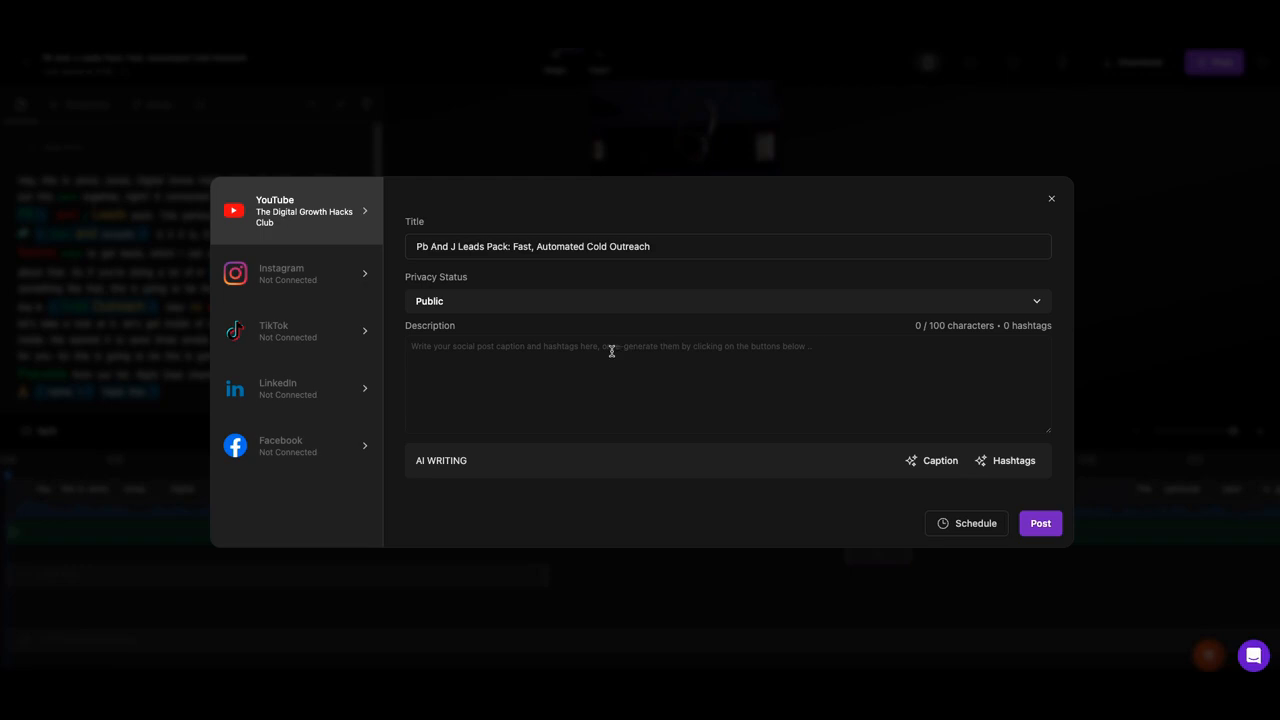
pyautogui.moveTo(802, 384)
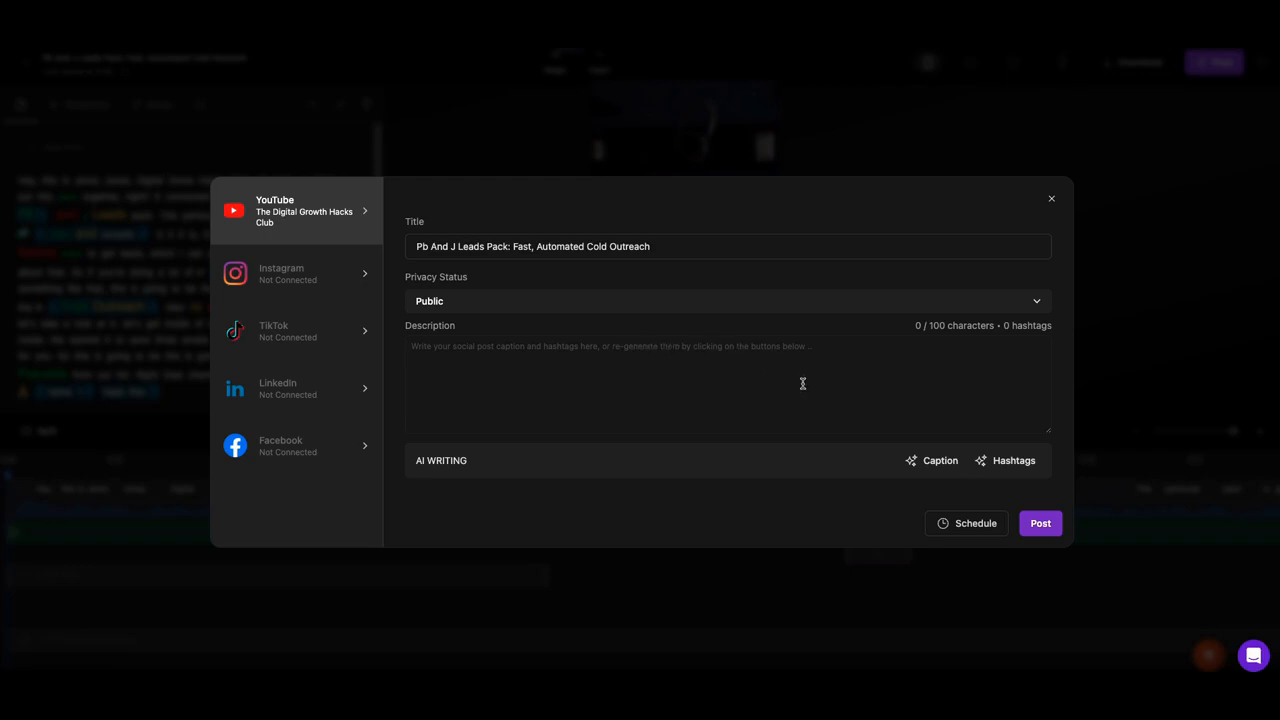
pyautogui.moveTo(975, 523)
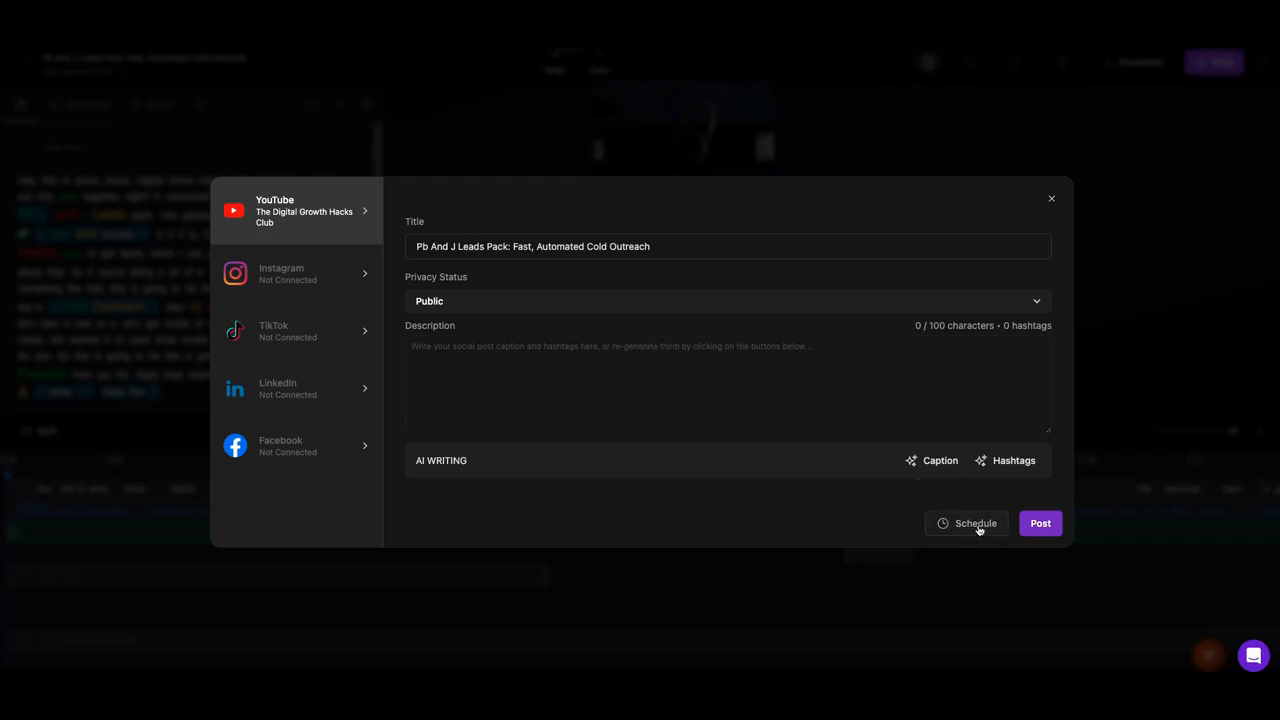
pyautogui.moveTo(863, 463)
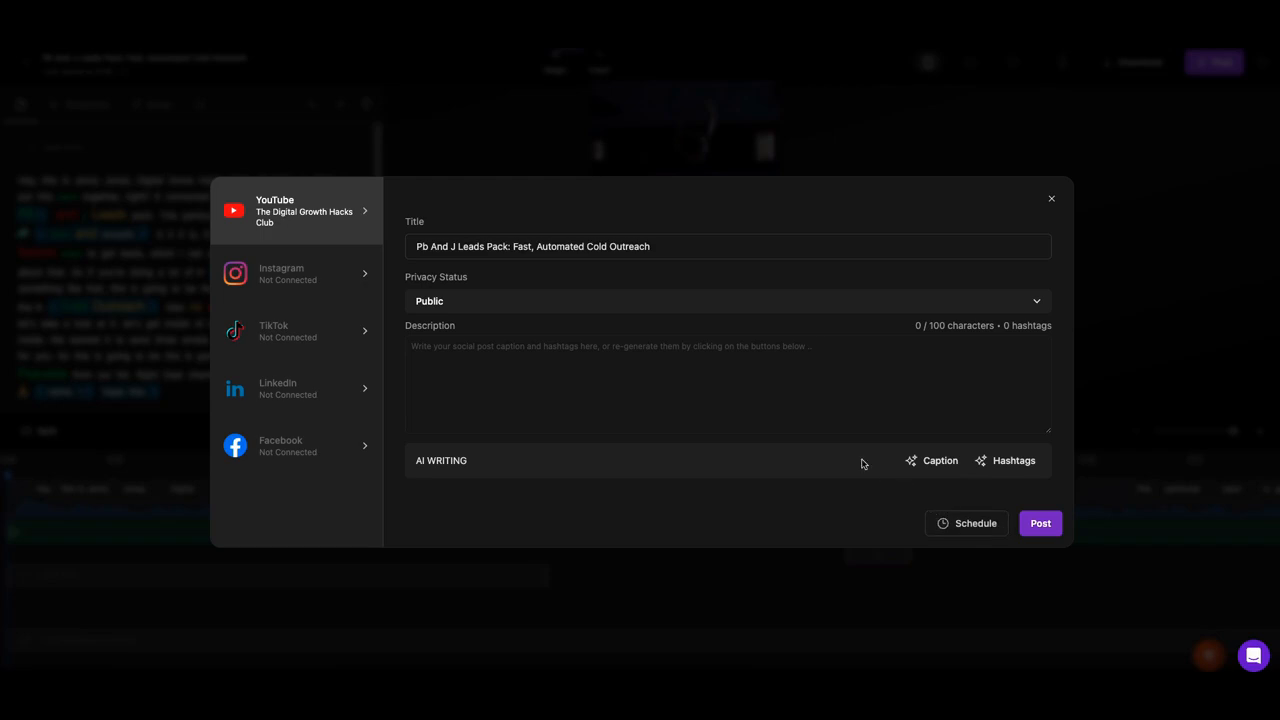
pyautogui.moveTo(868, 408)
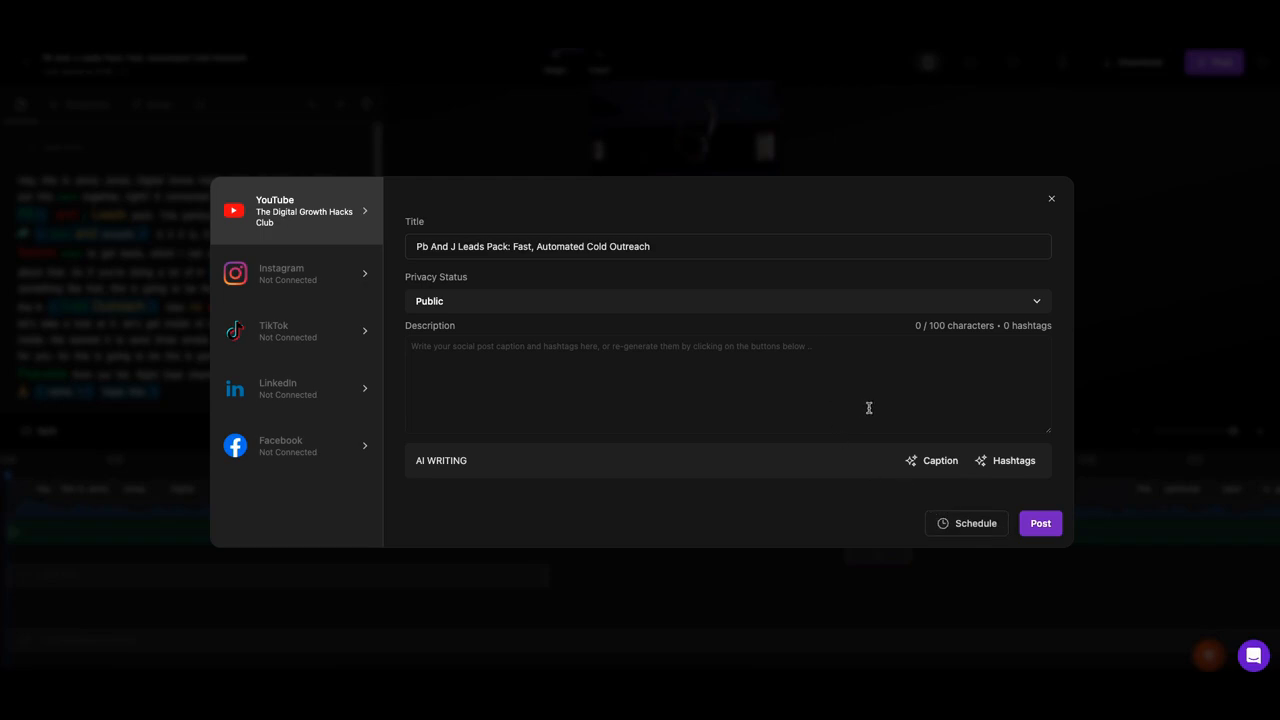
pyautogui.moveTo(838, 377)
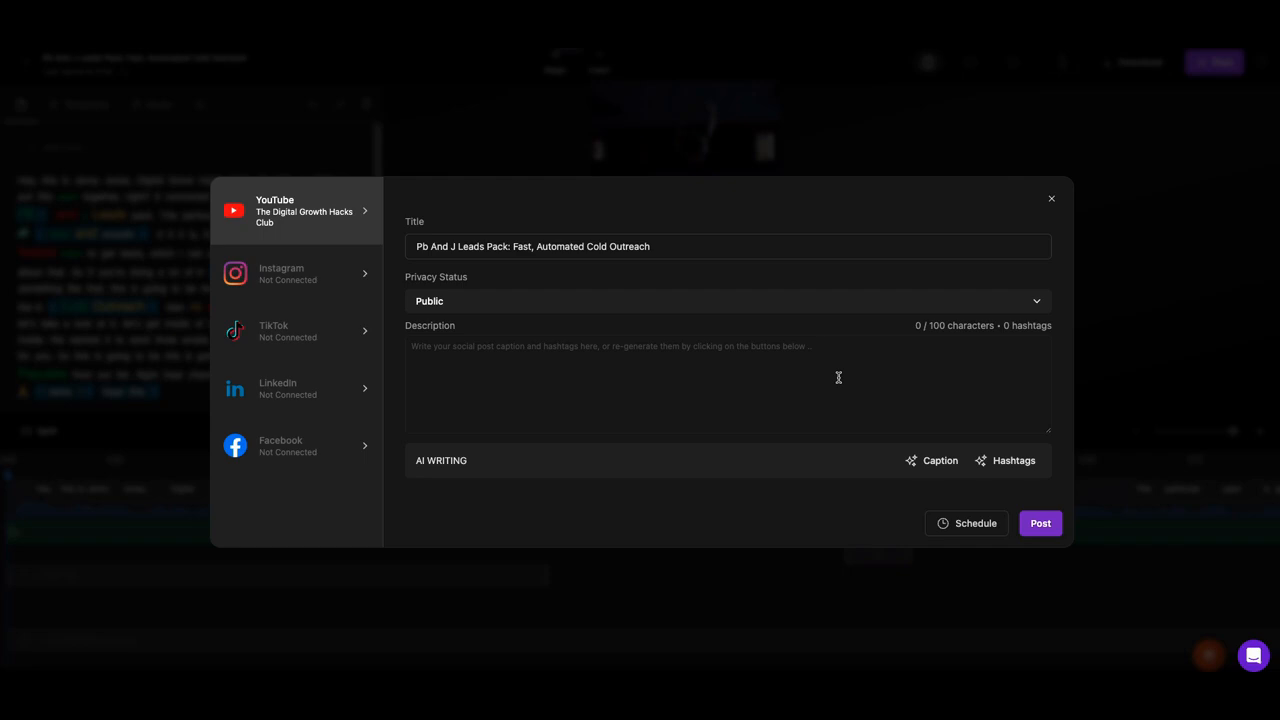
pyautogui.moveTo(864, 375)
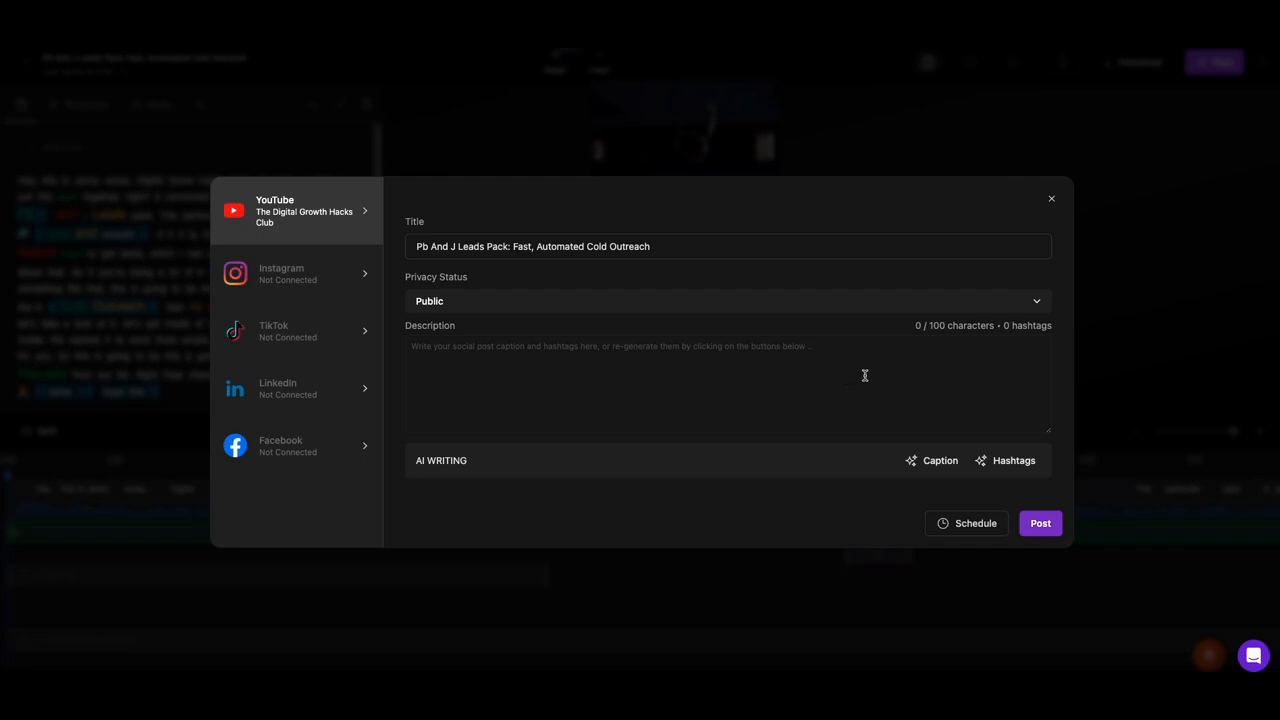
pyautogui.moveTo(884, 381)
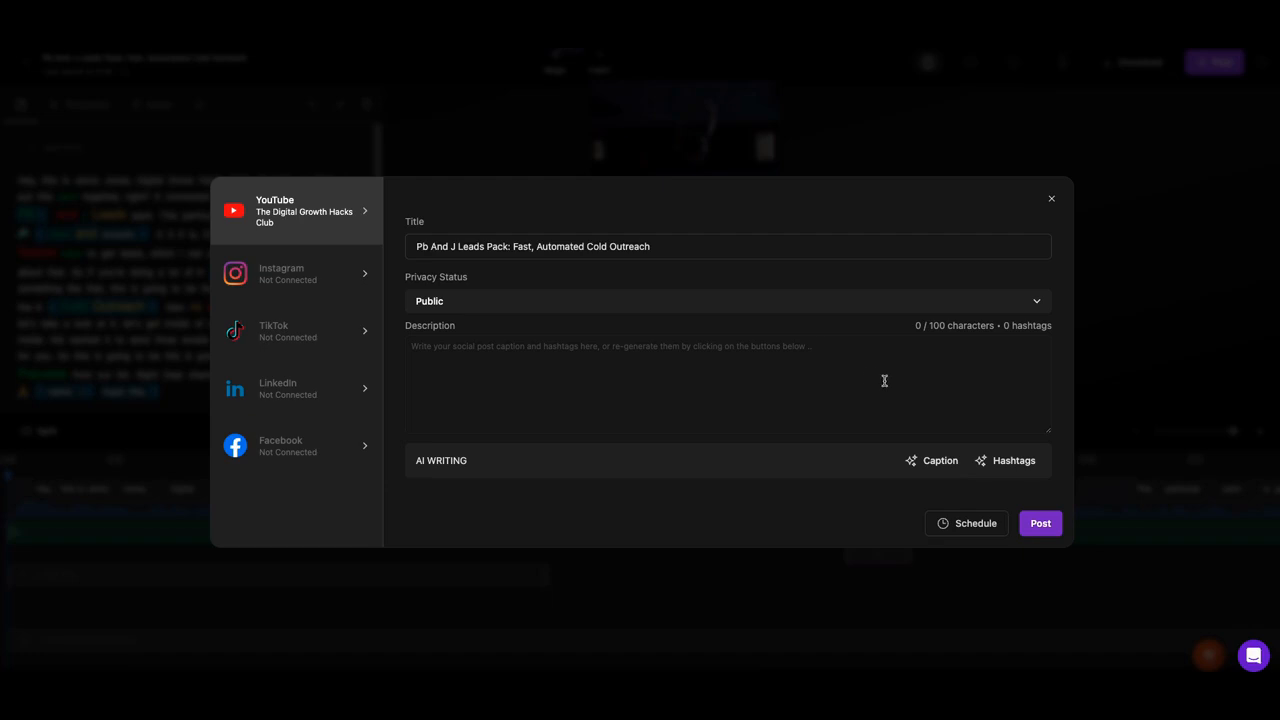
pyautogui.moveTo(919, 387)
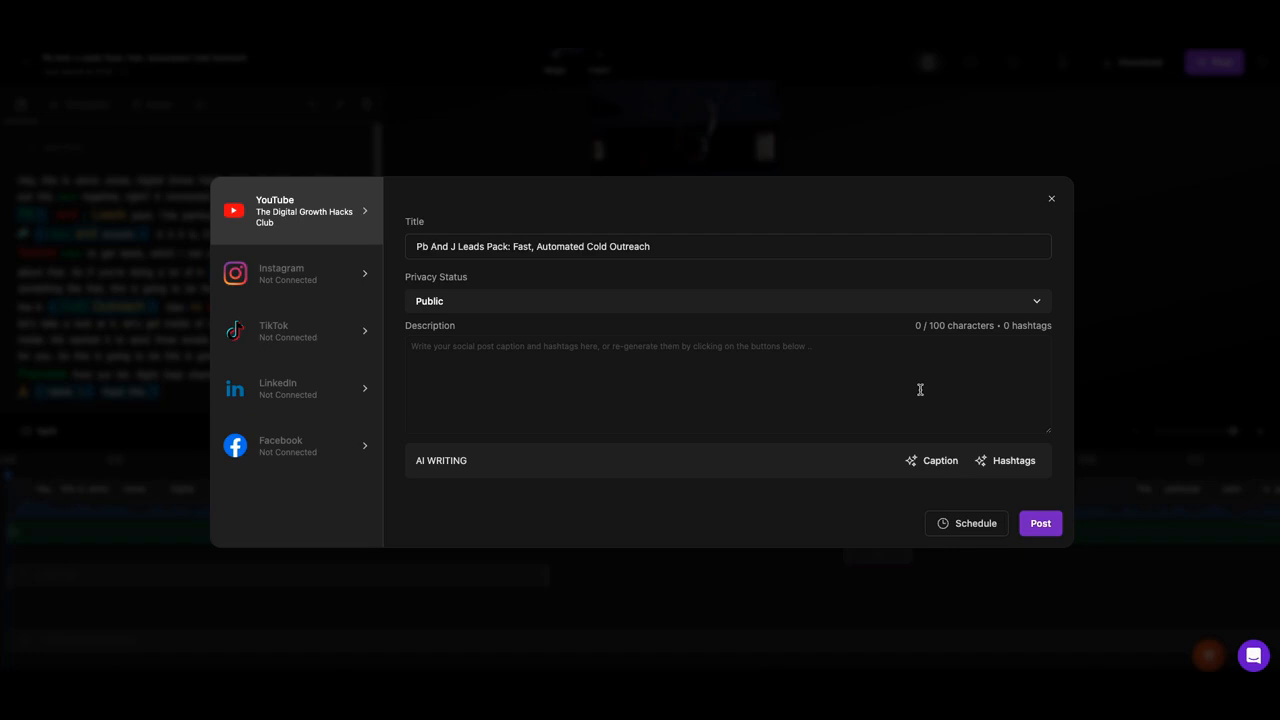
pyautogui.moveTo(870, 384)
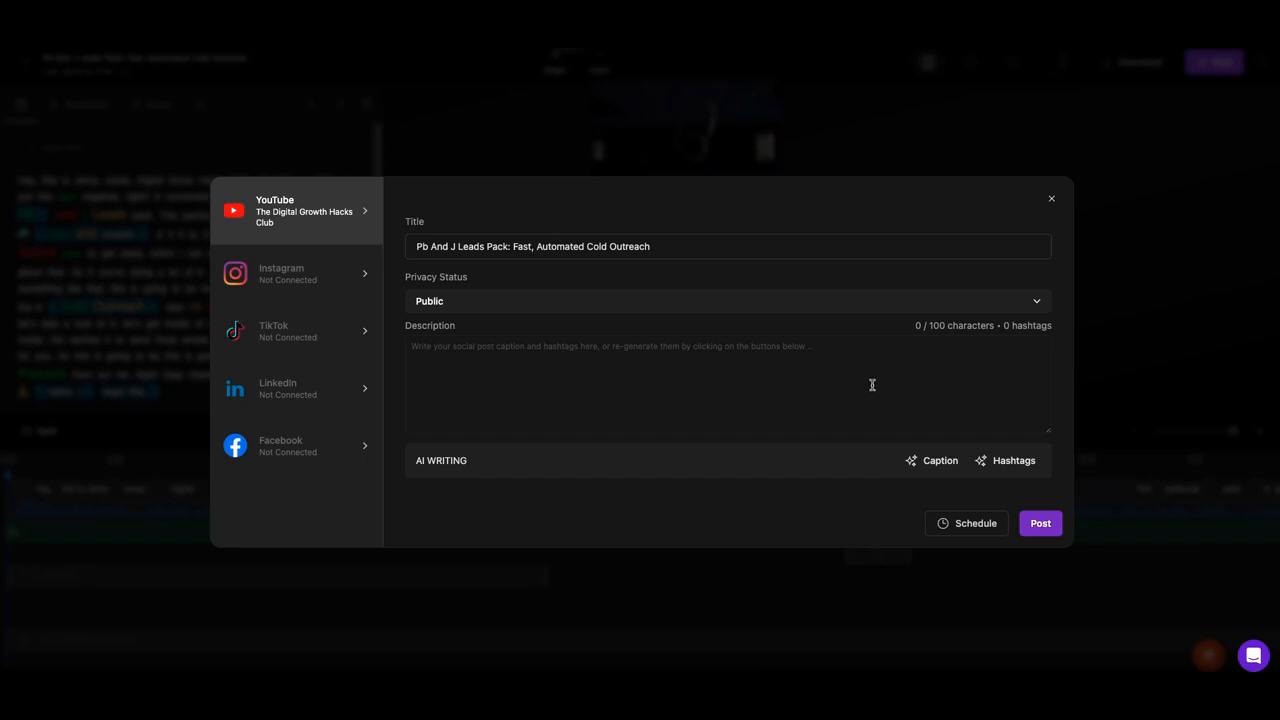
pyautogui.click(1051, 198)
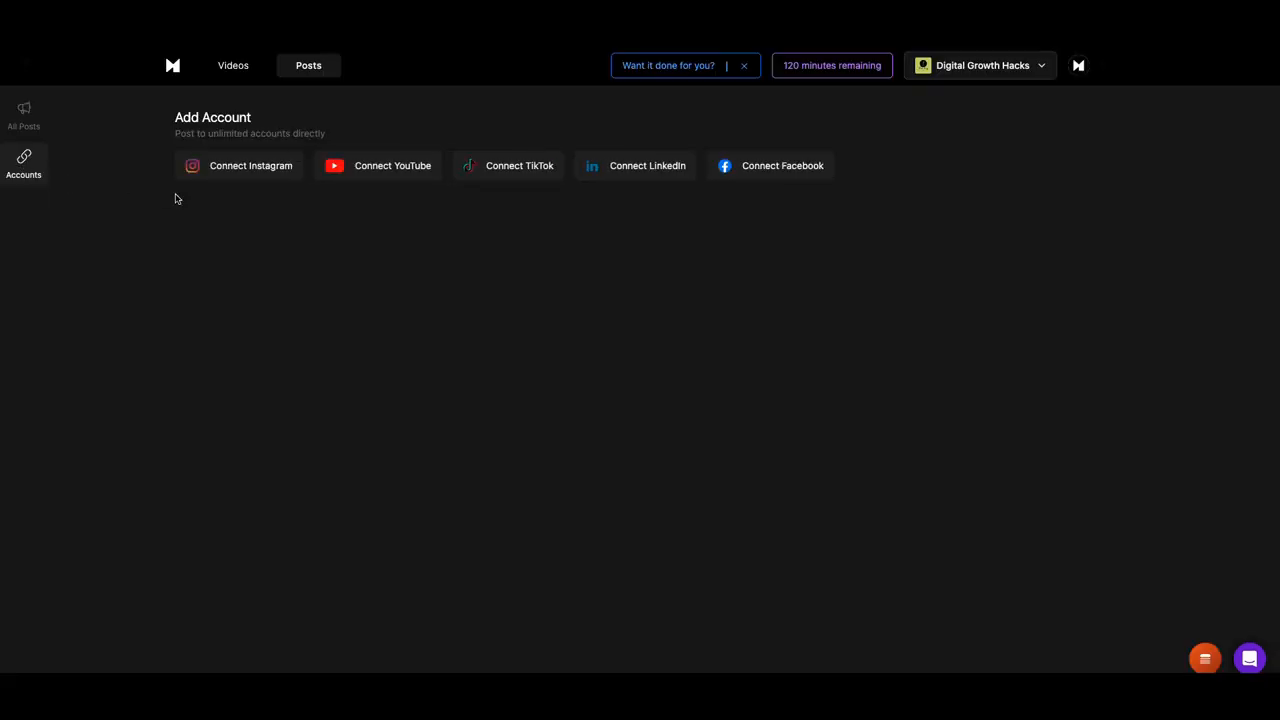
pyautogui.moveTo(986, 89)
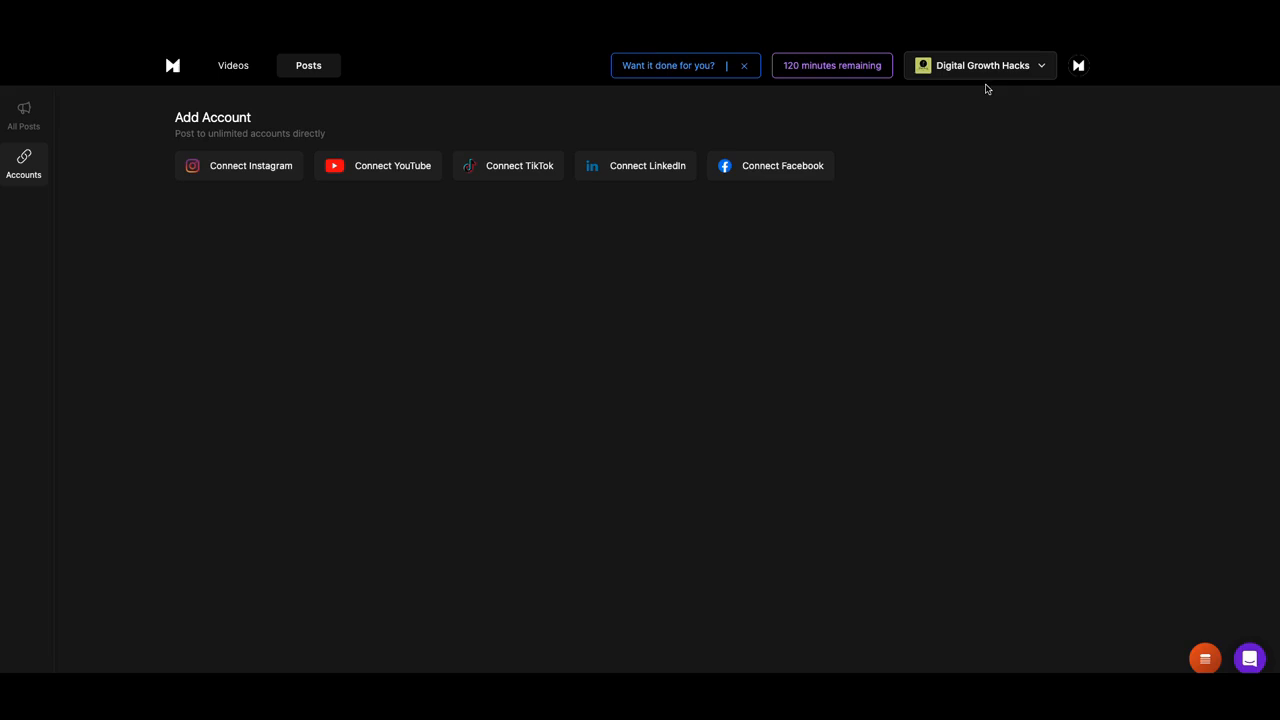
pyautogui.moveTo(1028, 77)
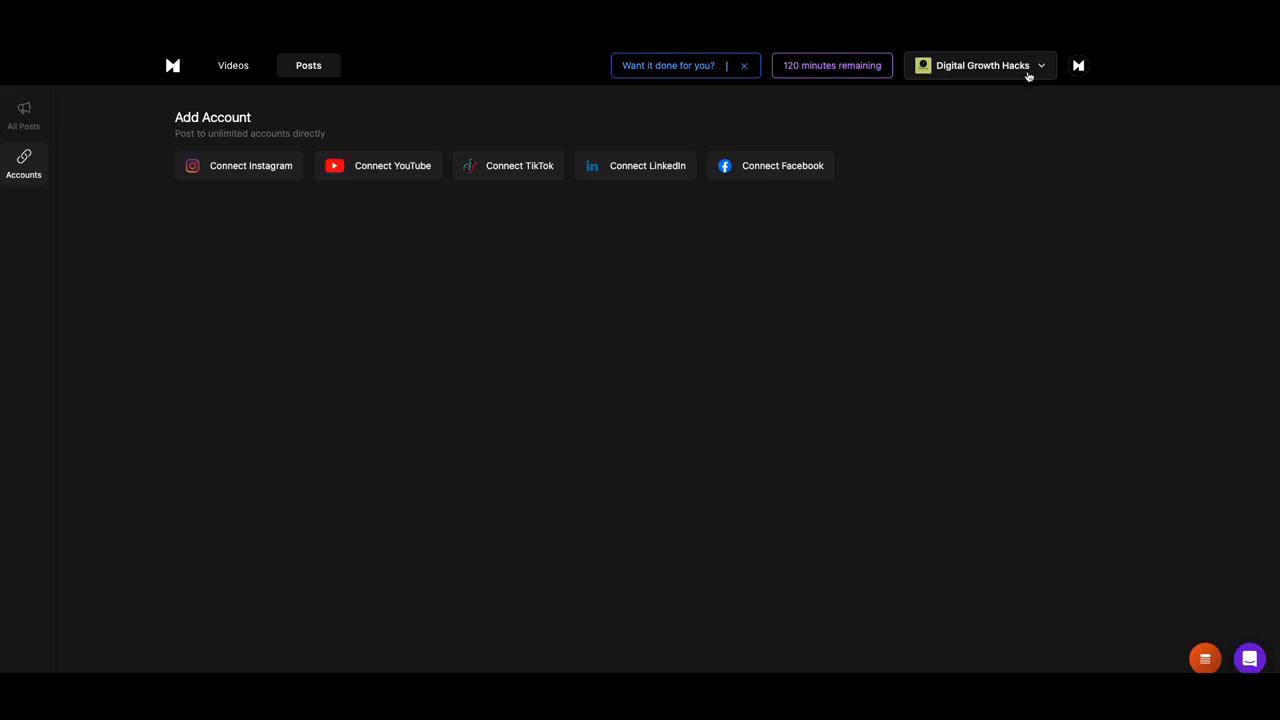
pyautogui.moveTo(251, 177)
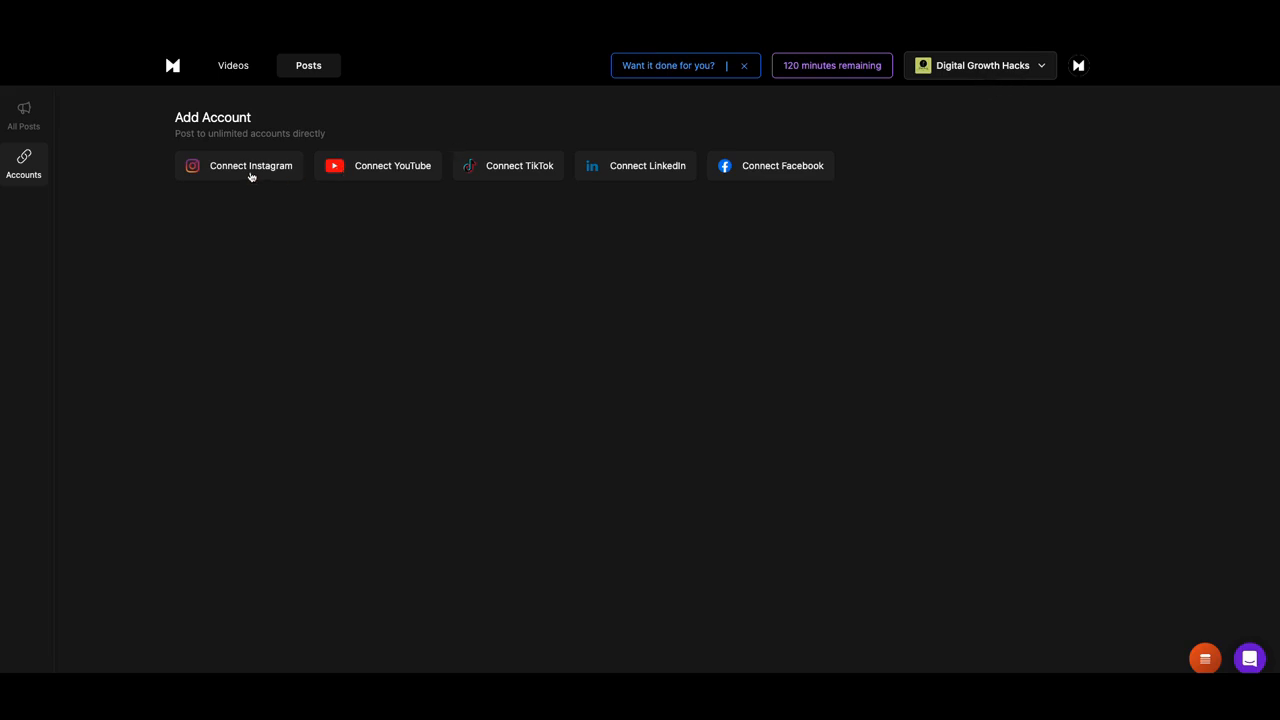
pyautogui.moveTo(492, 184)
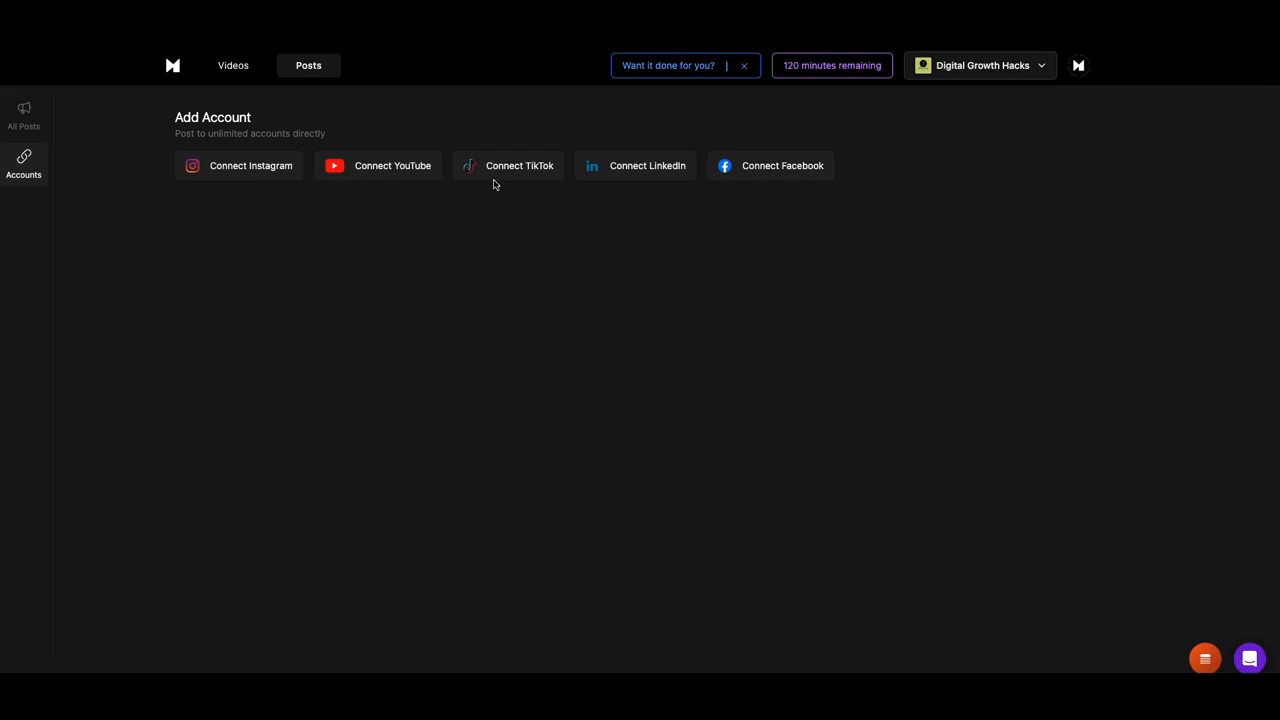
pyautogui.moveTo(690, 180)
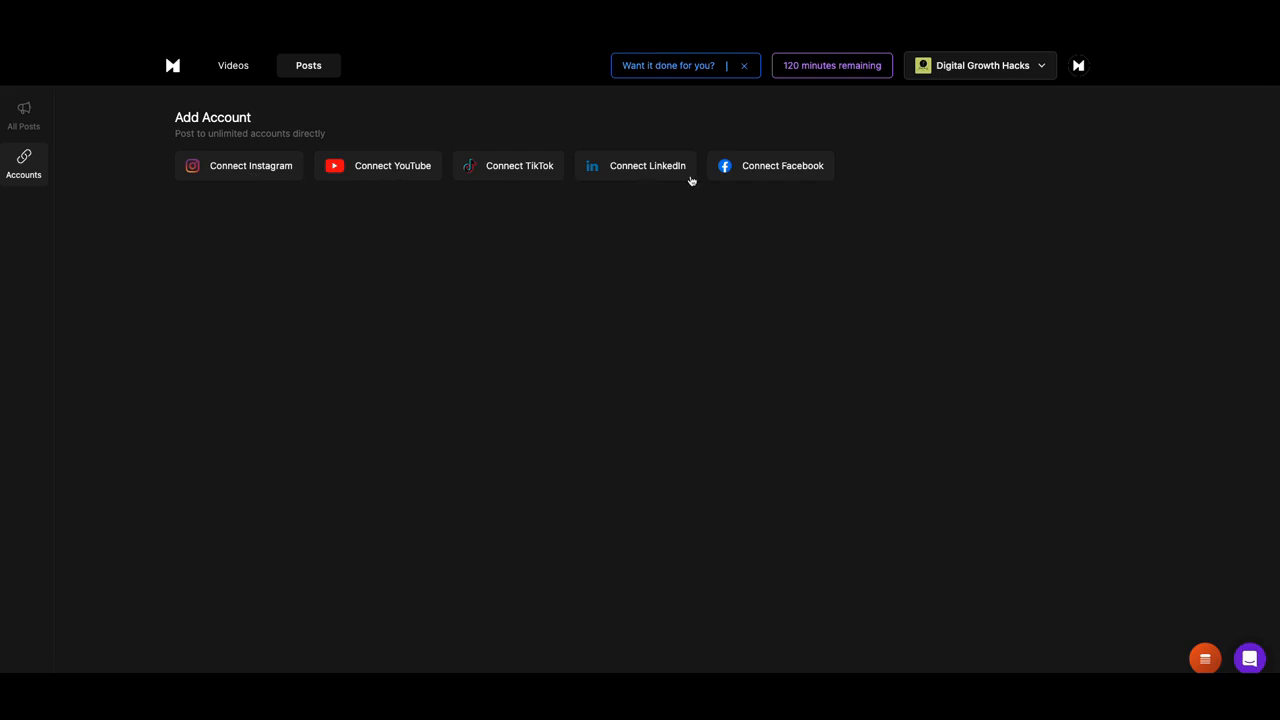
pyautogui.moveTo(558, 171)
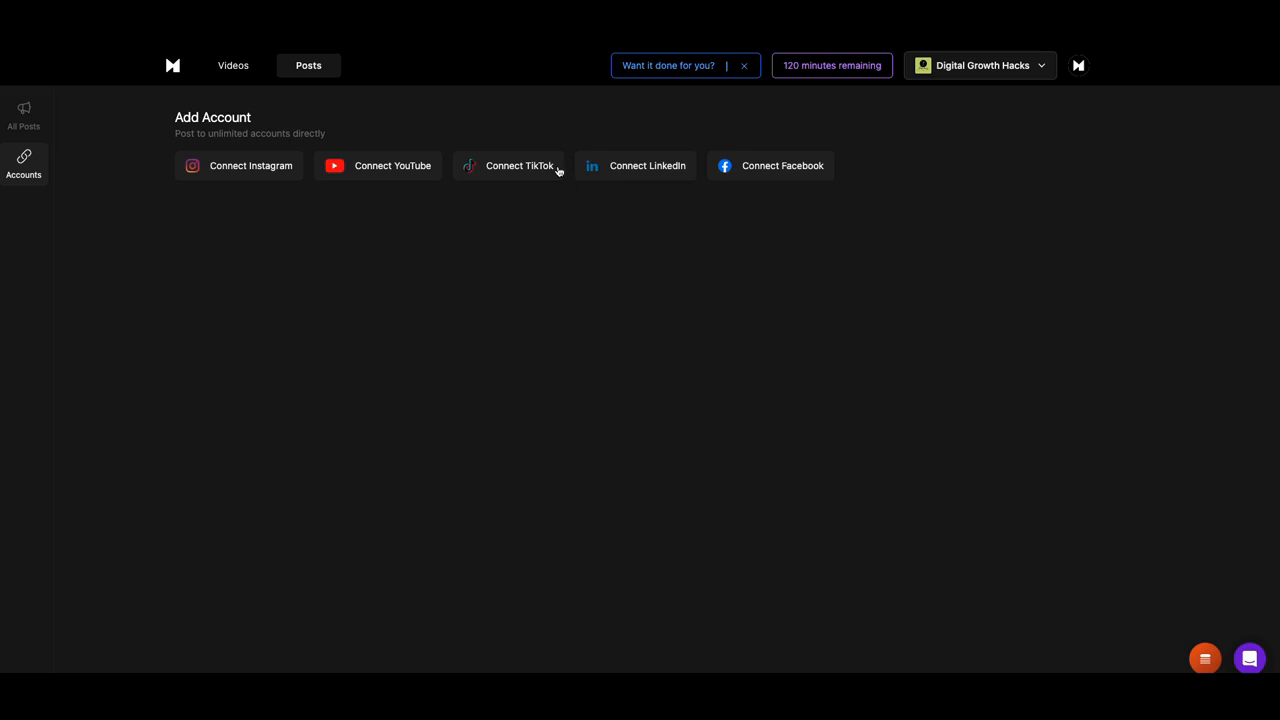
pyautogui.moveTo(245, 205)
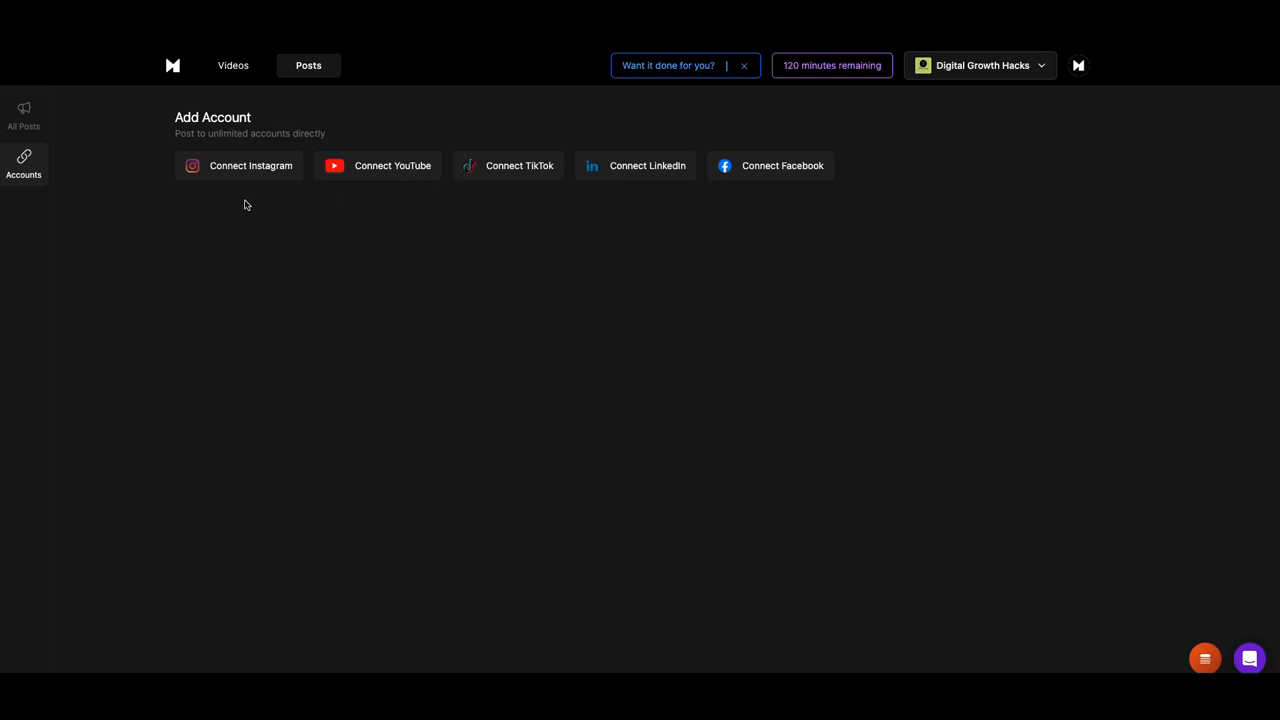
pyautogui.moveTo(94, 157)
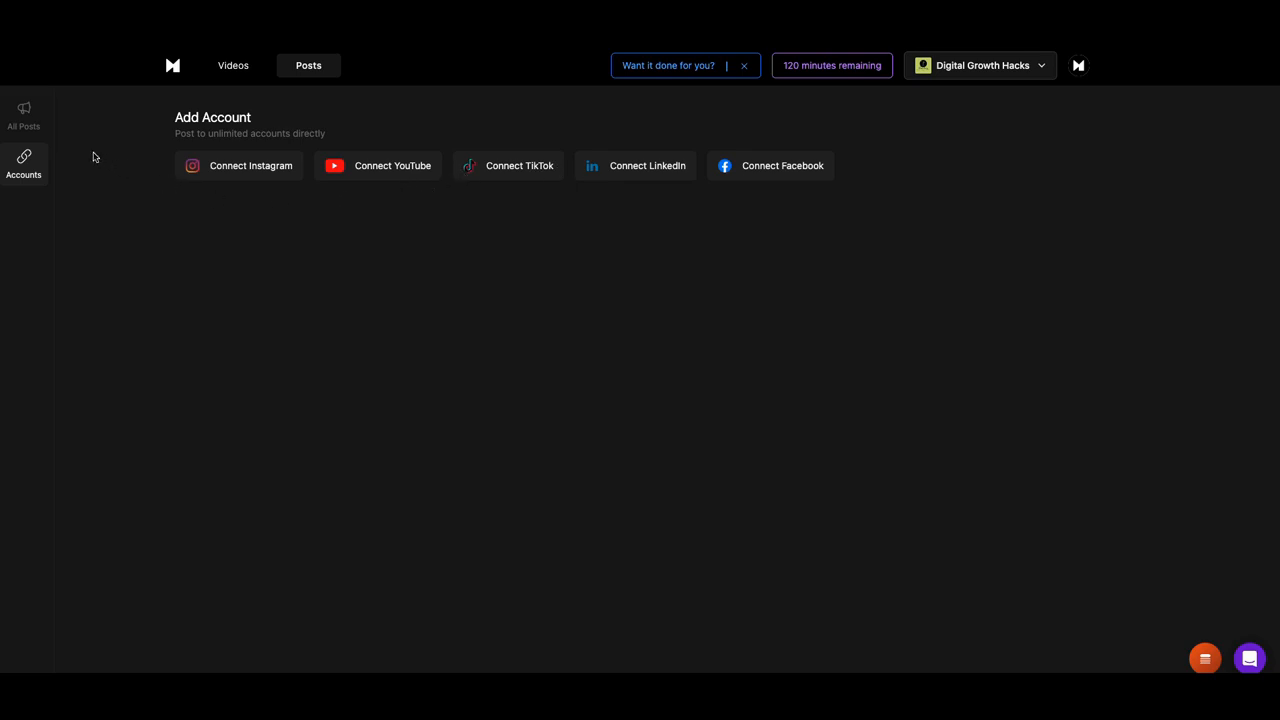
pyautogui.moveTo(23, 113)
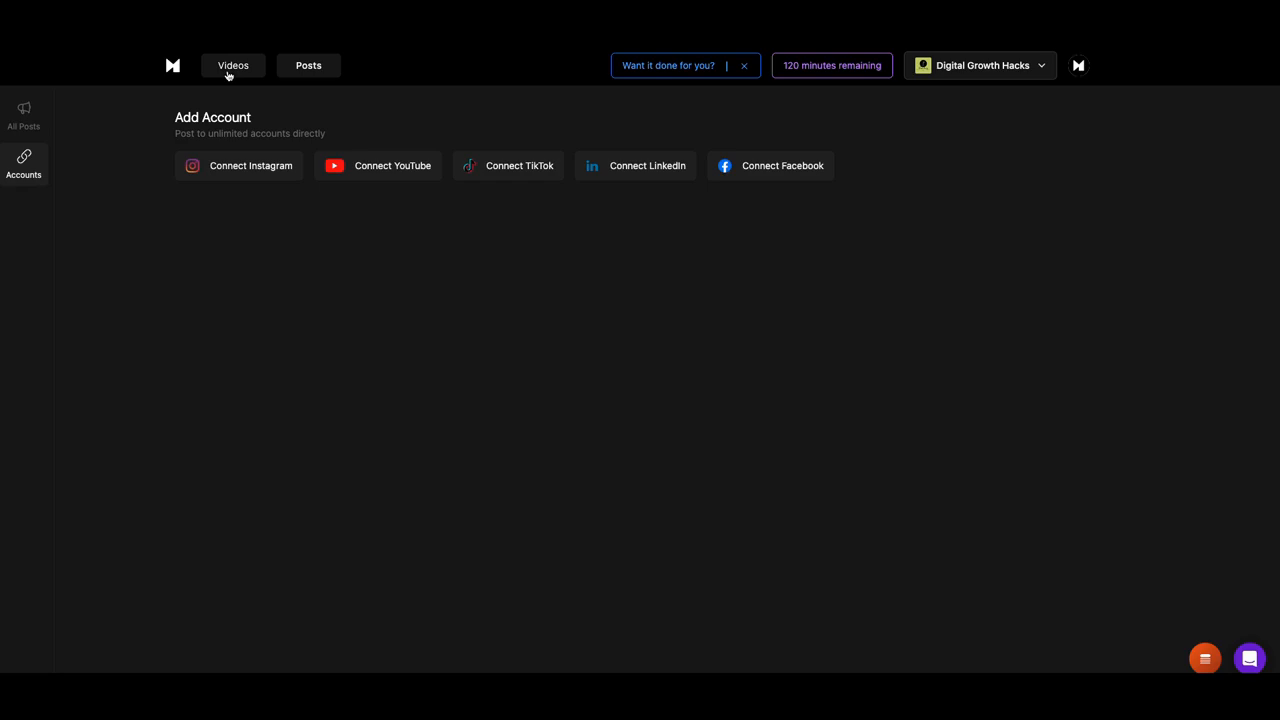
# Go to Videos and open View Moments for the PB_and_J_Lead_Pack_Short video
pyautogui.click(232, 65)
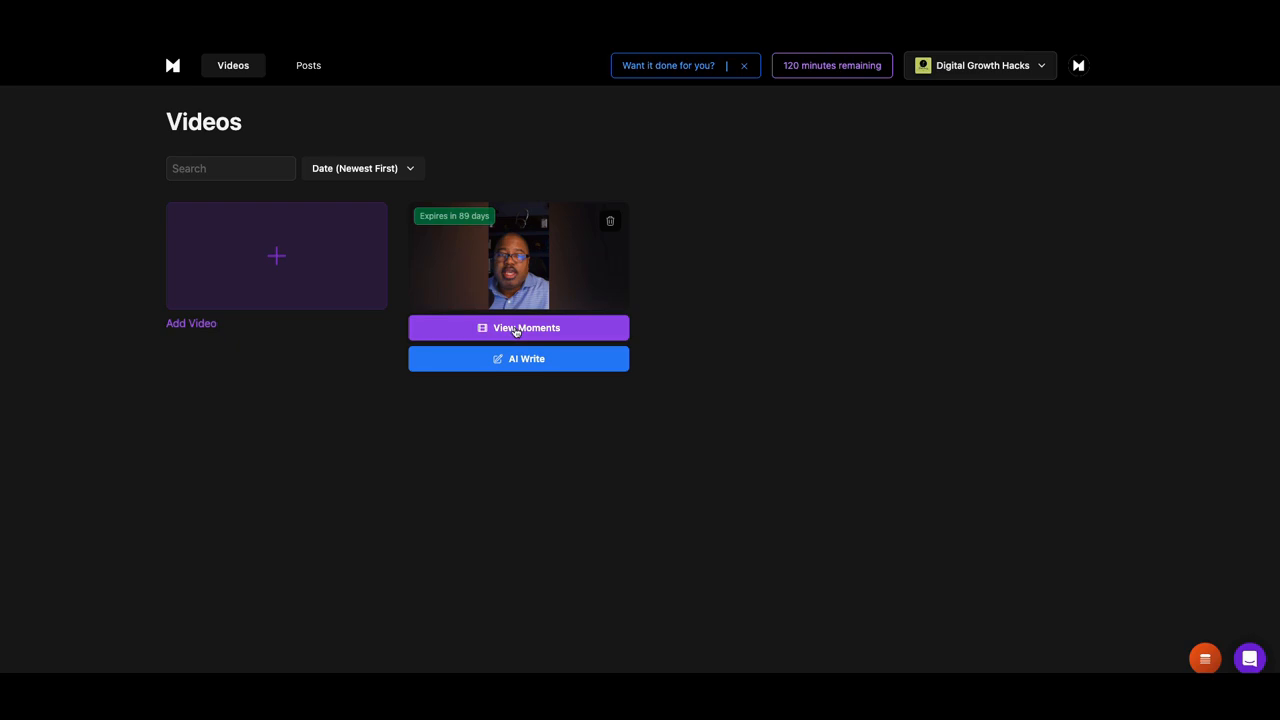
pyautogui.click(518, 327)
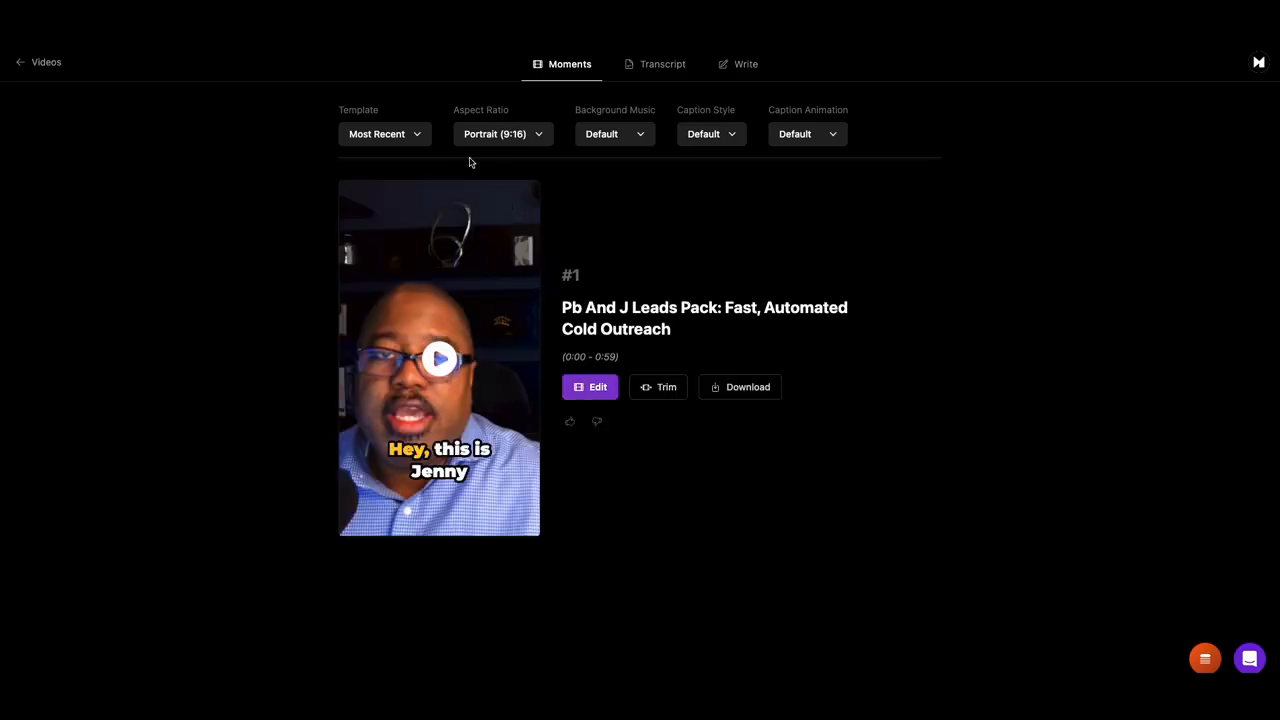
# Glance at aspect ratios, then try the Captions 1 and Captions 3 styles and play the preview
pyautogui.click(502, 133)
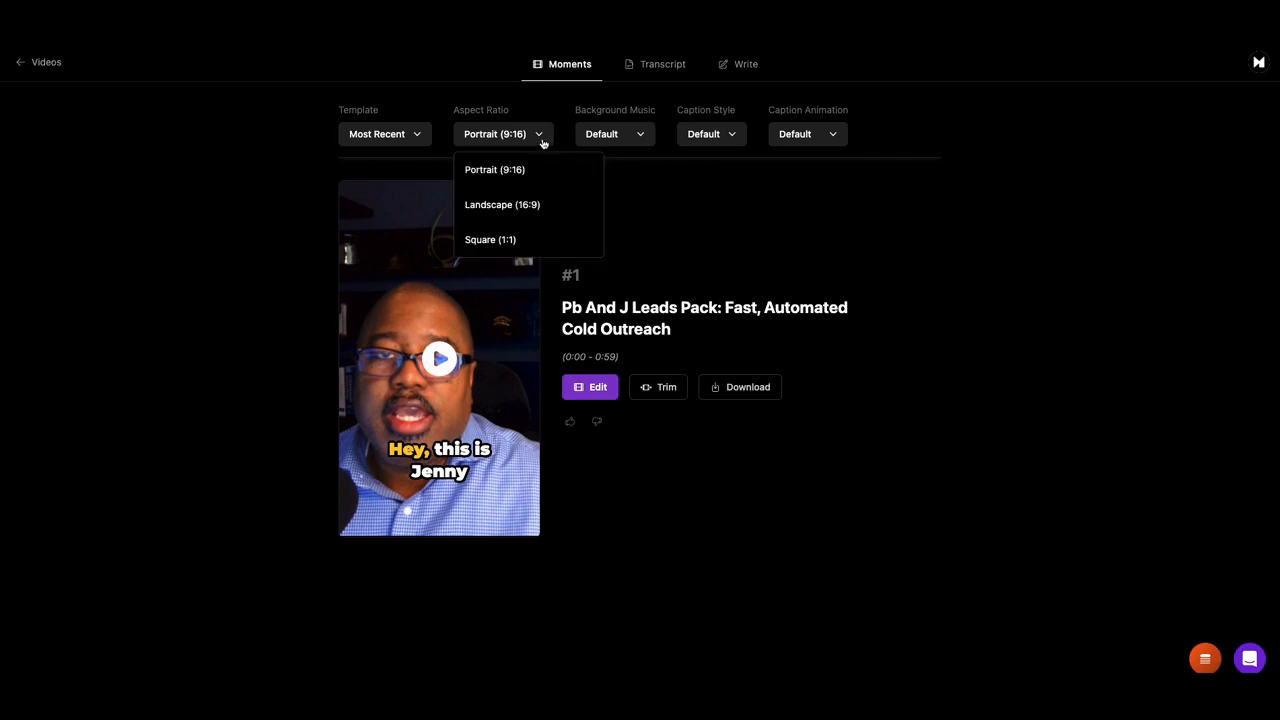
pyautogui.click(717, 149)
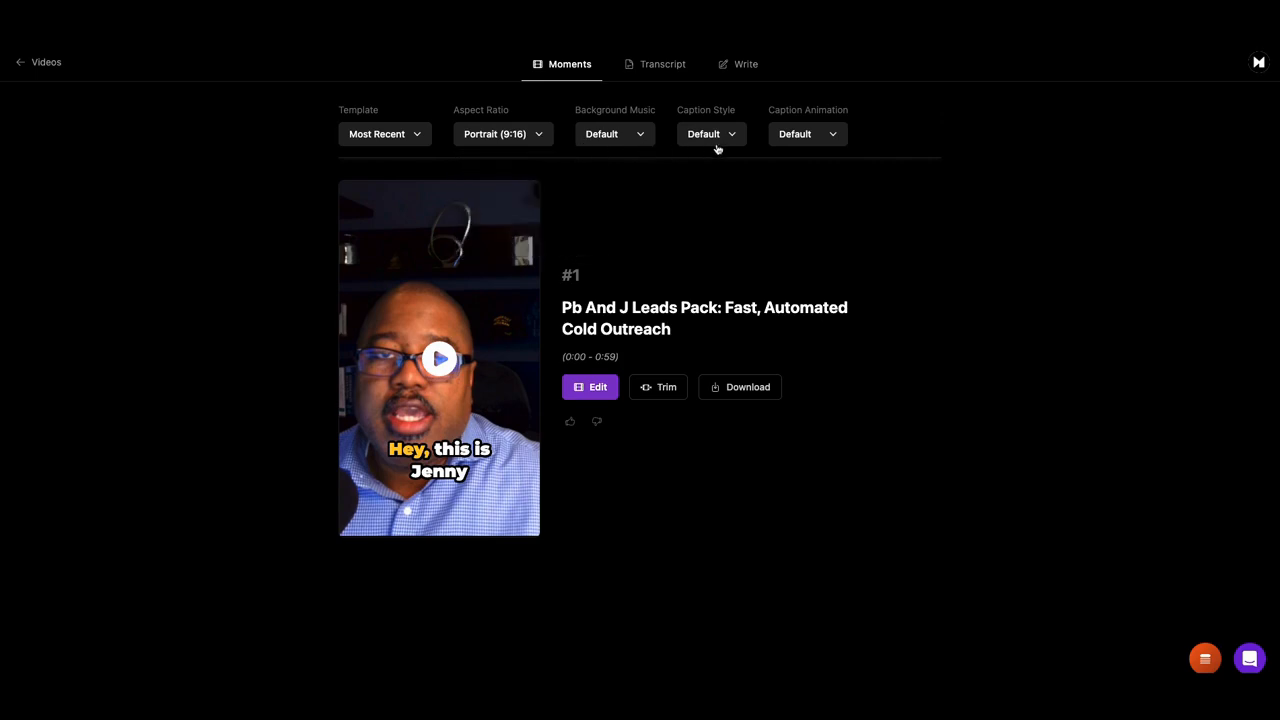
pyautogui.click(710, 134)
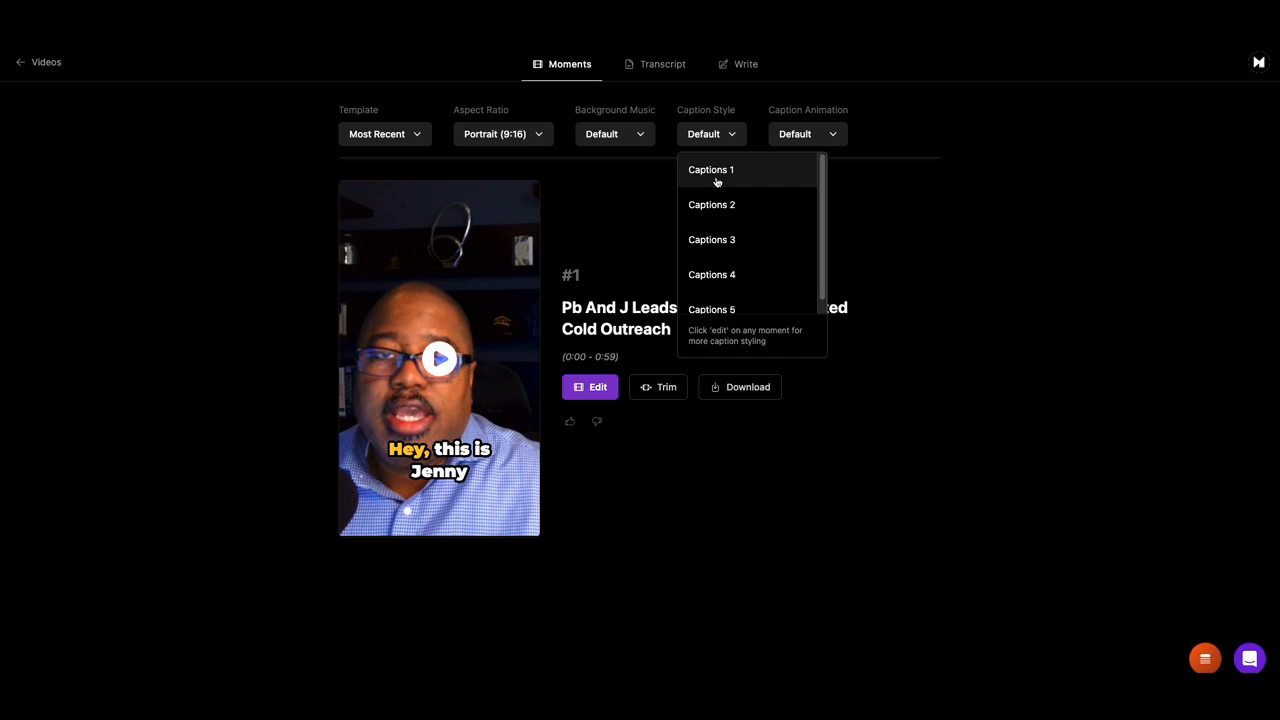
pyautogui.click(709, 169)
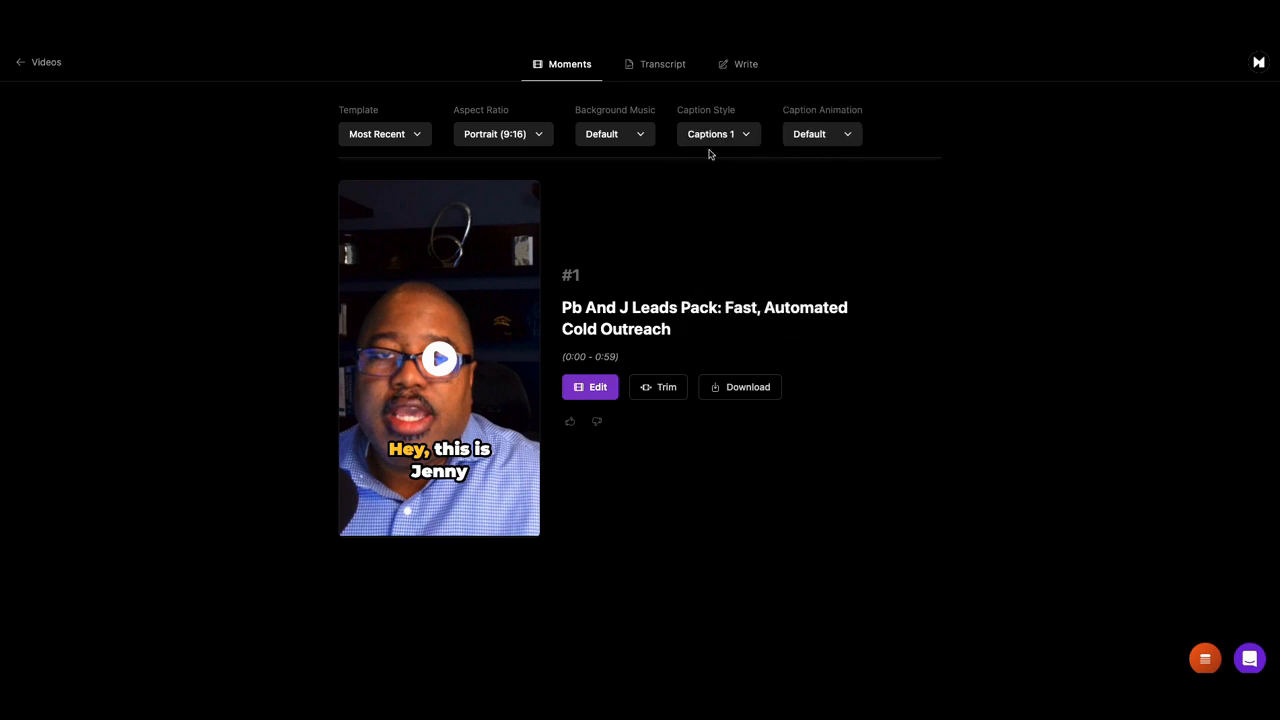
pyautogui.click(717, 133)
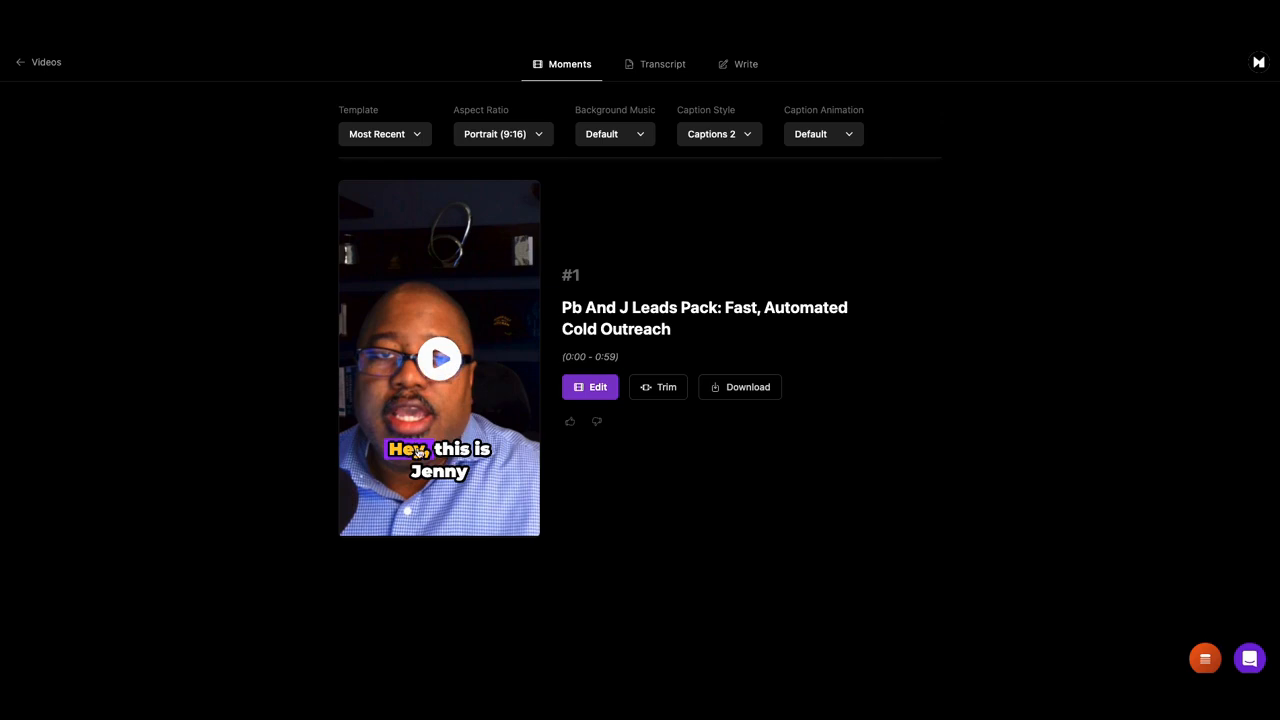
pyautogui.moveTo(695, 255)
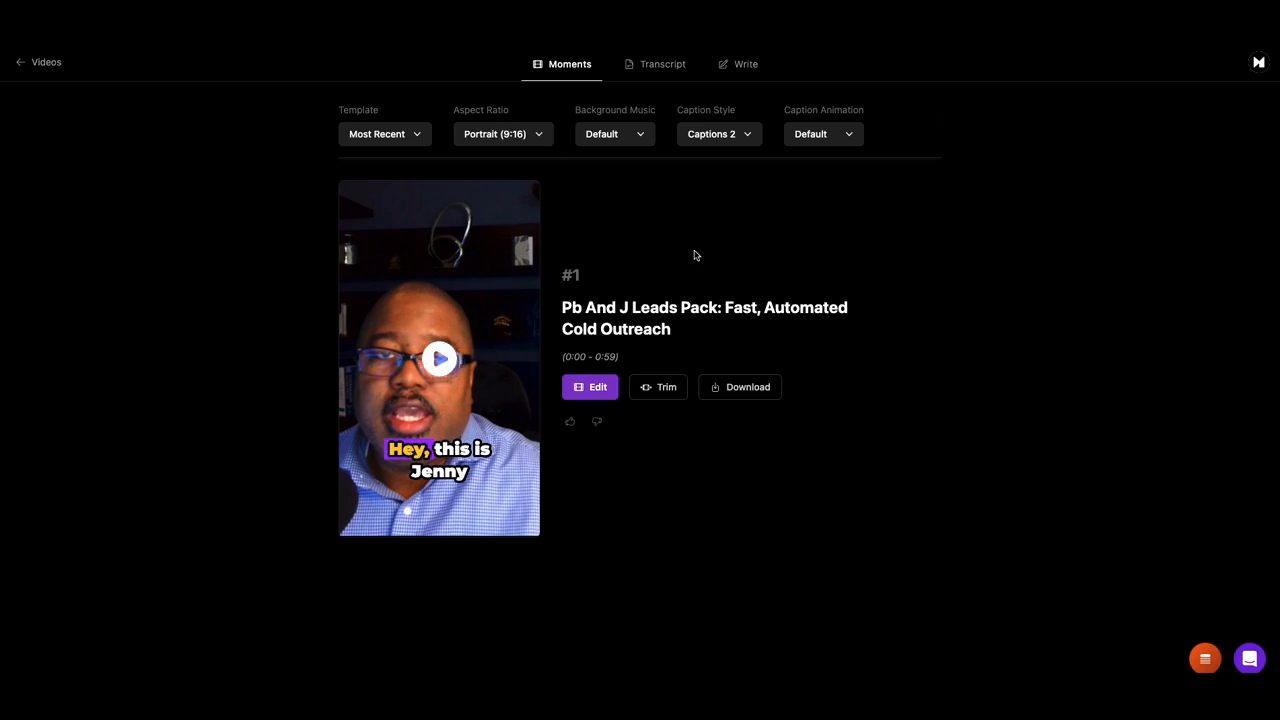
pyautogui.click(718, 133)
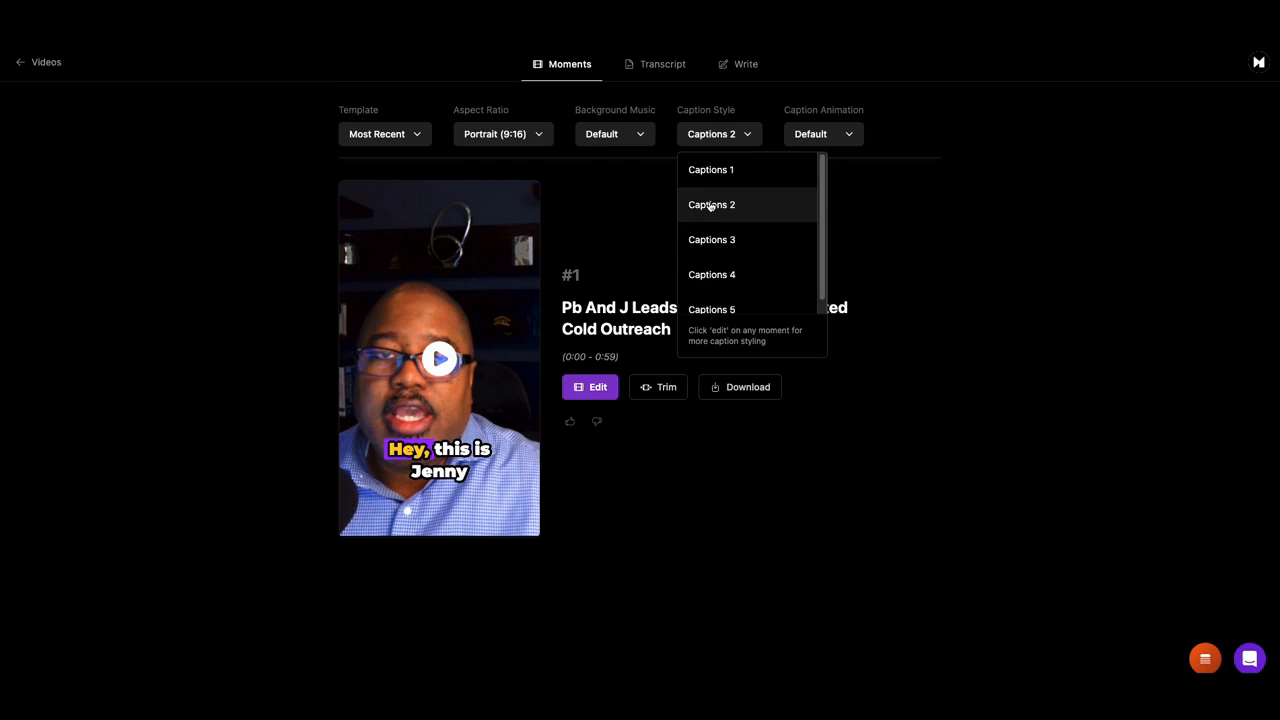
pyautogui.click(711, 239)
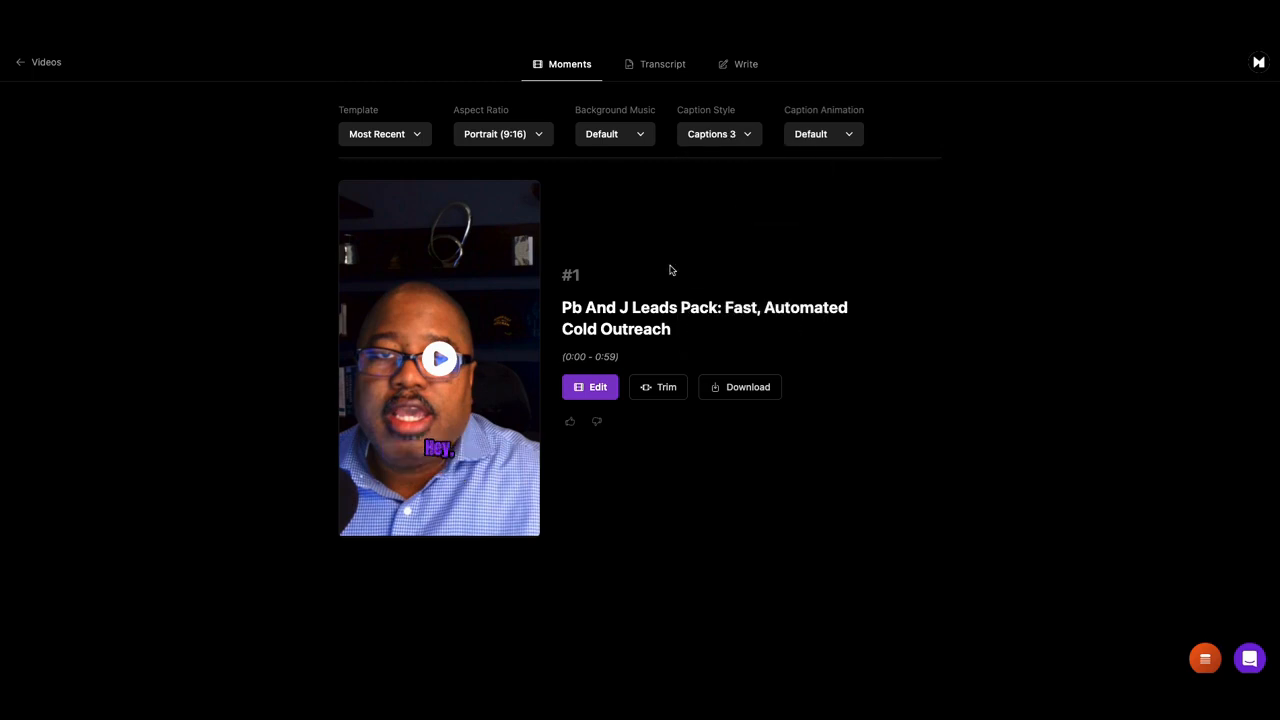
pyautogui.click(438, 359)
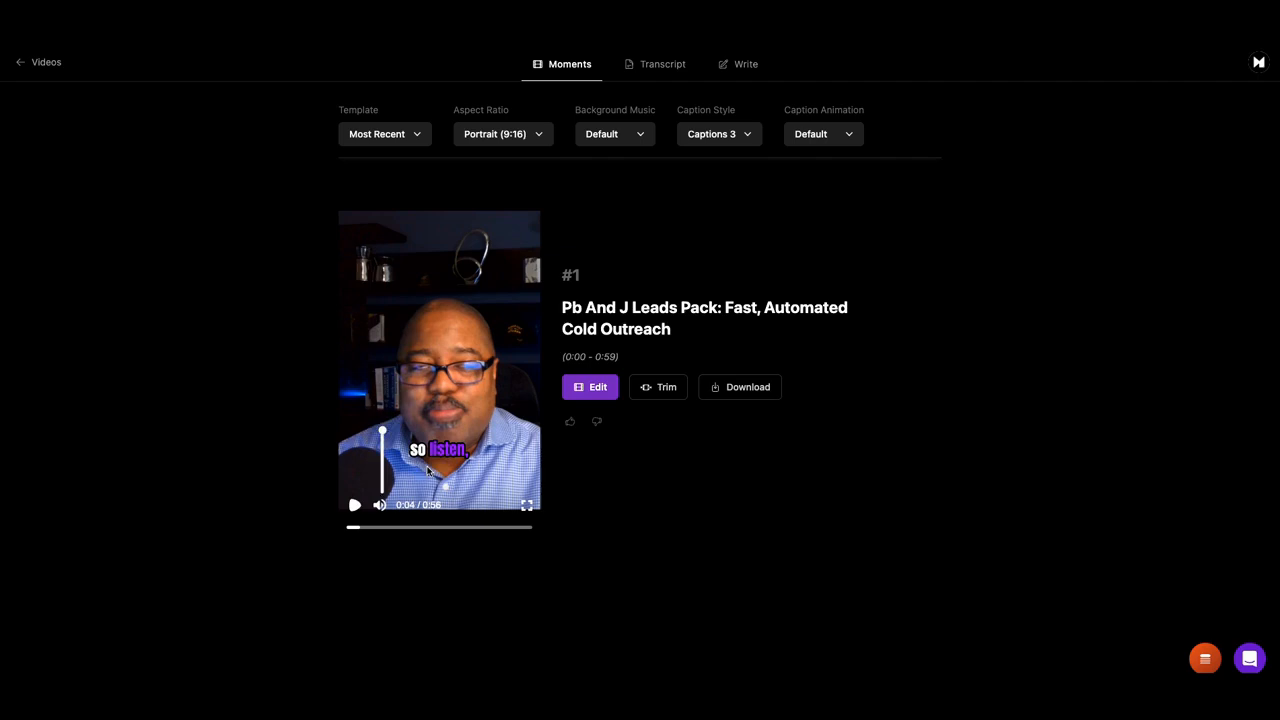
pyautogui.moveTo(657, 165)
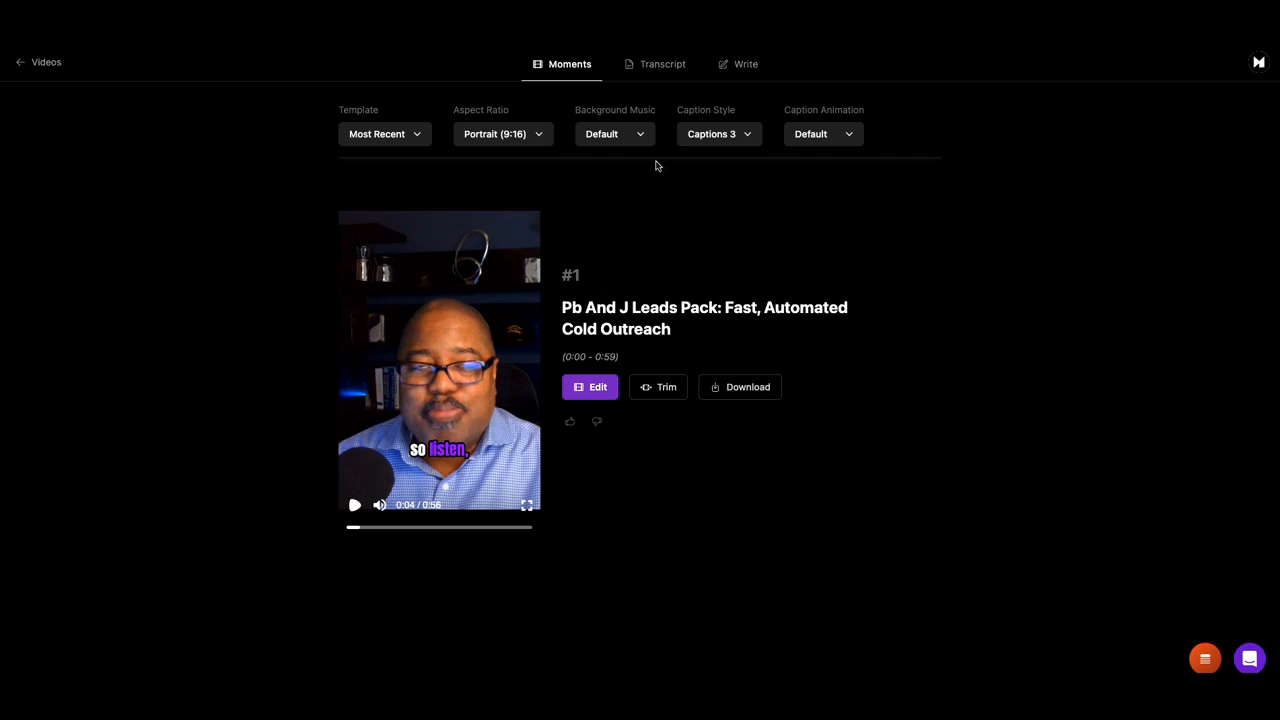
# Apply the Captions 4 style and play, then pause, the preview
pyautogui.click(718, 133)
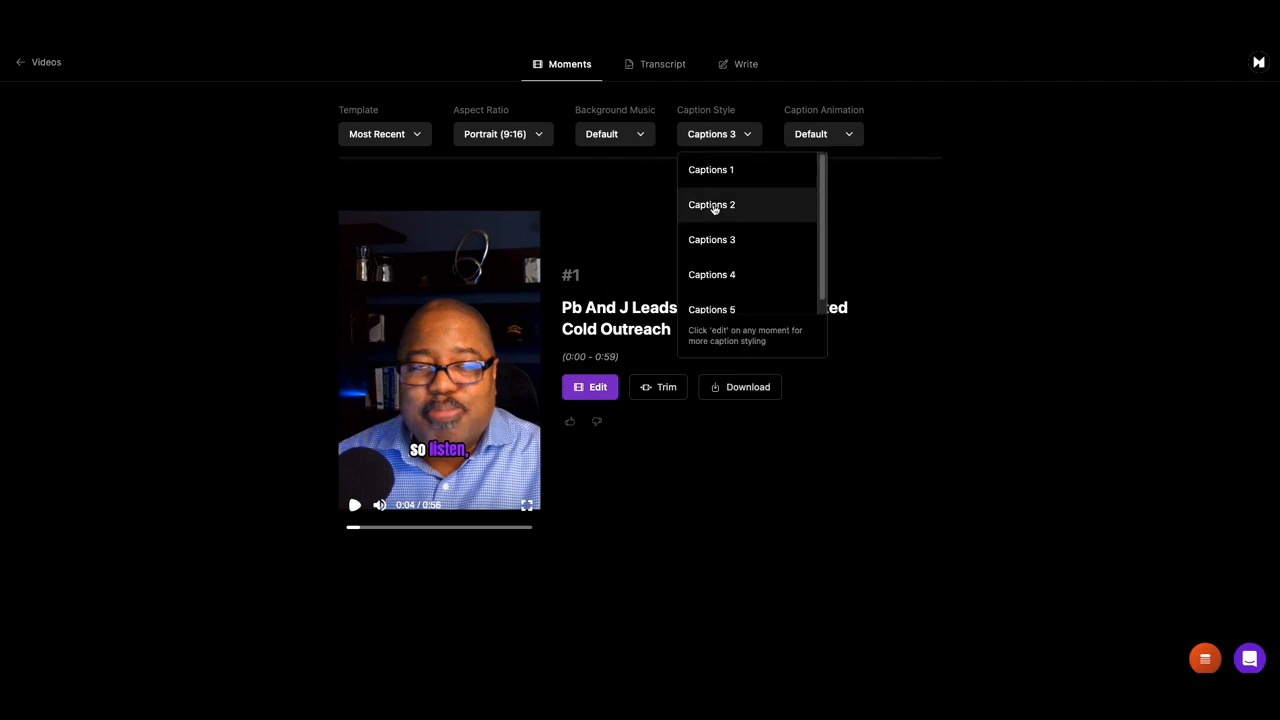
pyautogui.moveTo(711, 274)
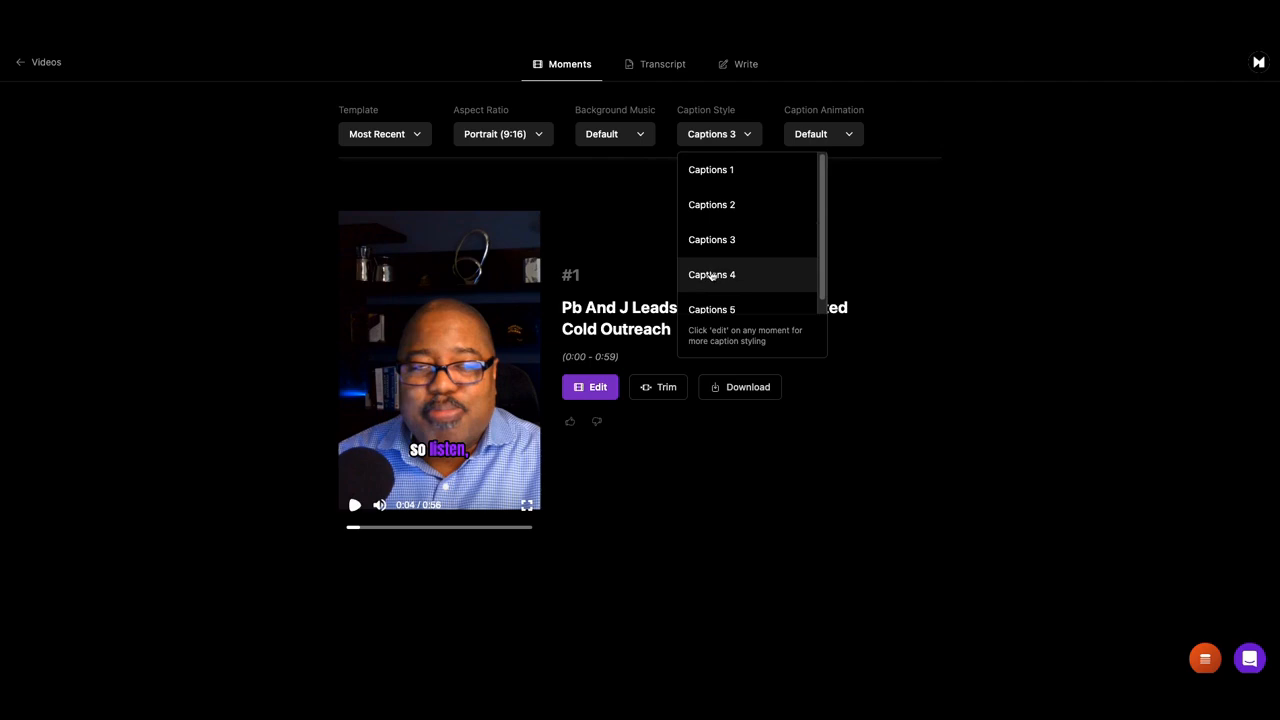
pyautogui.click(711, 274)
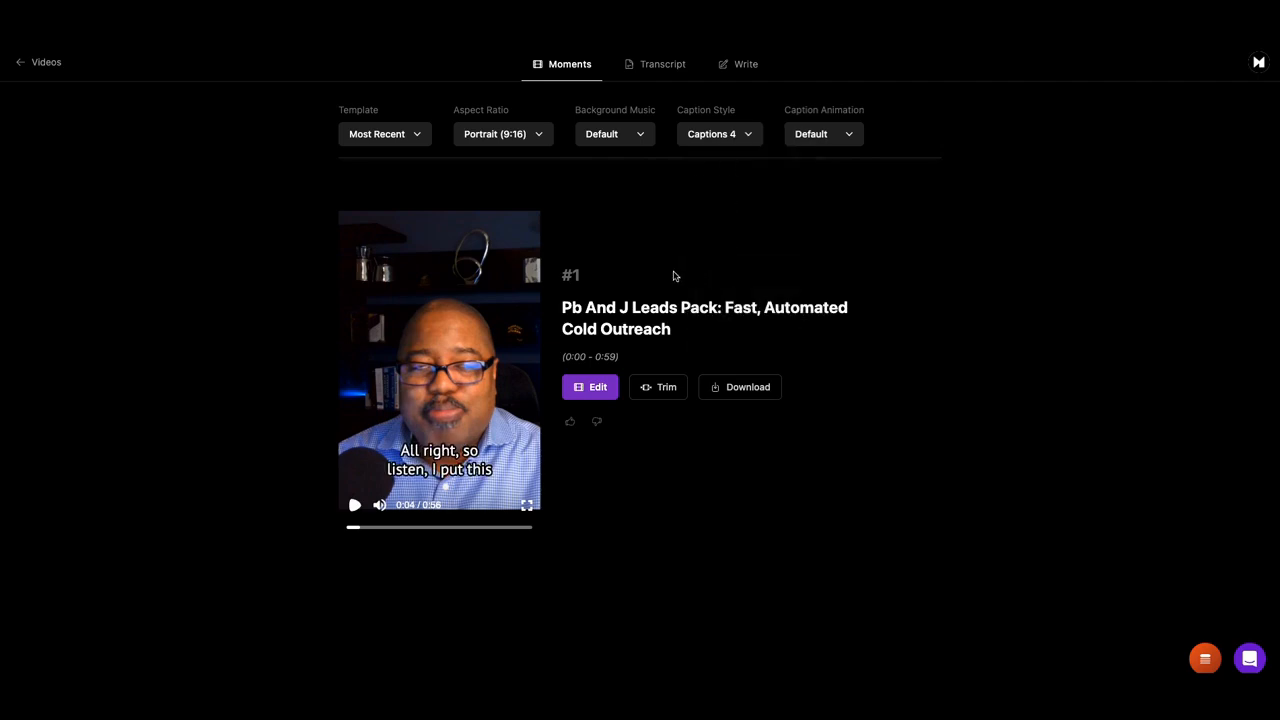
pyautogui.click(354, 505)
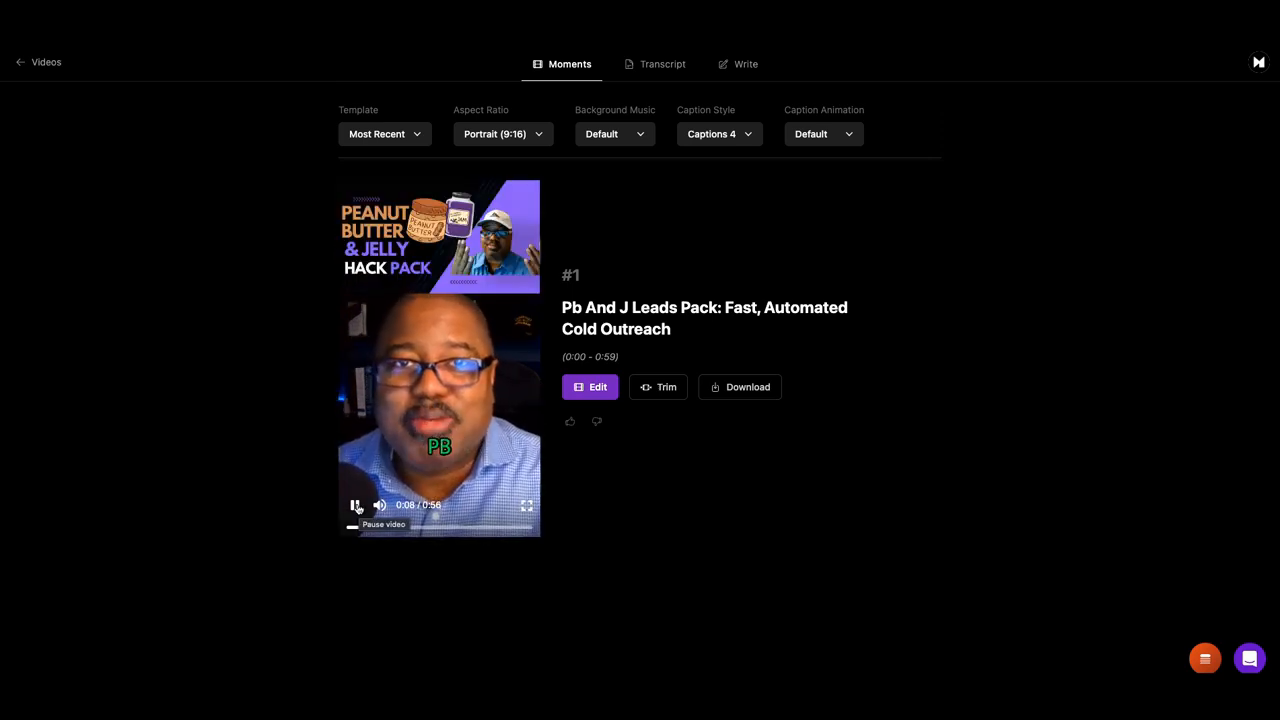
pyautogui.click(355, 505)
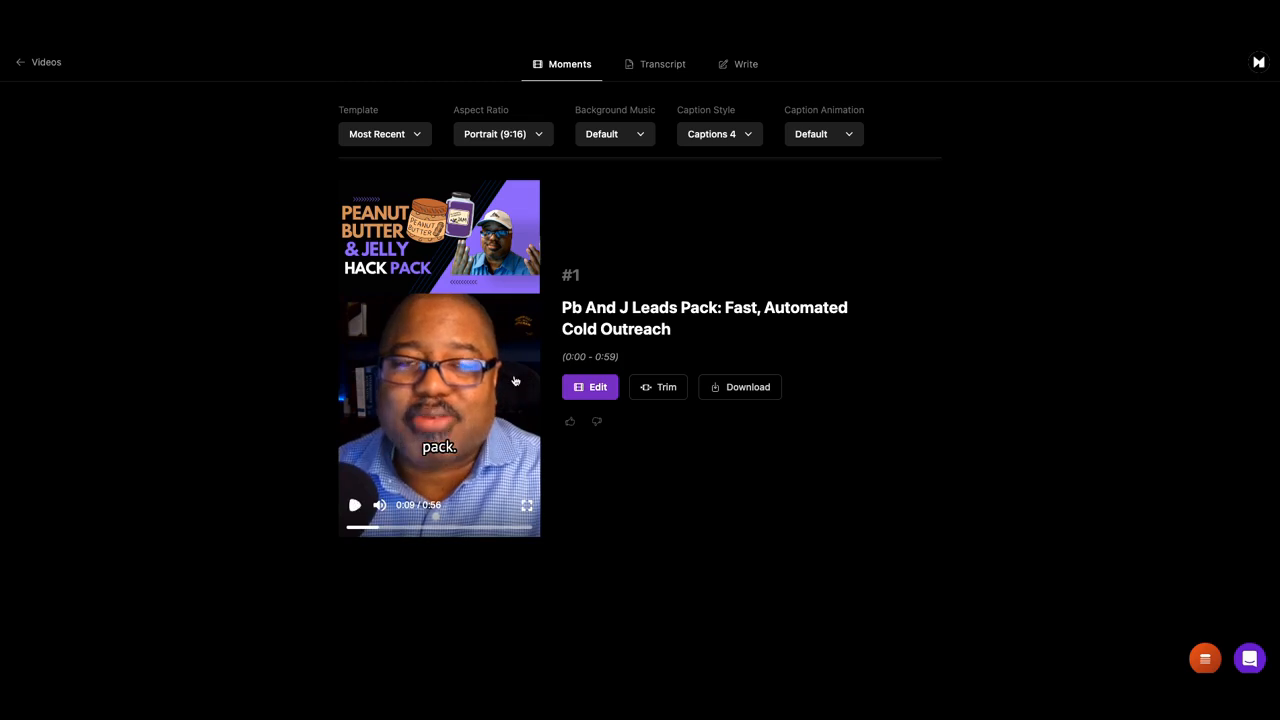
# Switch to Captions 5 and preview its bold uppercase captions
pyautogui.click(718, 133)
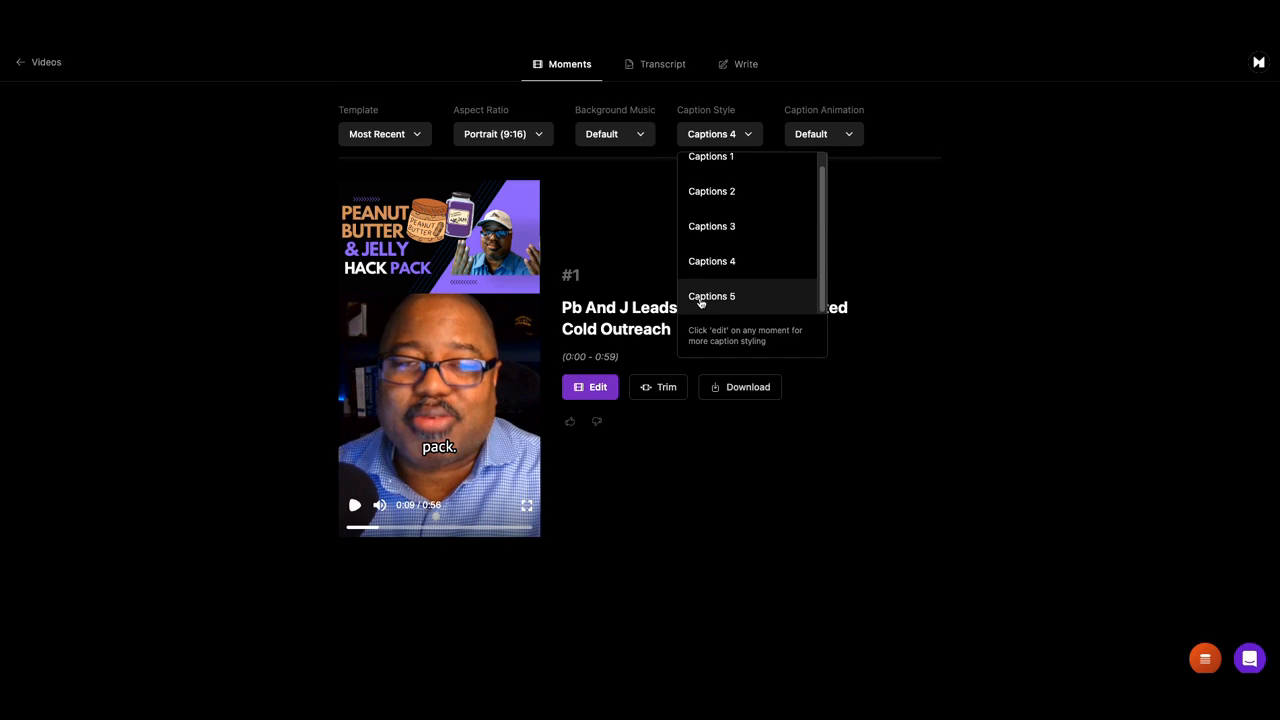
pyautogui.click(711, 296)
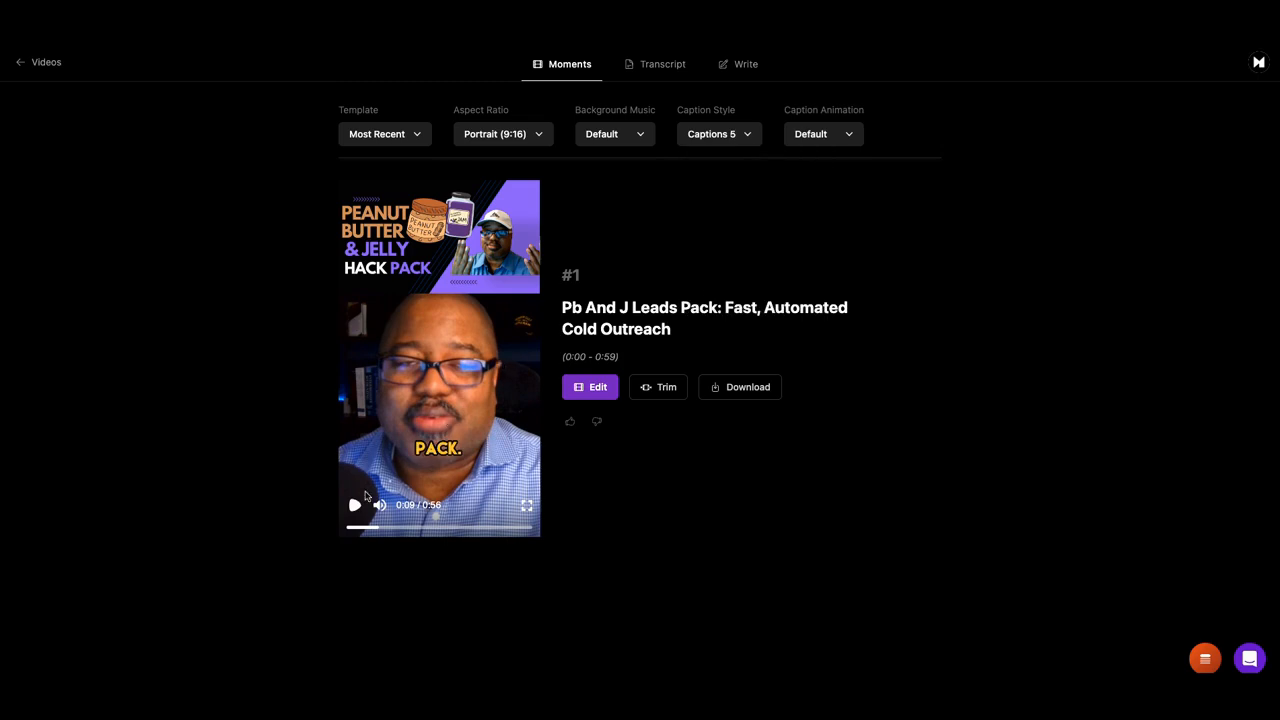
pyautogui.click(354, 505)
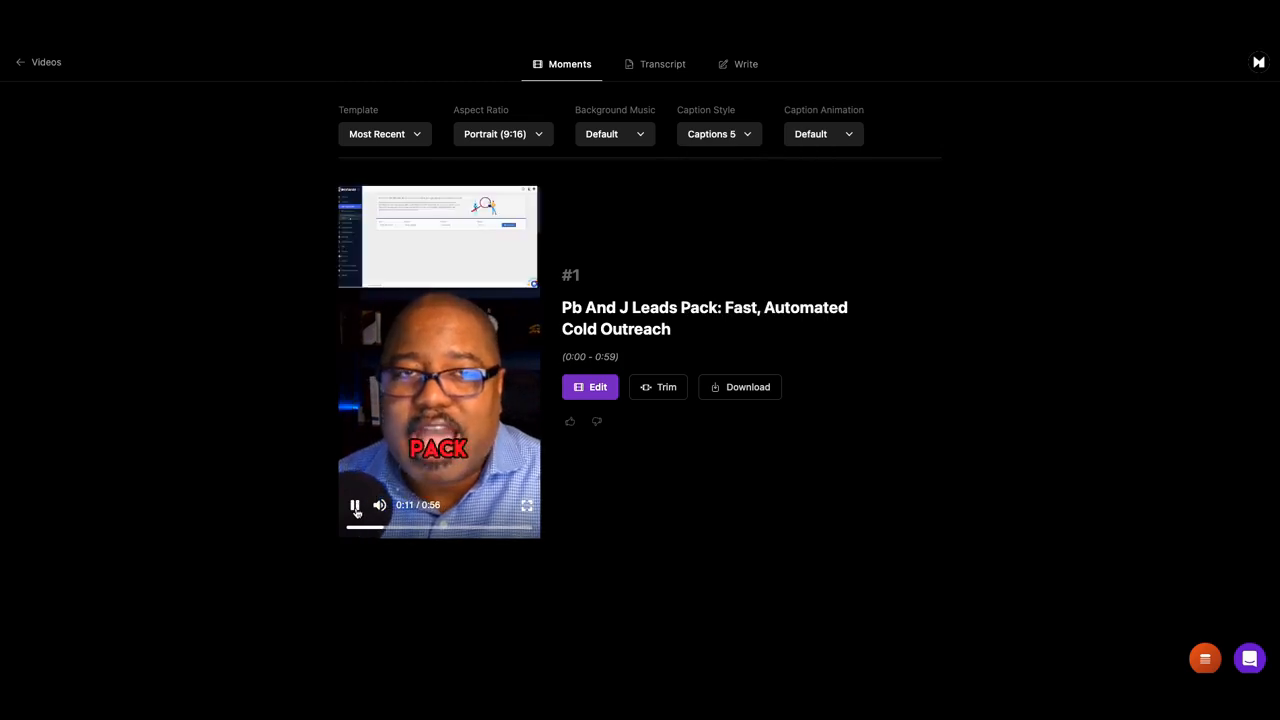
pyautogui.click(355, 505)
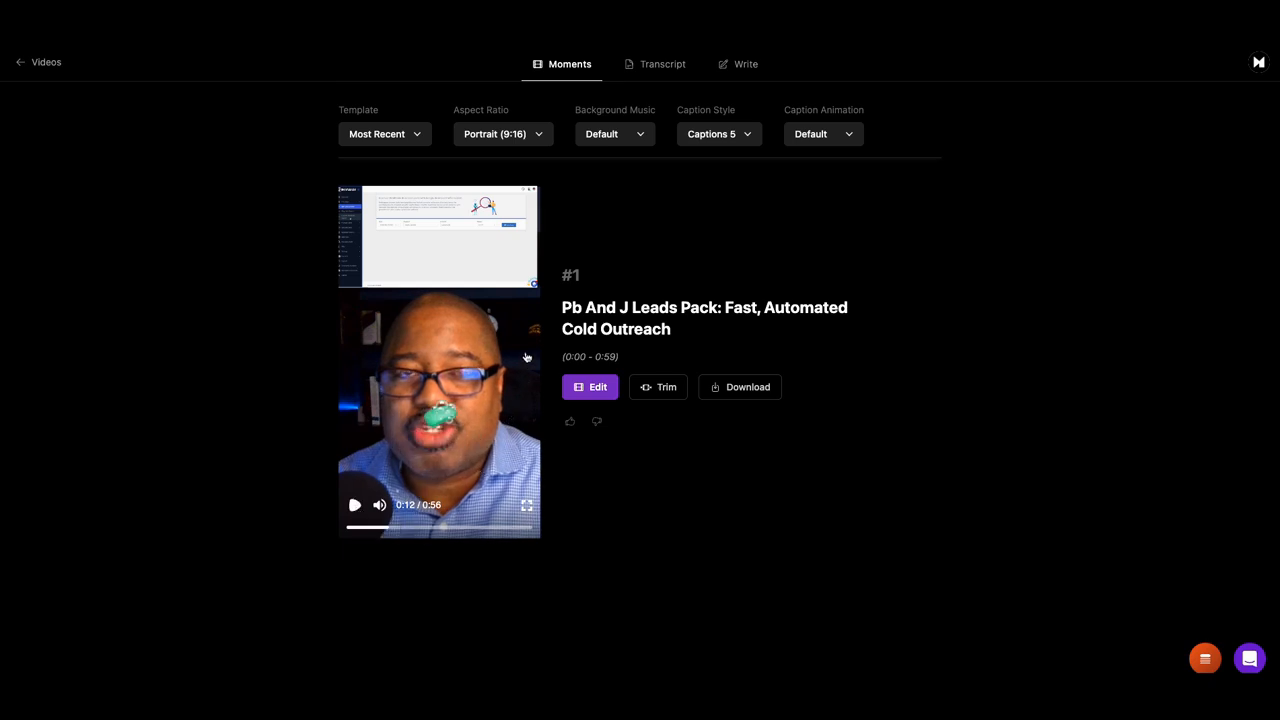
pyautogui.moveTo(735, 169)
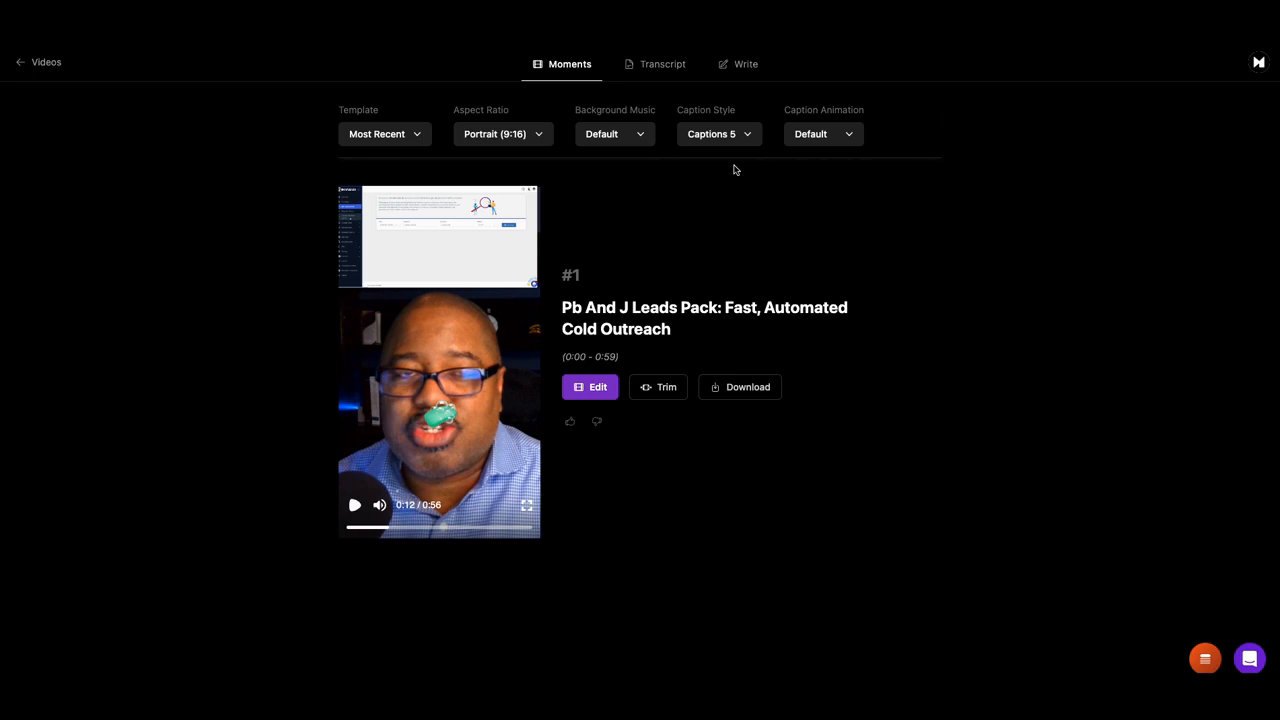
pyautogui.moveTo(850, 142)
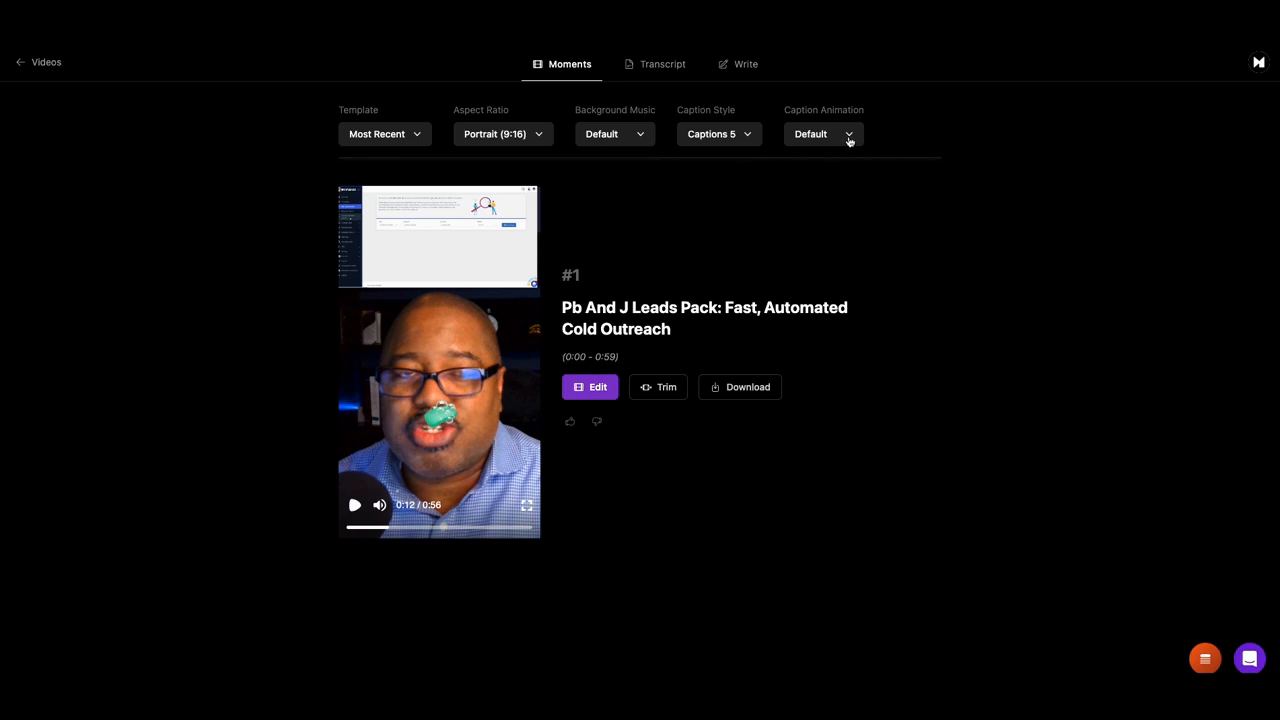
# Set the caption animation to Pop and the style to Captions 1, then replay the preview
pyautogui.click(820, 134)
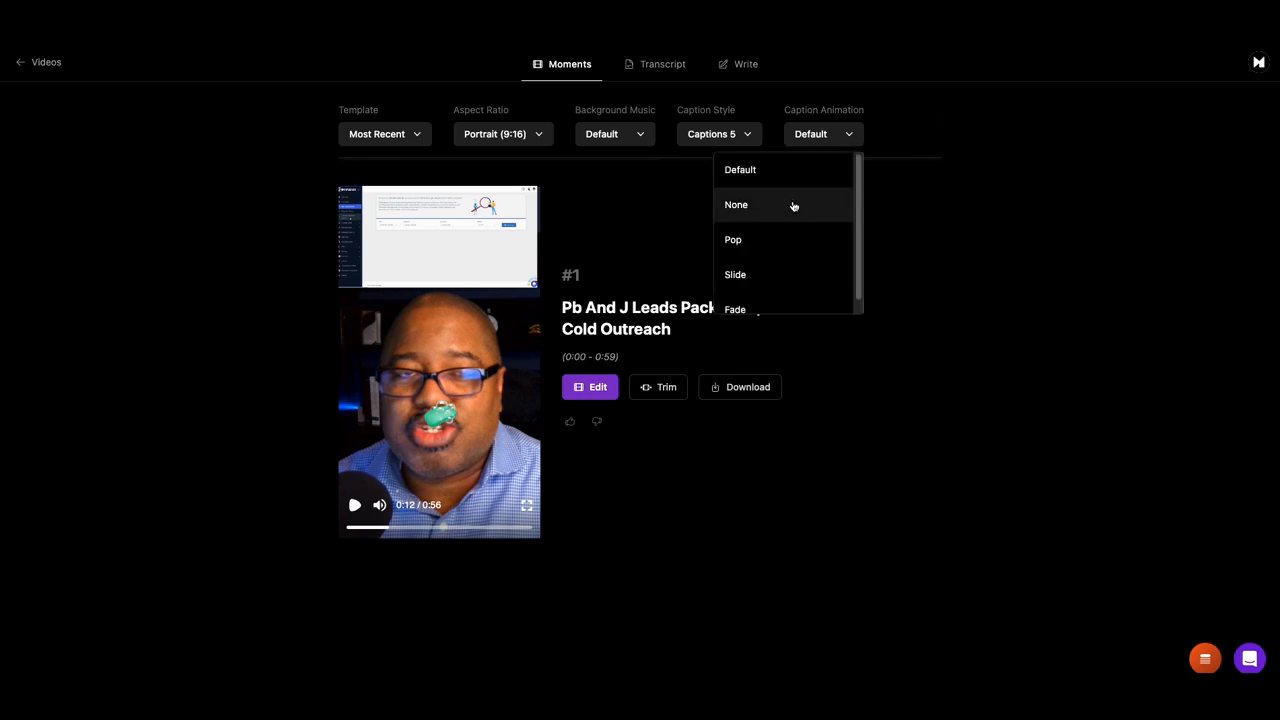
pyautogui.click(733, 239)
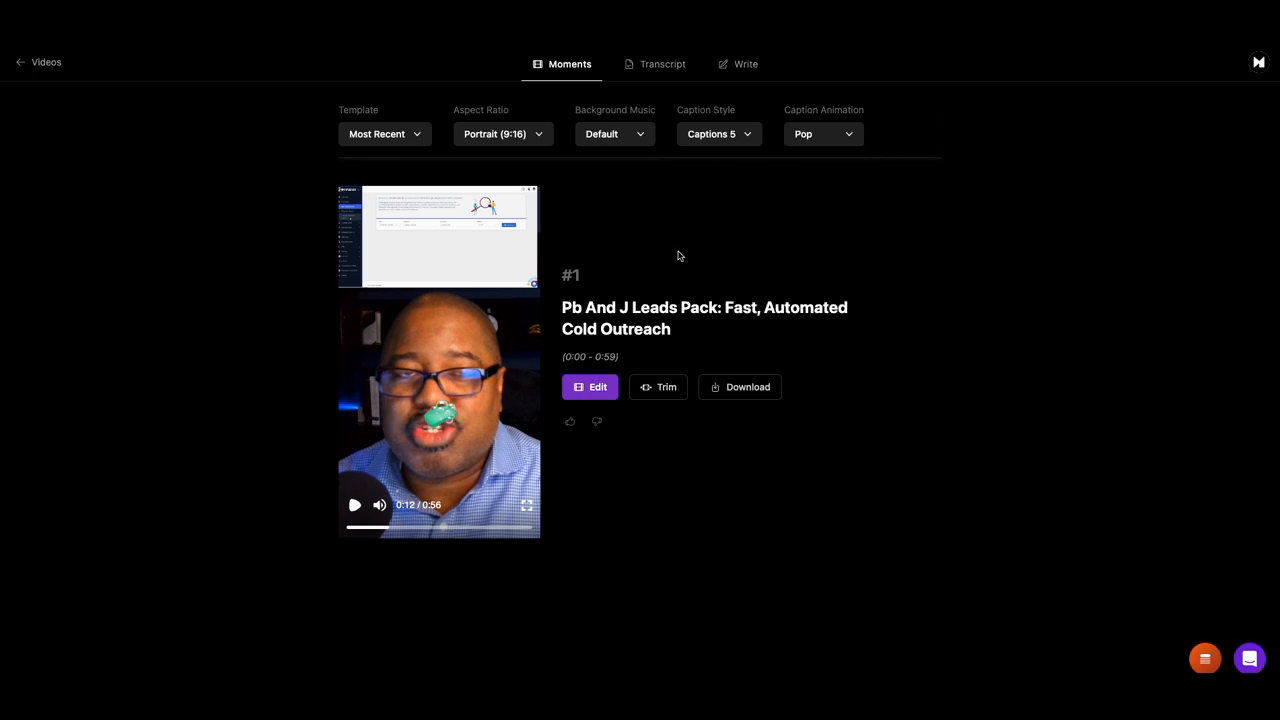
pyautogui.moveTo(749, 145)
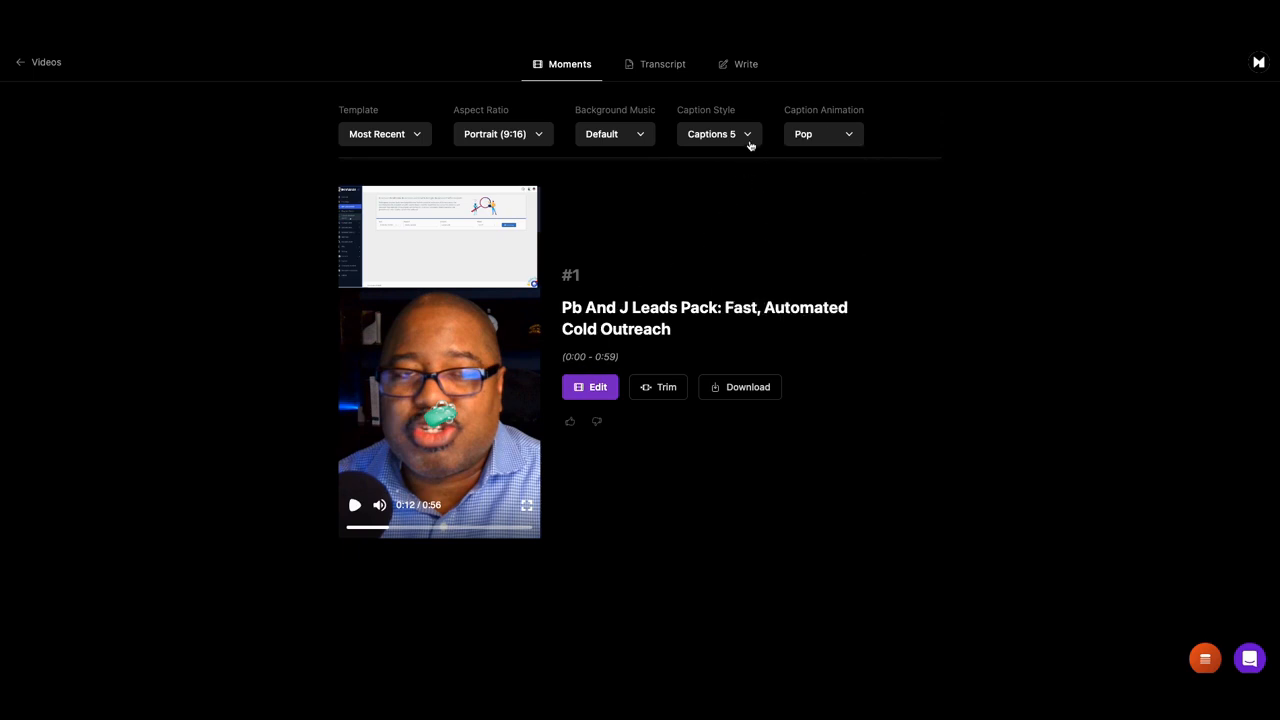
pyautogui.click(718, 134)
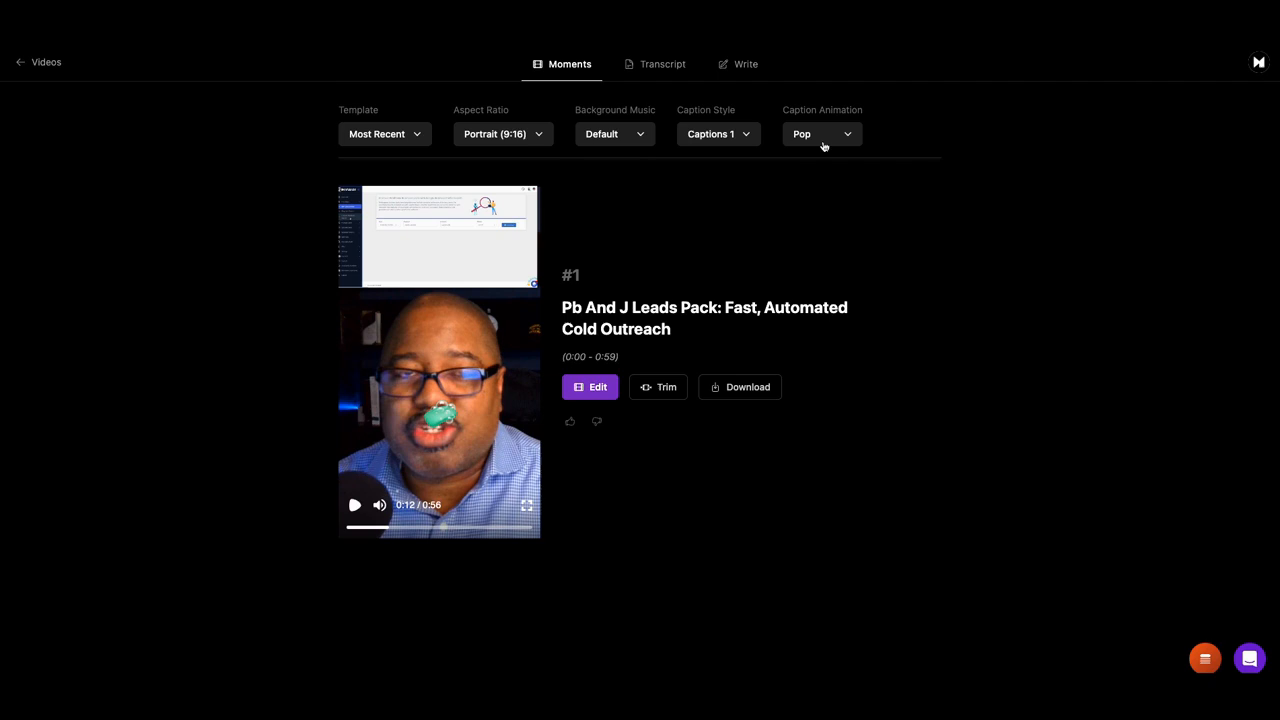
pyautogui.moveTo(373, 527)
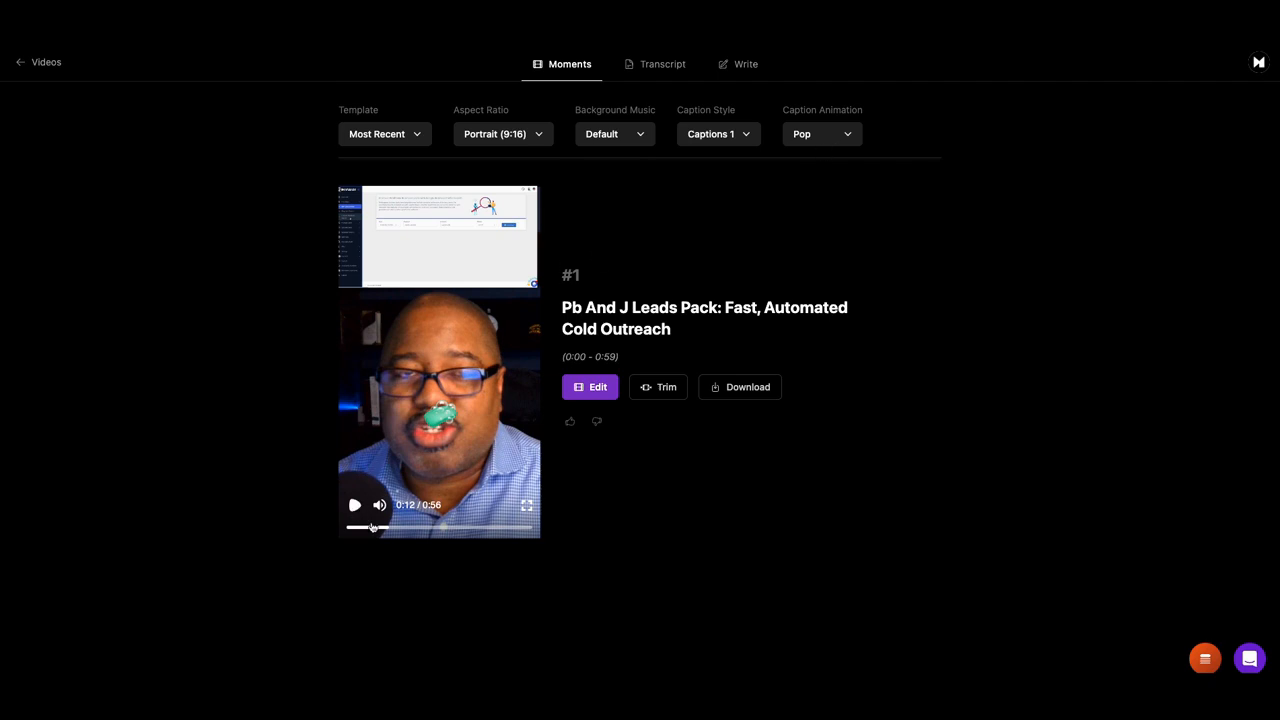
pyautogui.click(354, 505)
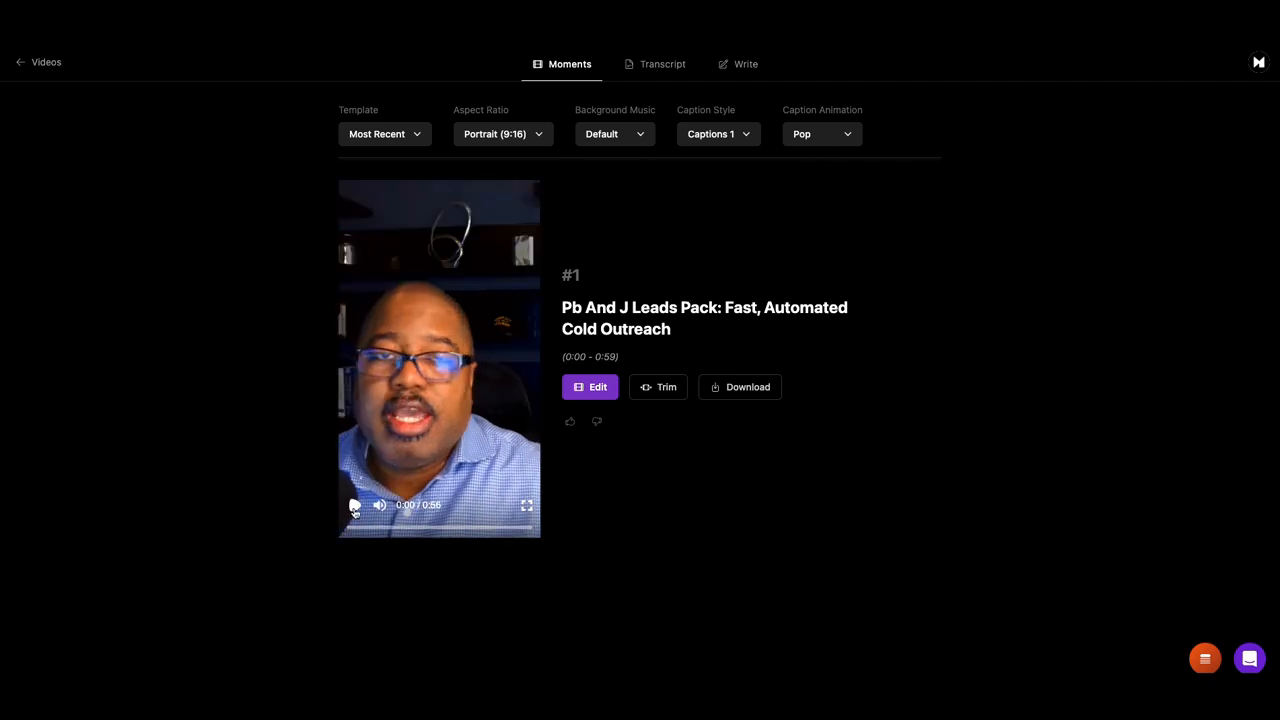
pyautogui.click(355, 505)
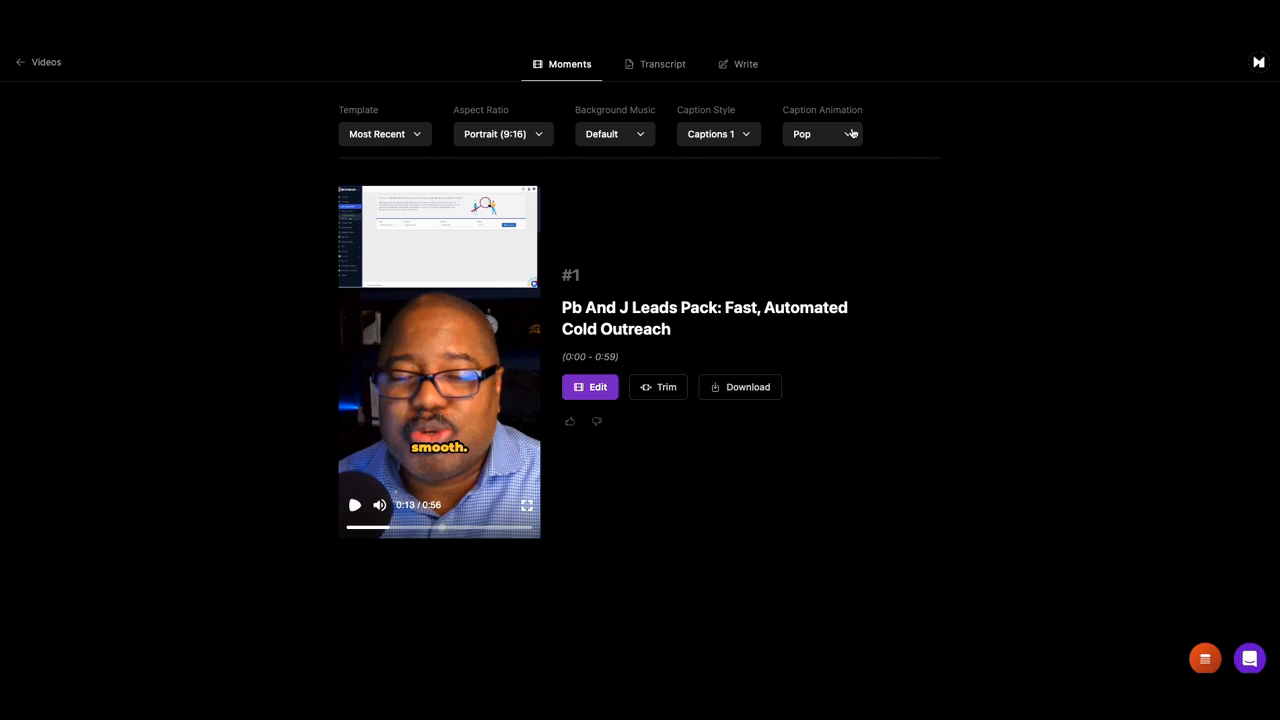
# Change the caption animation to Fade and play the clip preview
pyautogui.click(821, 133)
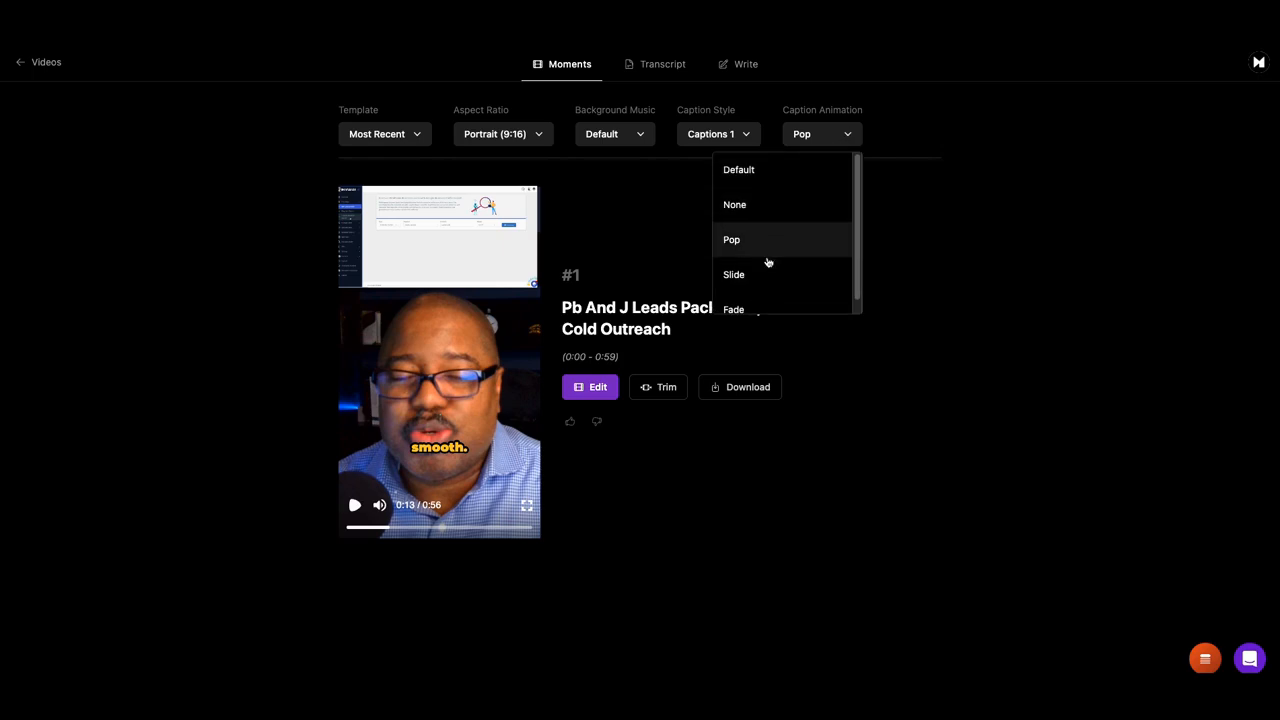
pyautogui.click(733, 309)
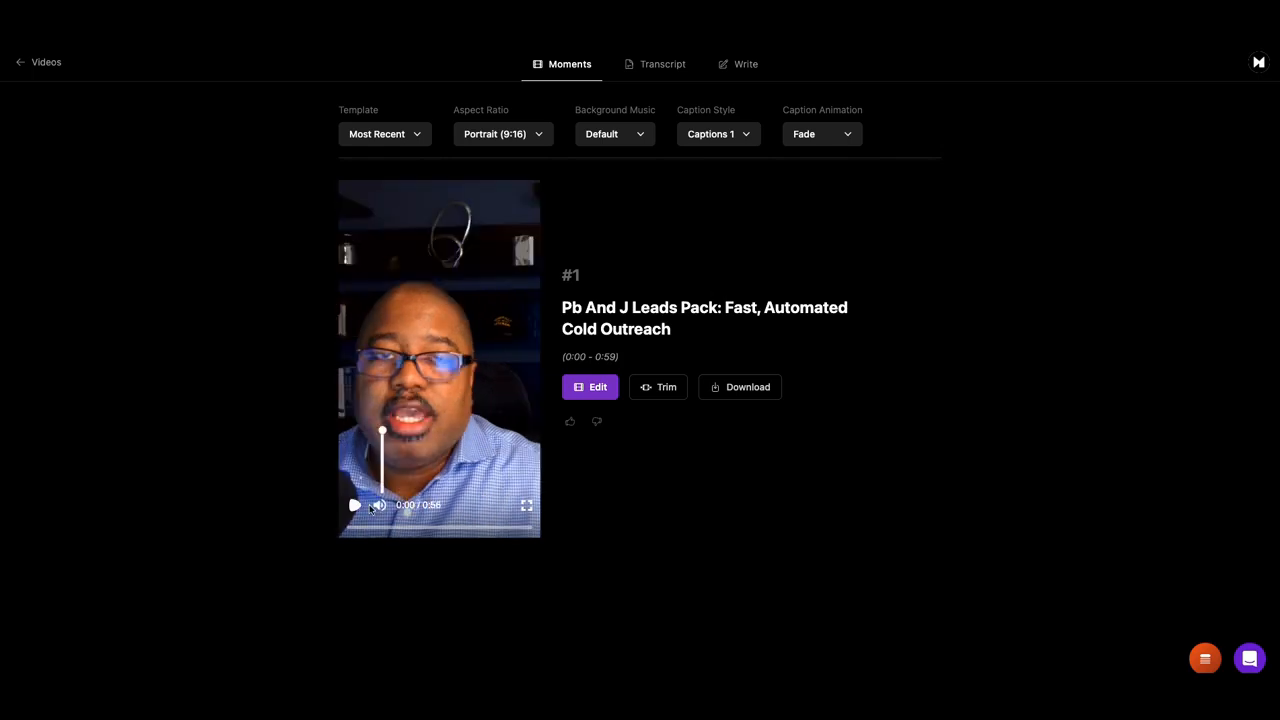
pyautogui.click(354, 505)
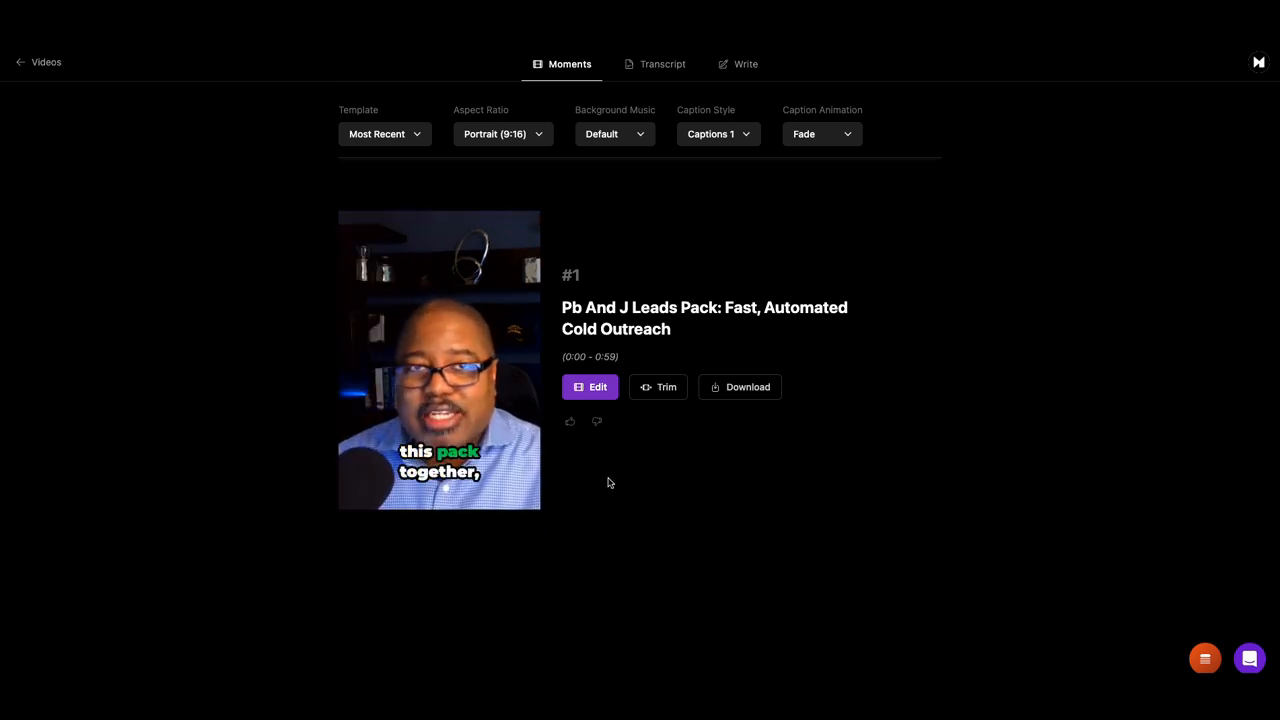
pyautogui.click(439, 360)
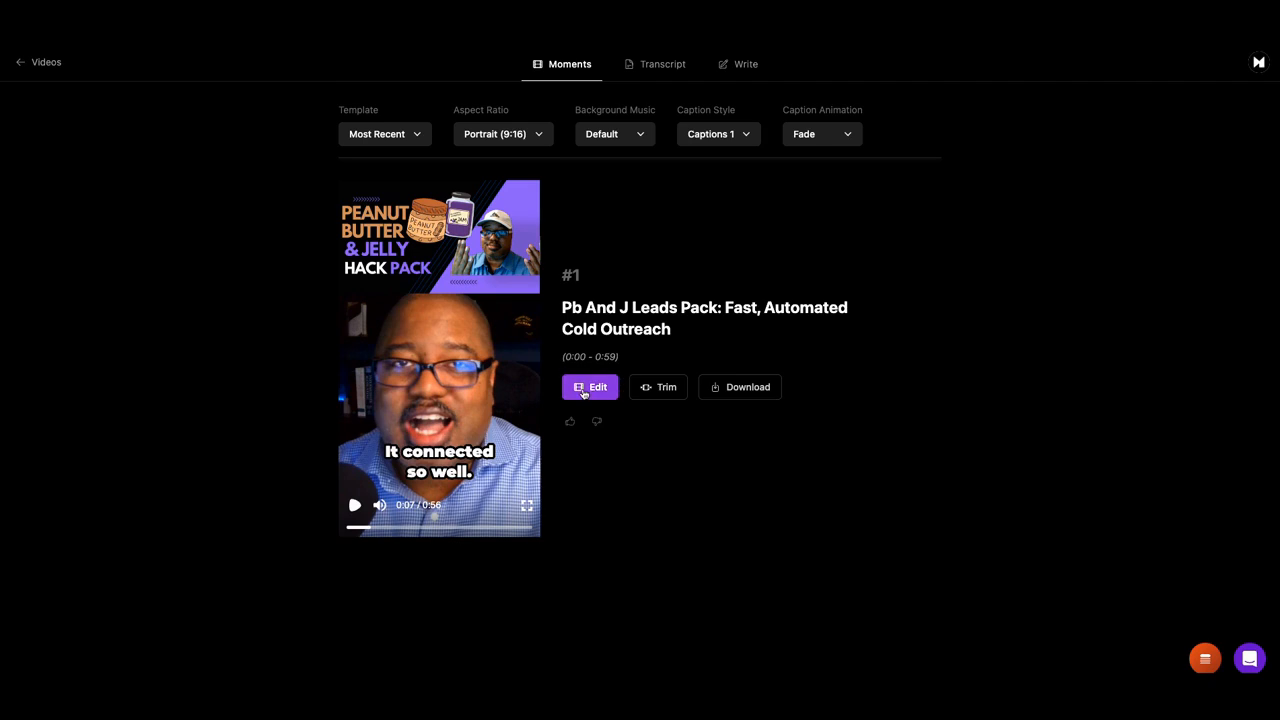
# Edit moment #1, play and pause on a caption, and select that caption on the video
pyautogui.click(590, 387)
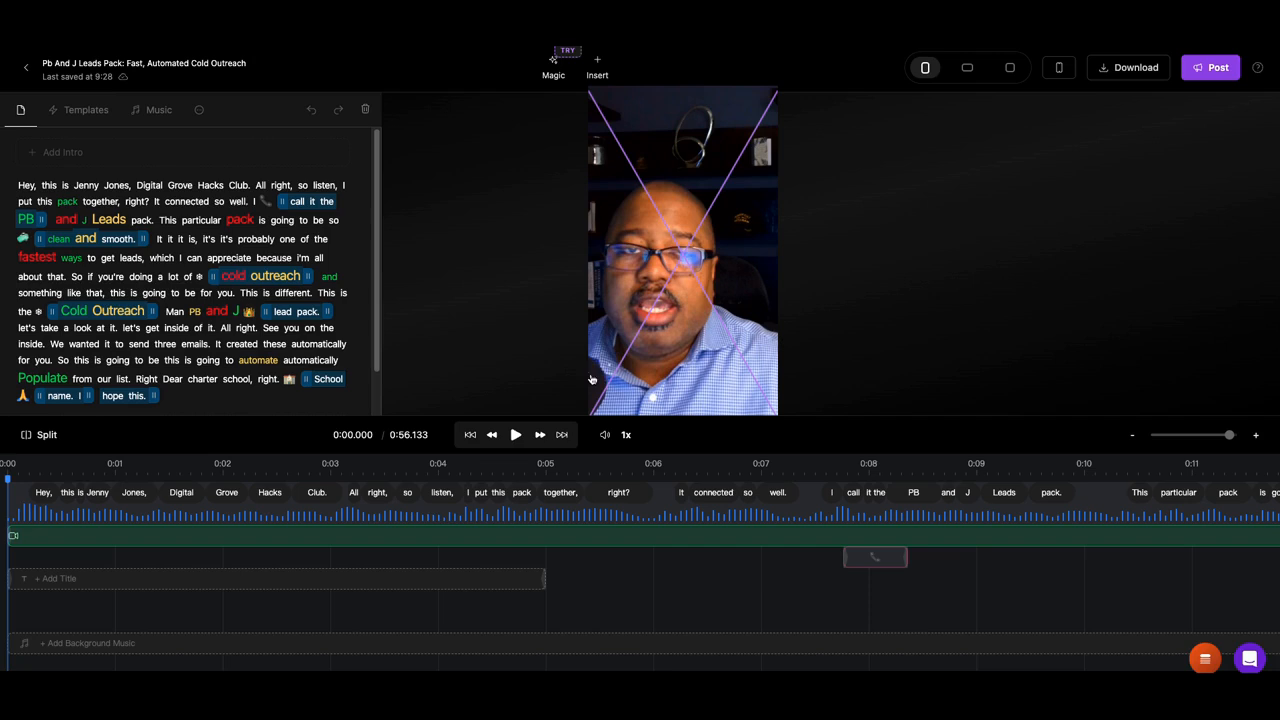
pyautogui.moveTo(515, 434)
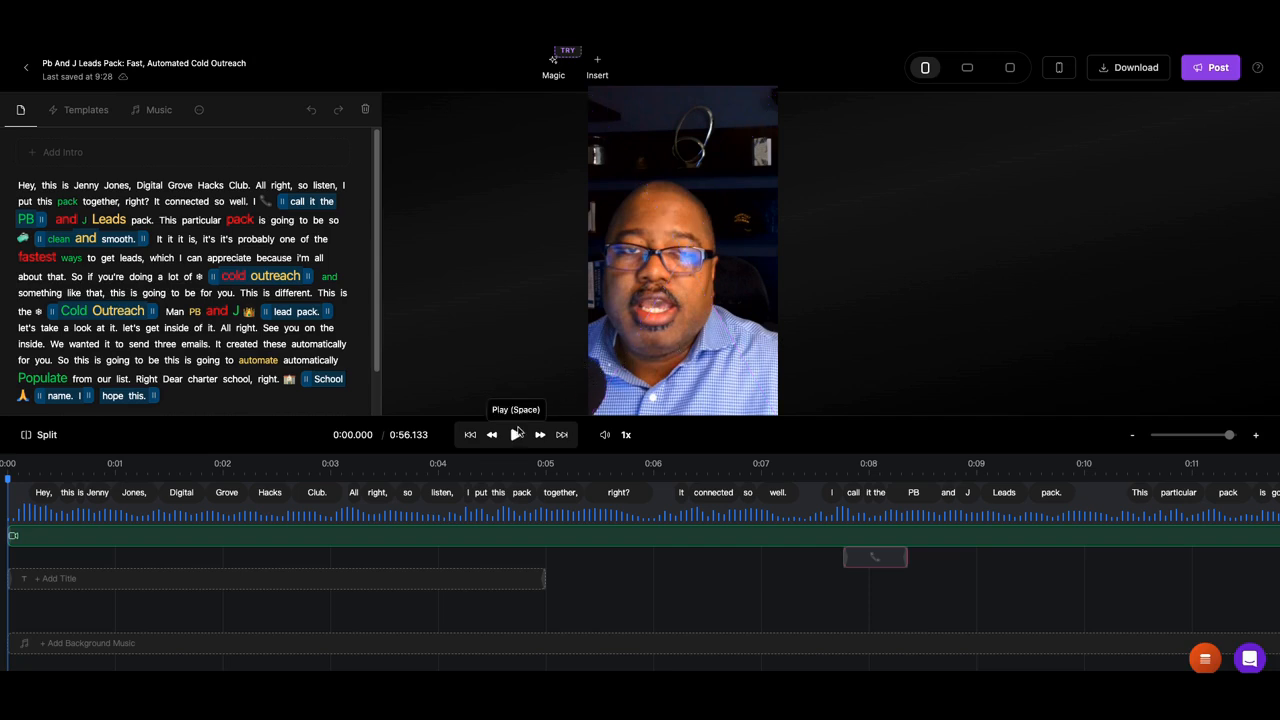
pyautogui.click(515, 434)
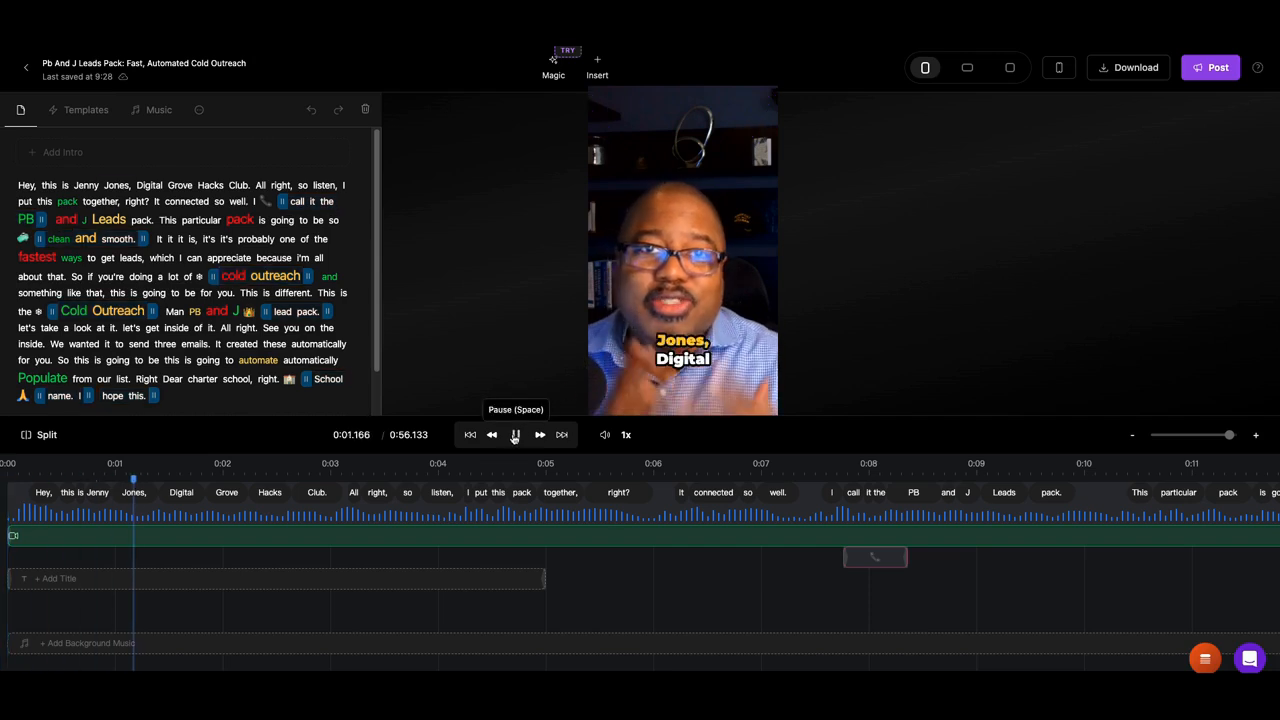
pyautogui.click(515, 434)
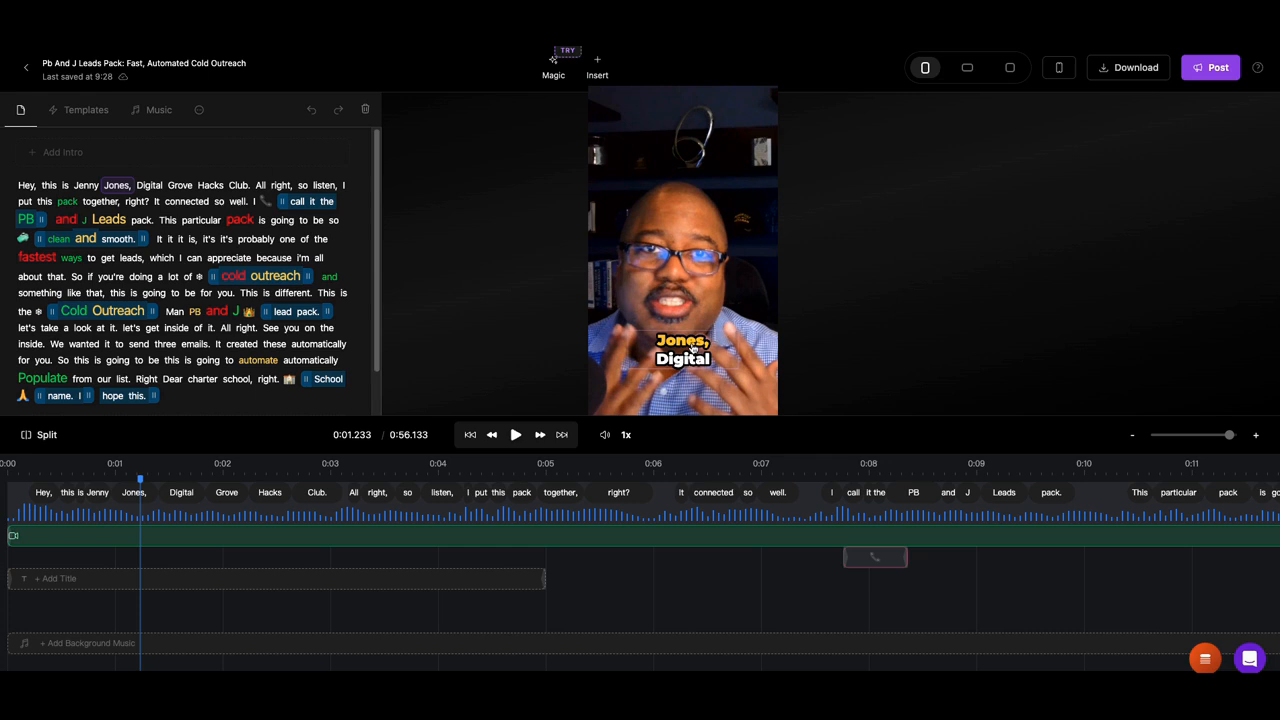
pyautogui.click(682, 328)
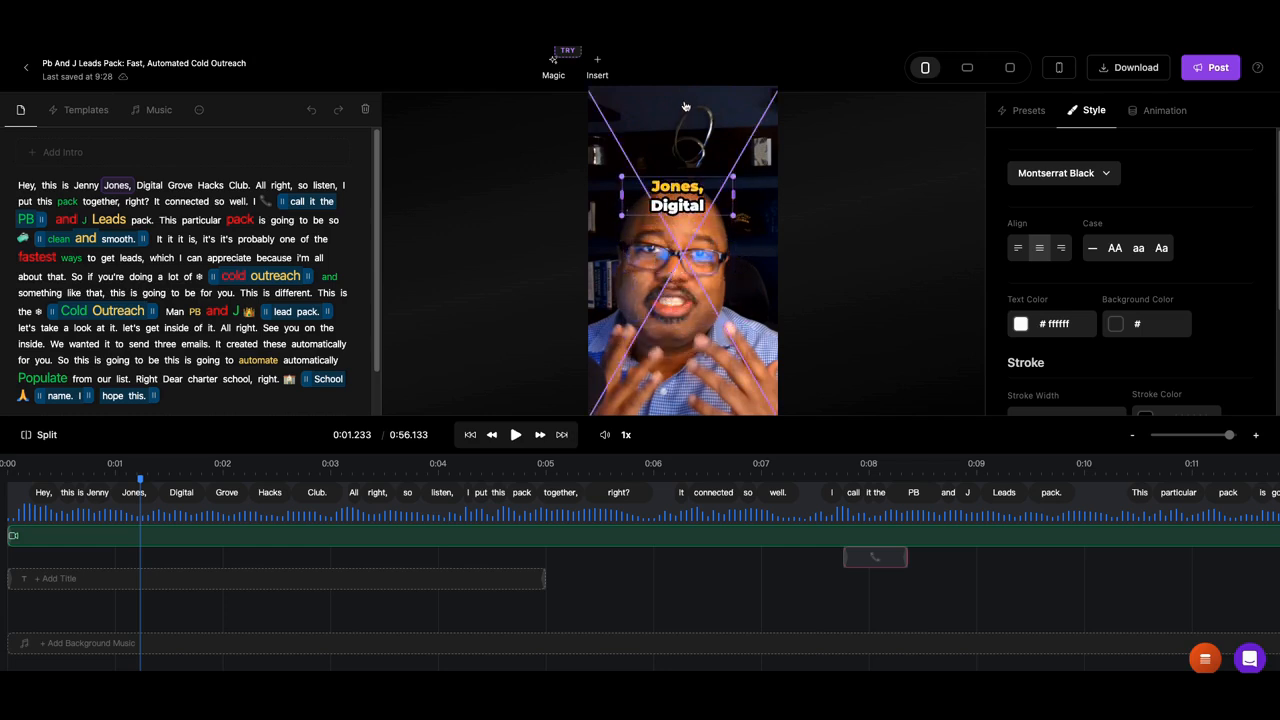
# Drag the caption up toward the top of the video and play to check it
pyautogui.moveTo(678, 200); pyautogui.dragTo(680, 170)
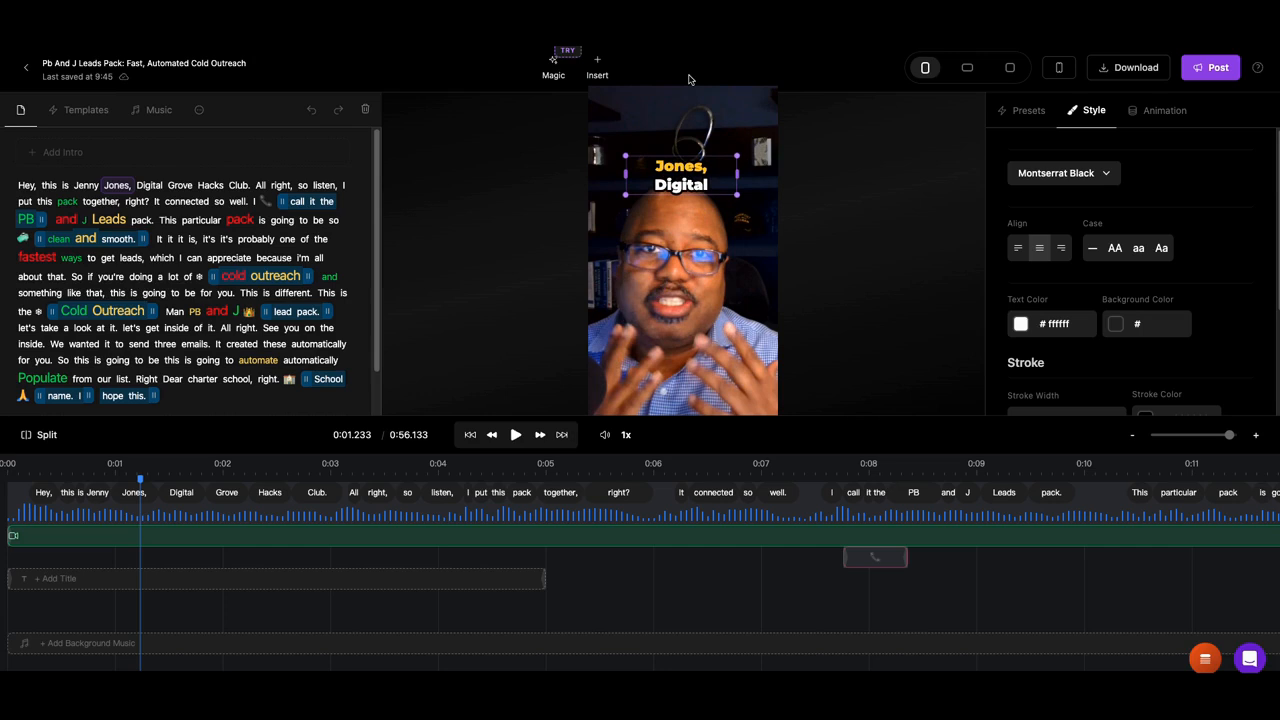
pyautogui.click(680, 170)
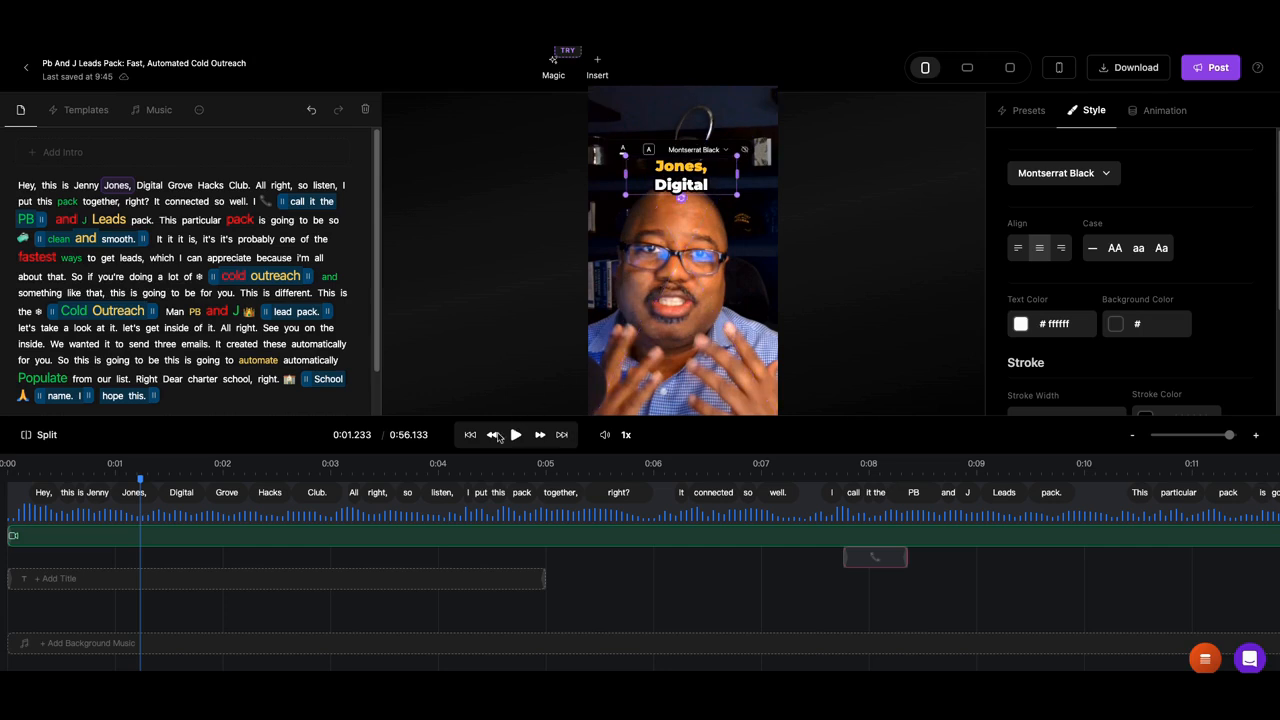
pyautogui.click(515, 434)
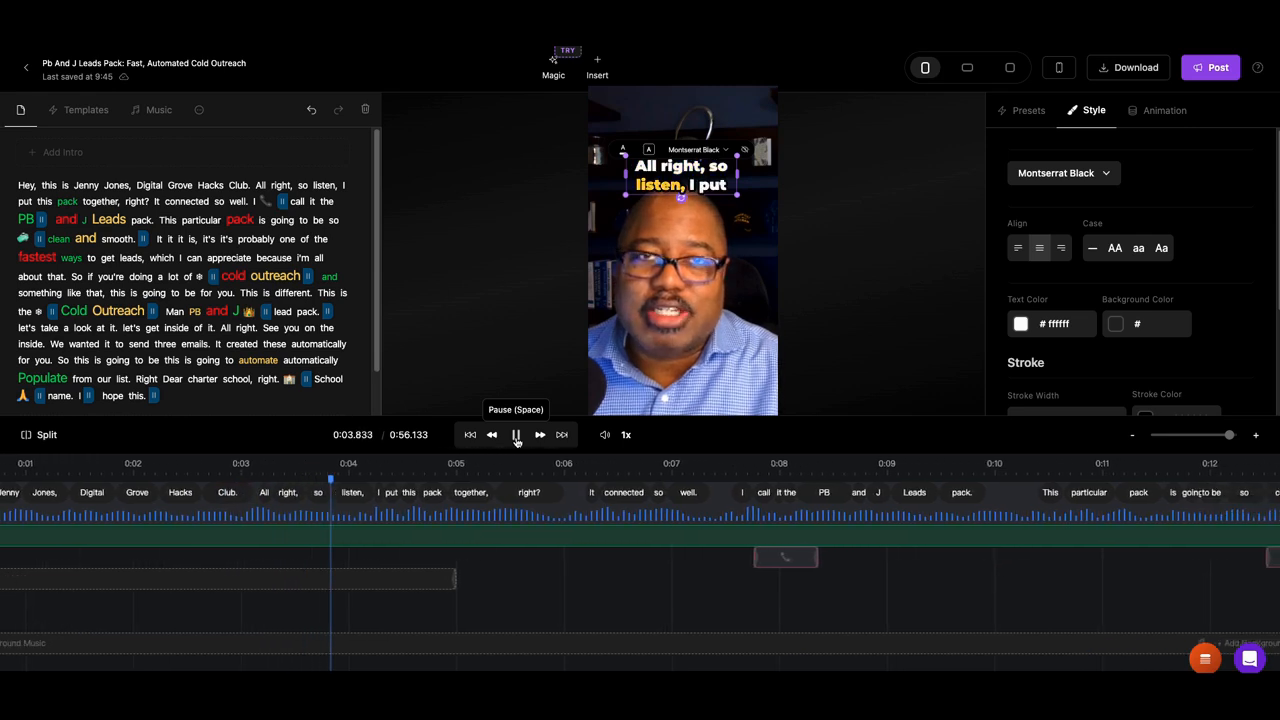
pyautogui.click(516, 434)
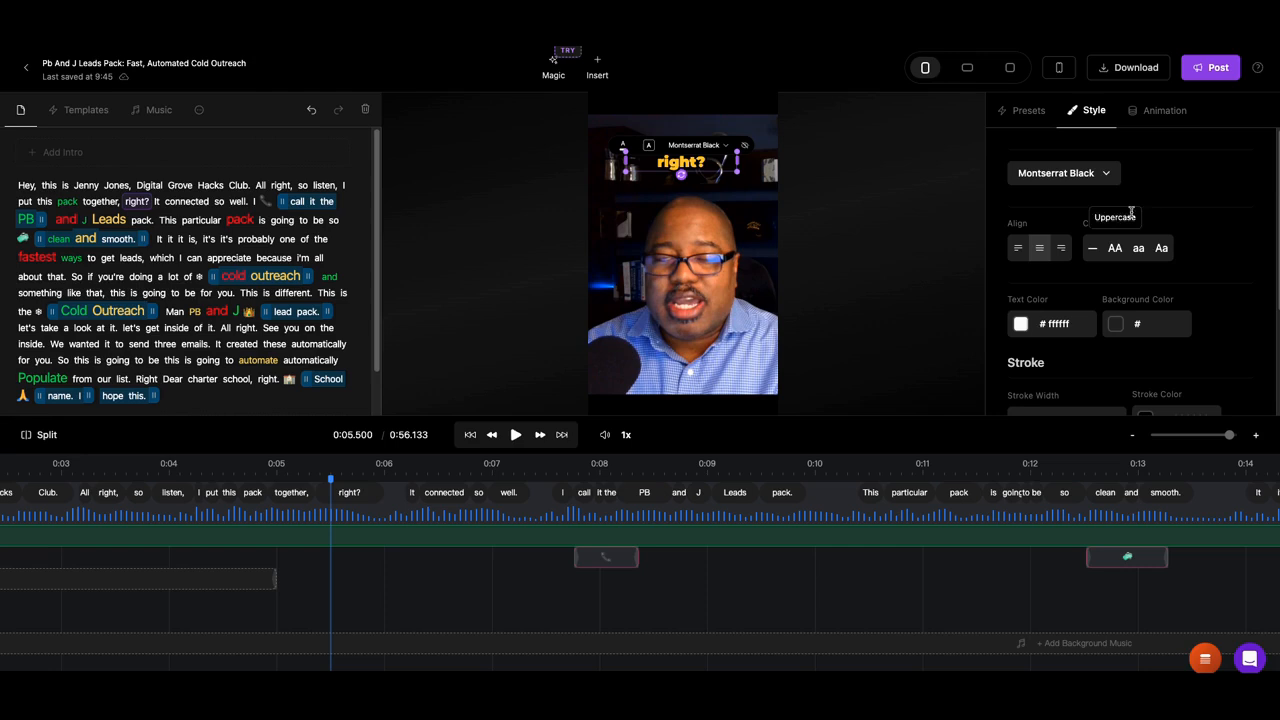
# Scroll the Style panel to the position fields and show the Fade animation settings
pyautogui.scroll(-3)
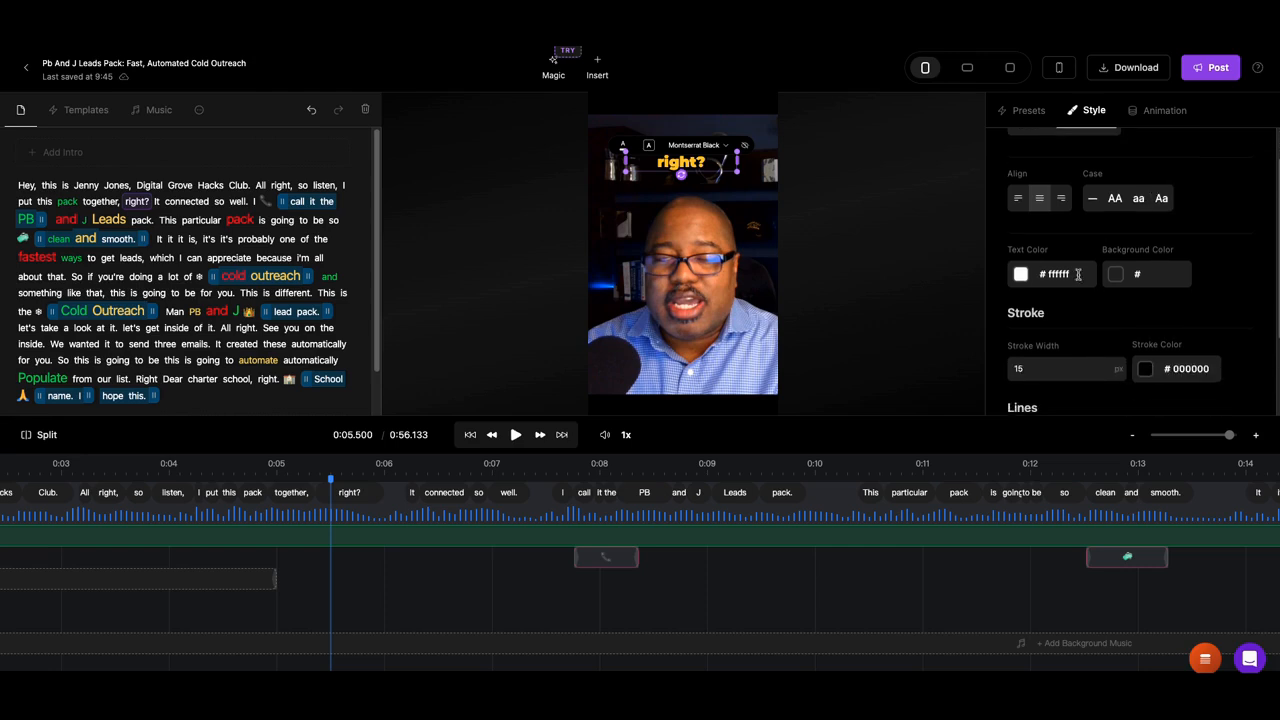
pyautogui.scroll(-3)
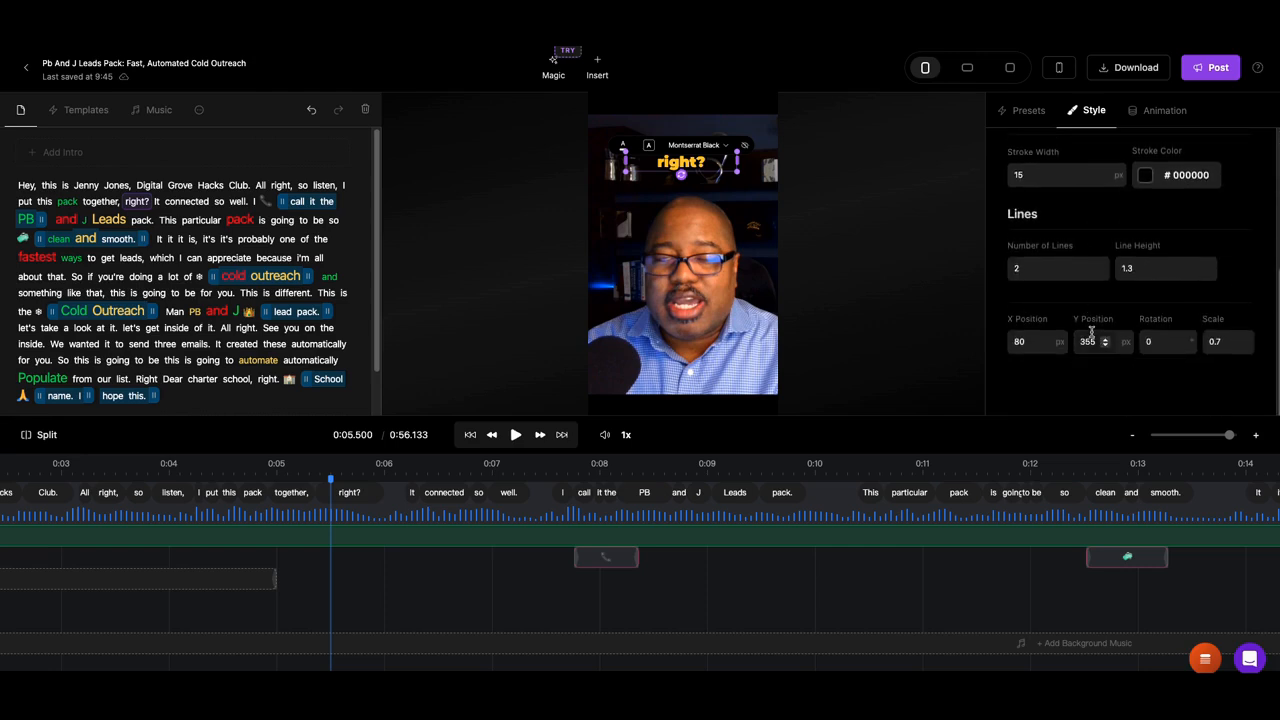
pyautogui.click(1163, 110)
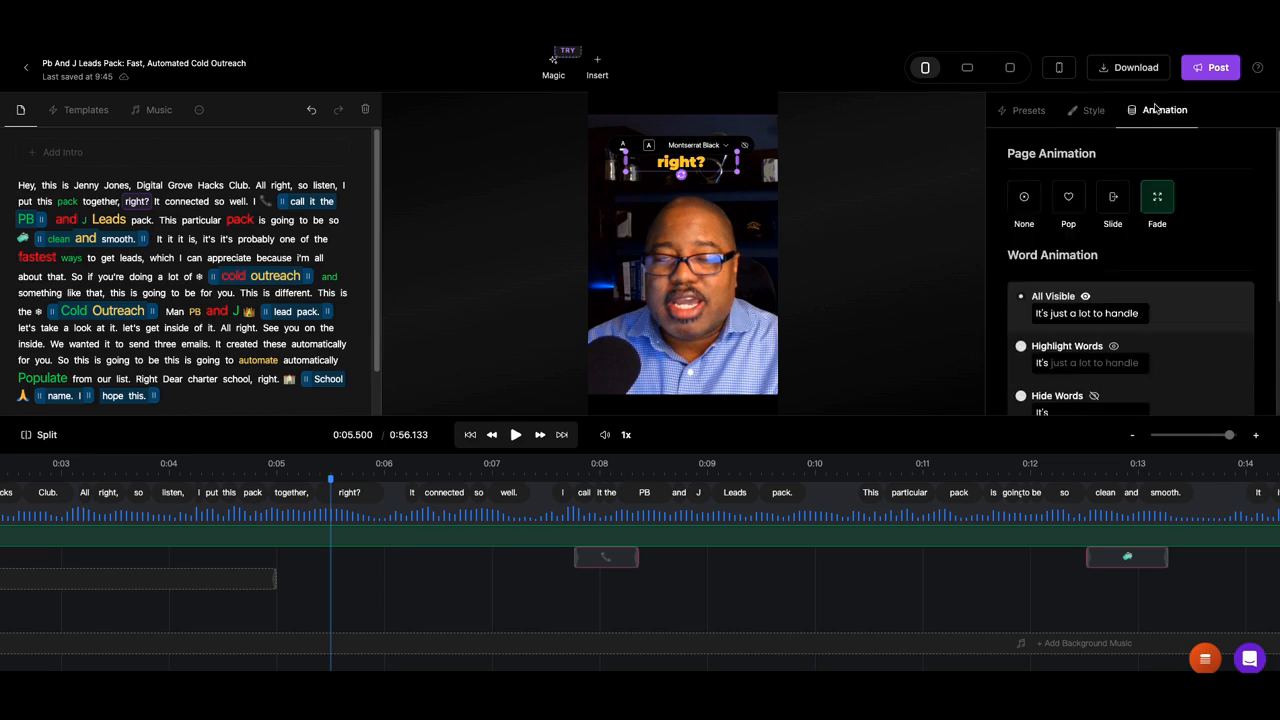
pyautogui.moveTo(1121, 337)
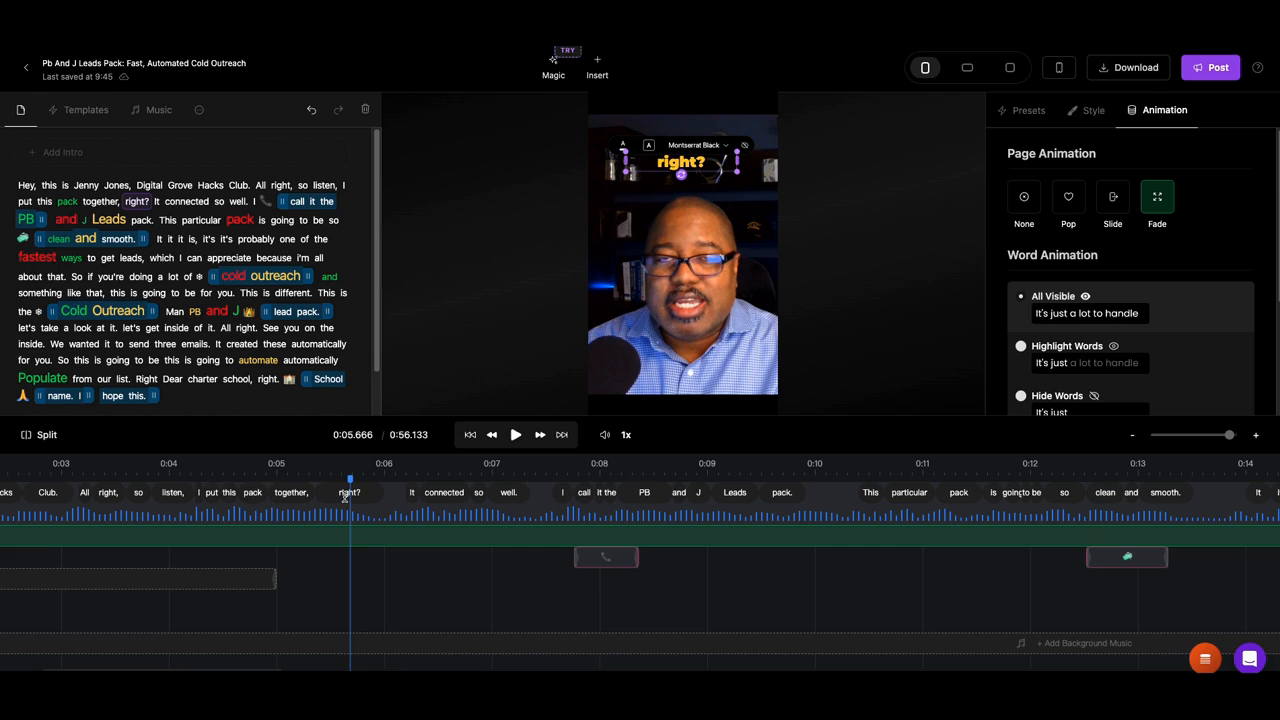
pyautogui.moveTo(492, 434)
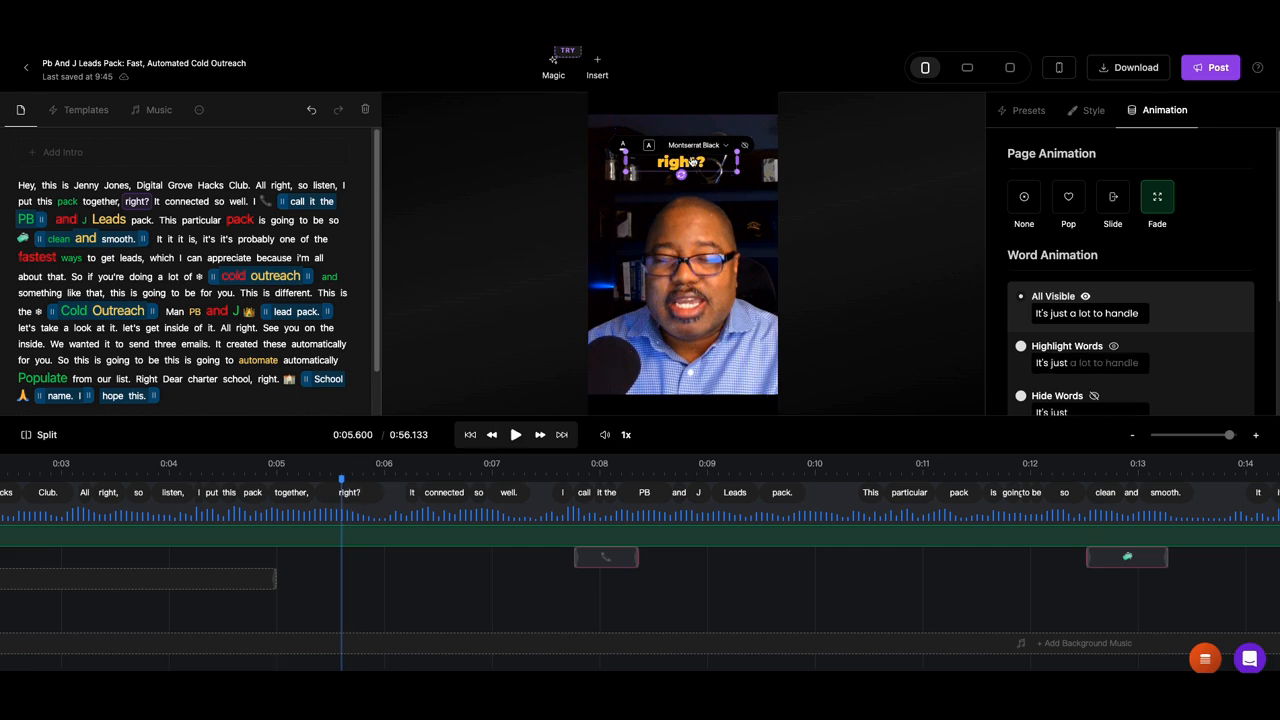
# Return to the Style settings with the caption low, just below the speaker's mouth
pyautogui.click(1094, 110)
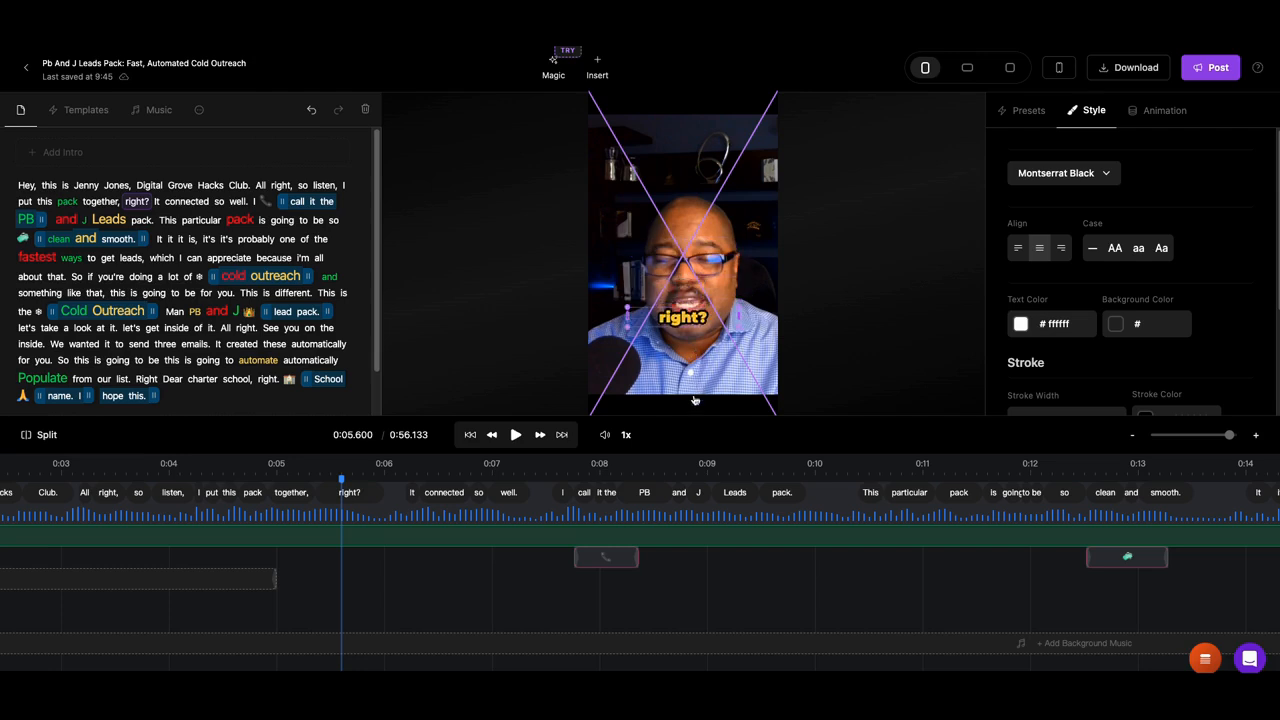
pyautogui.click(683, 317)
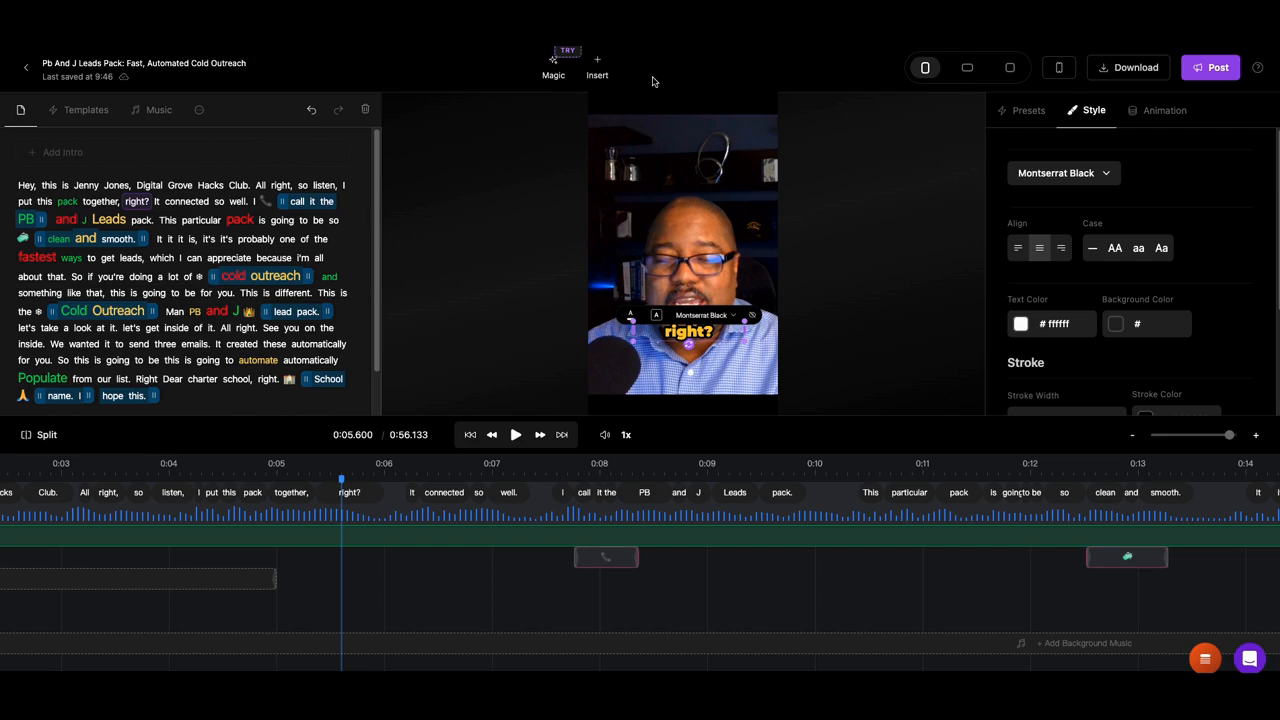
pyautogui.moveTo(574, 75)
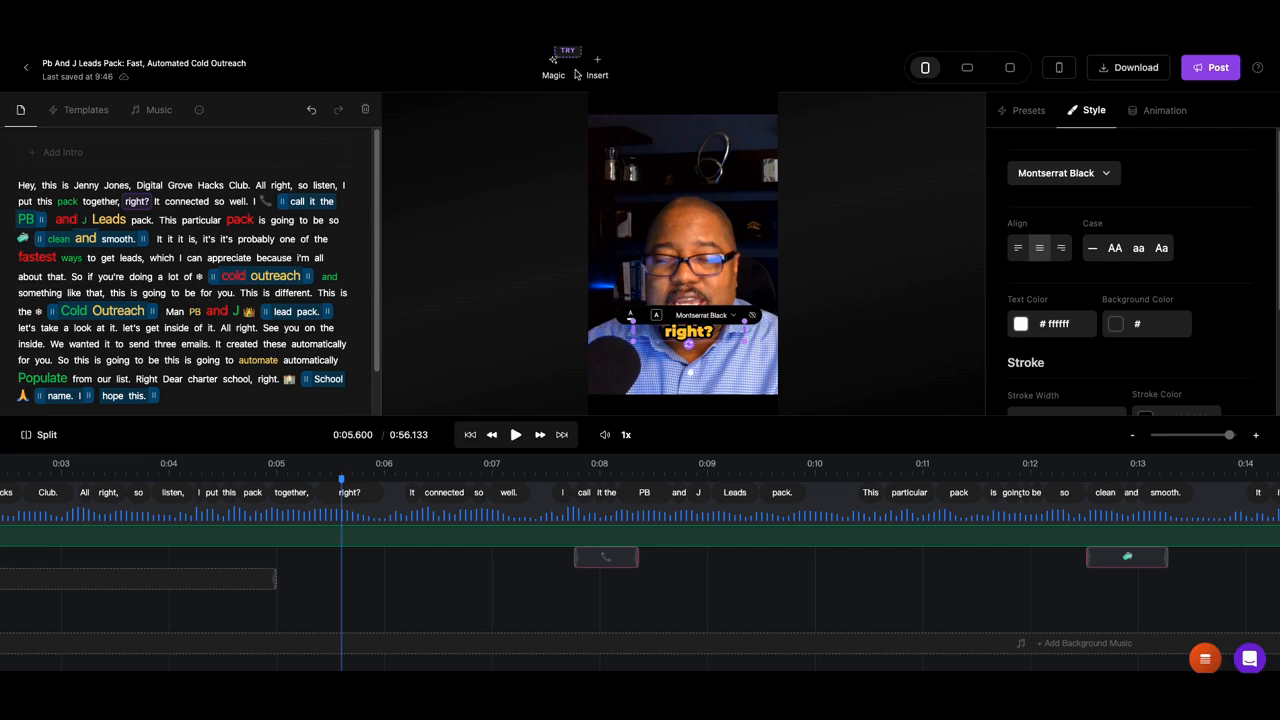
pyautogui.moveTo(518, 51)
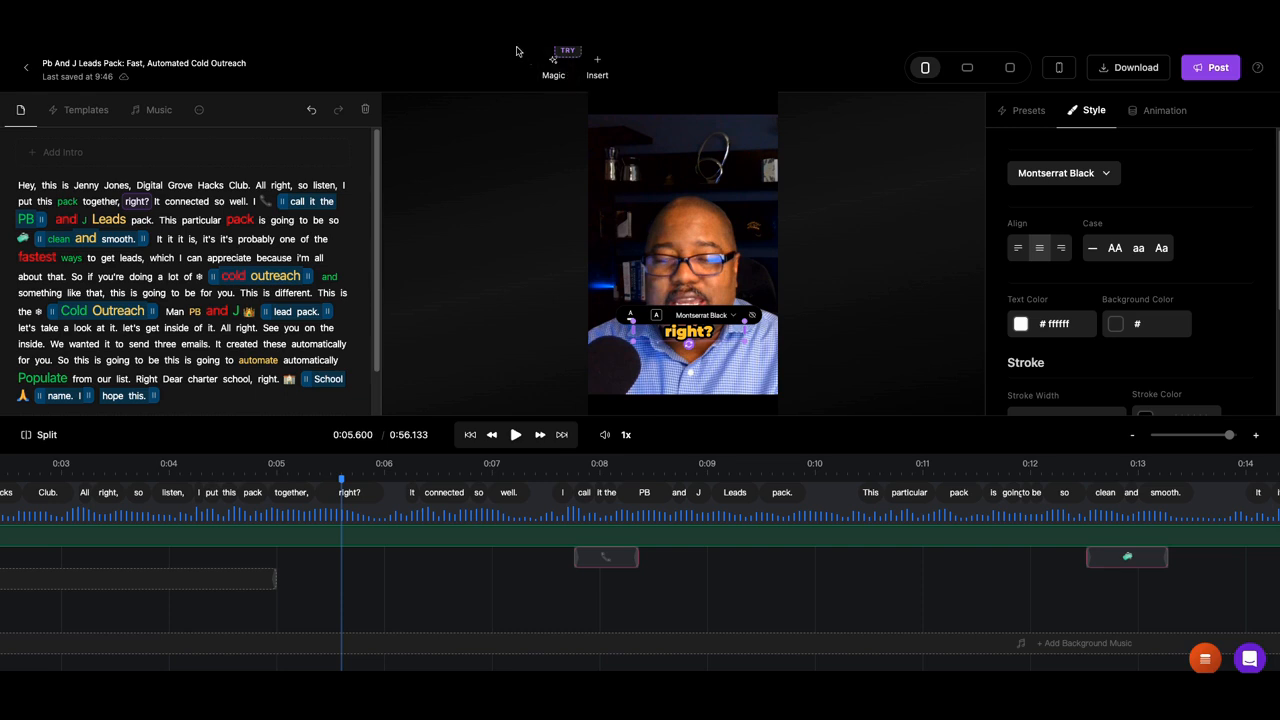